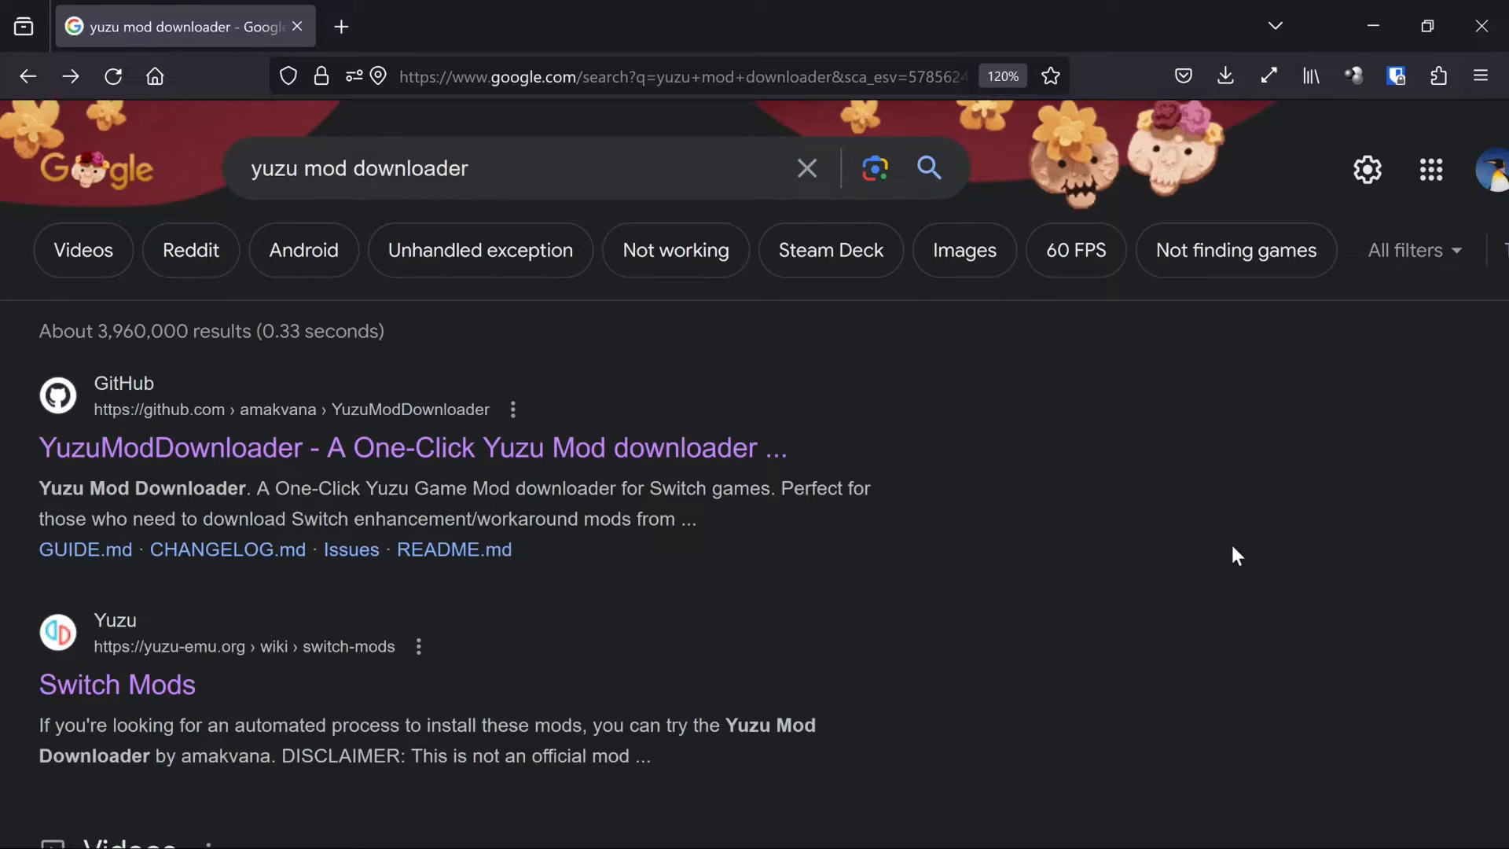
pyautogui.moveTo(817, 602)
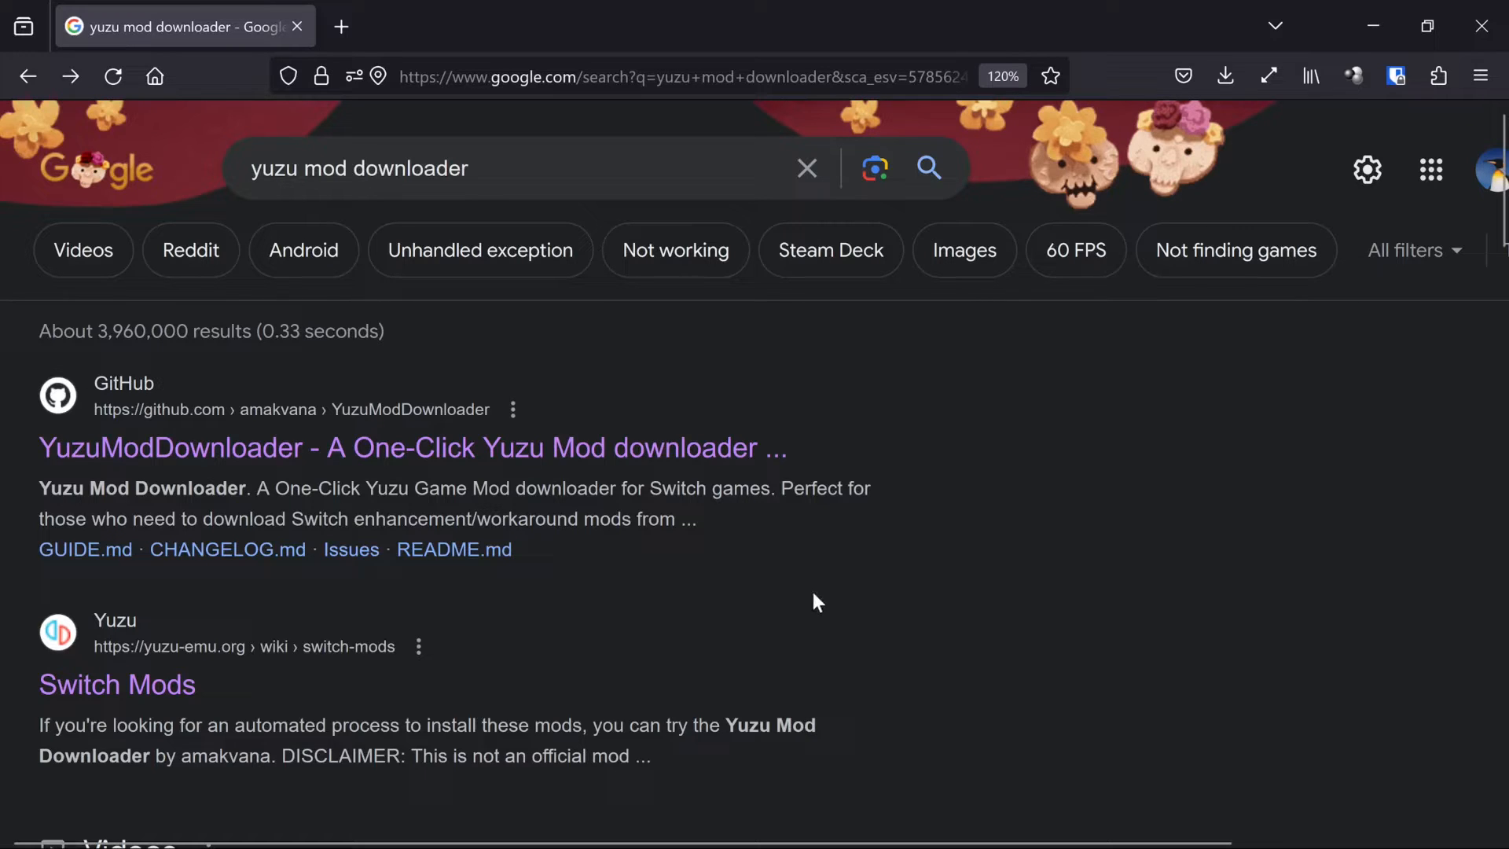
pyautogui.moveTo(566, 459)
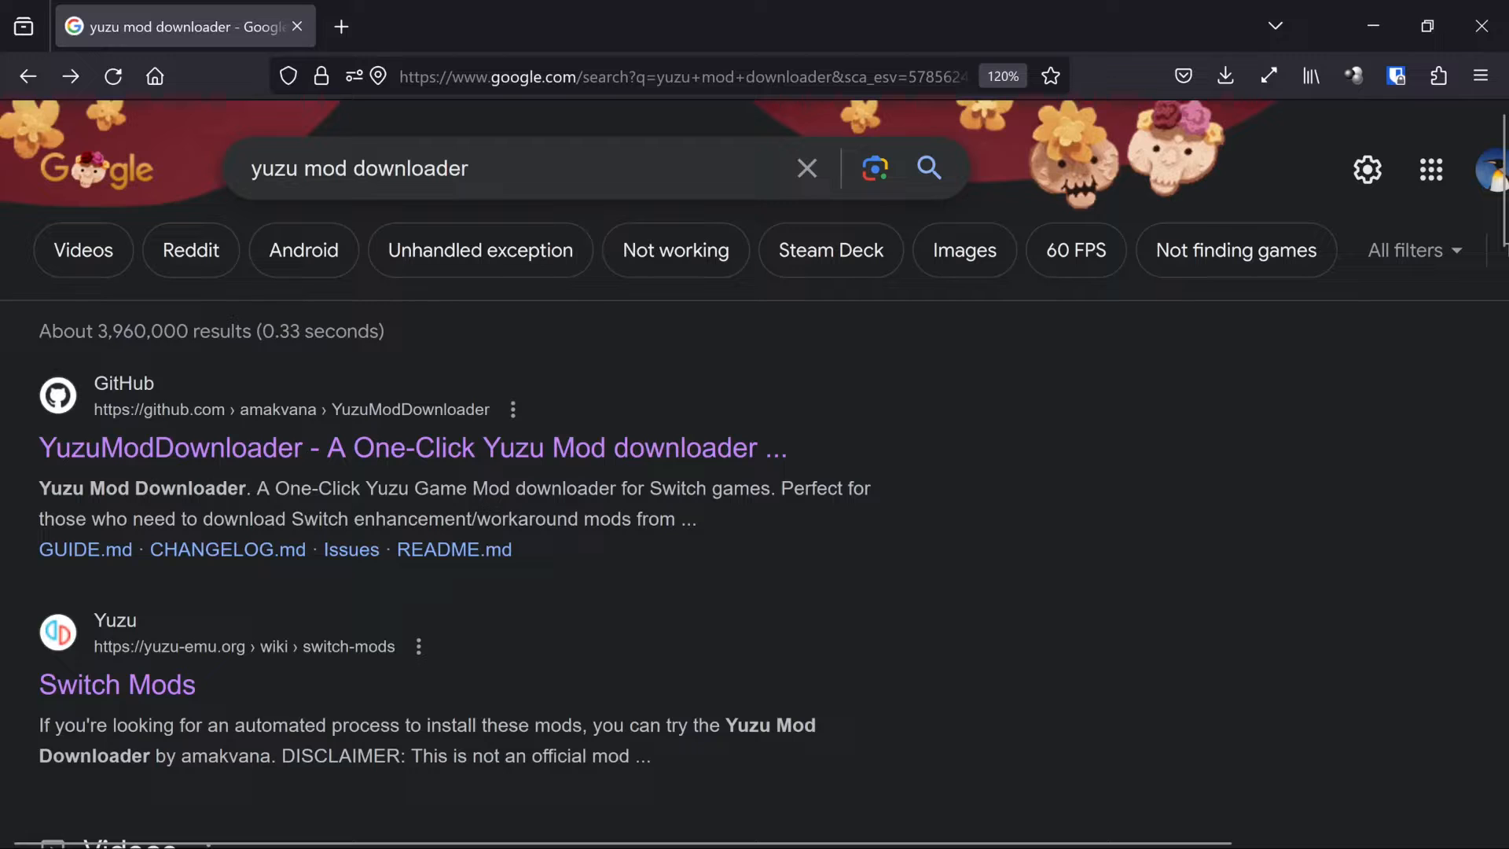
pyautogui.moveTo(162, 447)
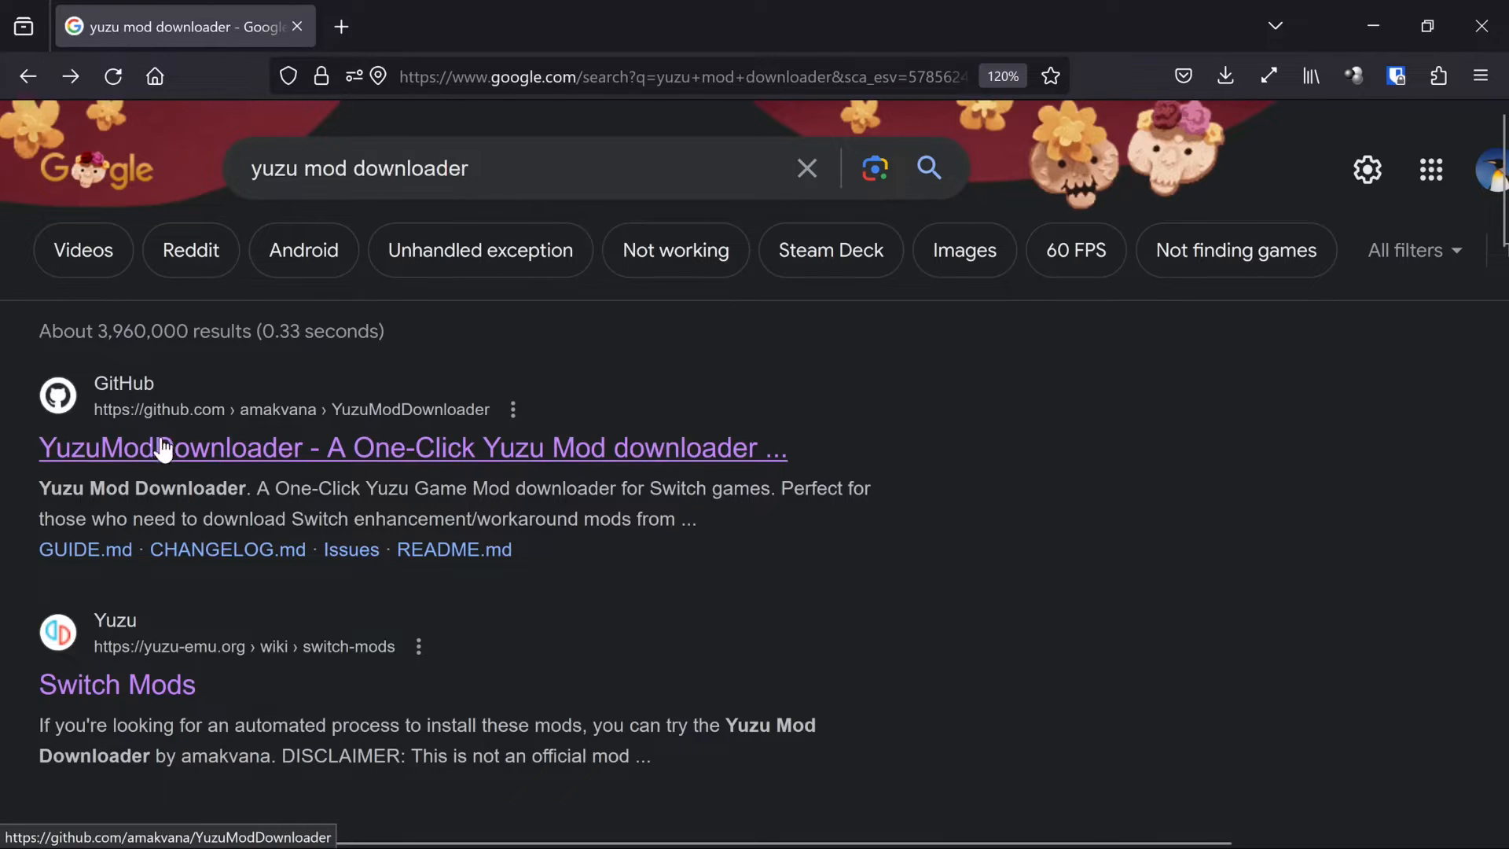
pyautogui.moveTo(539, 459)
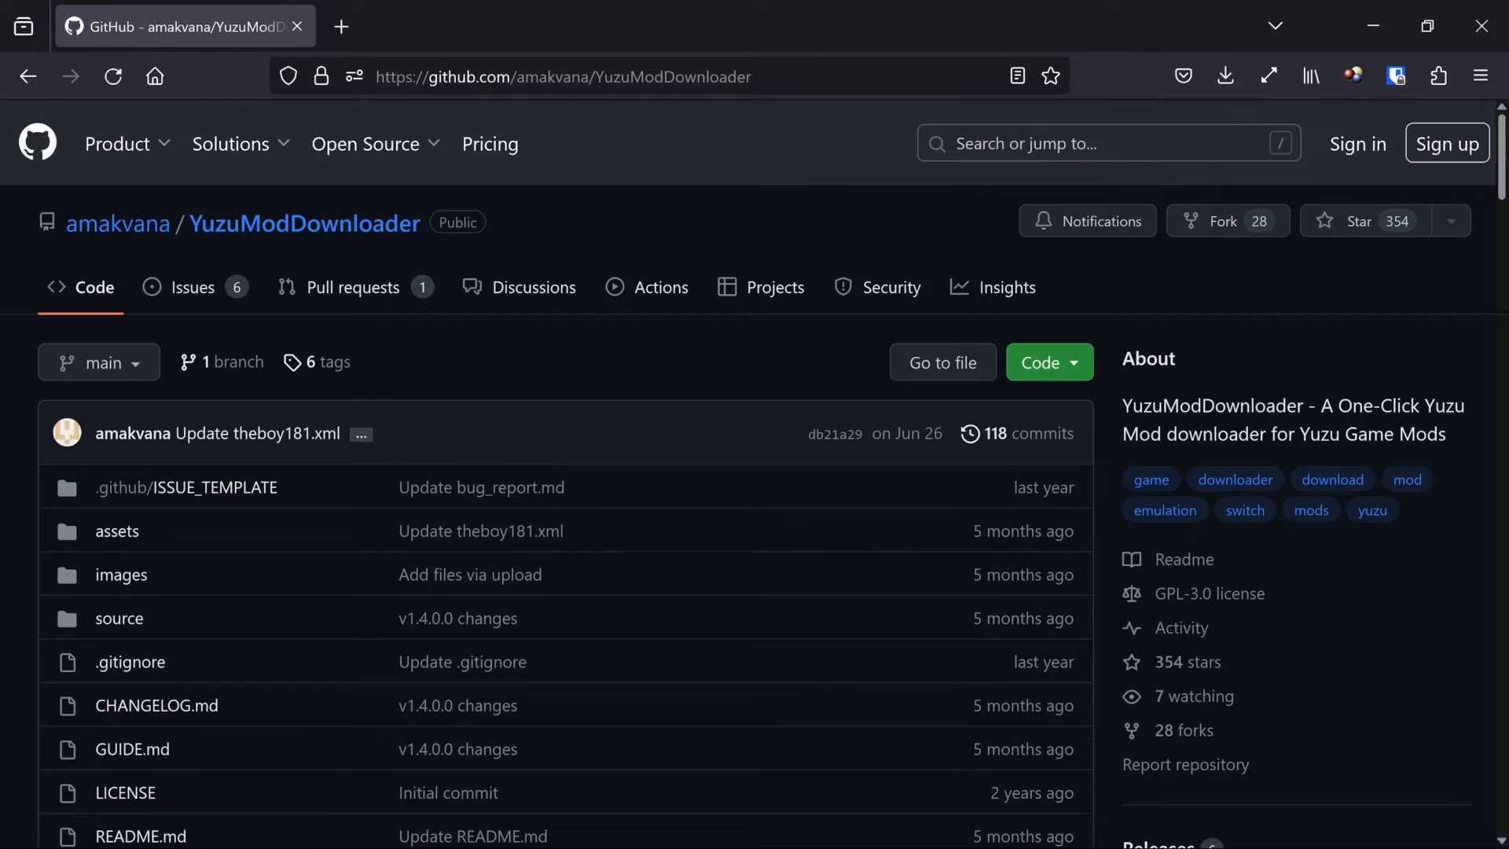
# - Open the YuzuModDownloader Releases page and scroll to the v1.4.0.0 Assets list
pyautogui.scroll(-3)
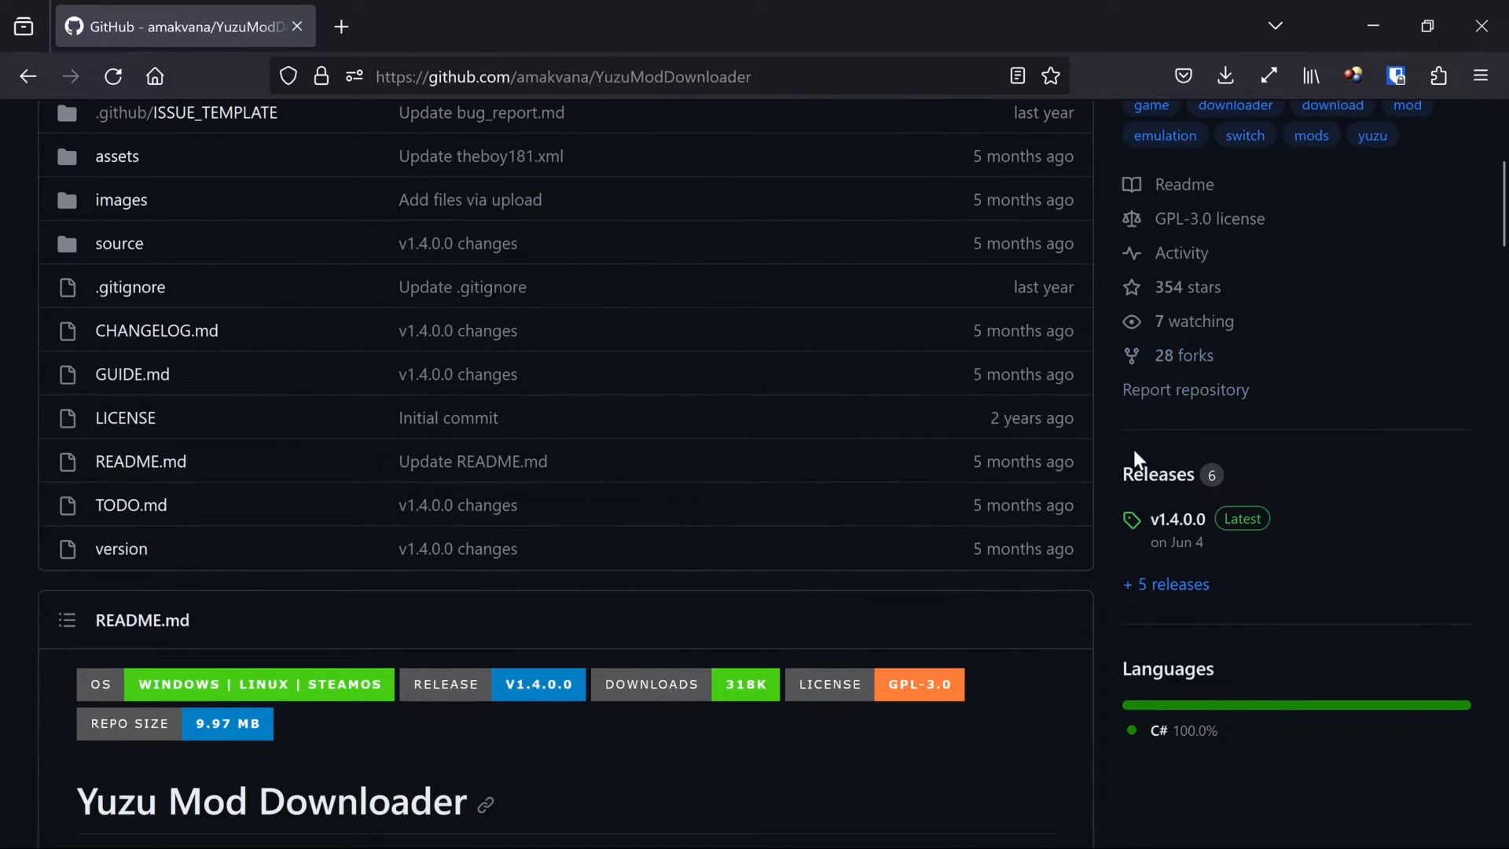
pyautogui.moveTo(1158, 474)
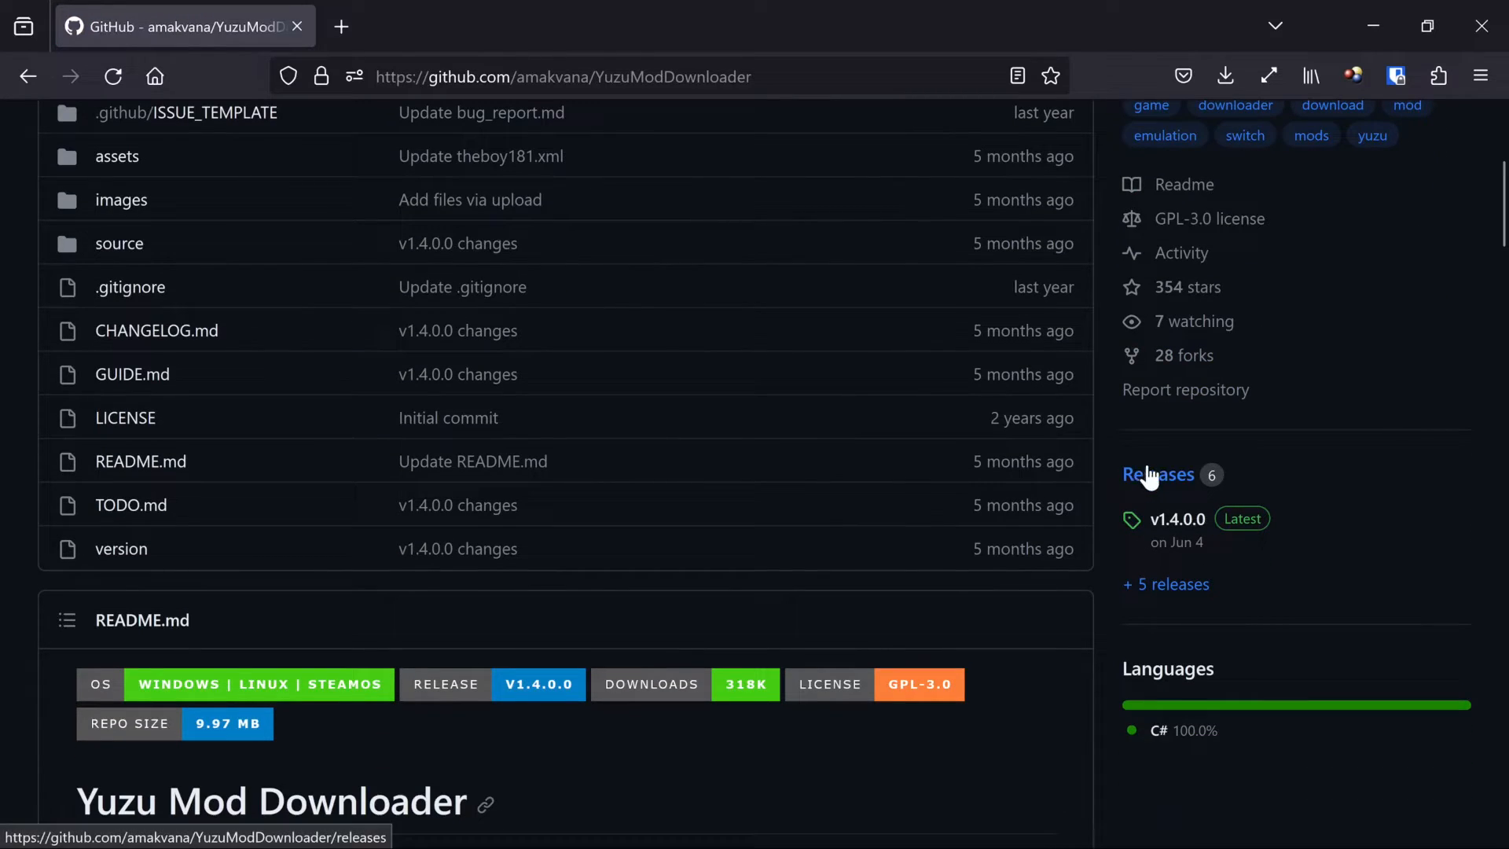
pyautogui.click(1158, 475)
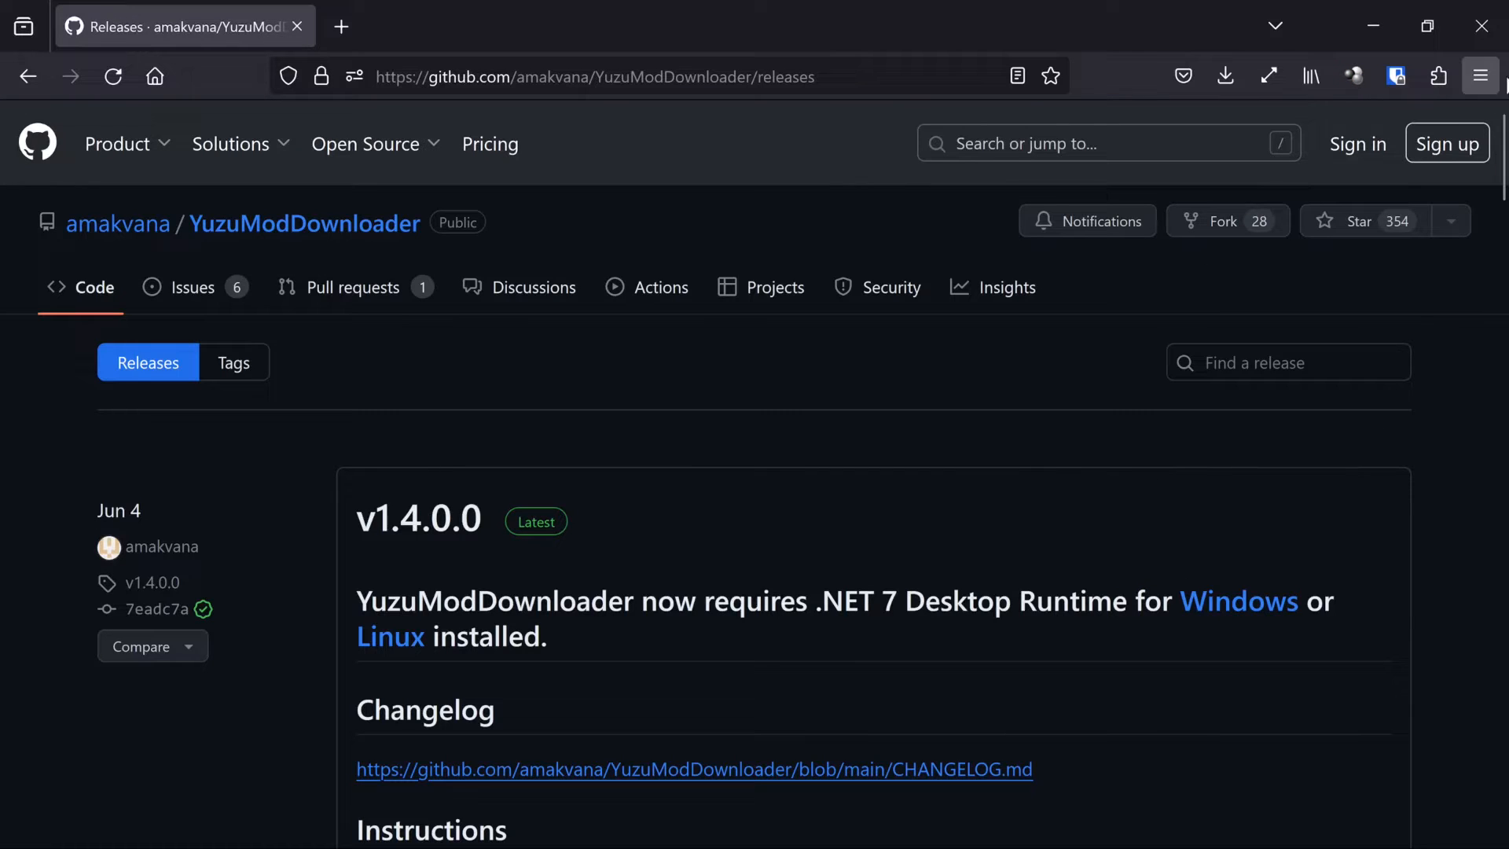
pyautogui.scroll(-3)
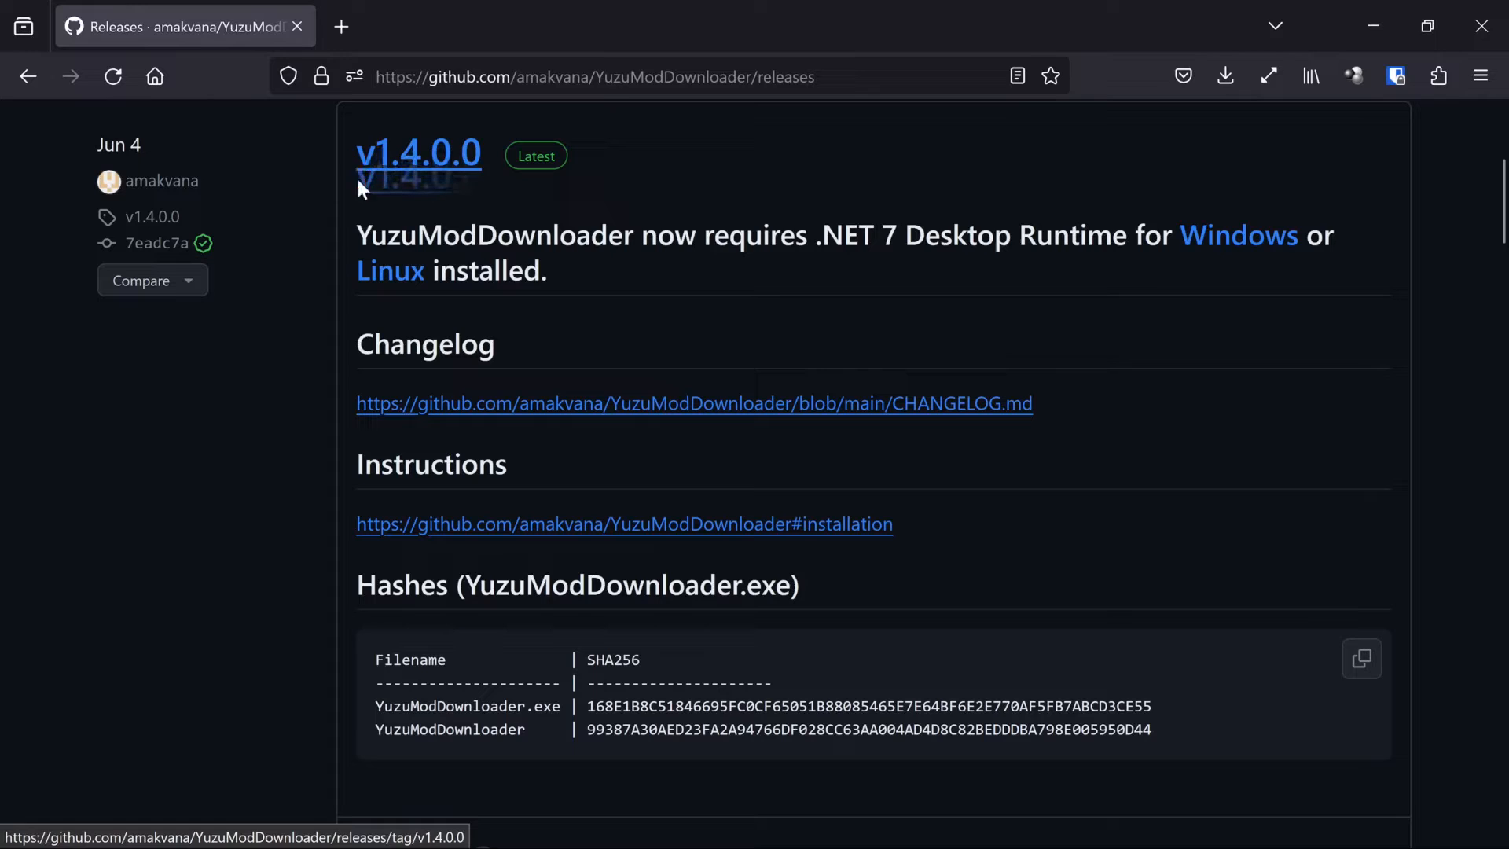
pyautogui.scroll(-3)
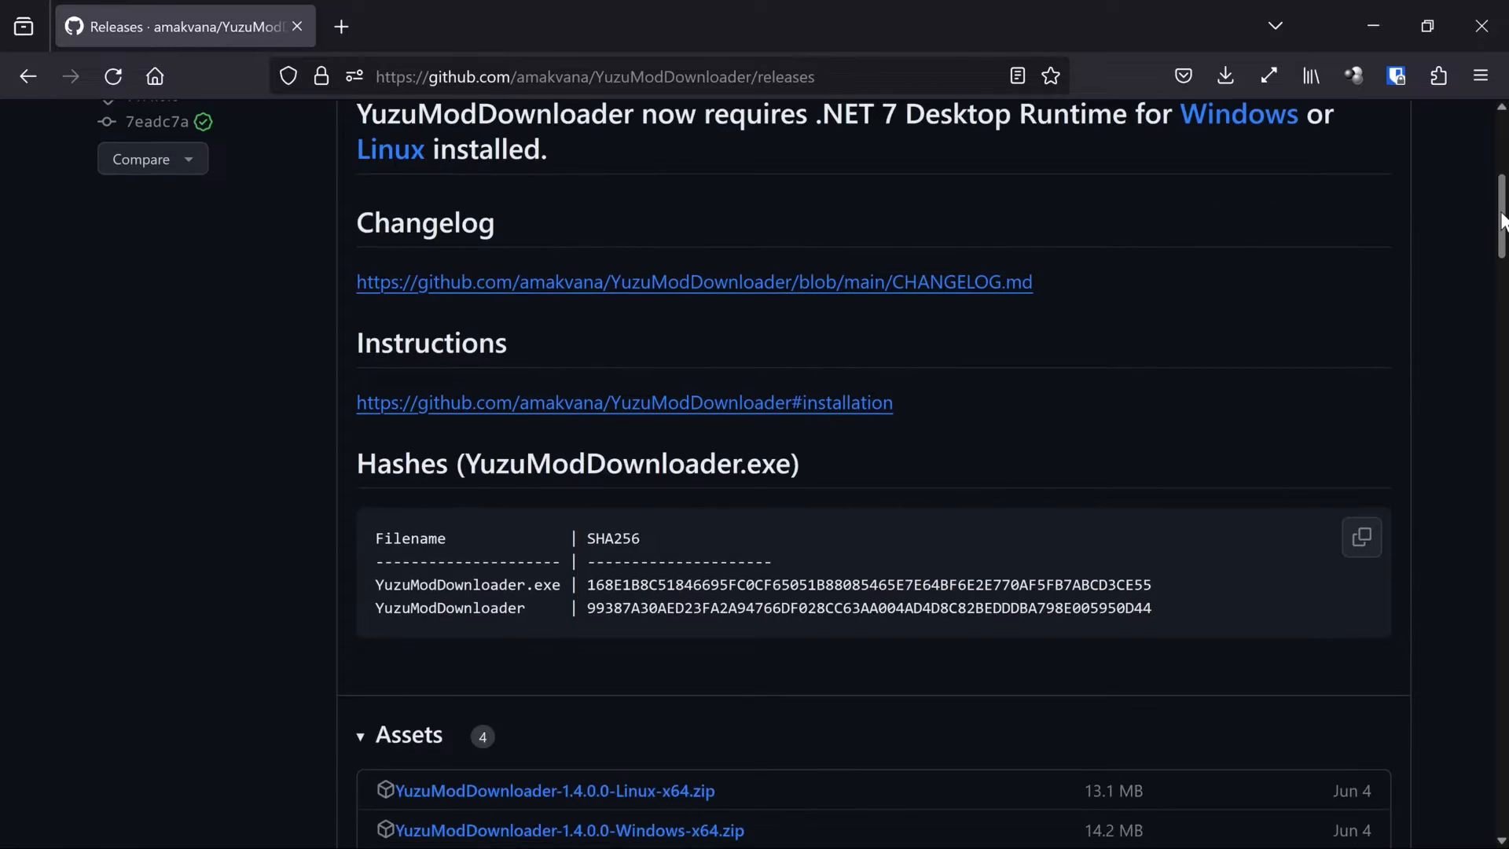
pyautogui.scroll(-3)
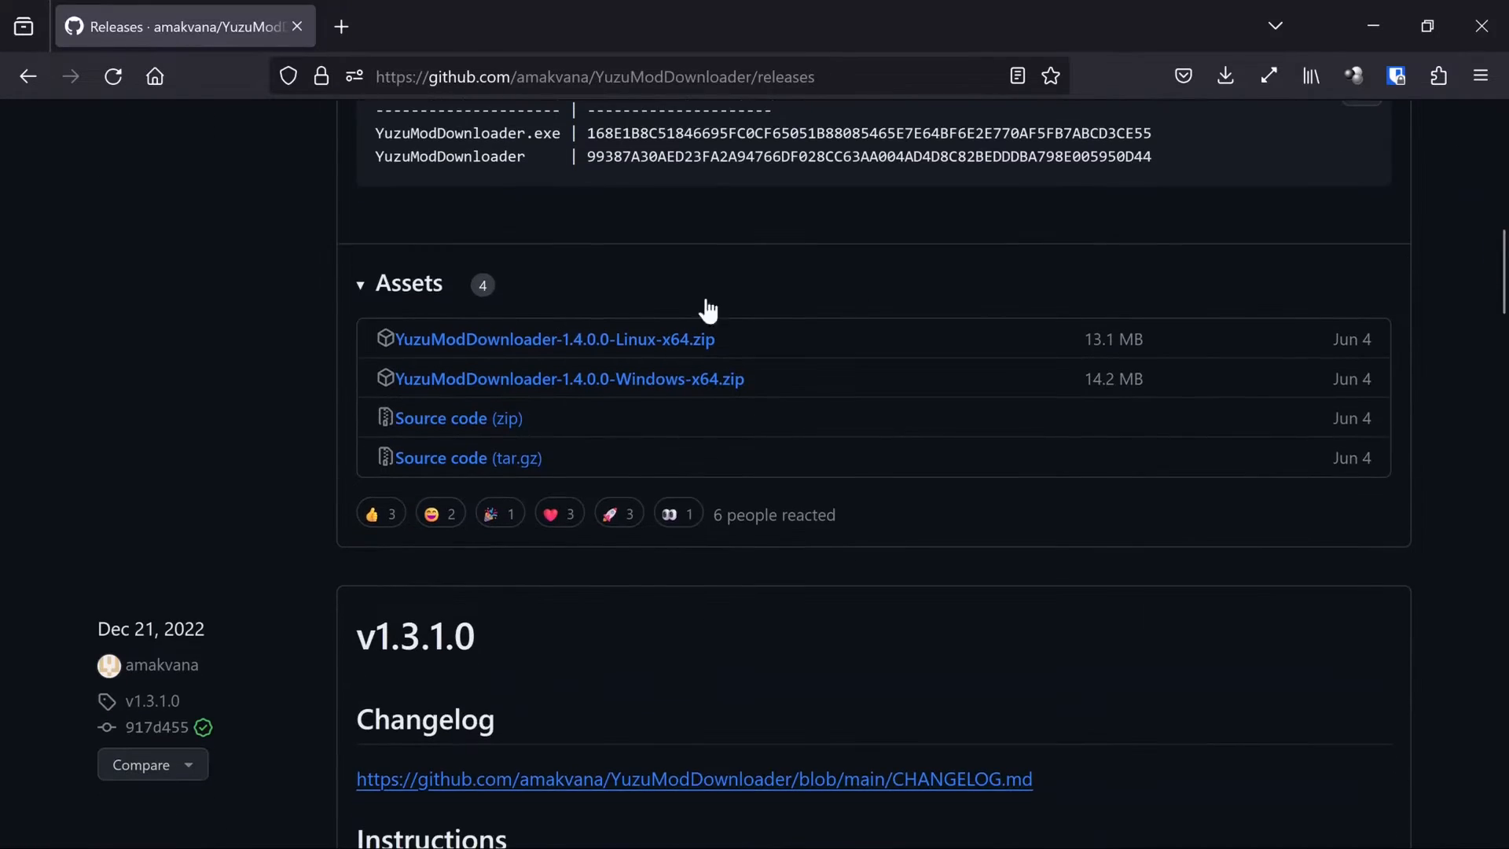
pyautogui.moveTo(509, 348)
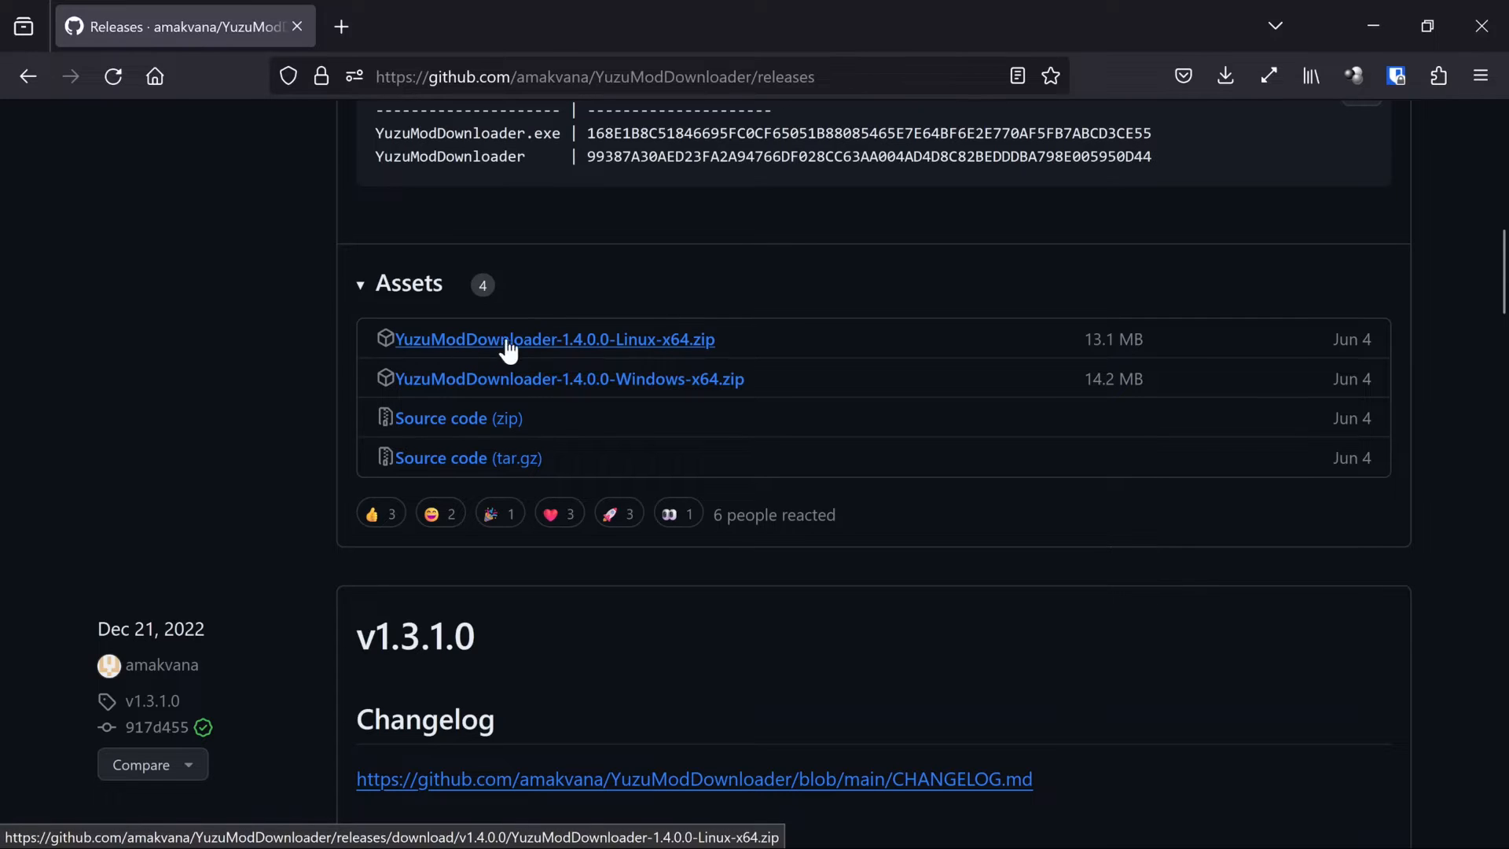
pyautogui.moveTo(614, 354)
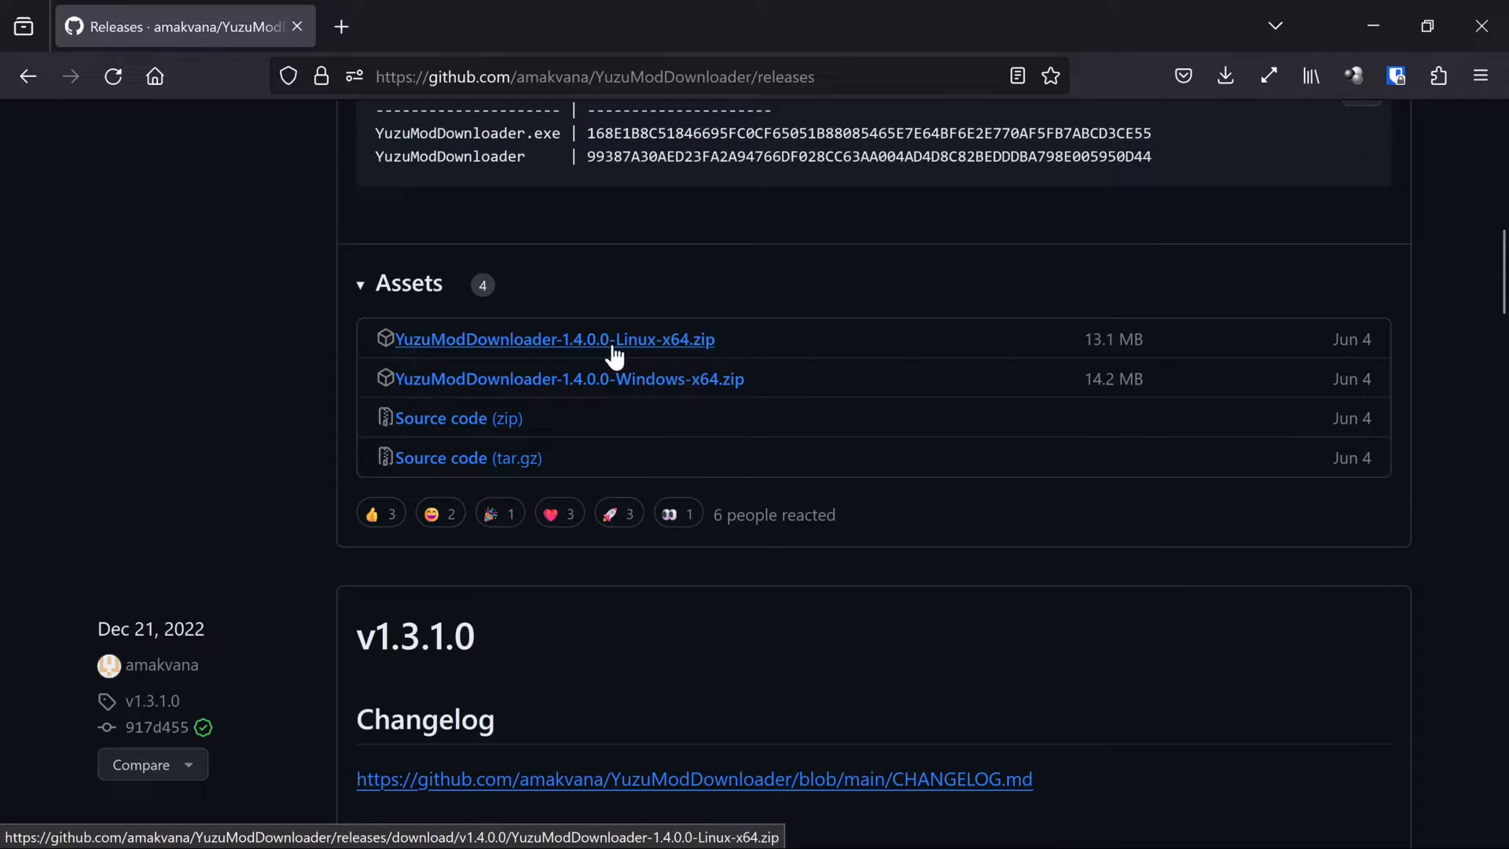
pyautogui.moveTo(527, 348)
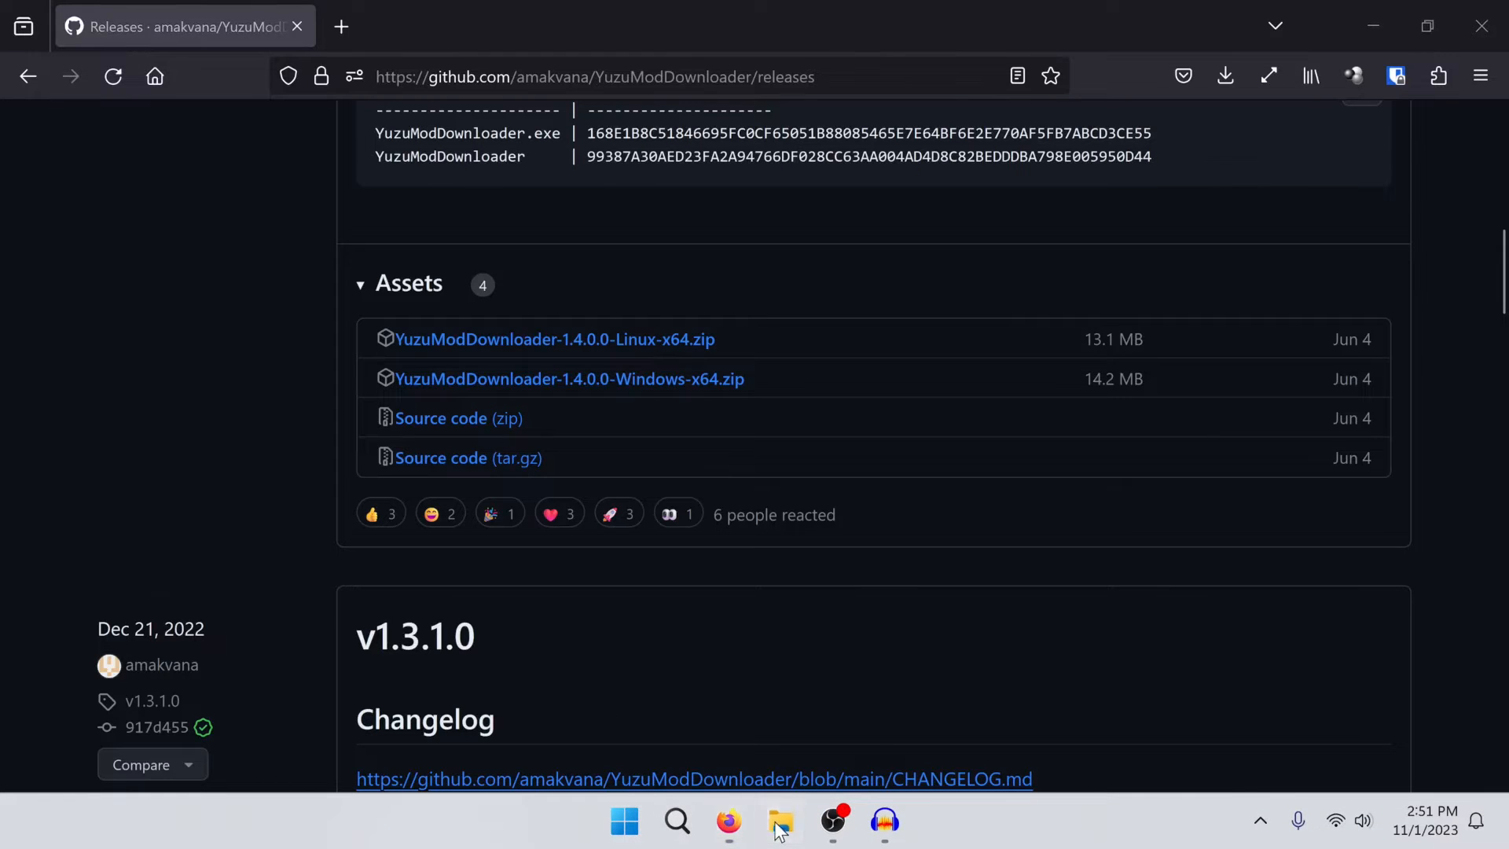
# - Extract the YuzuModDownloader Linux zip from Downloads into its own folder
pyautogui.click(780, 824)
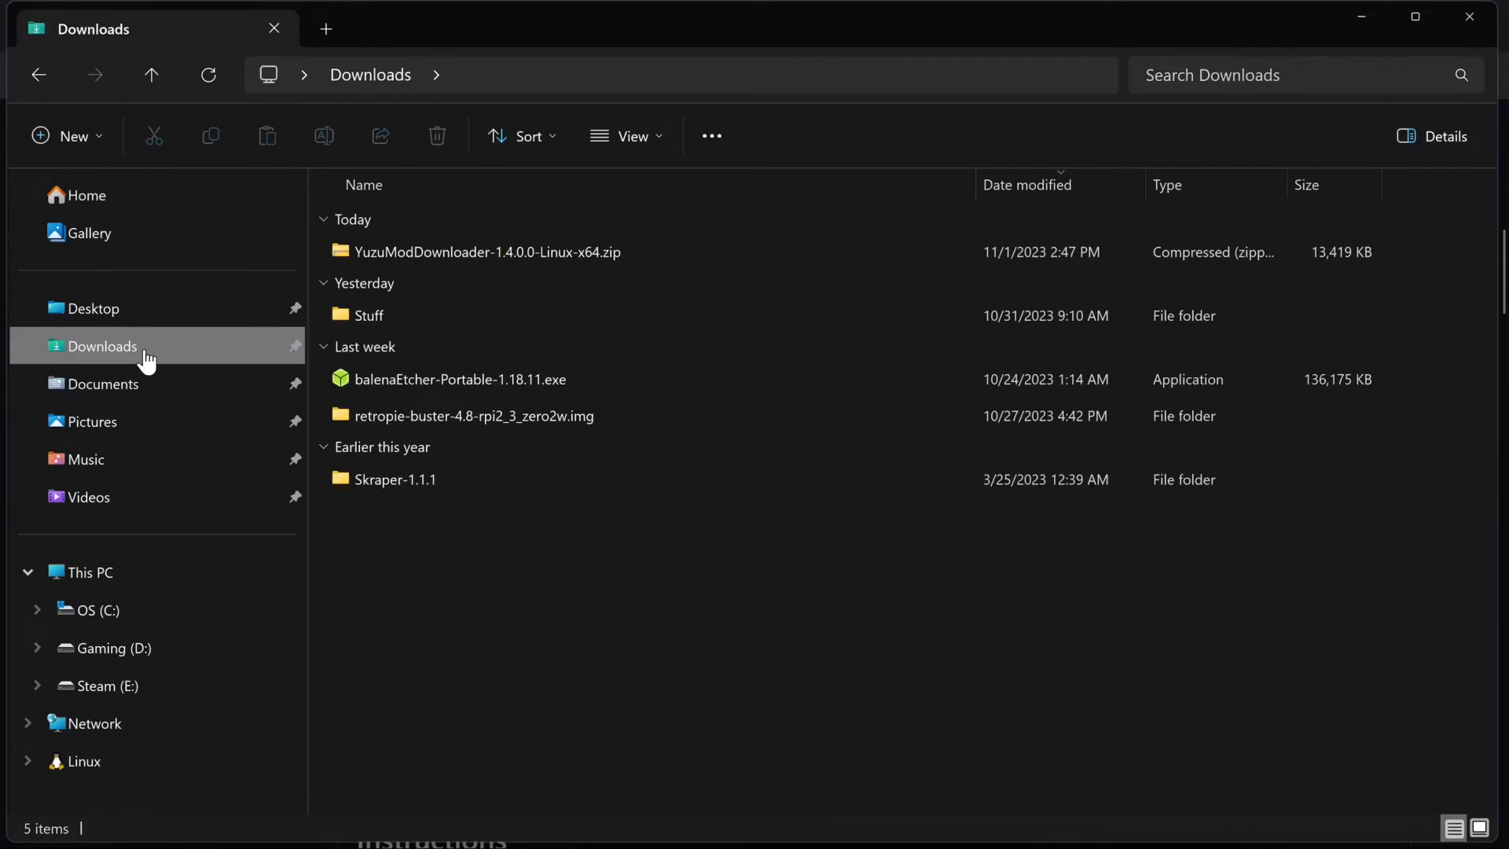
pyautogui.moveTo(429, 346)
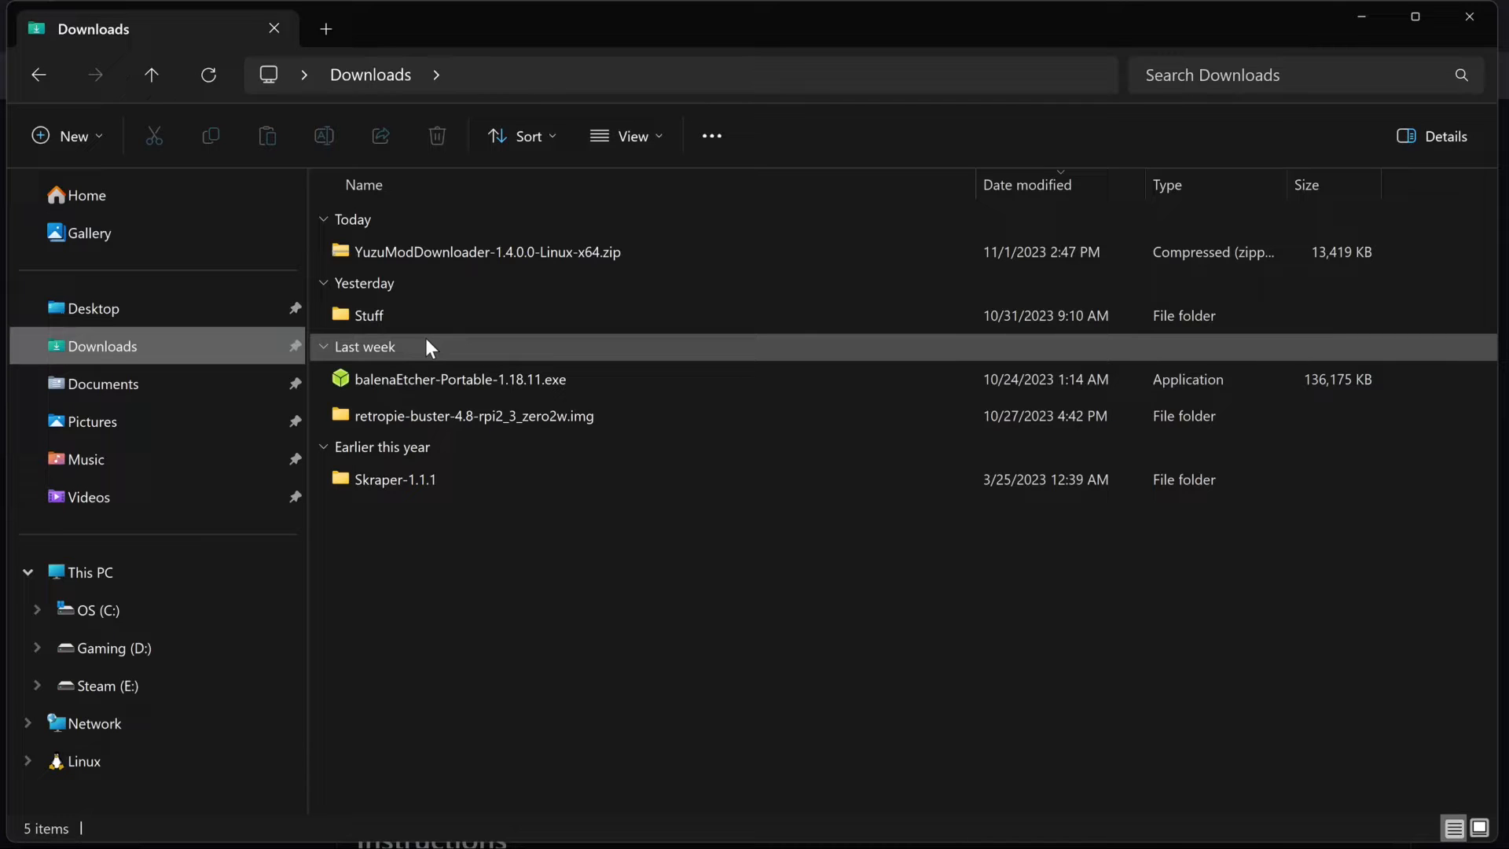
pyautogui.moveTo(428, 283)
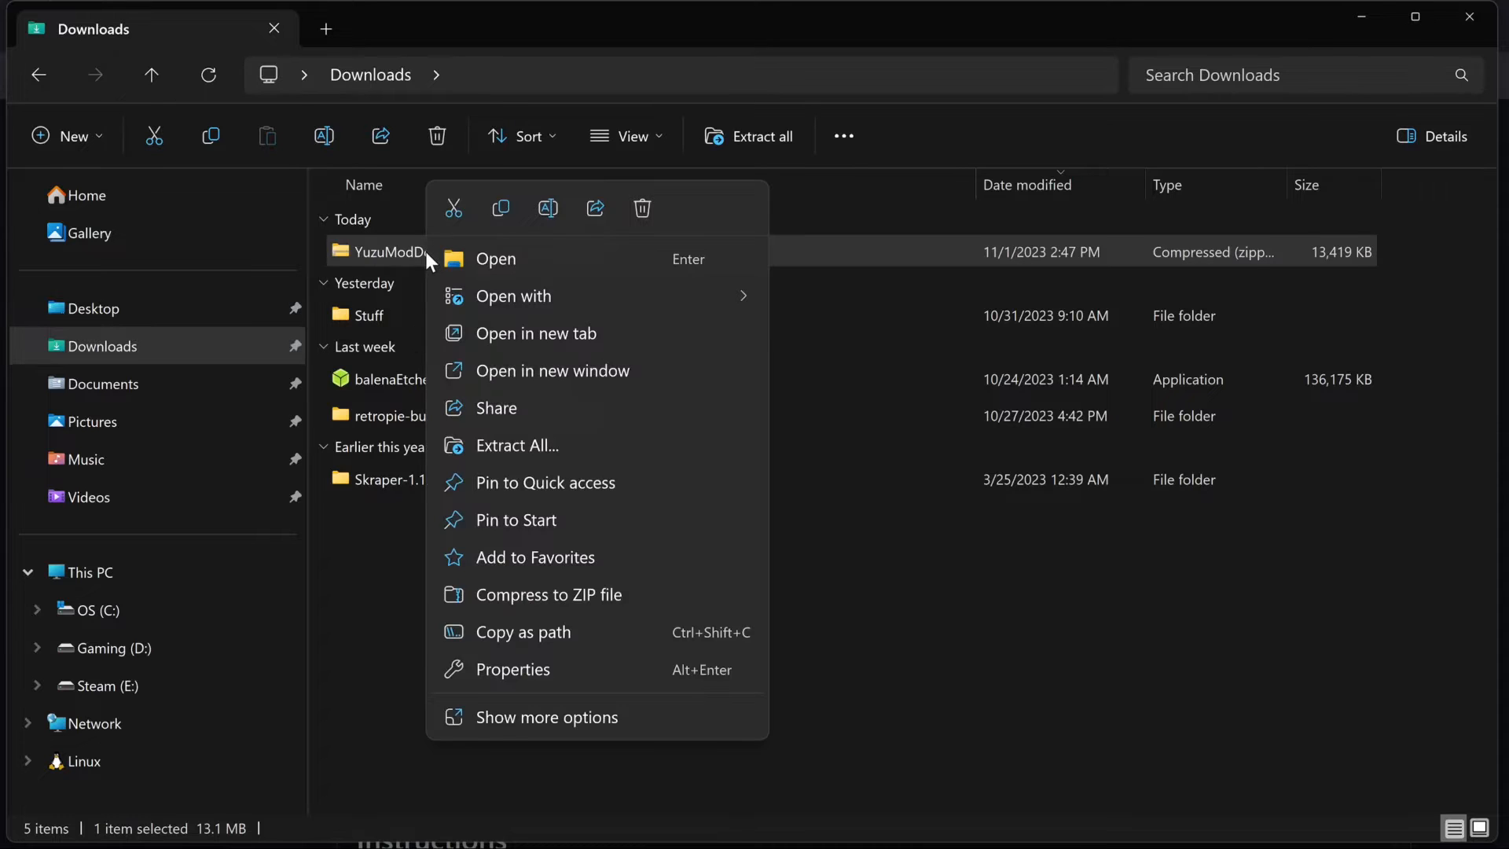
pyautogui.click(517, 445)
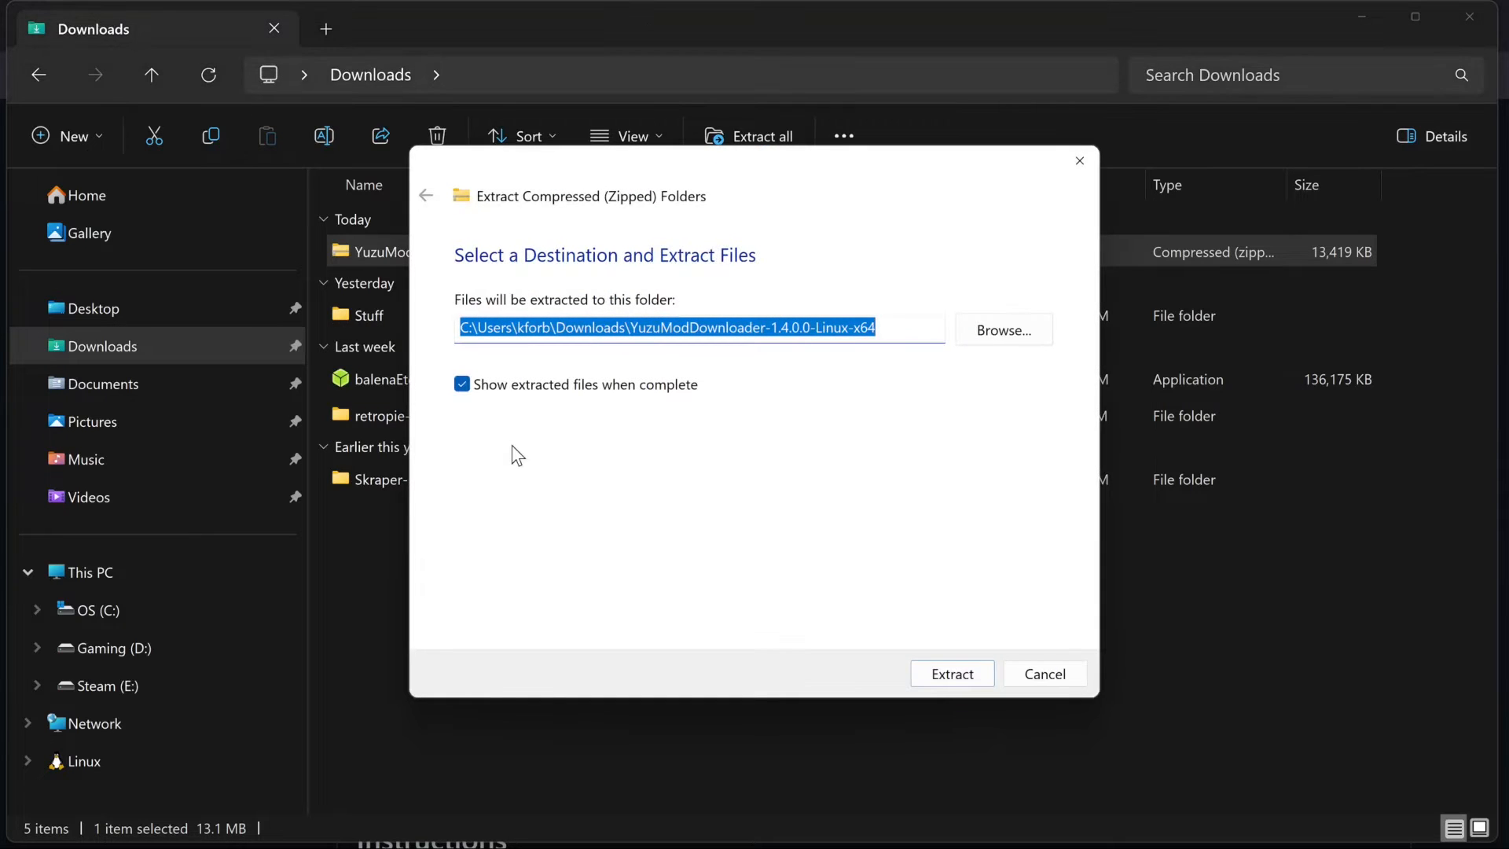
pyautogui.click(951, 673)
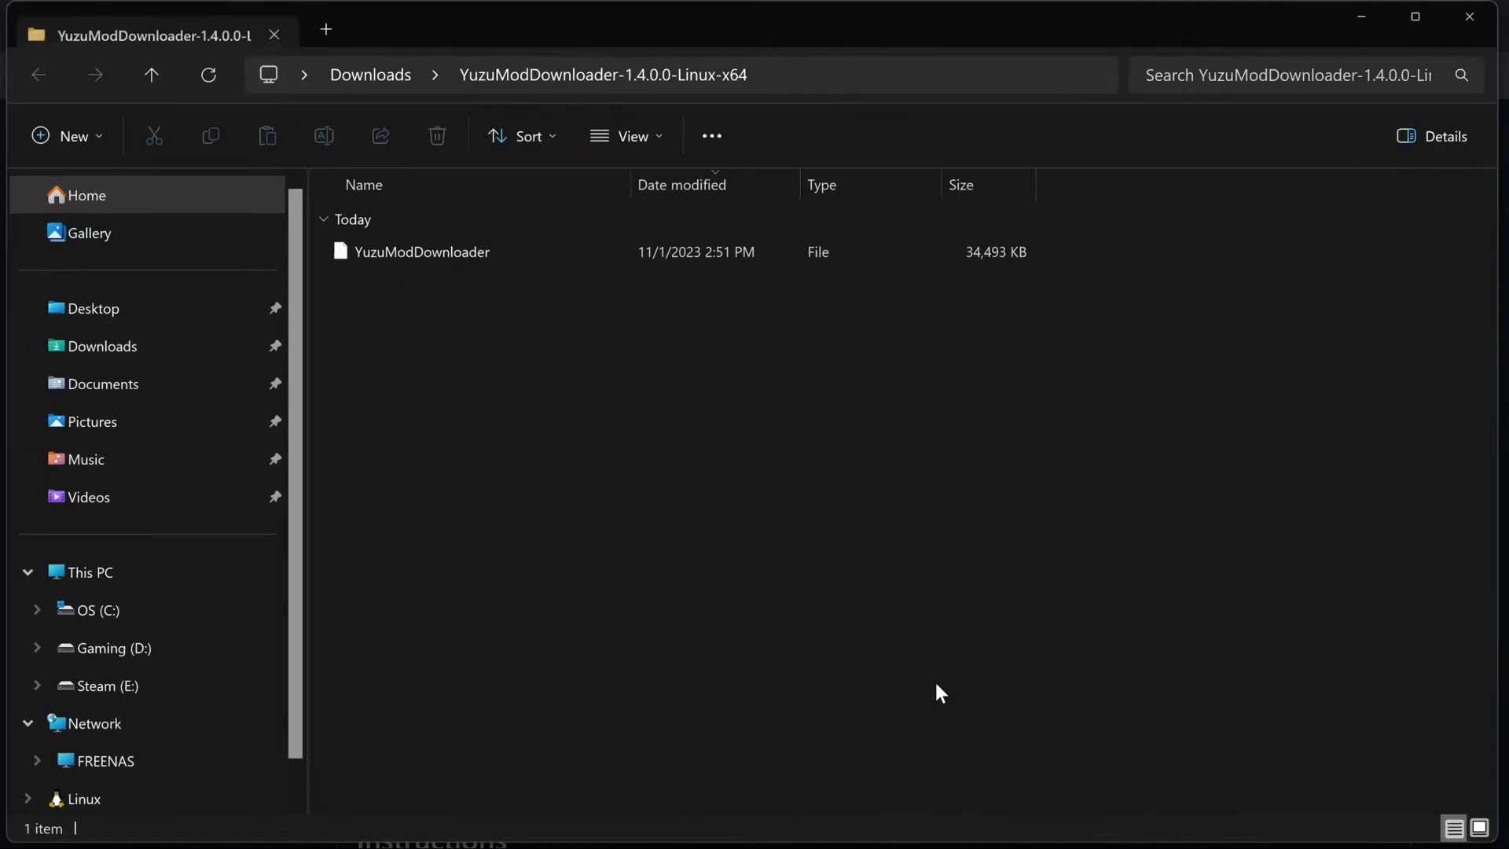
# - Select the extracted YuzuModDownloader file and start typing a \\ network path
pyautogui.click(421, 251)
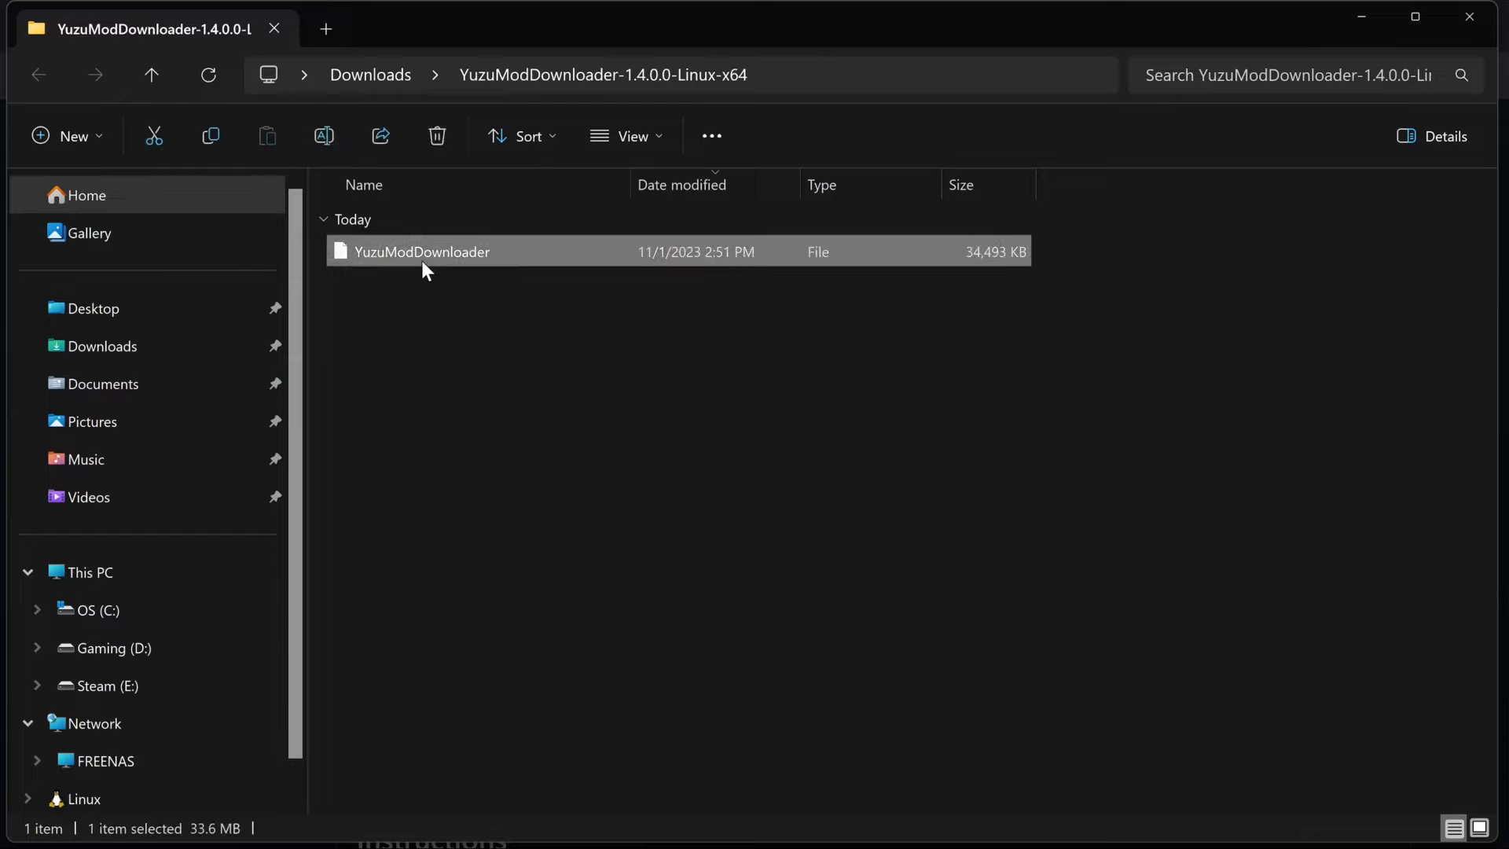
pyautogui.rightClick(421, 251)
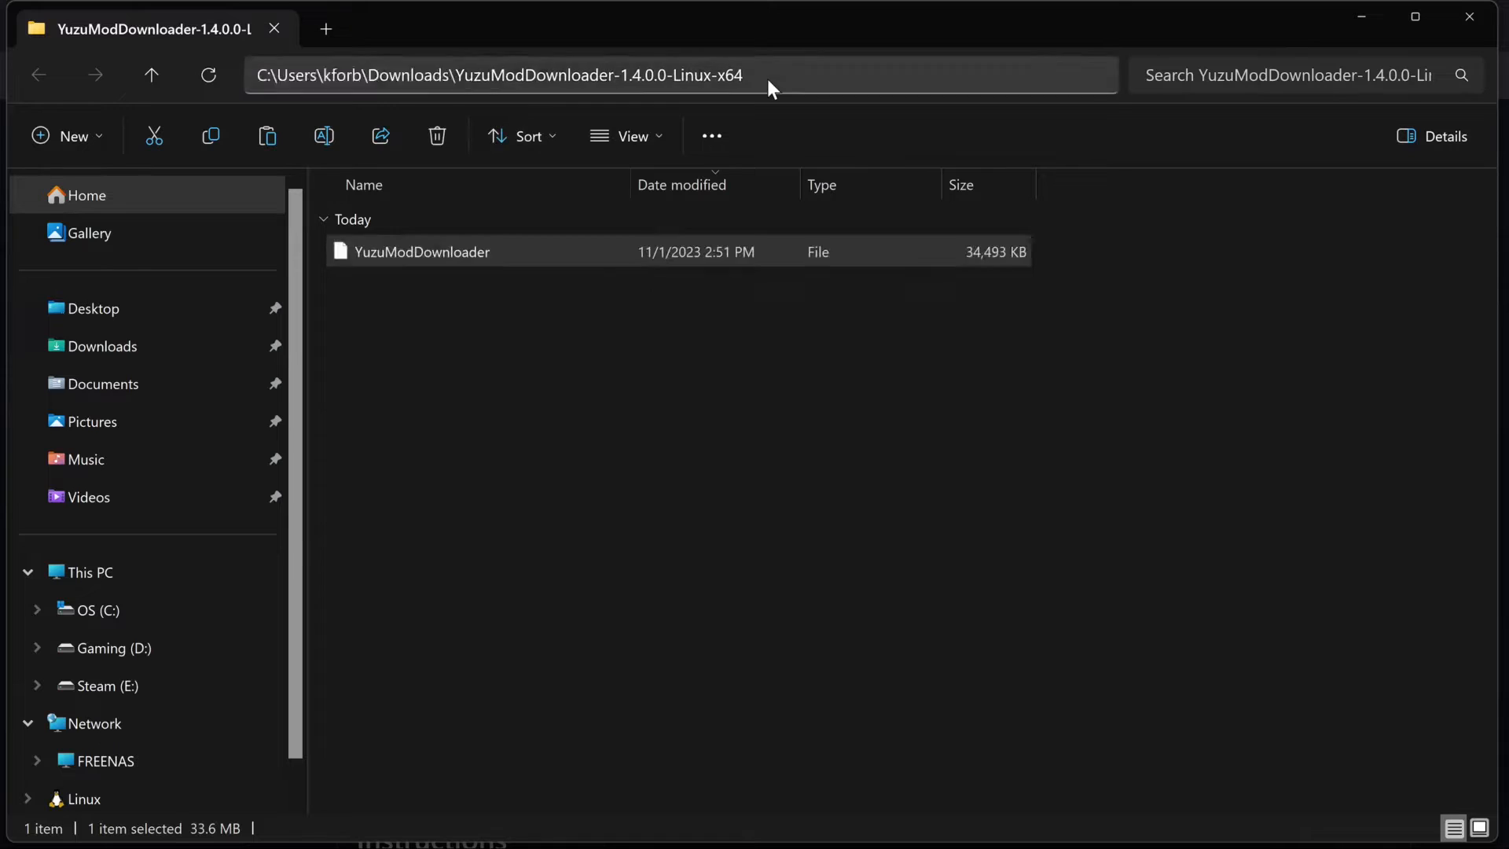
pyautogui.write('\\\\')
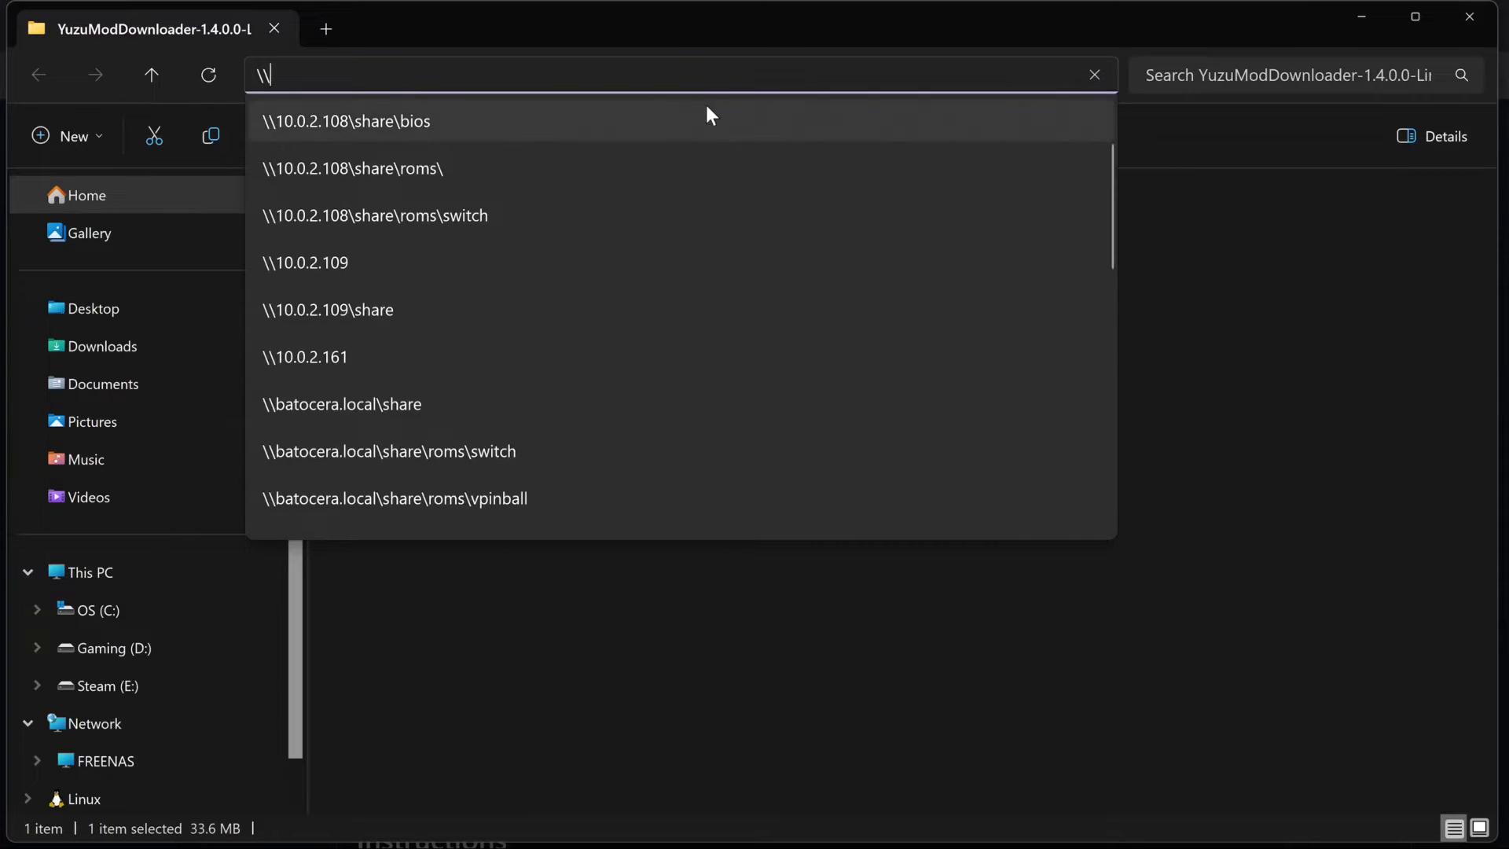
pyautogui.moveTo(566, 154)
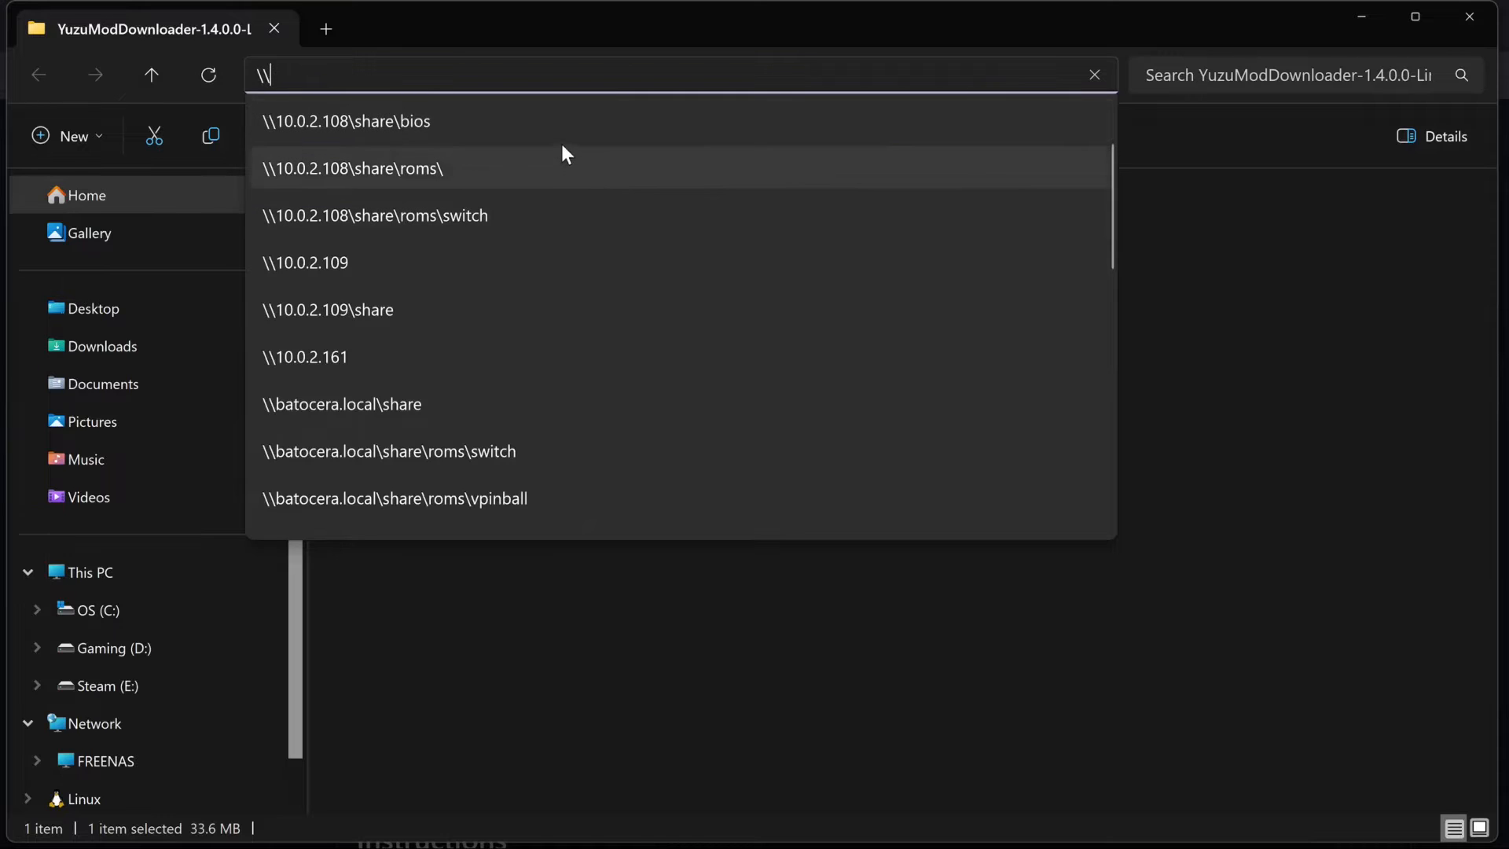
pyautogui.moveTo(540, 133)
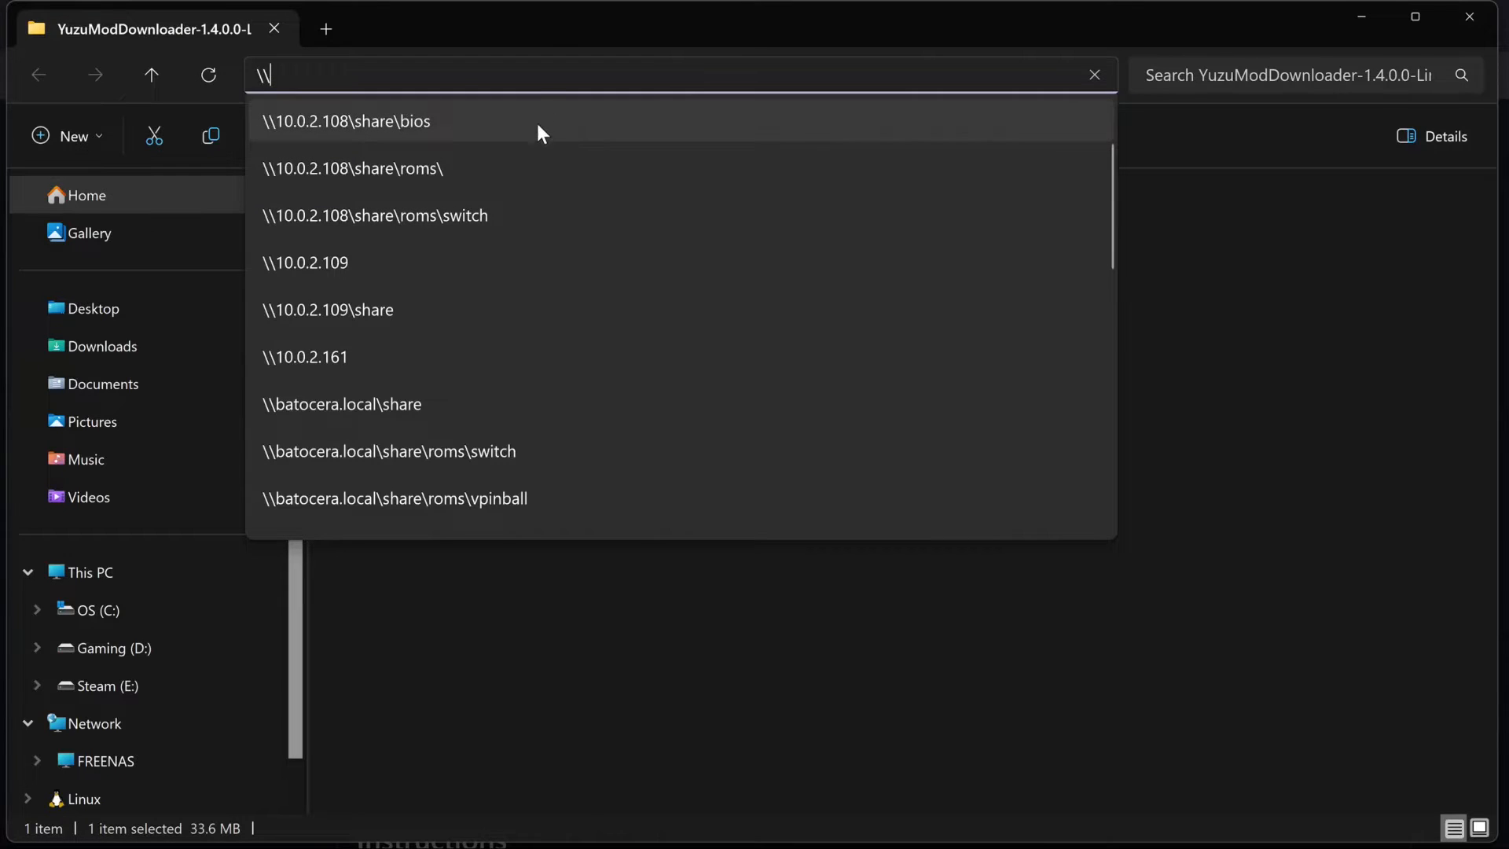
# - On the 10.0.2.108 share, leave bios and open system, configs, then yuzu
pyautogui.click(346, 121)
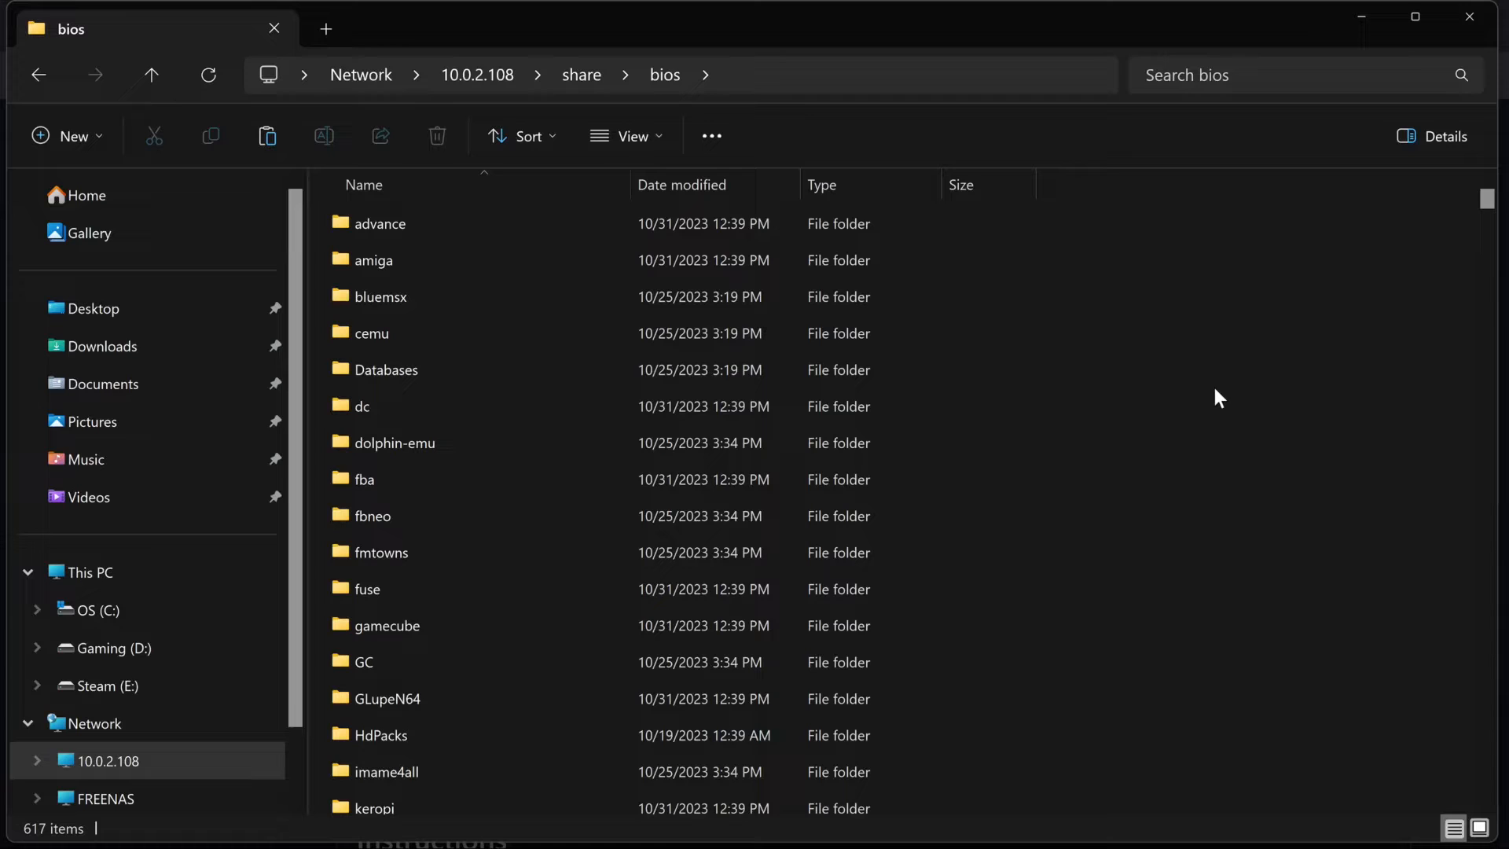
pyautogui.moveTo(679, 107)
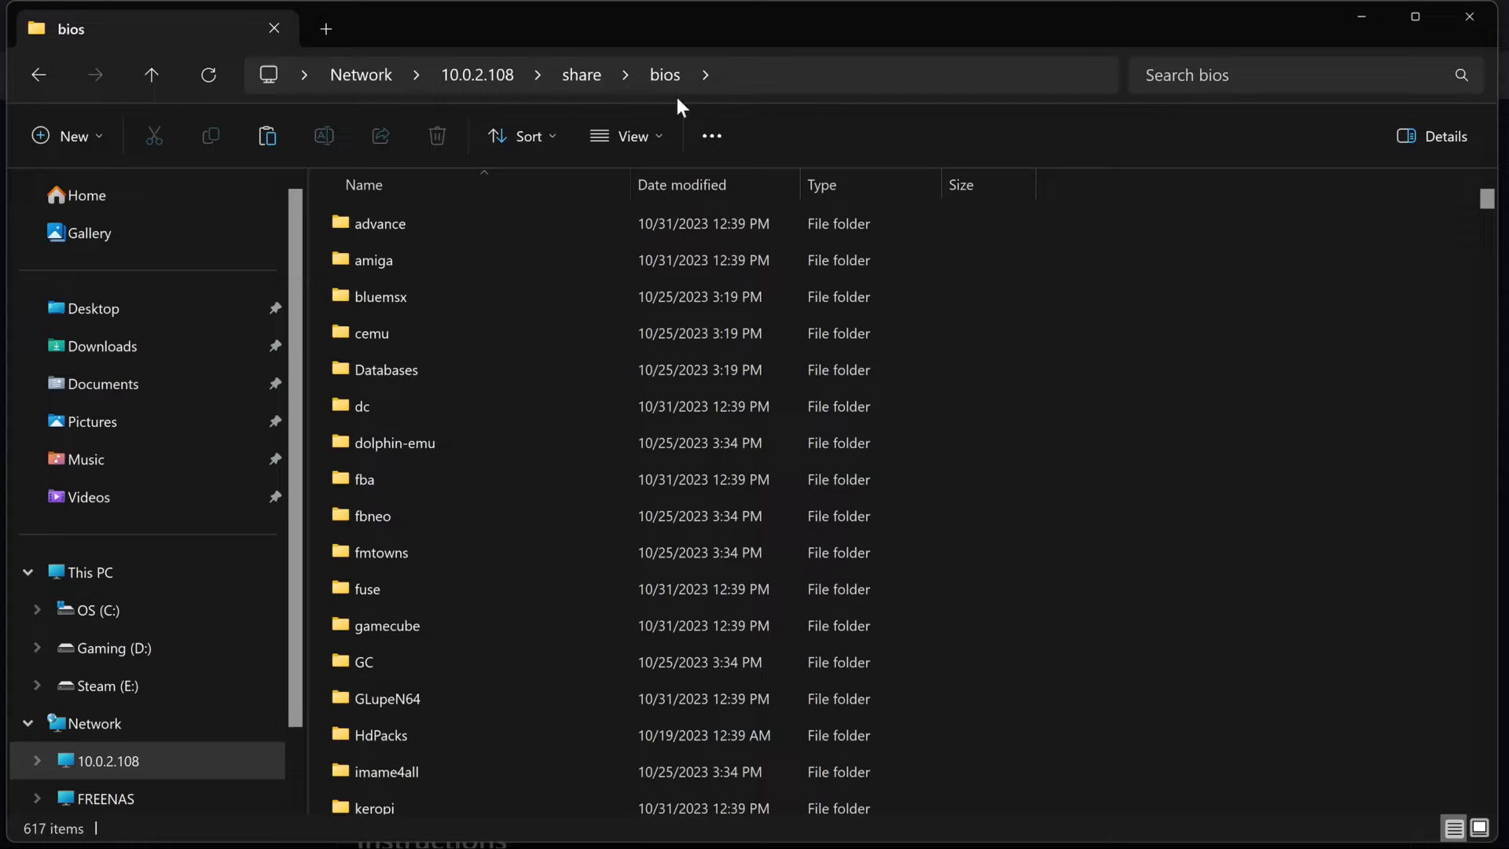
pyautogui.click(582, 75)
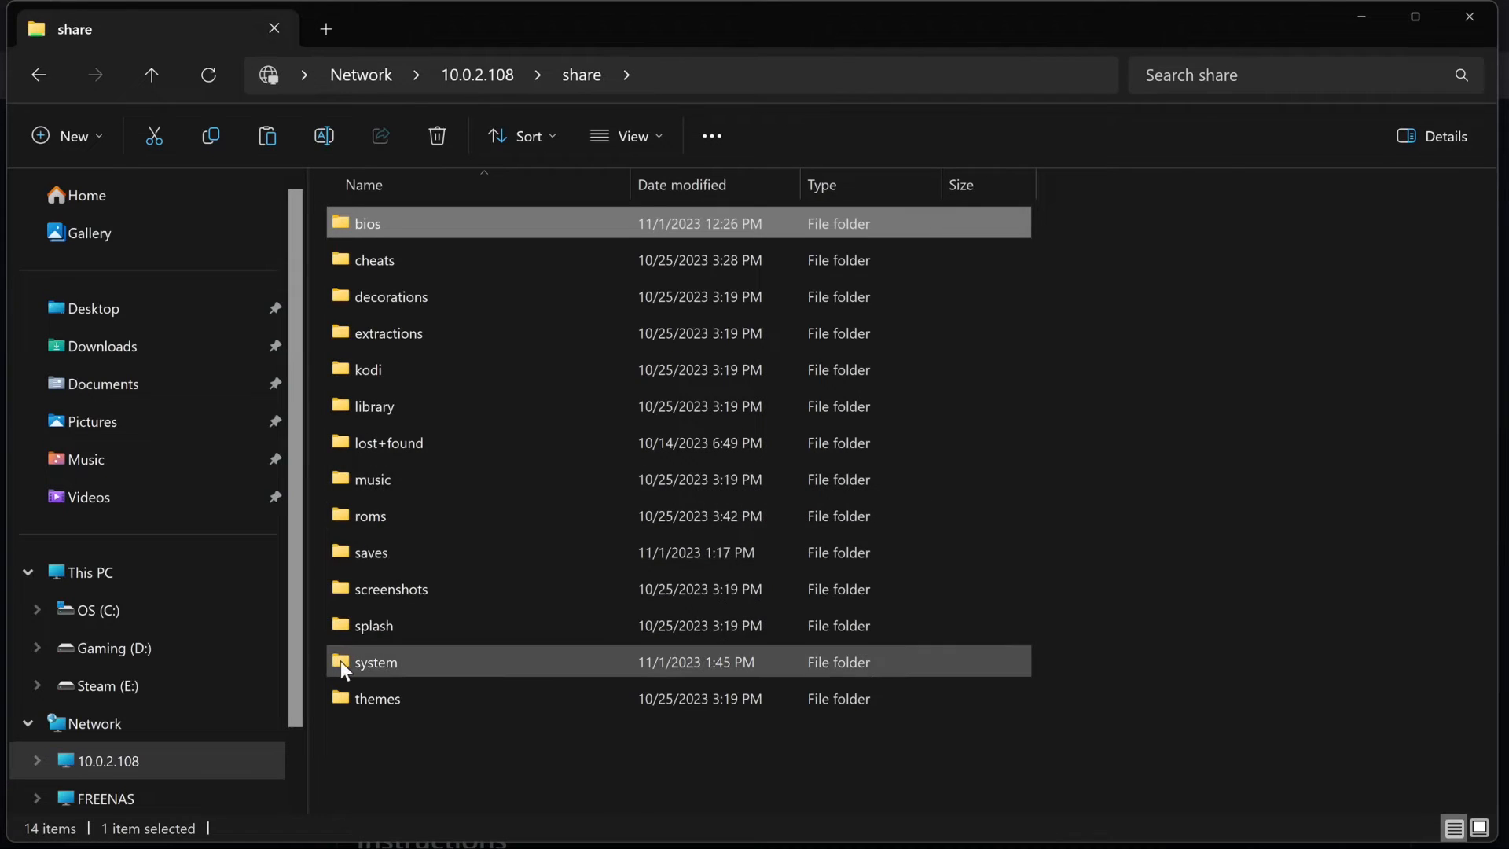
pyautogui.moveTo(399, 667)
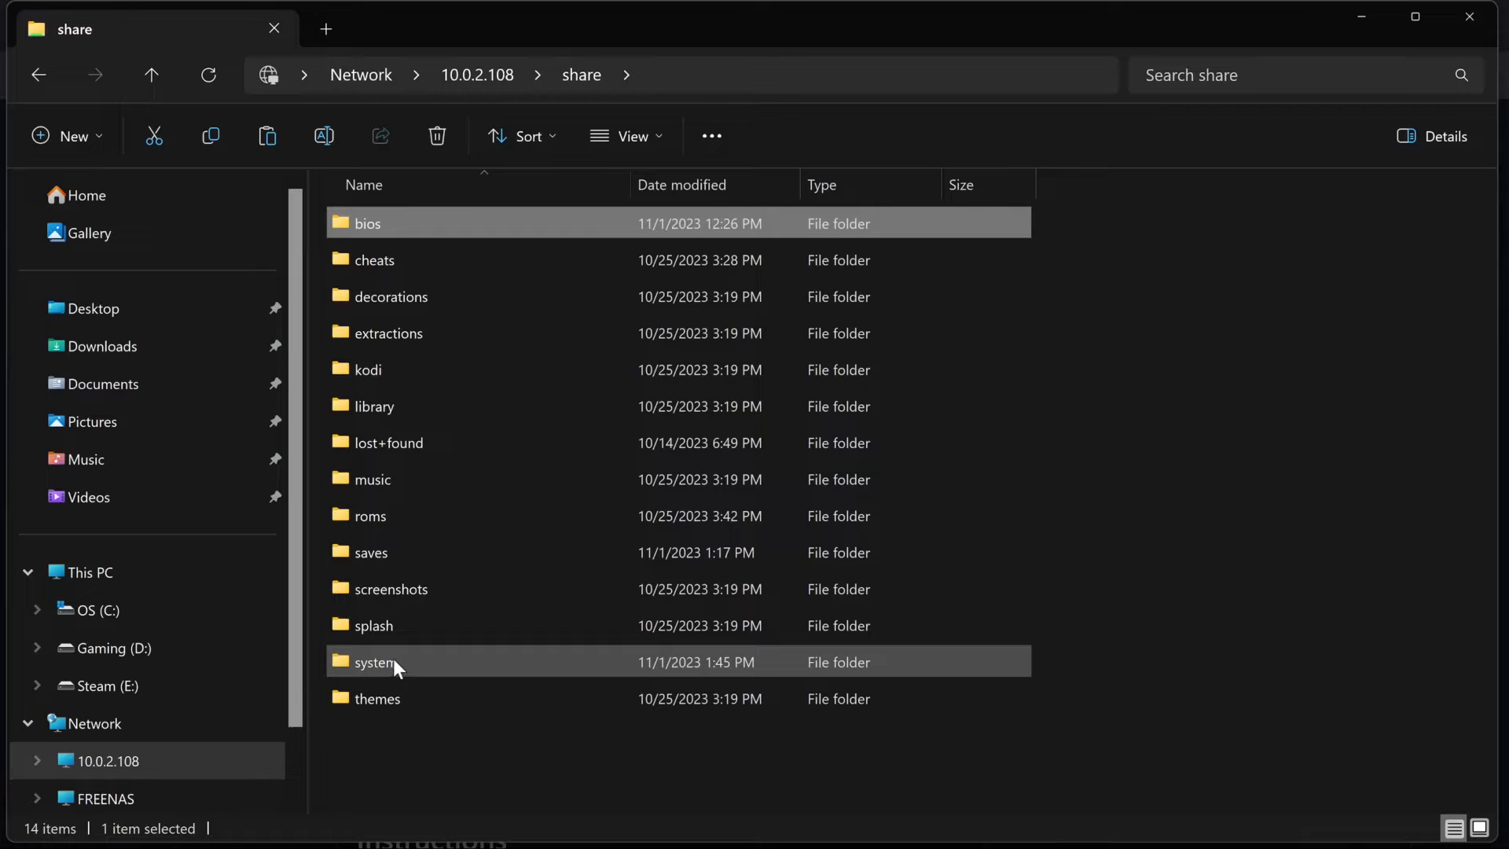
pyautogui.doubleClick(375, 661)
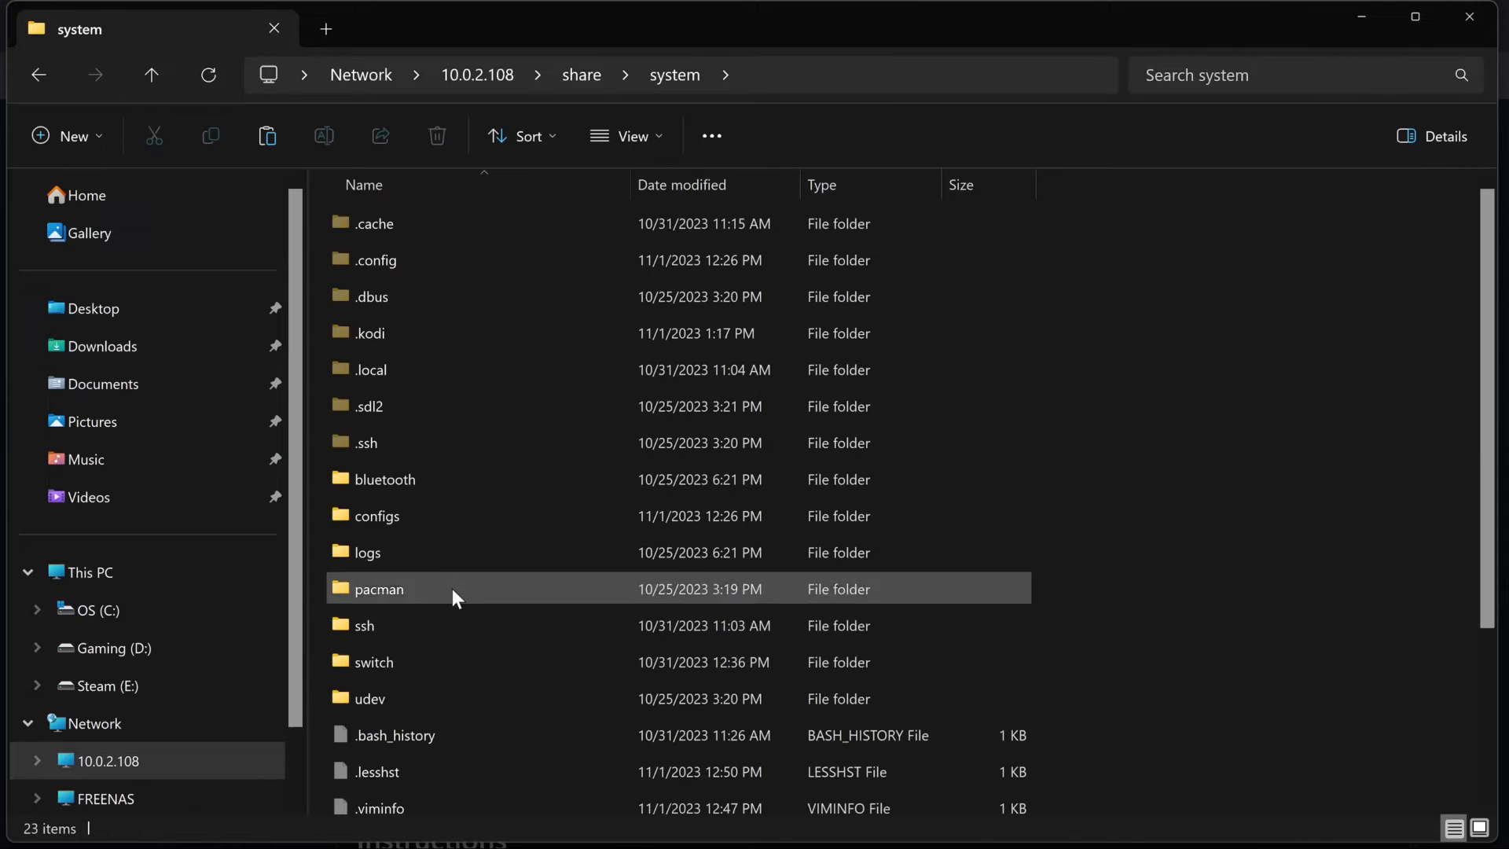
pyautogui.doubleClick(376, 515)
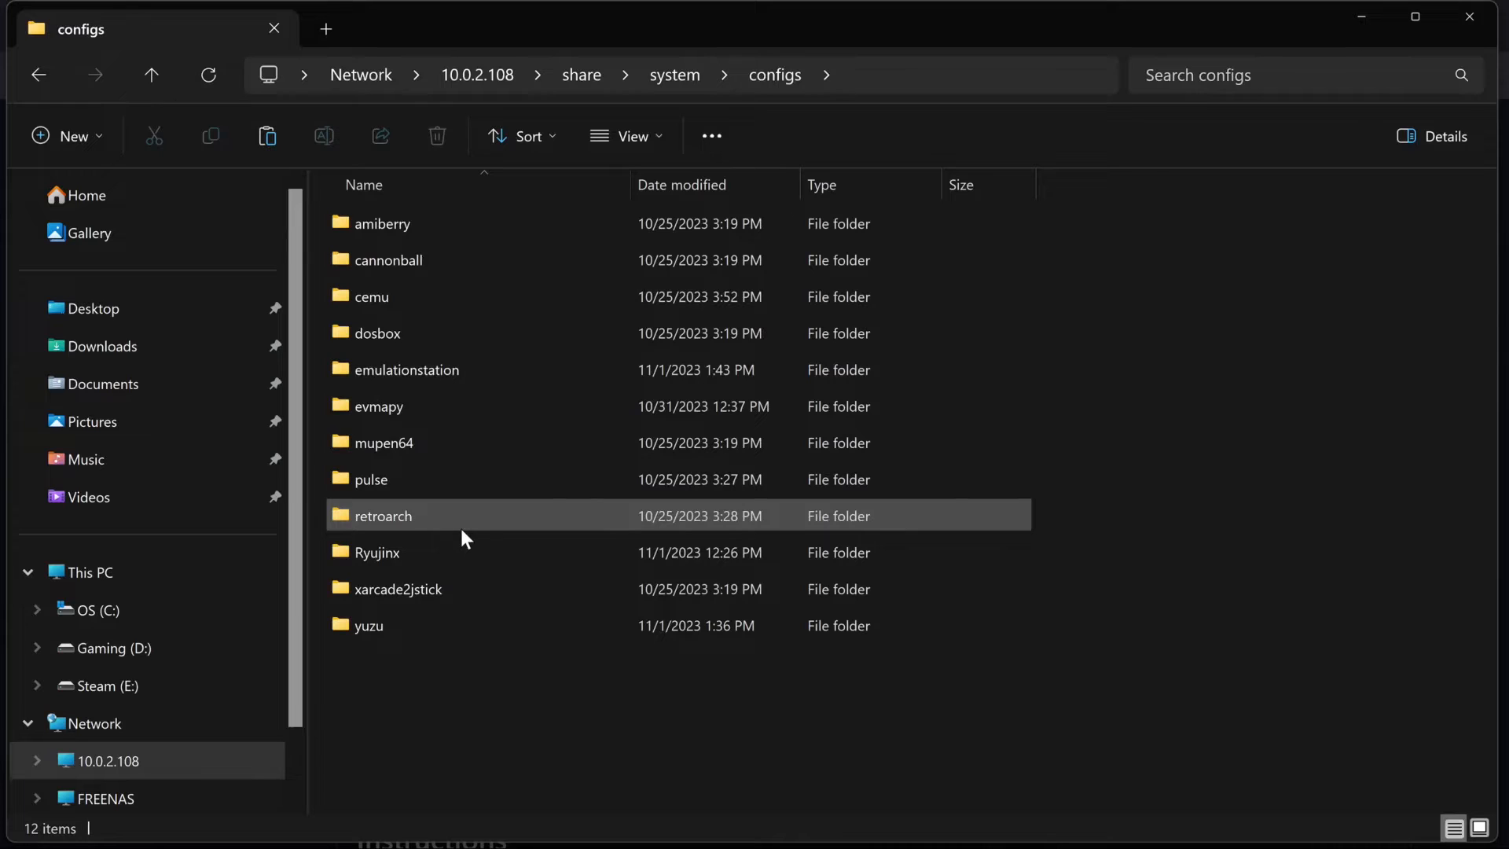
pyautogui.click(369, 625)
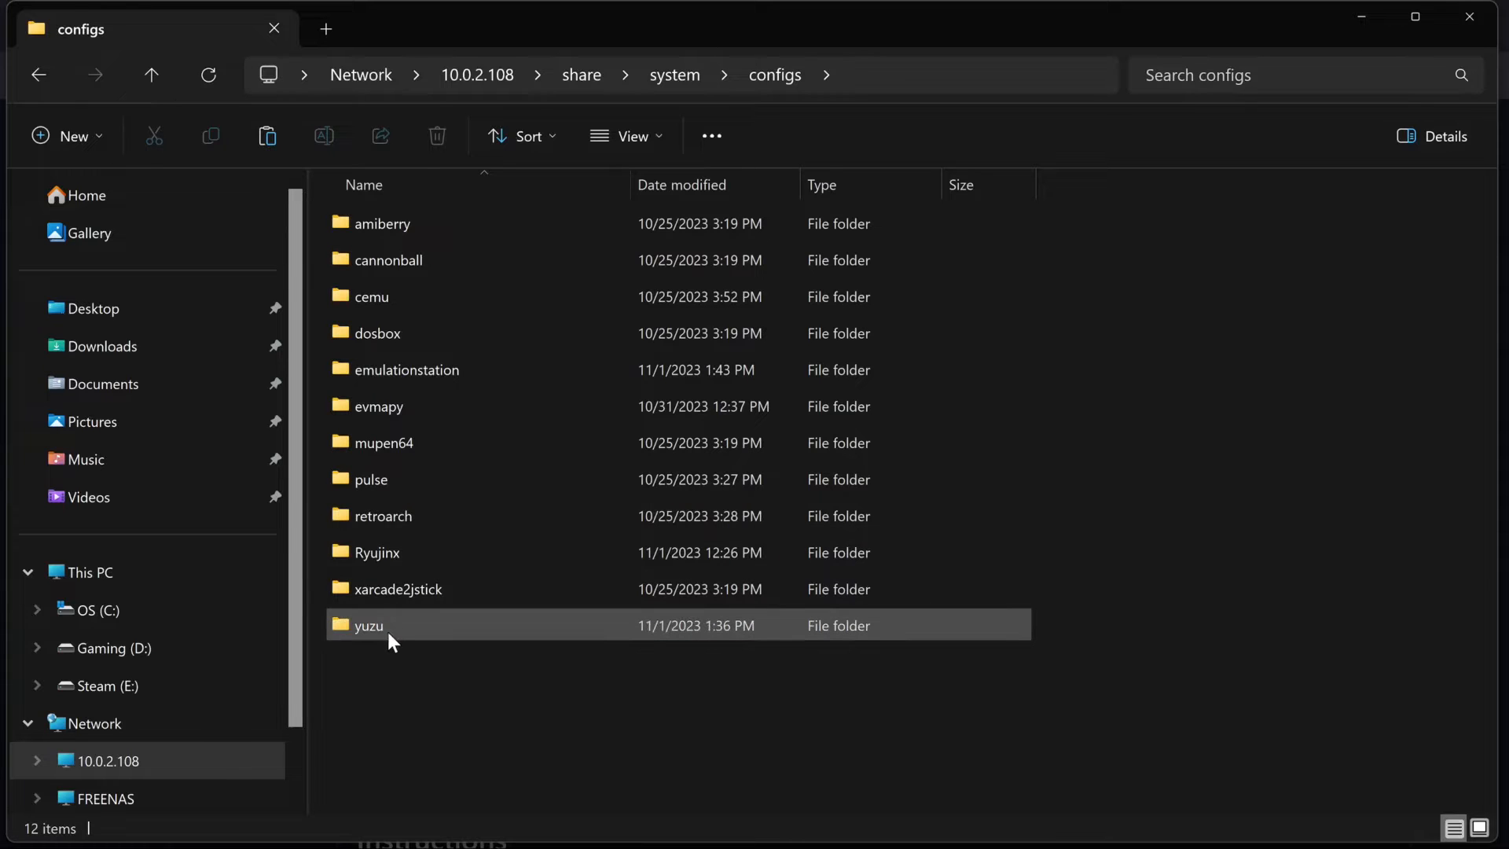
pyautogui.doubleClick(369, 626)
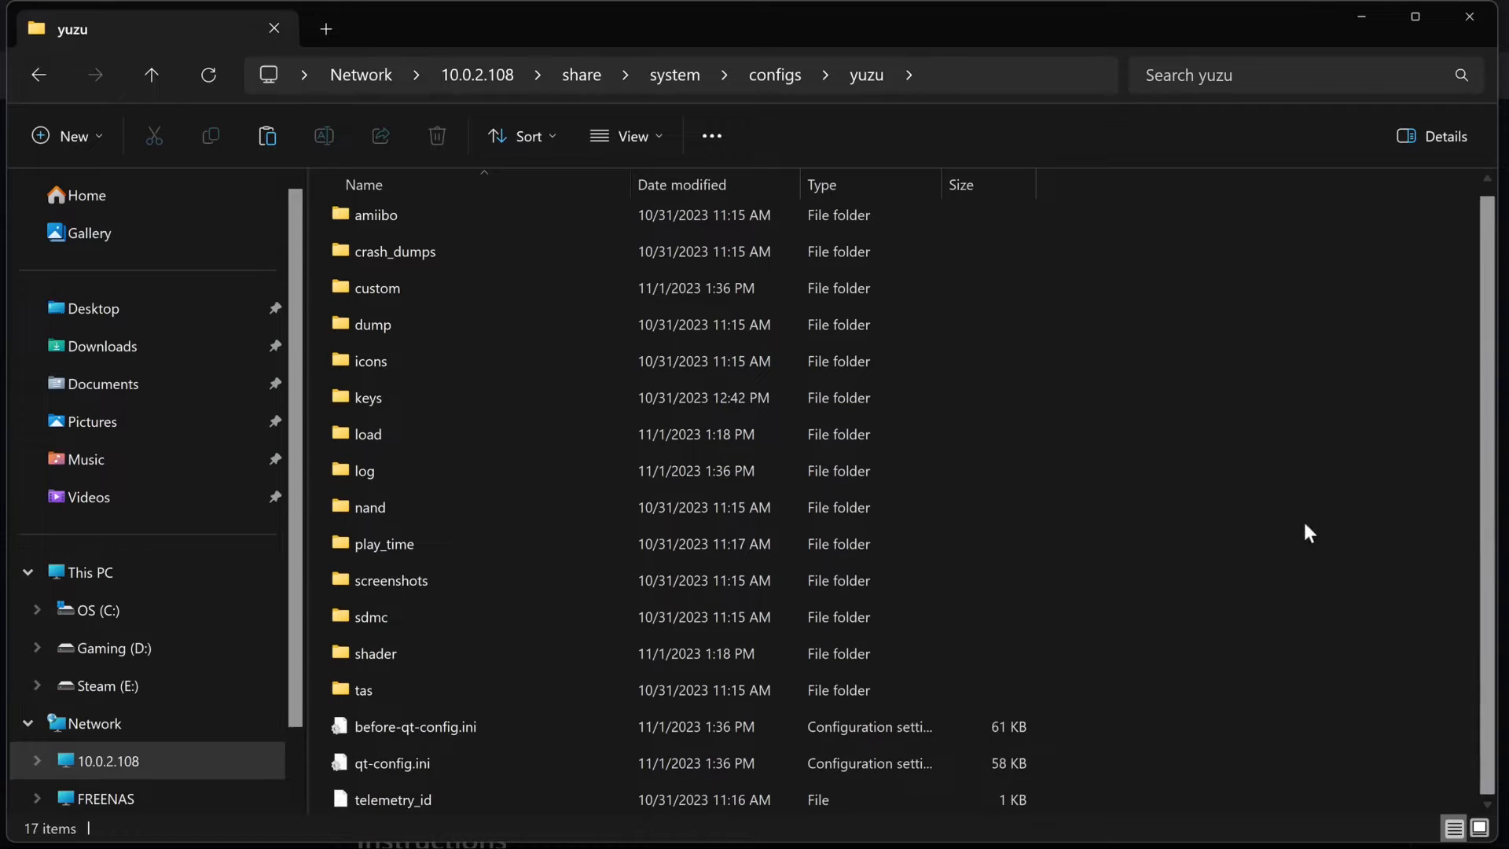
pyautogui.moveTo(1178, 606)
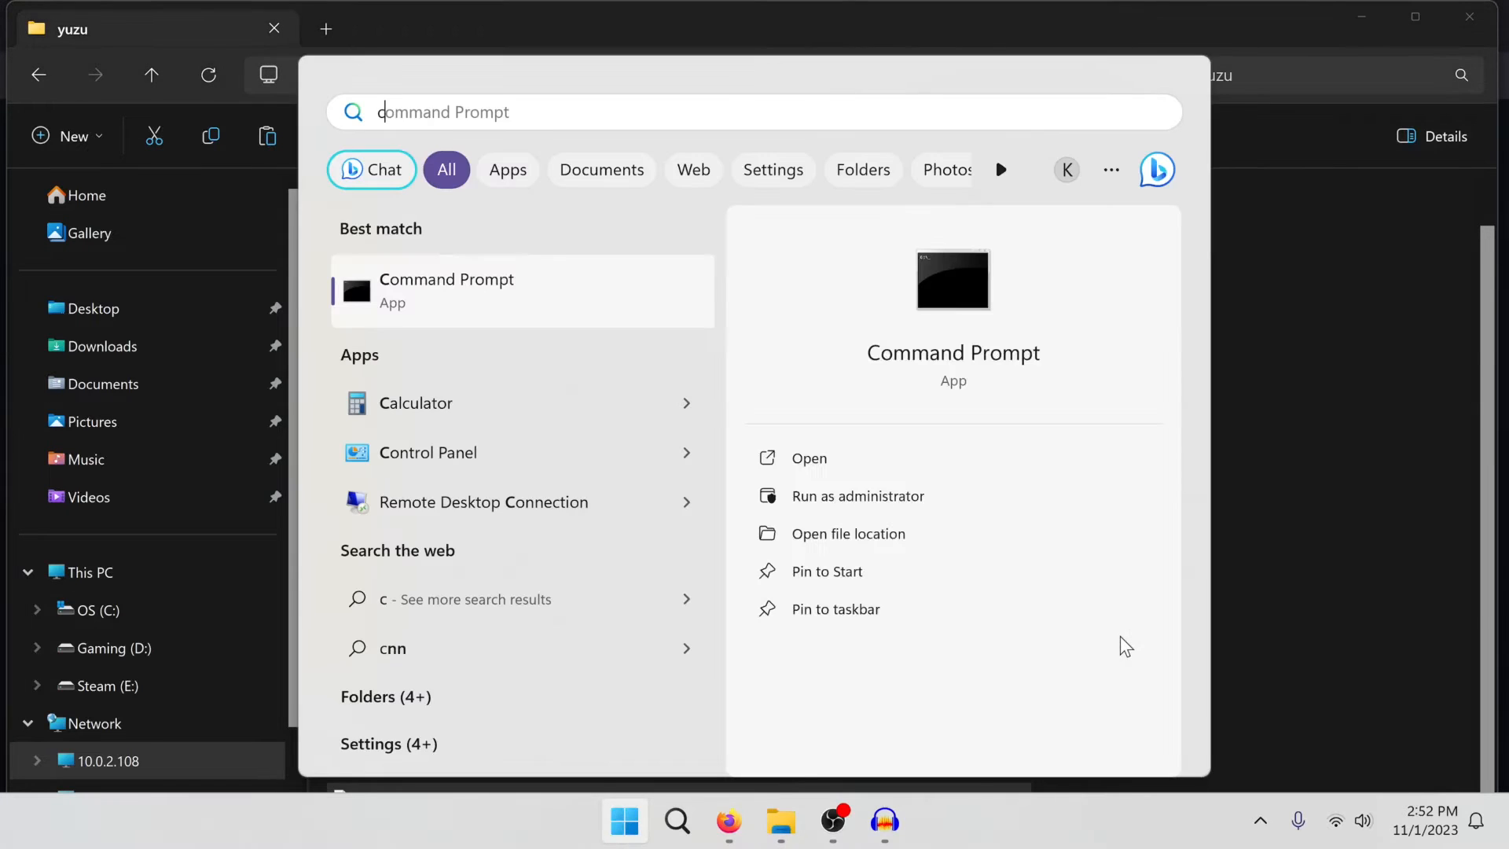
pyautogui.click(808, 457)
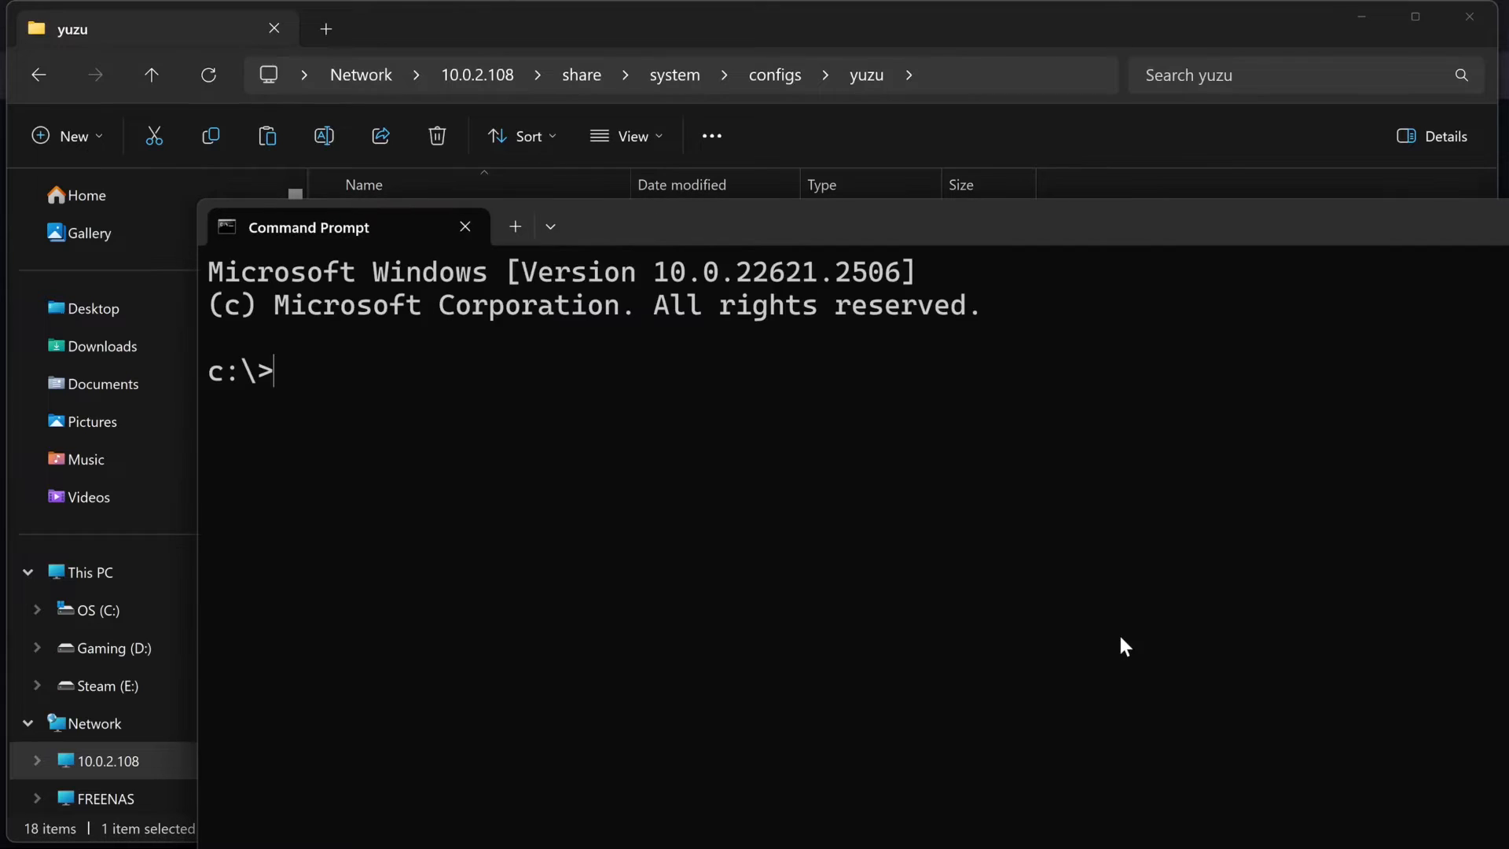
pyautogui.moveTo(1071, 228)
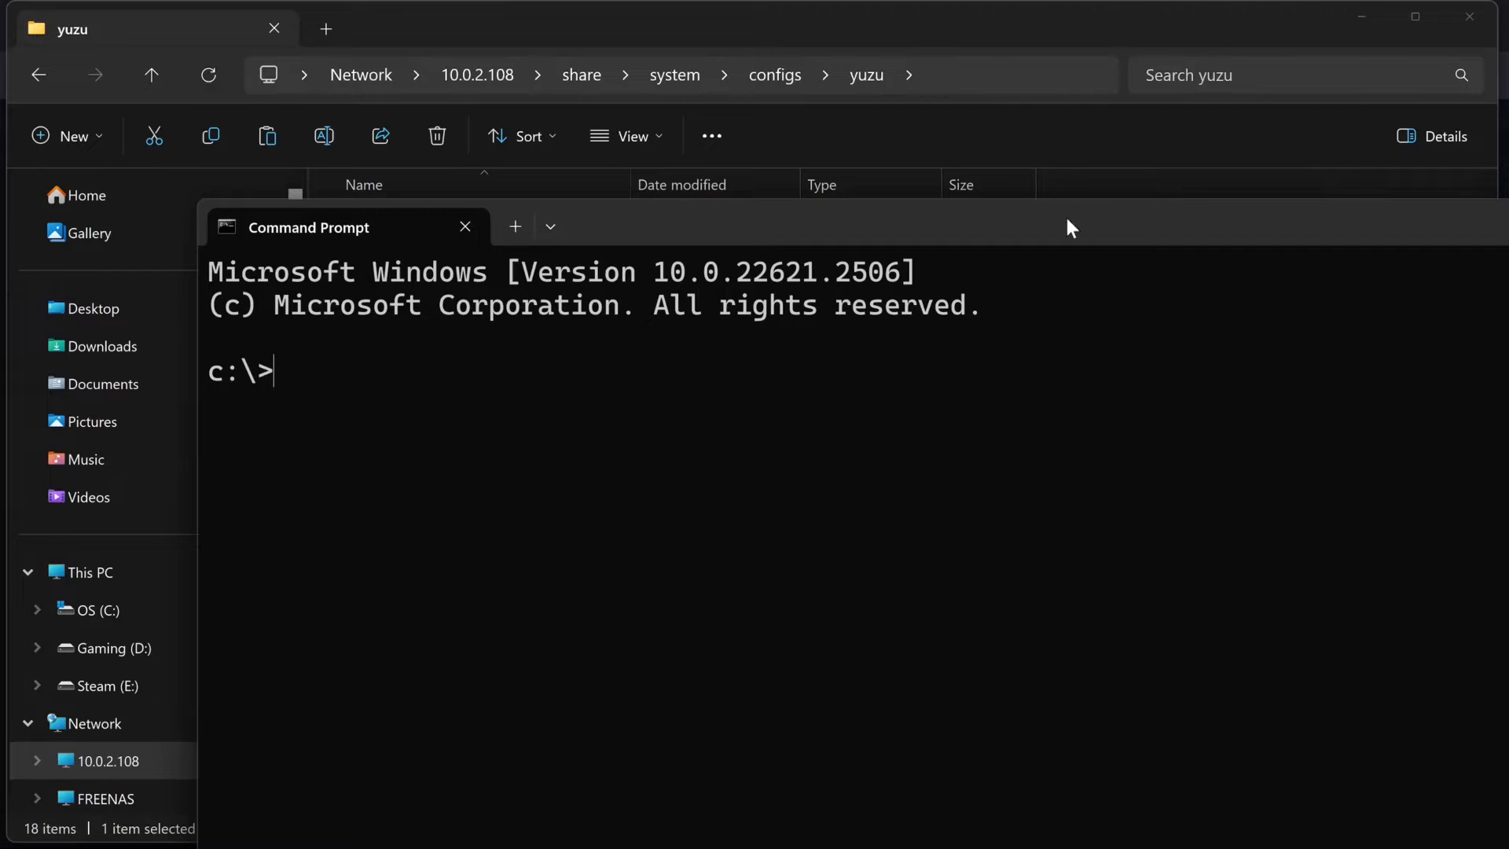
pyautogui.click(1414, 17)
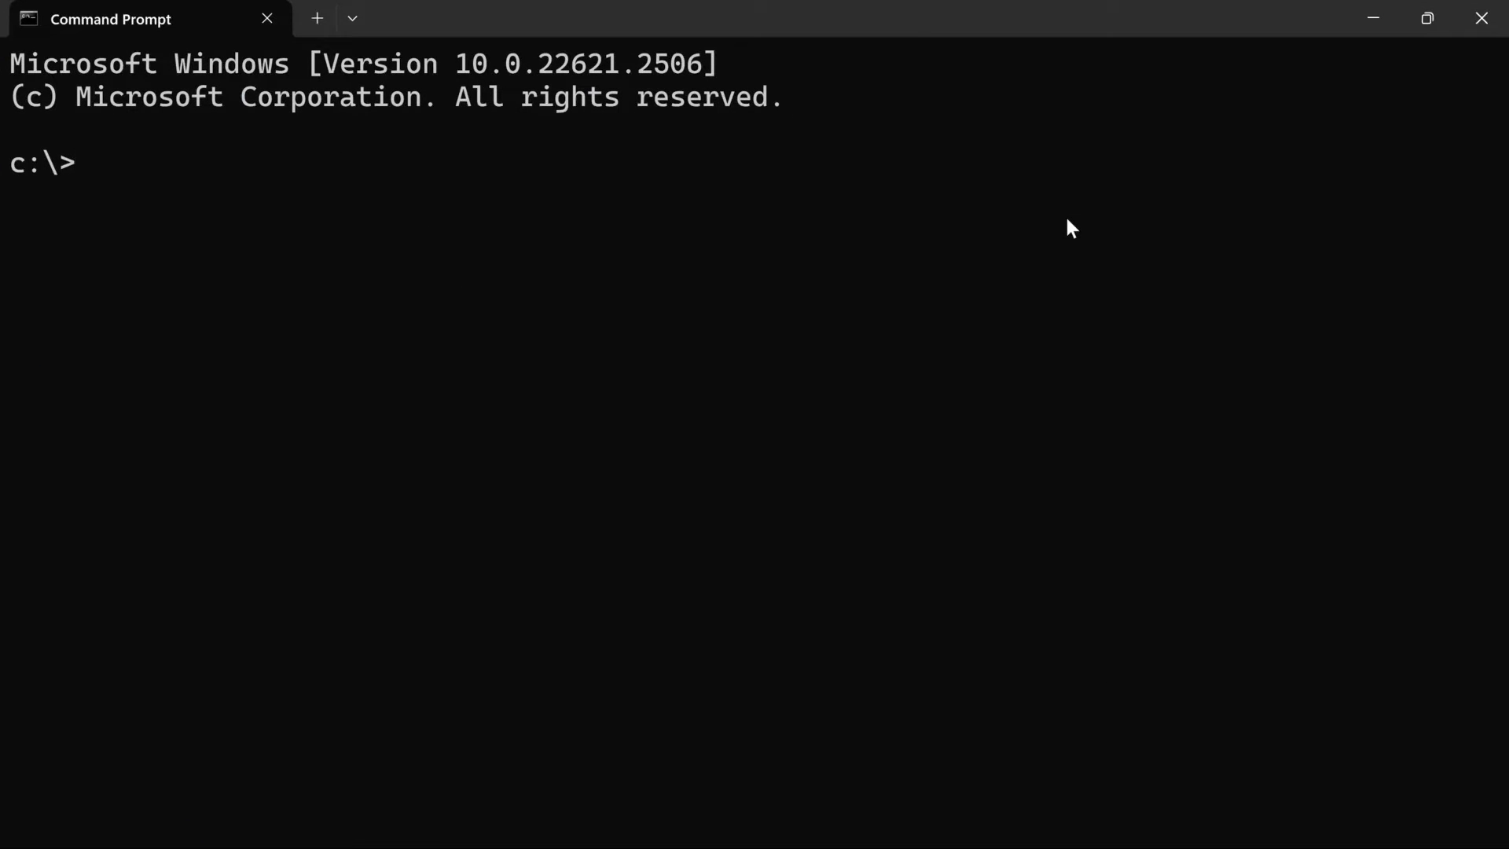
pyautogui.write('s')
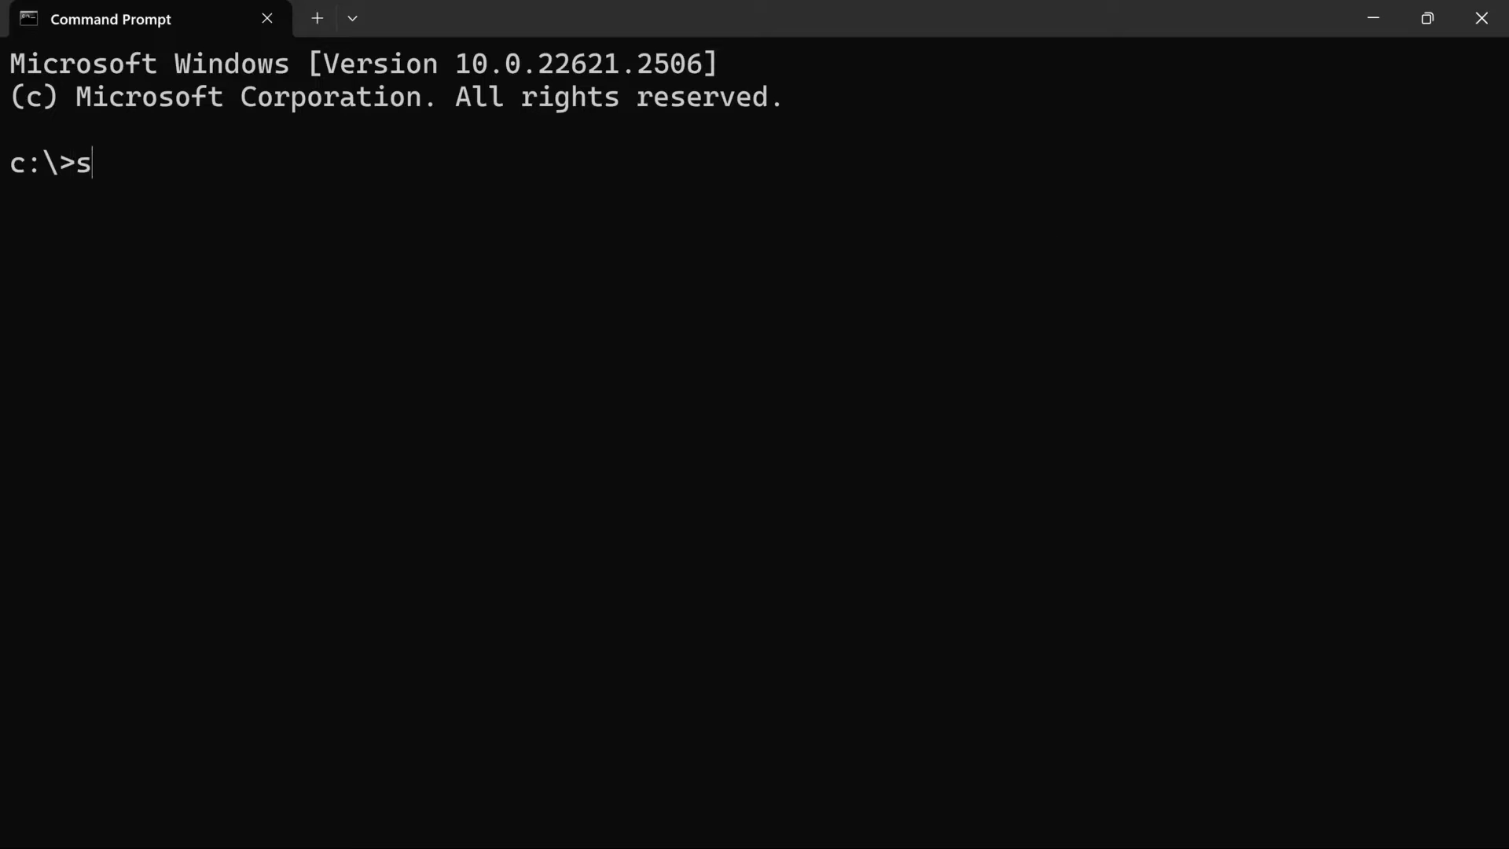
pyautogui.write('sh root@10')
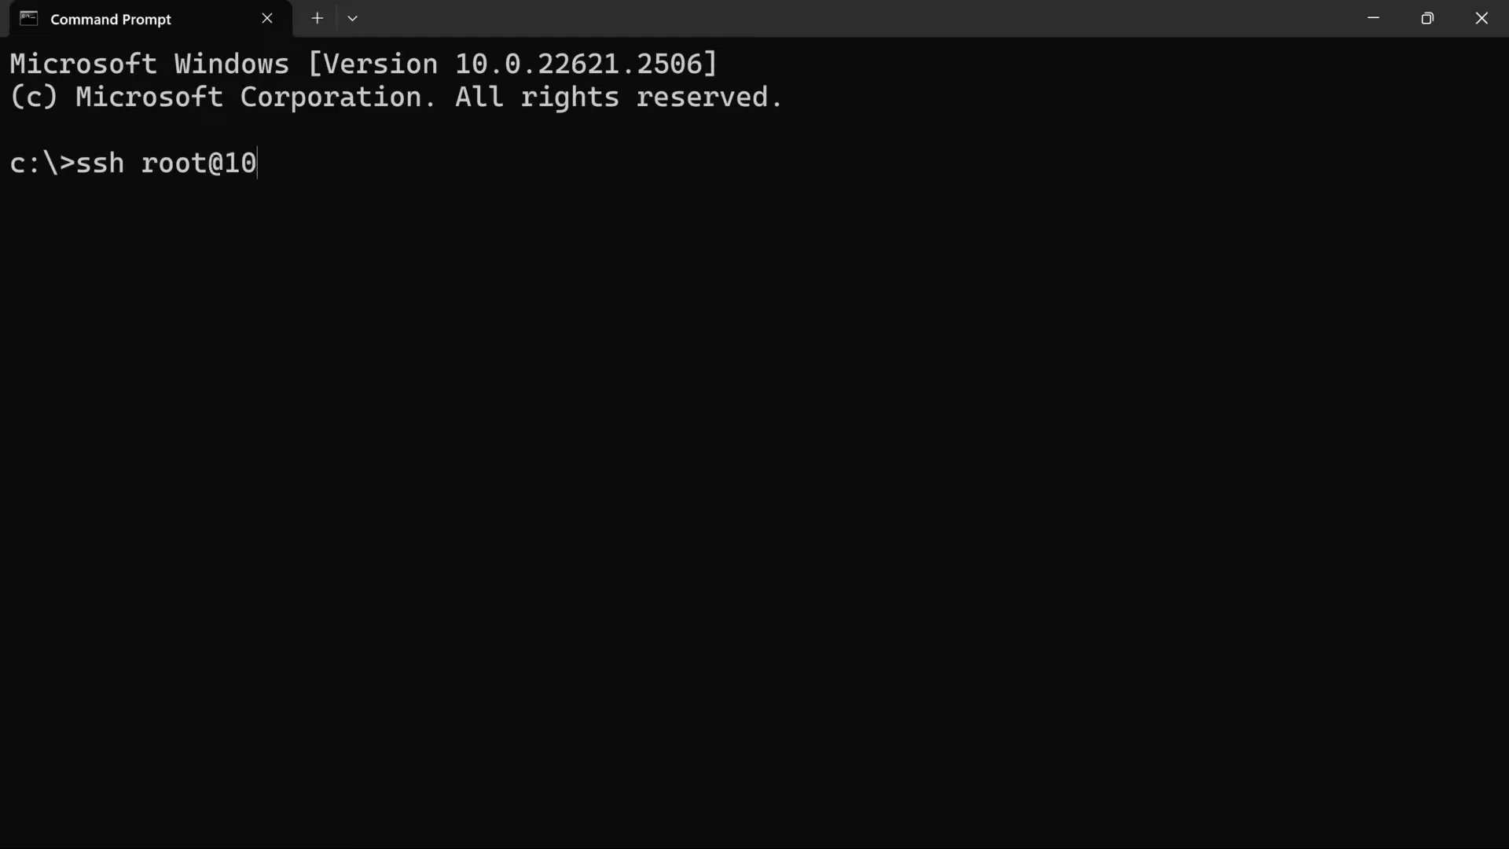
pyautogui.write('.0.2.108')
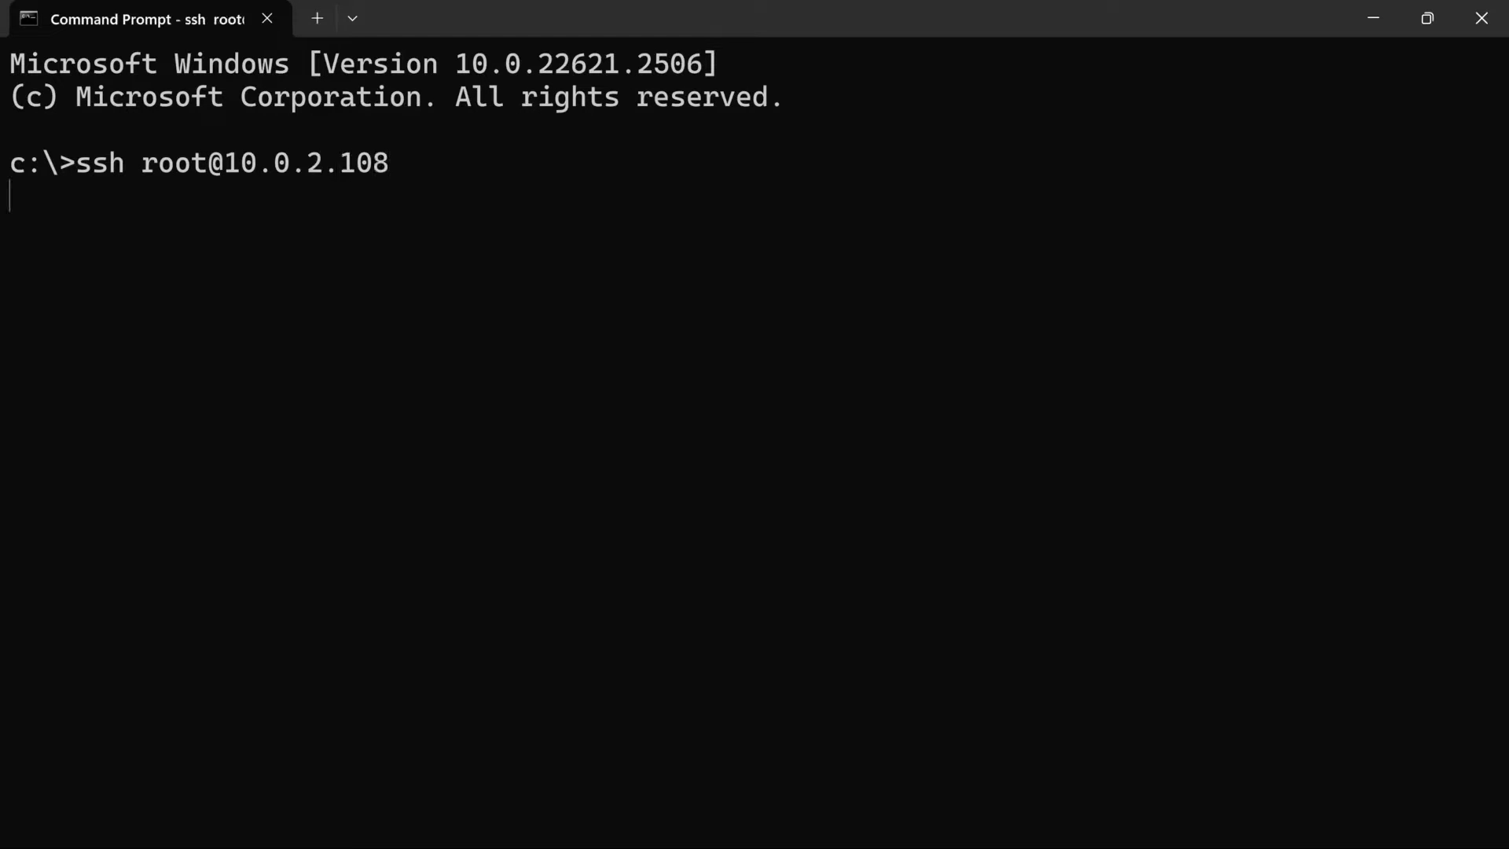
pyautogui.press('Return')
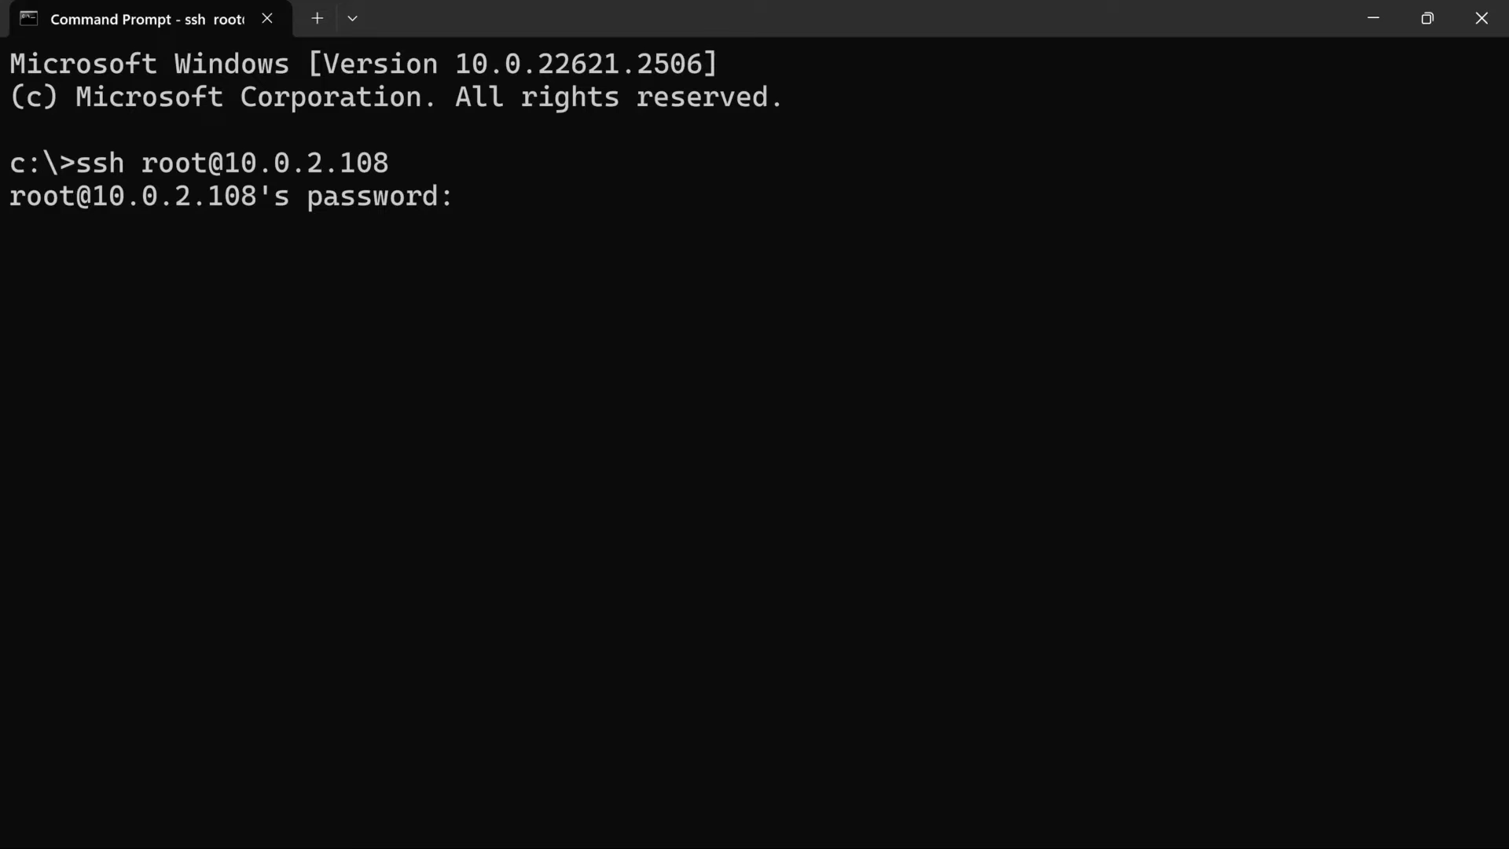
pyautogui.press('Return')
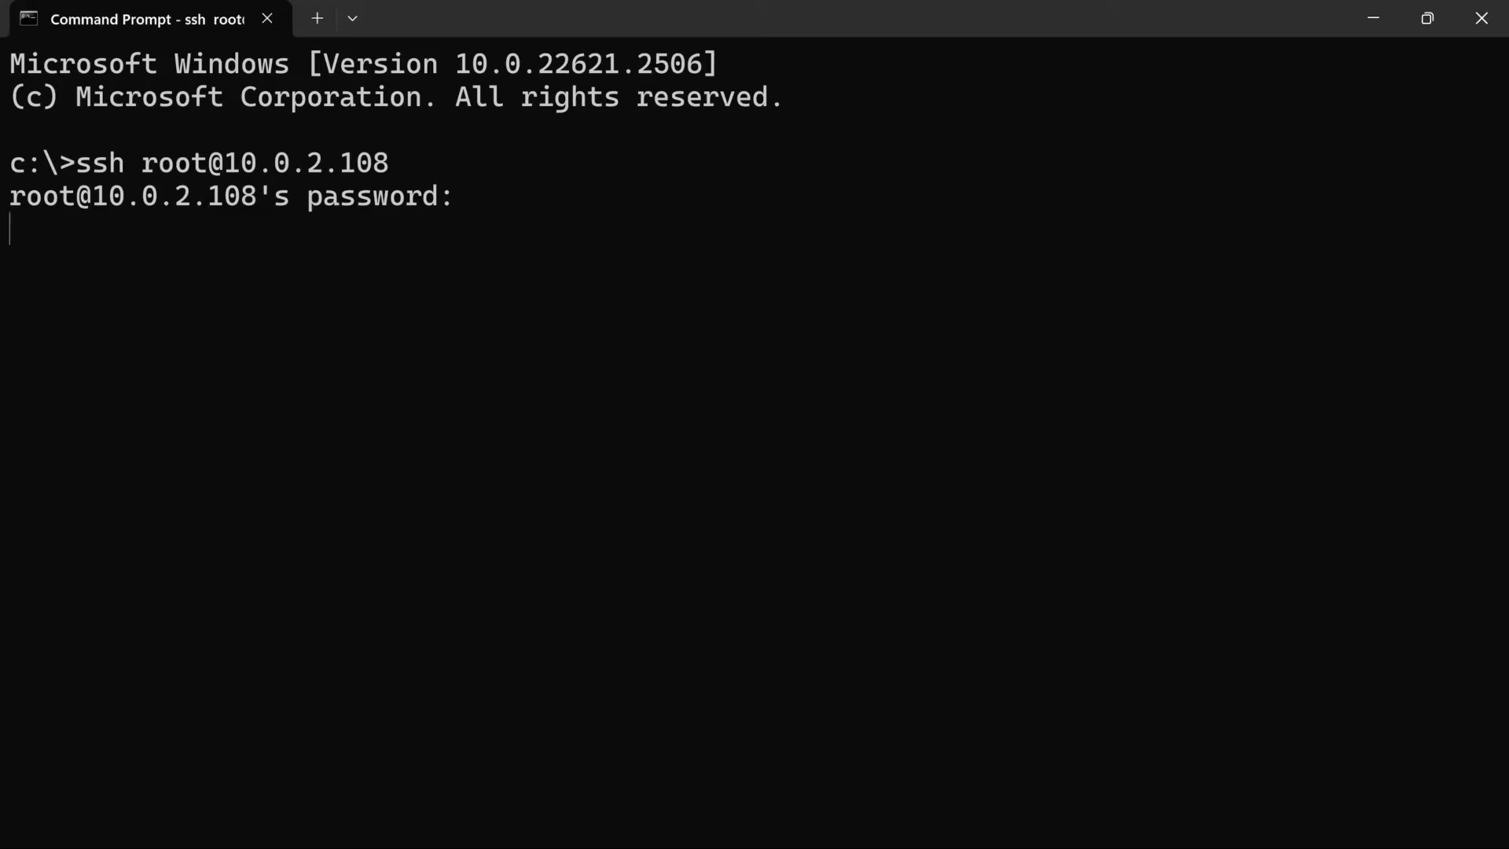
pyautogui.press('Return')
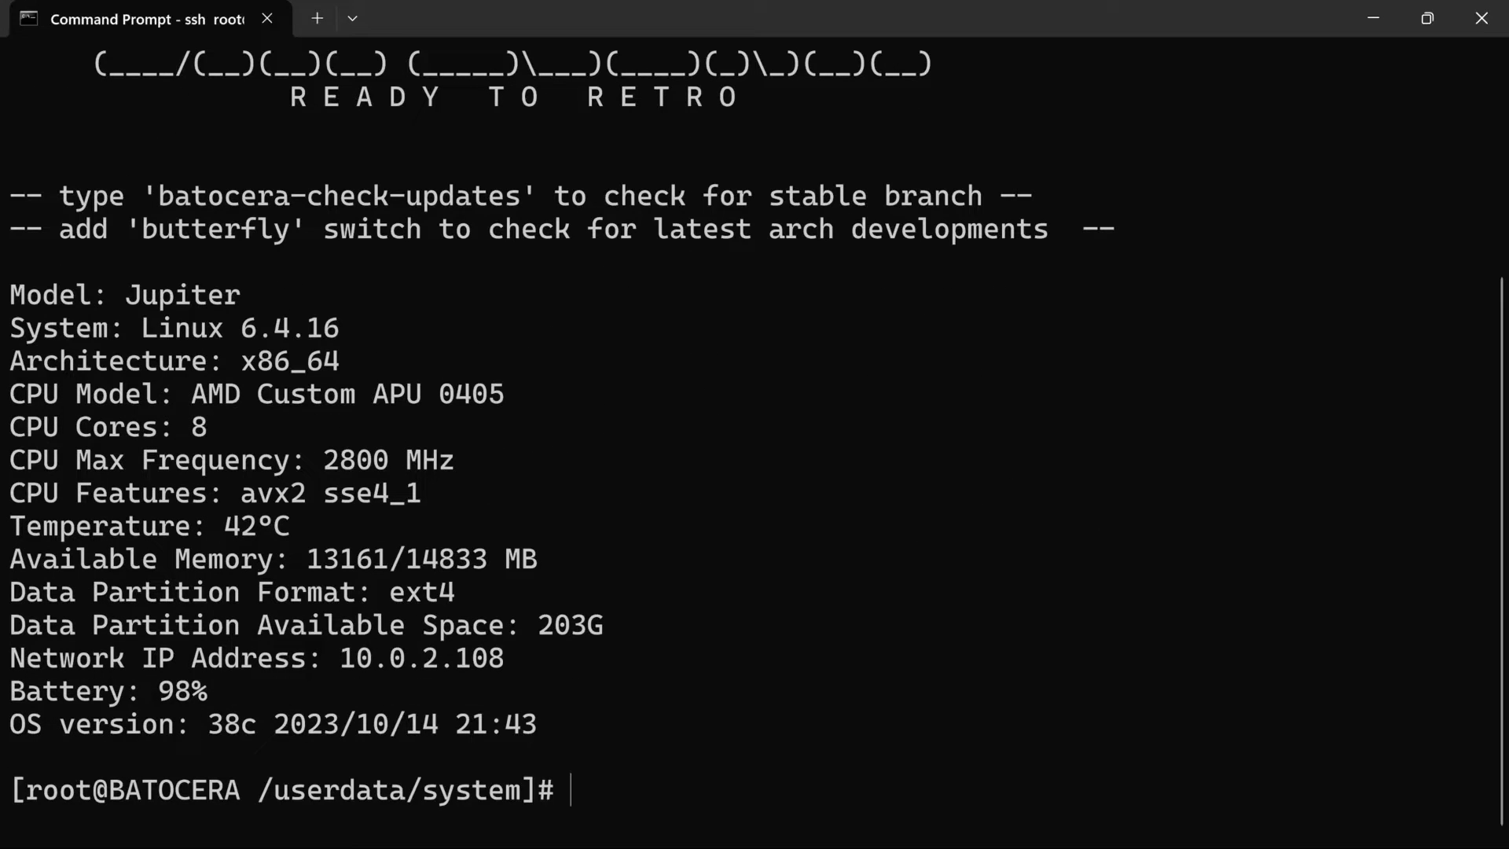
# - In configs/yuzu, make YuzuModDownloader executable with chmod +x and check it with ls -l
pyautogui.write('cd configs/')
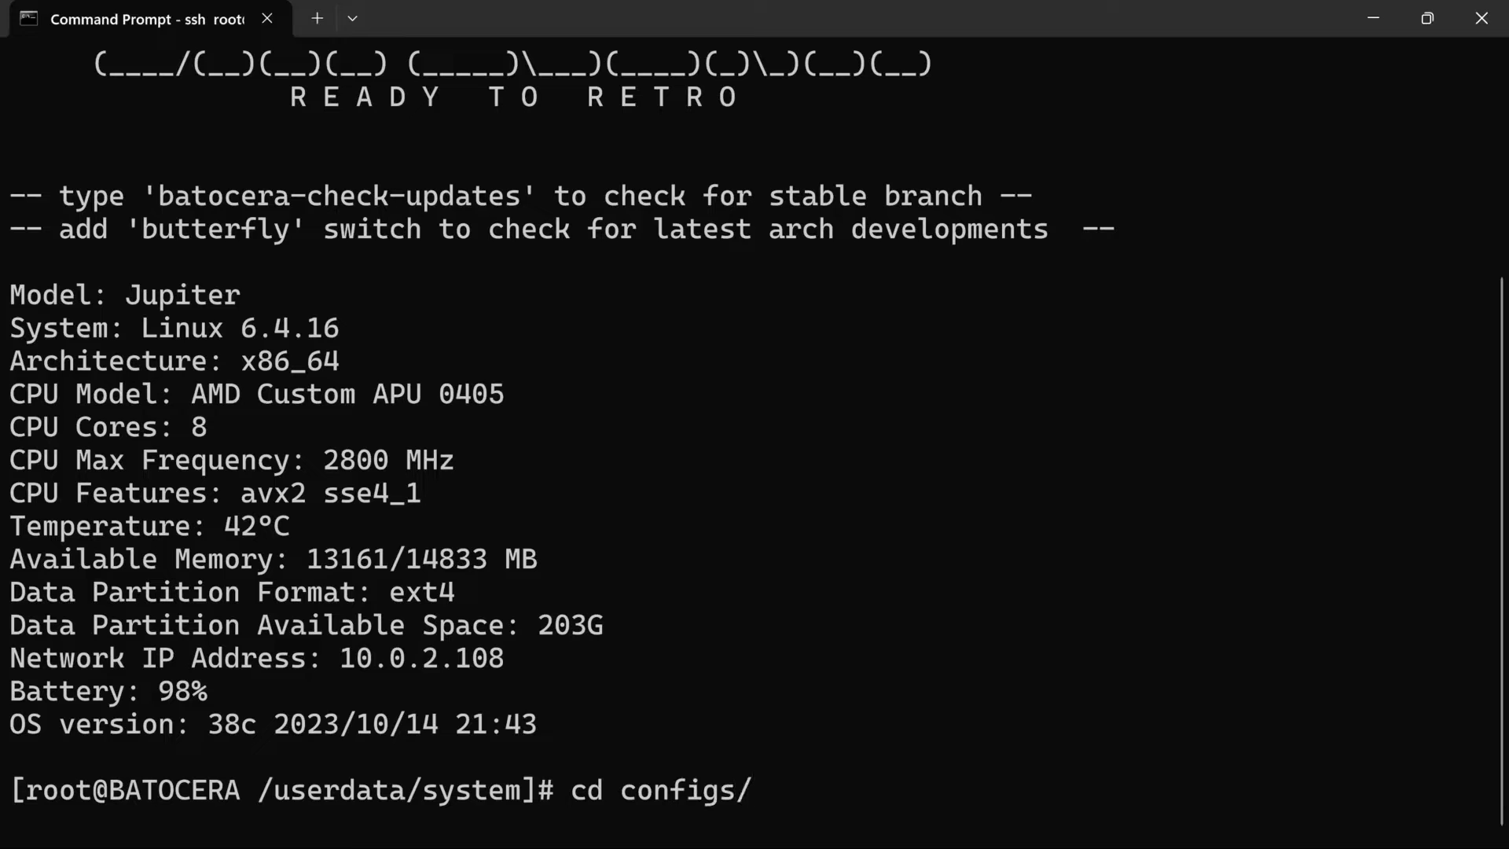
pyautogui.write('yuzu')
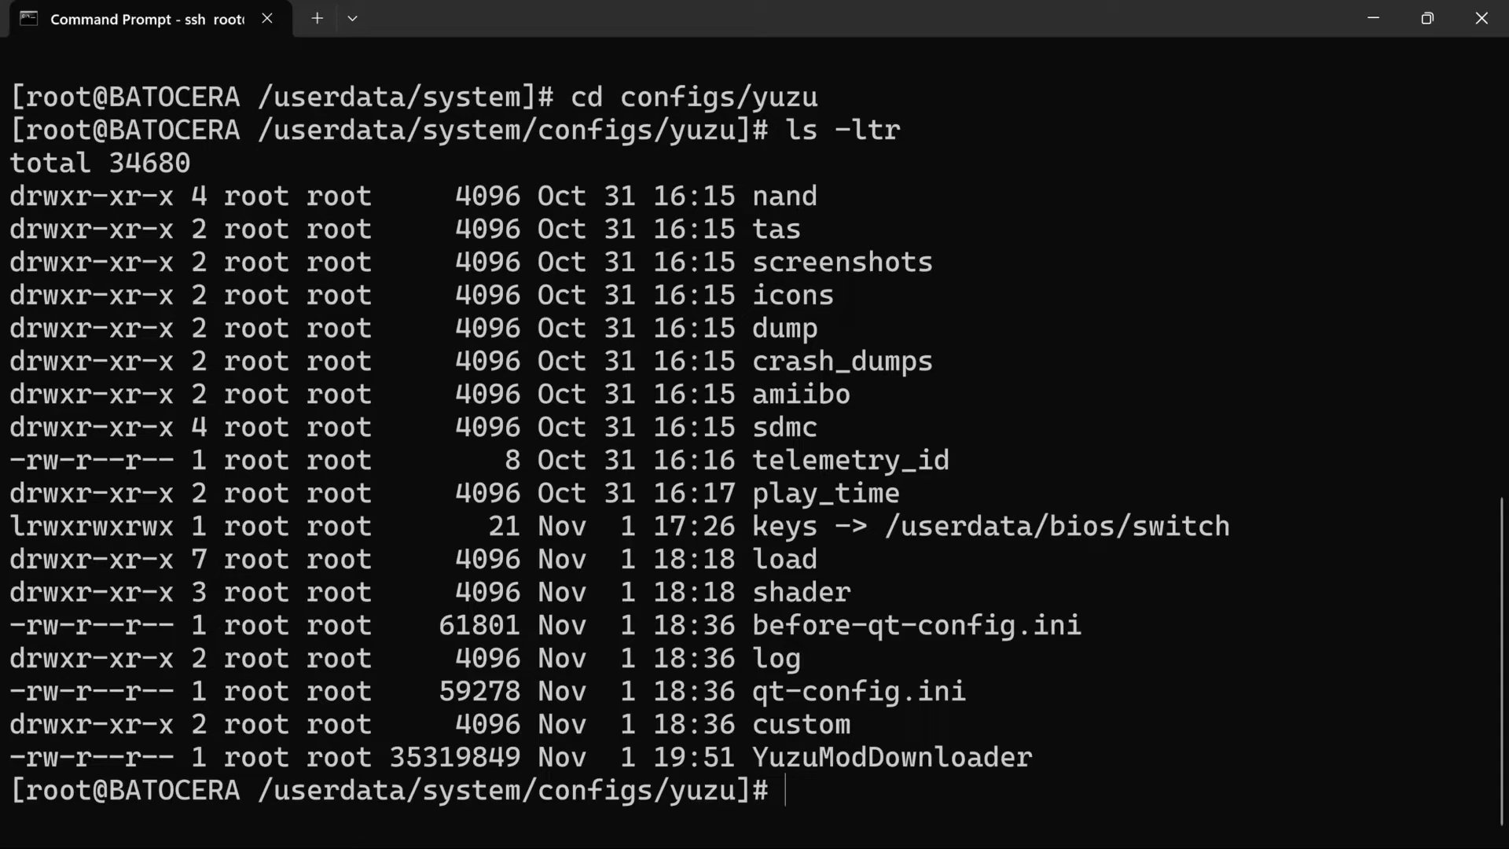
pyautogui.write('chmod')
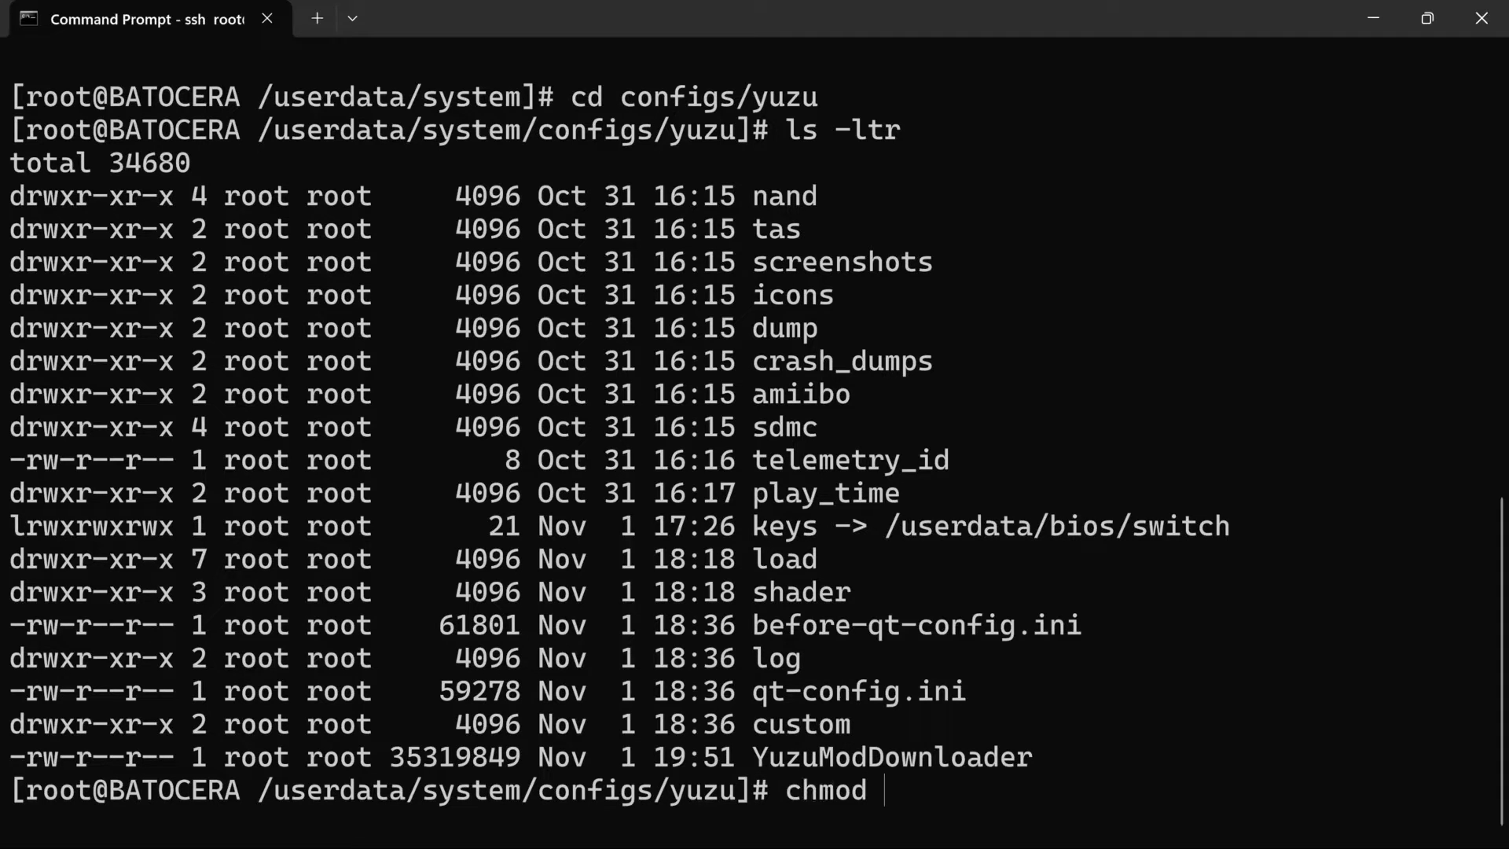
pyautogui.write('+x YuzuModDownloader')
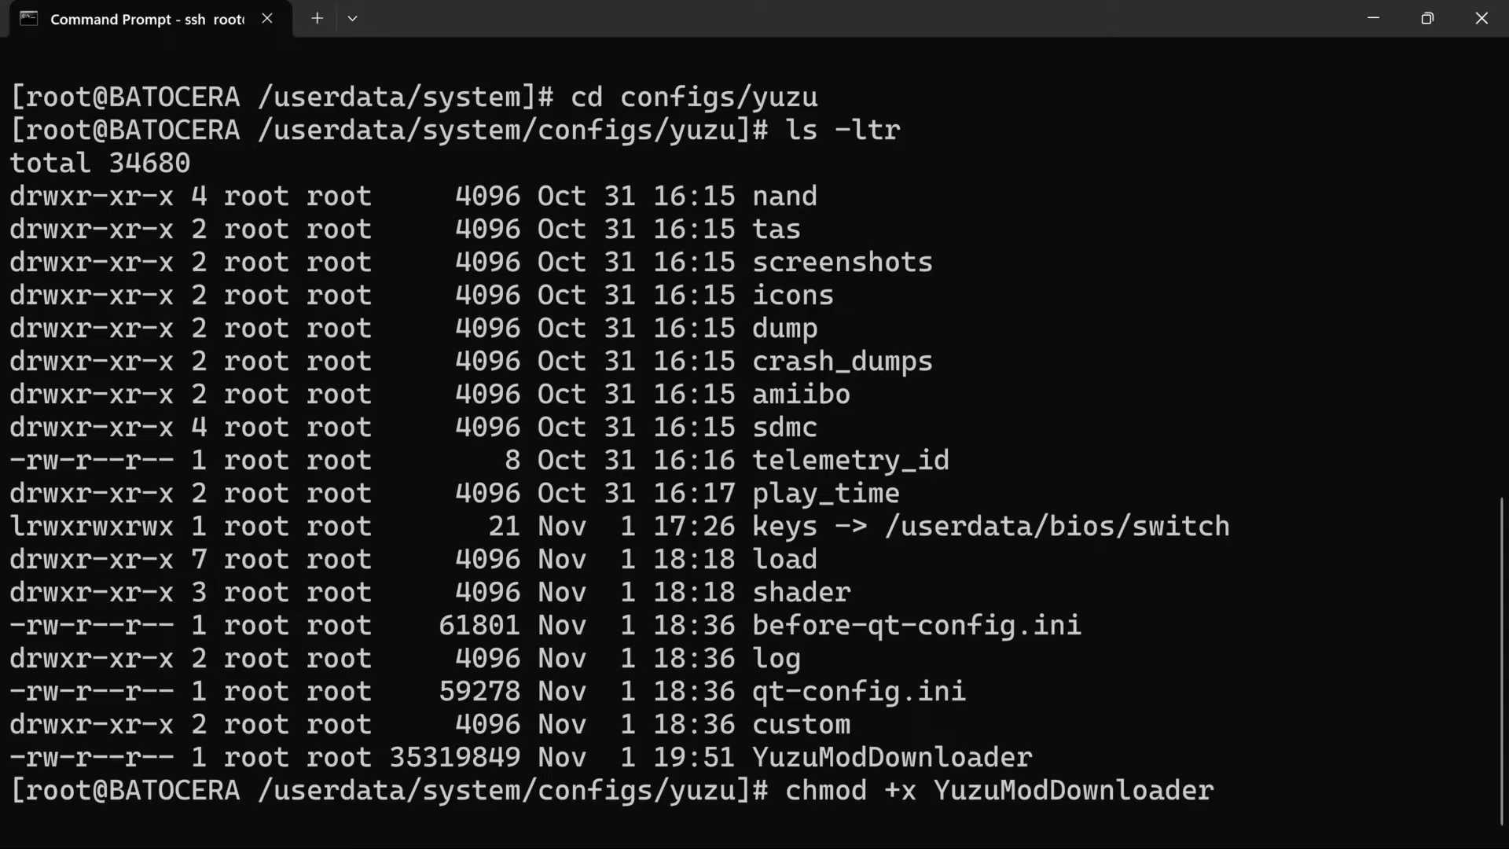
pyautogui.press('Return')
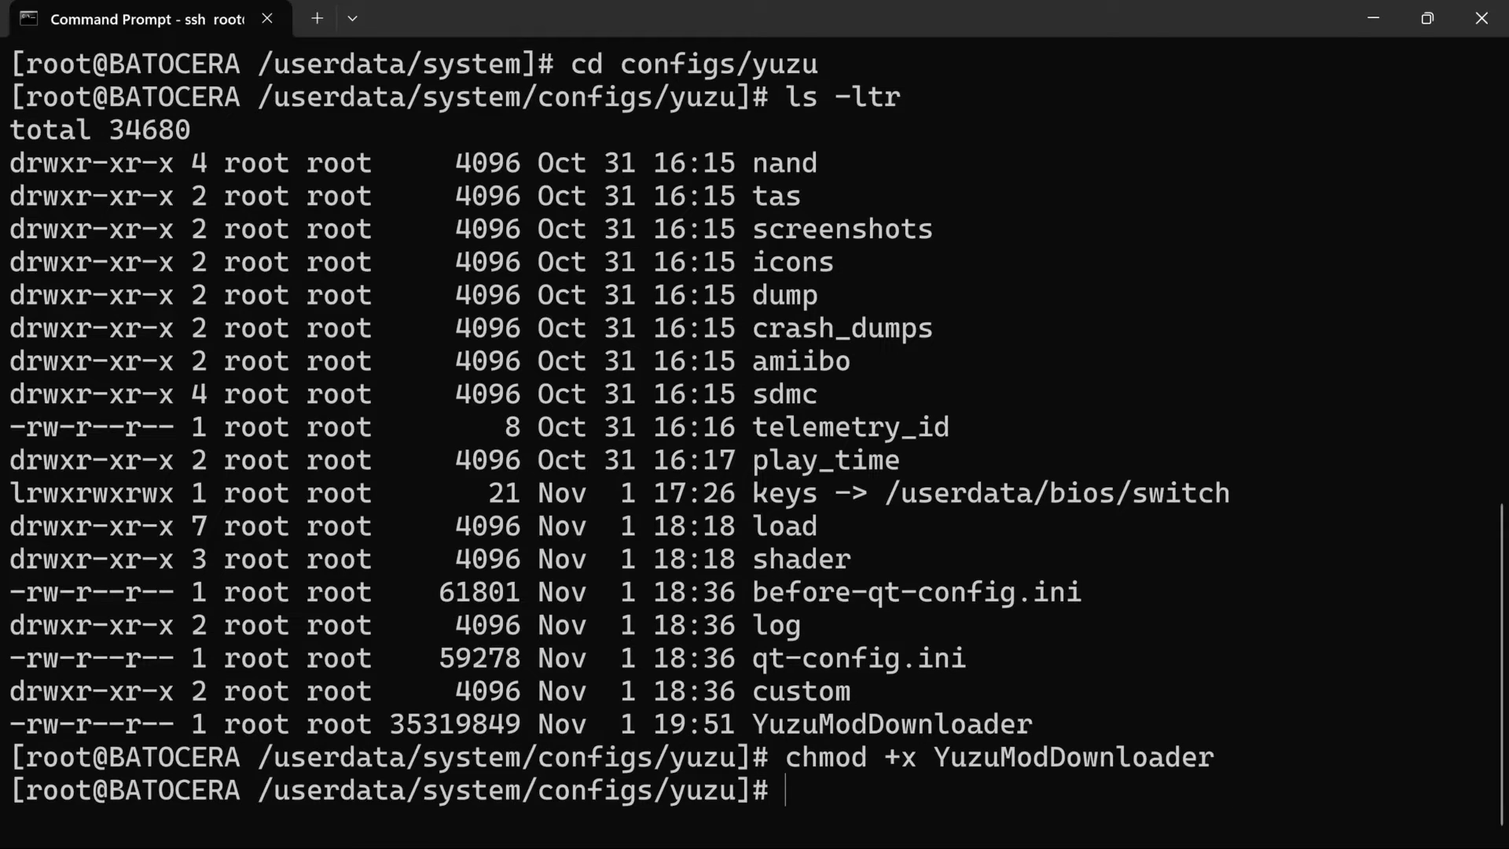
pyautogui.write('ls -l')
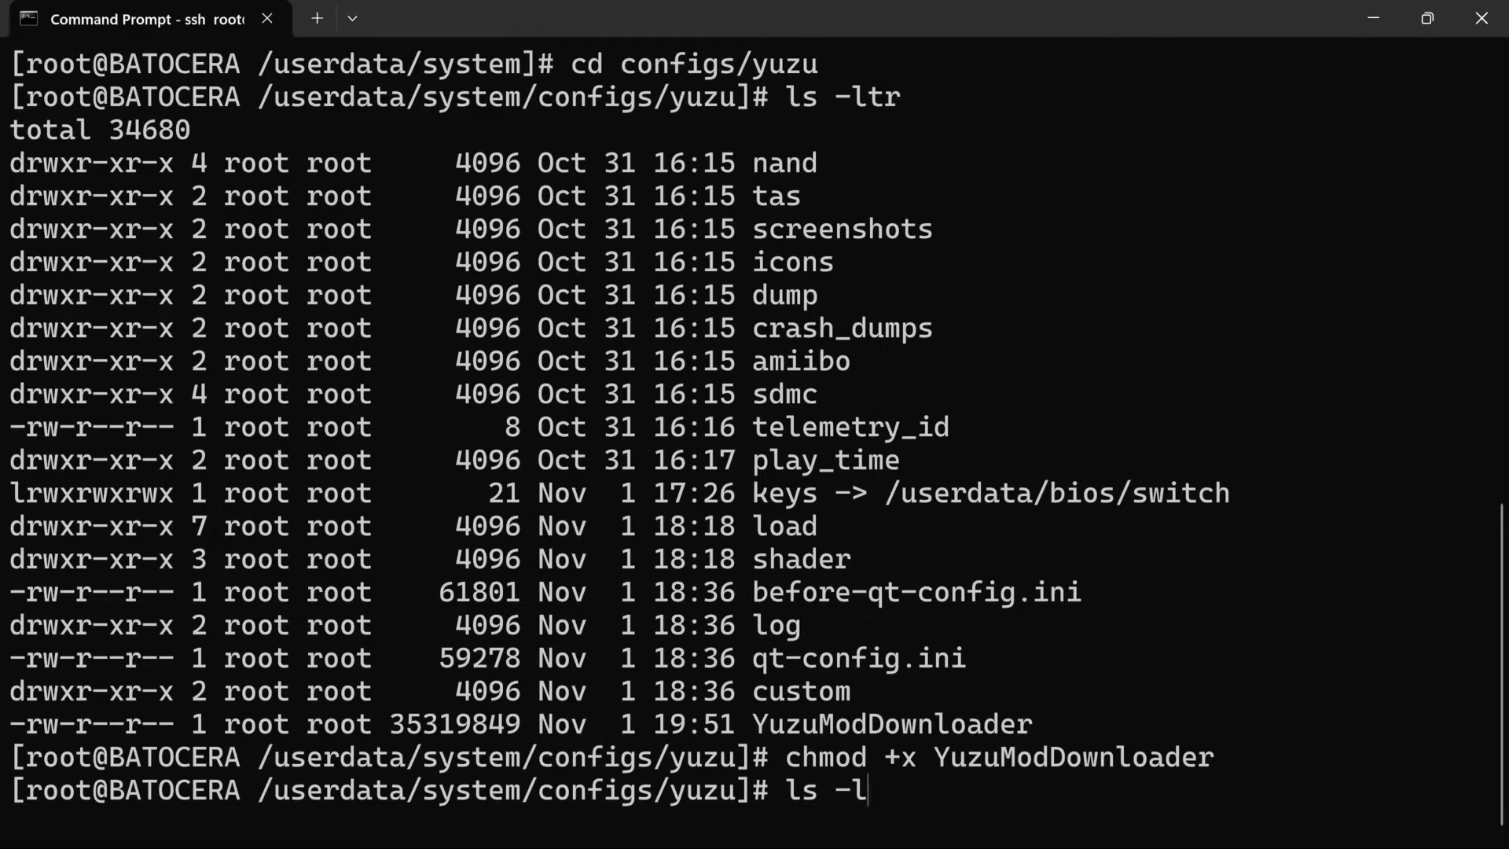
pyautogui.press('Return')
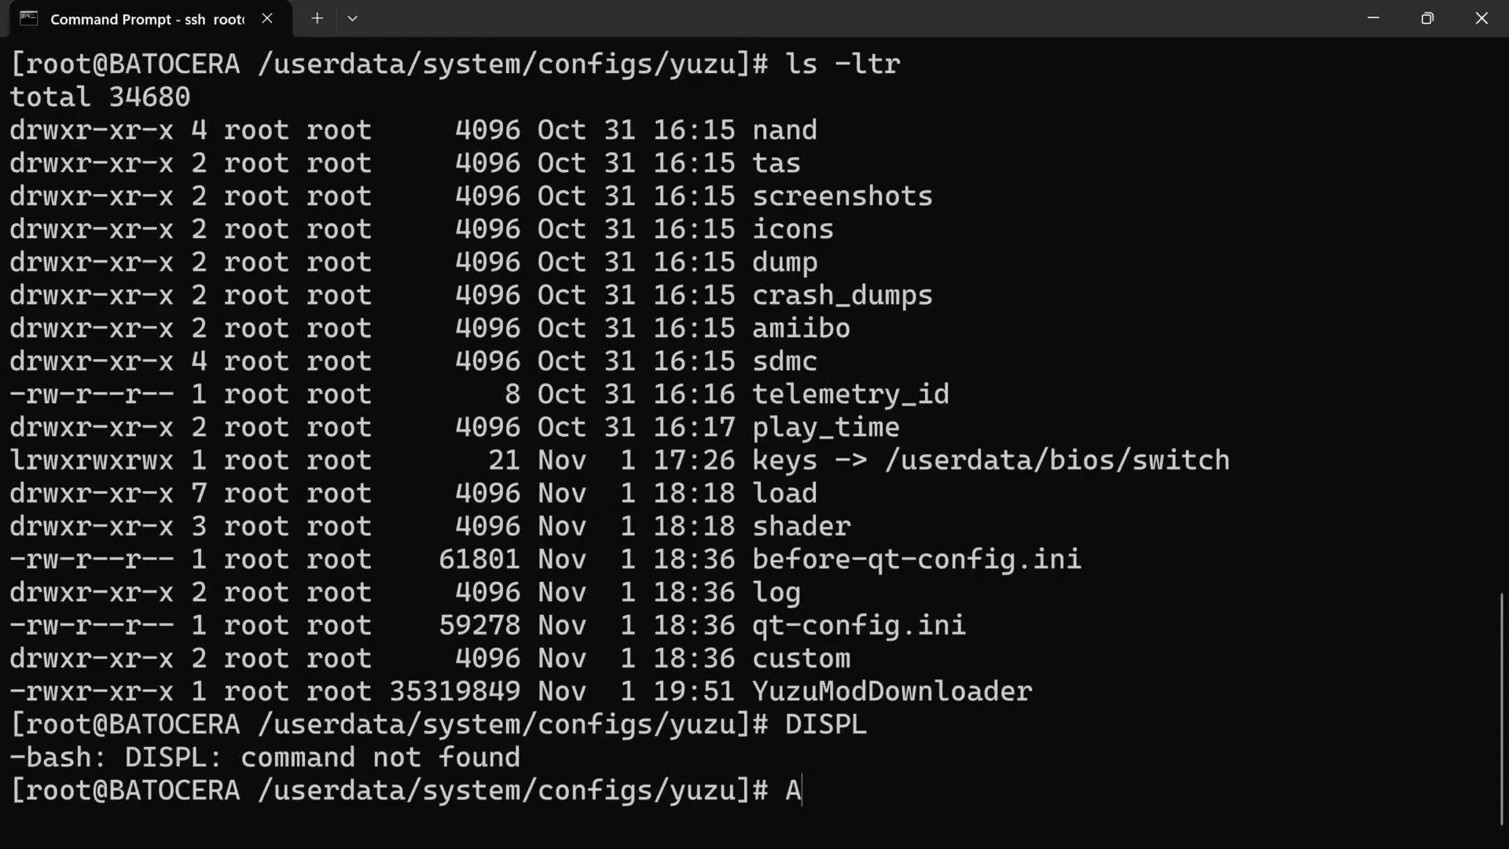
# - Enter DISPLAY=:0 ./YuzuModDownloader to run the downloader on the Batocera display
pyautogui.press('Backspace')
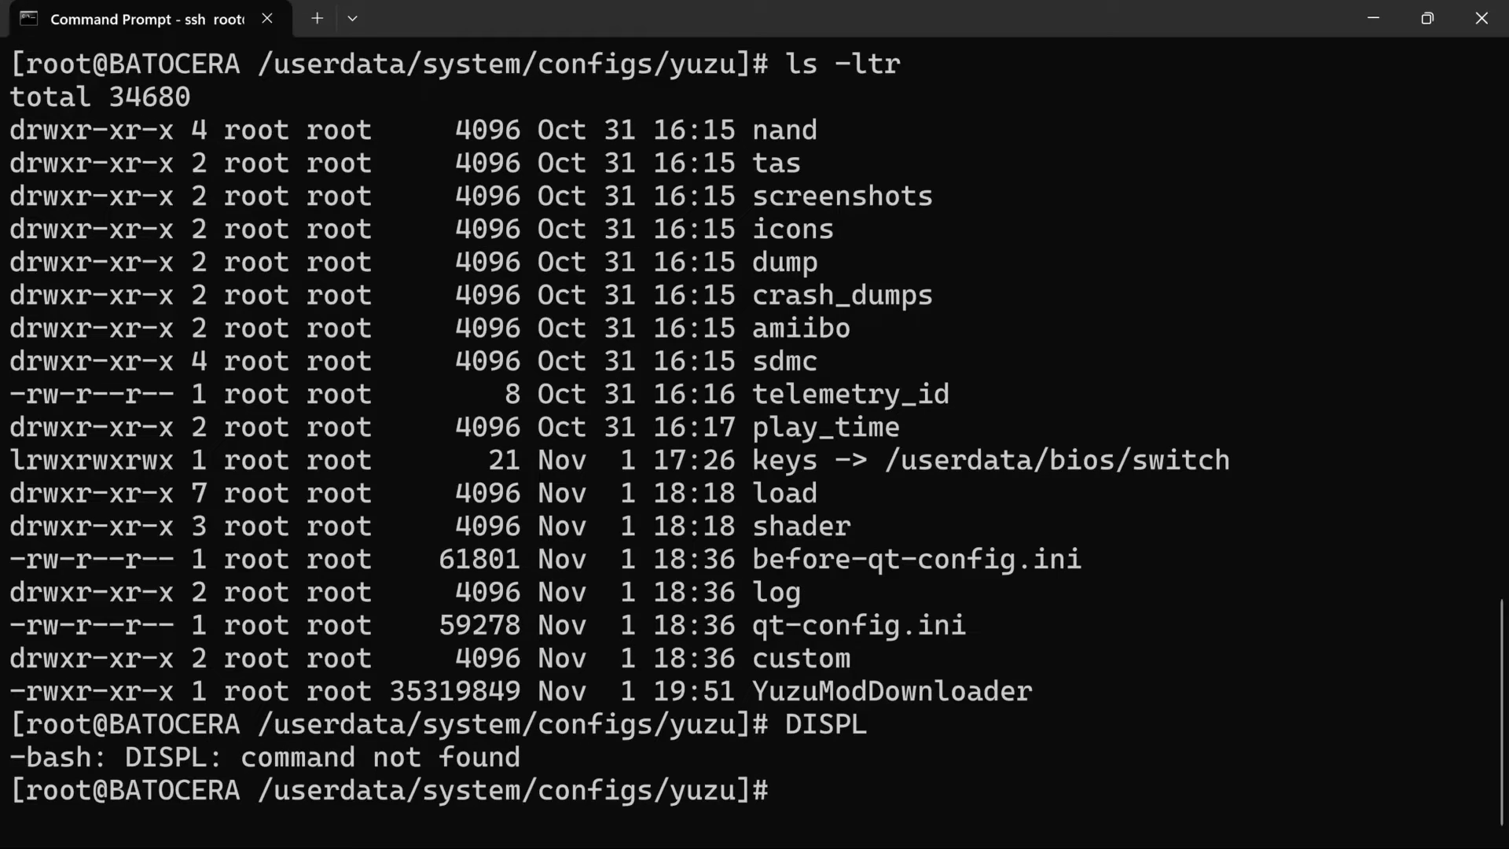
pyautogui.write('DIS')
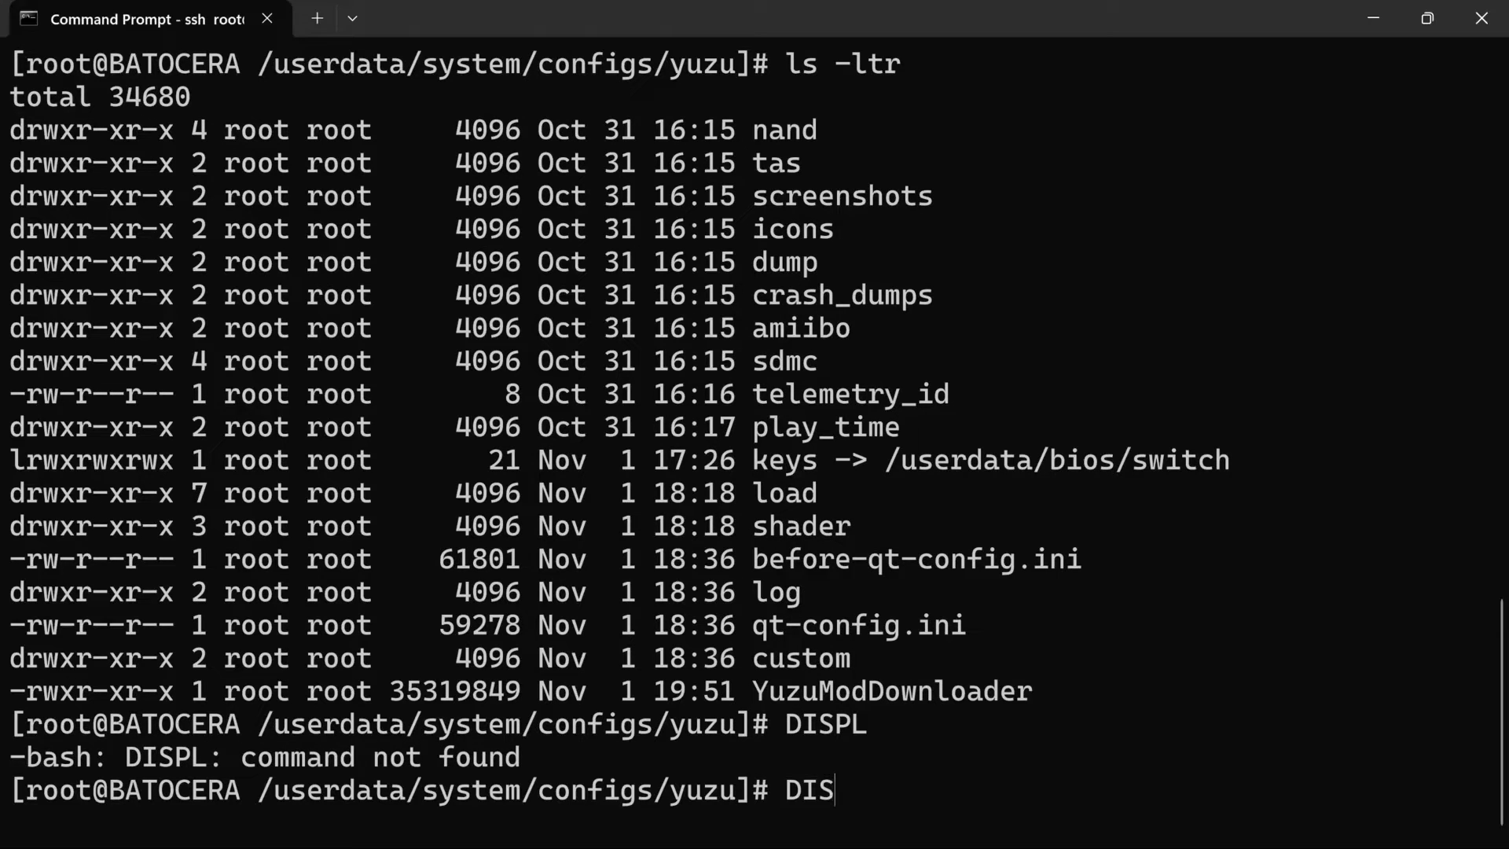
pyautogui.write('PLAY=:')
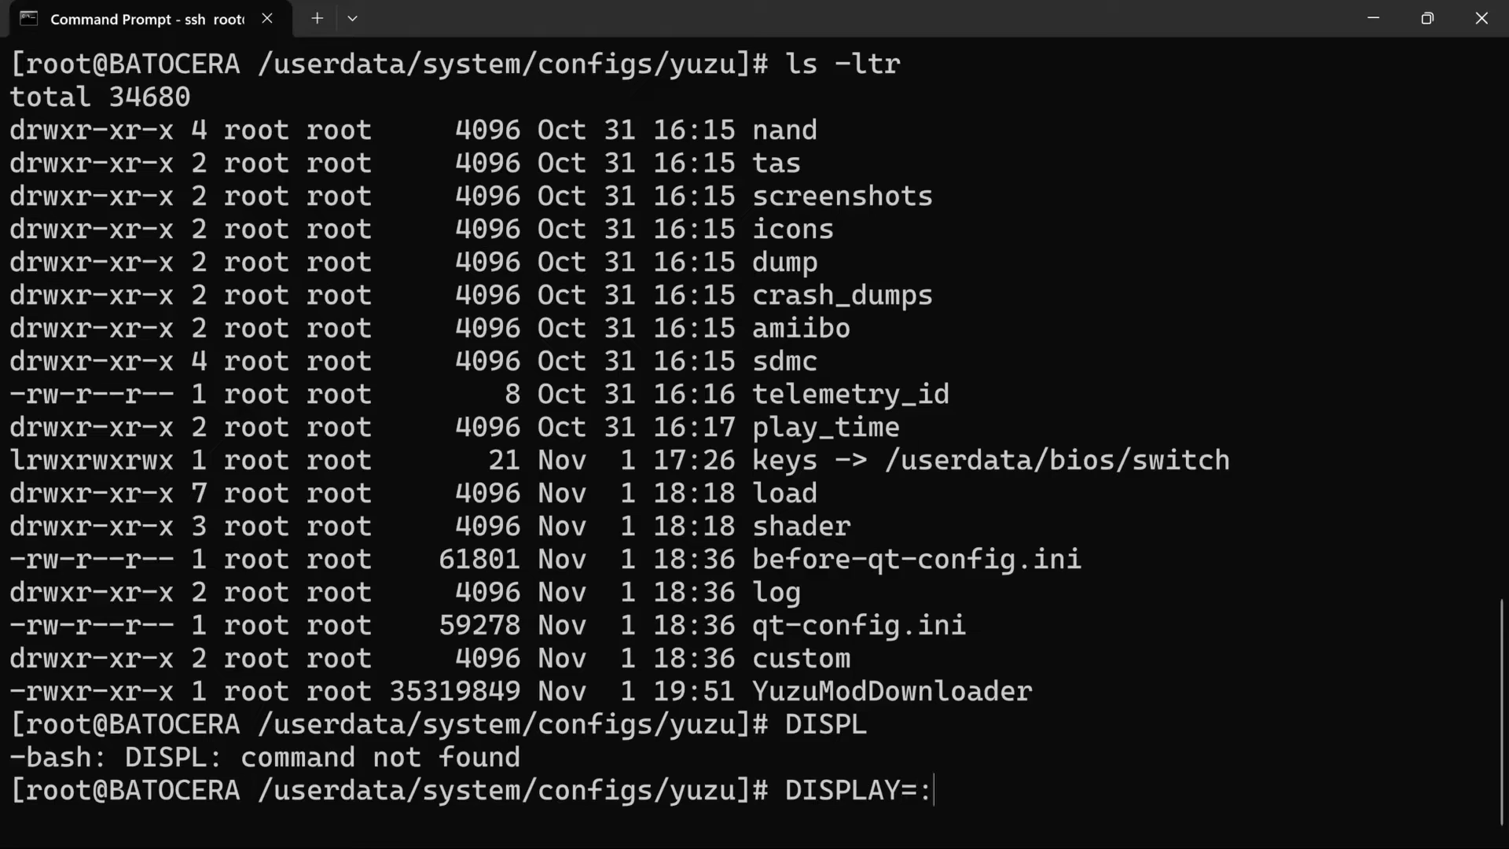
pyautogui.write('0')
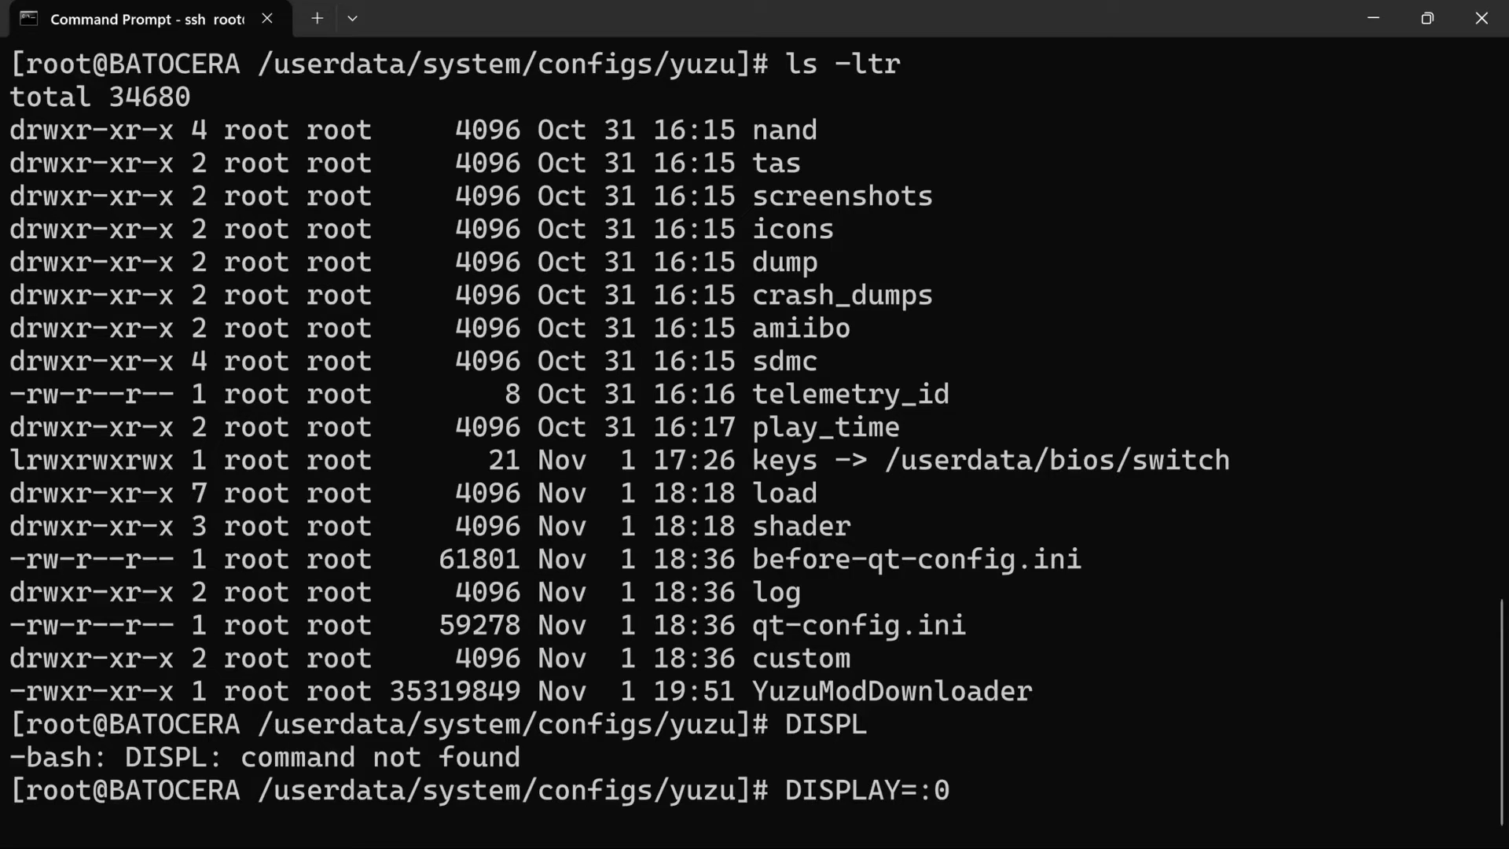
pyautogui.write('./Y')
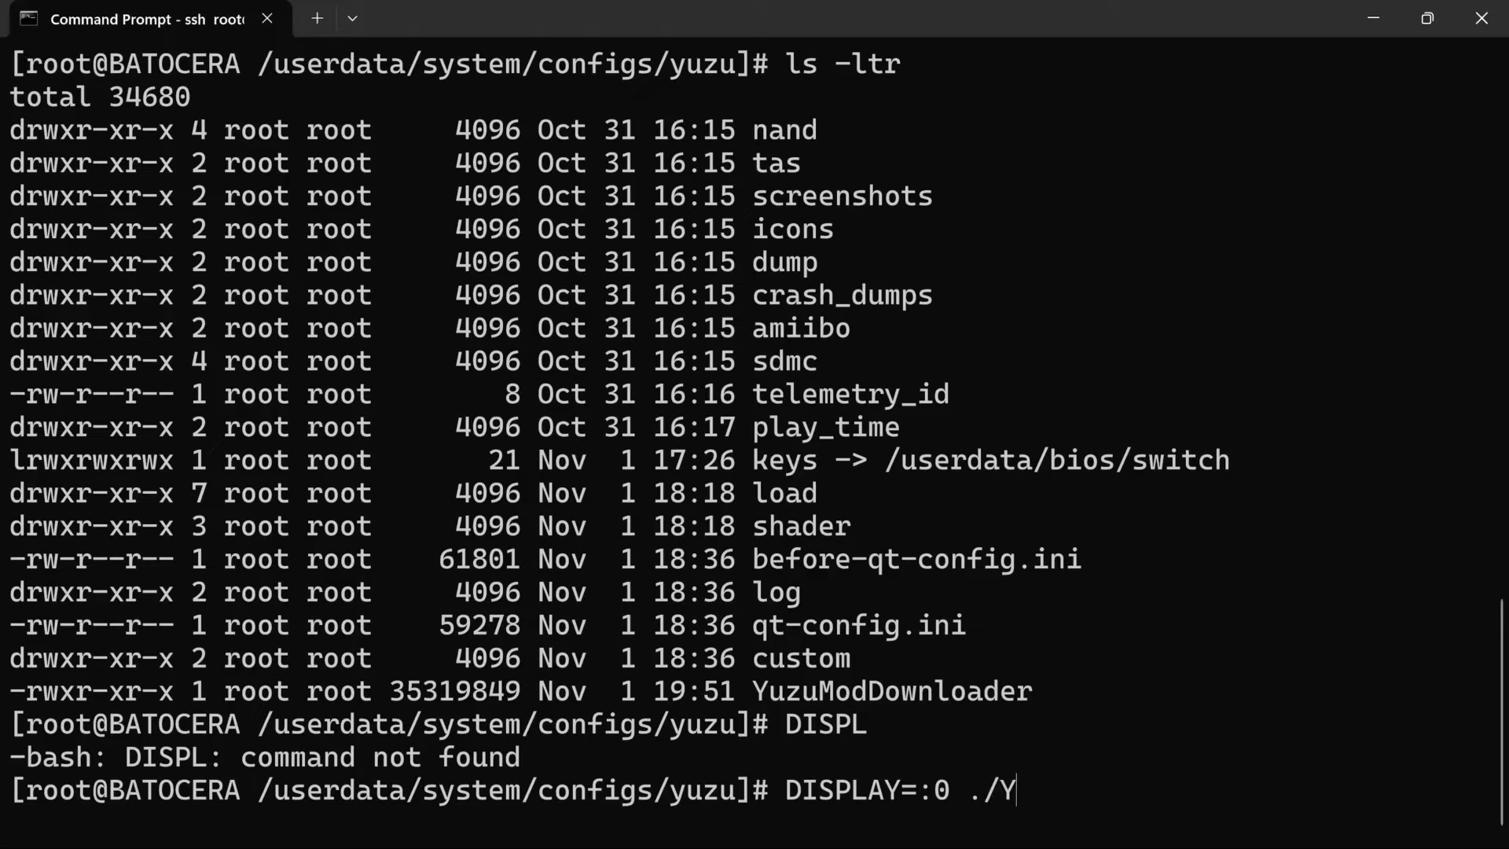
pyautogui.write('uzuModDownloader')
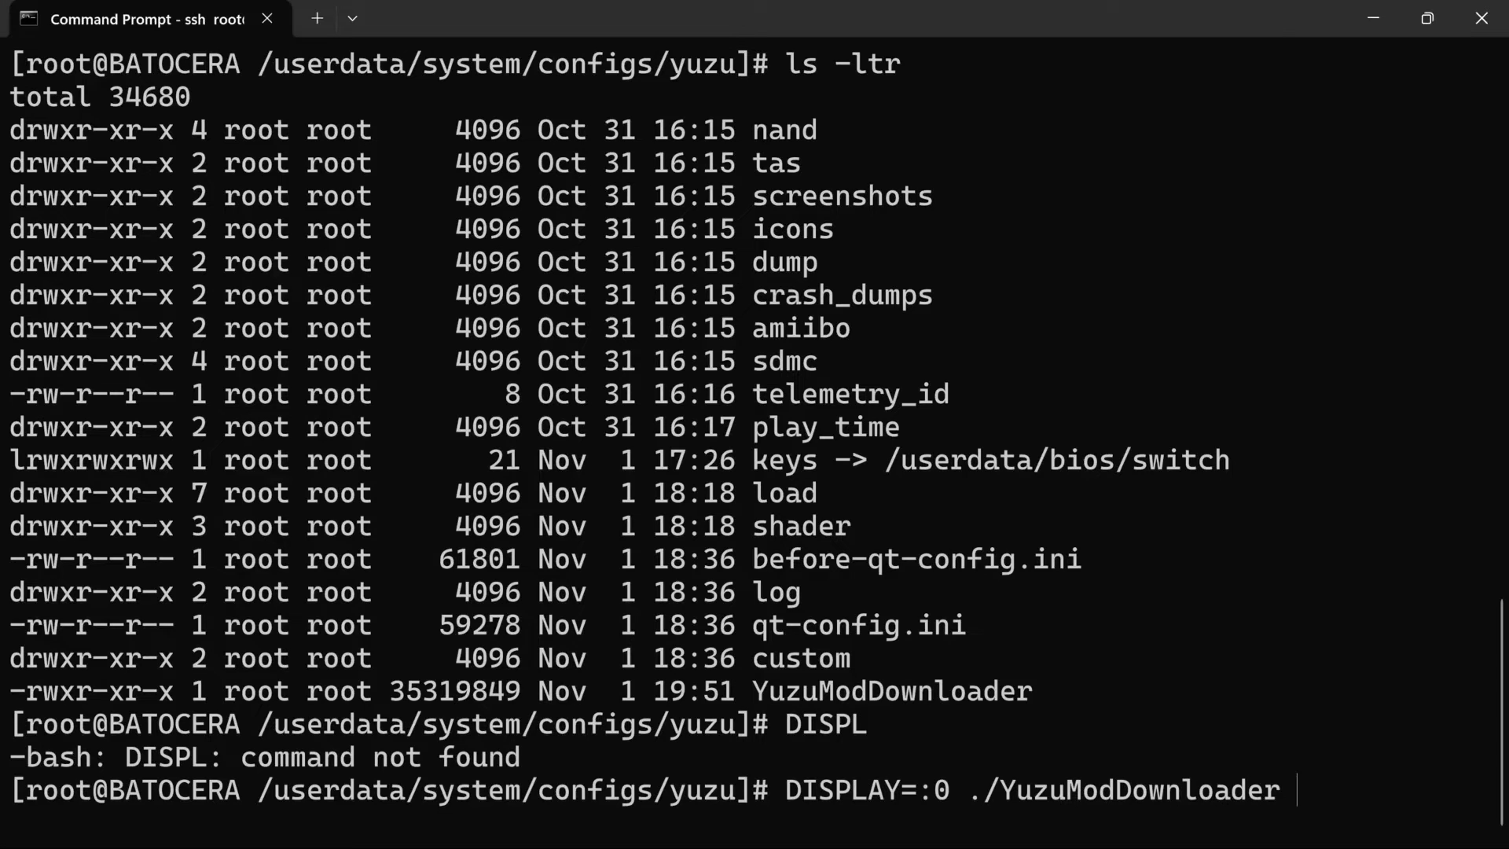
pyautogui.scroll(-3)
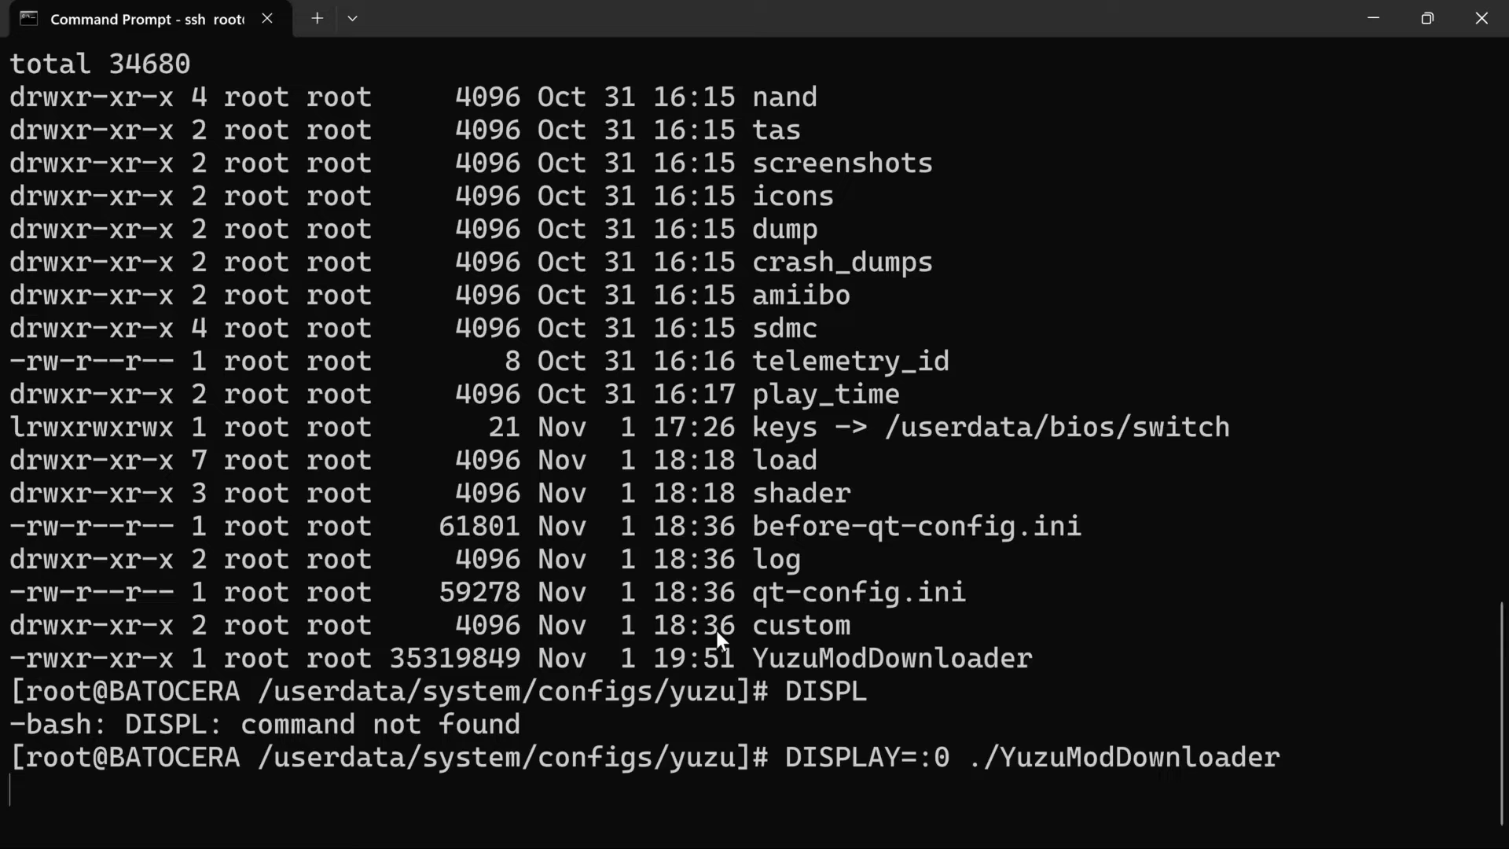
pyautogui.moveTo(754, 820)
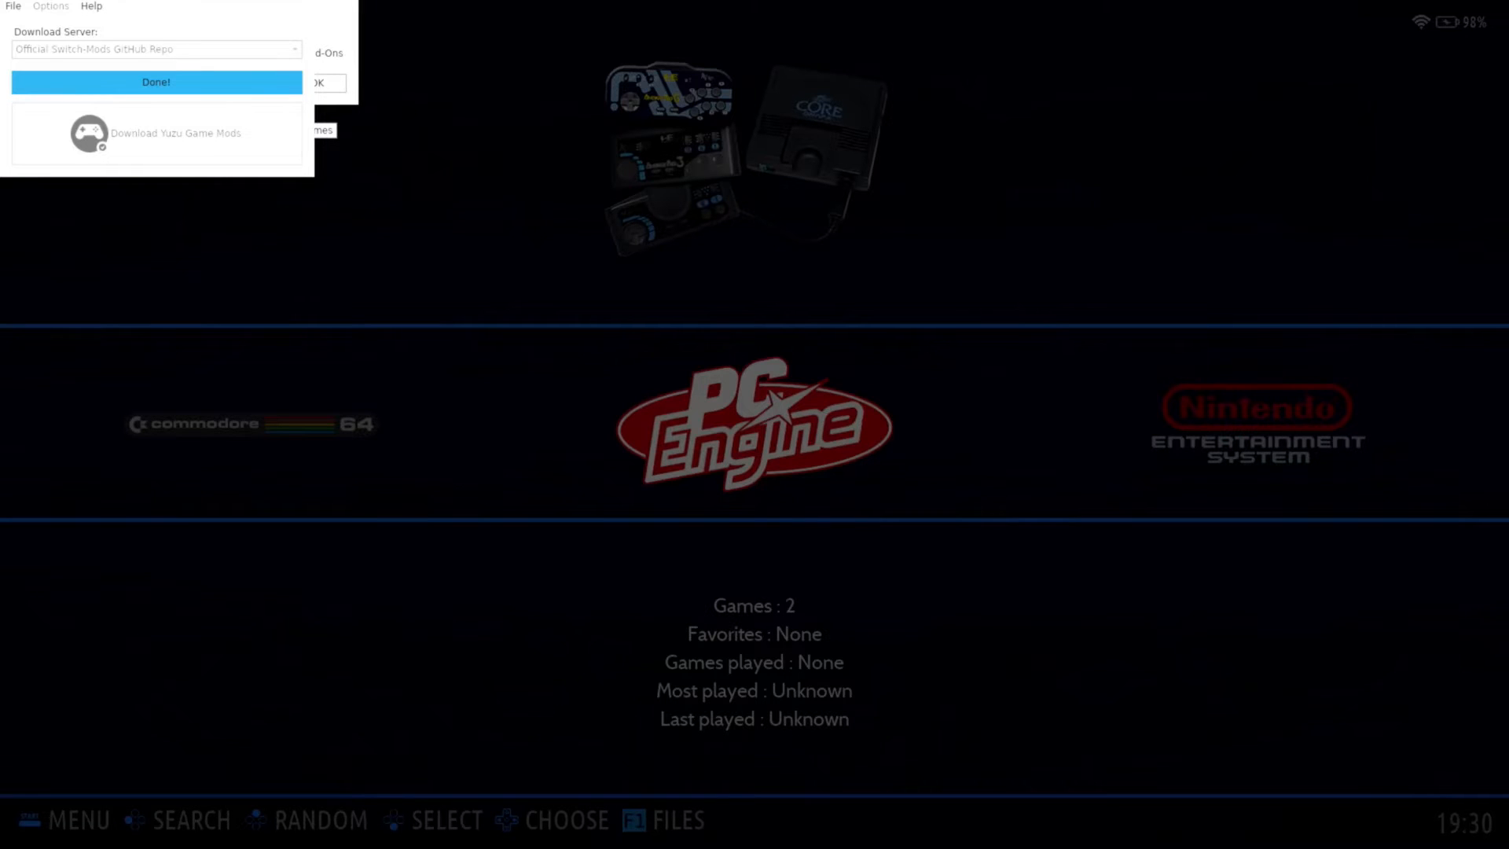
# - Dismiss the earlier downloader message and the 'Mods downloaded for 3 games' confirmation
pyautogui.click(155, 81)
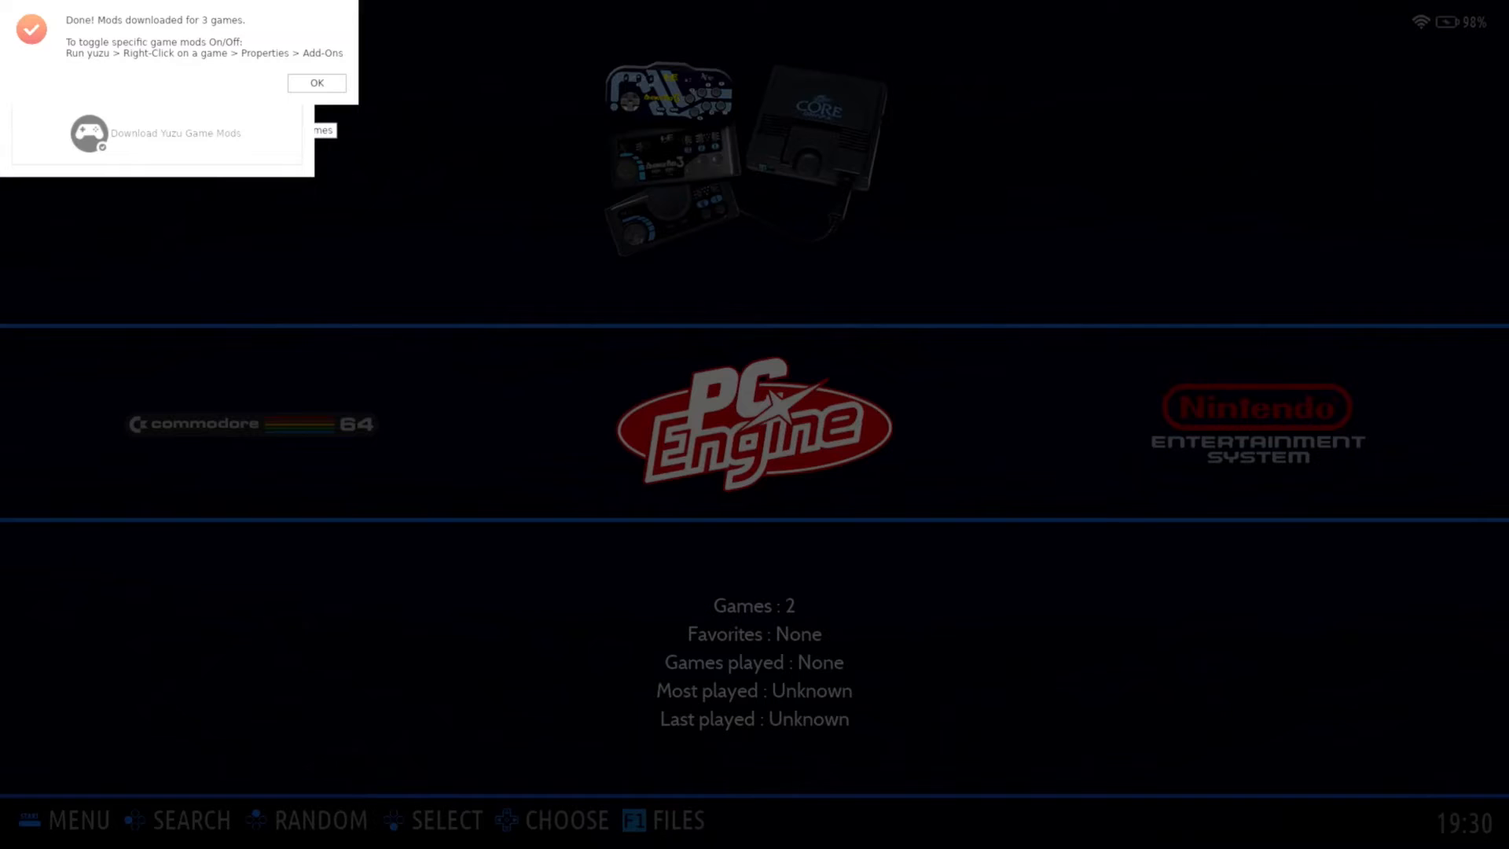
pyautogui.click(316, 83)
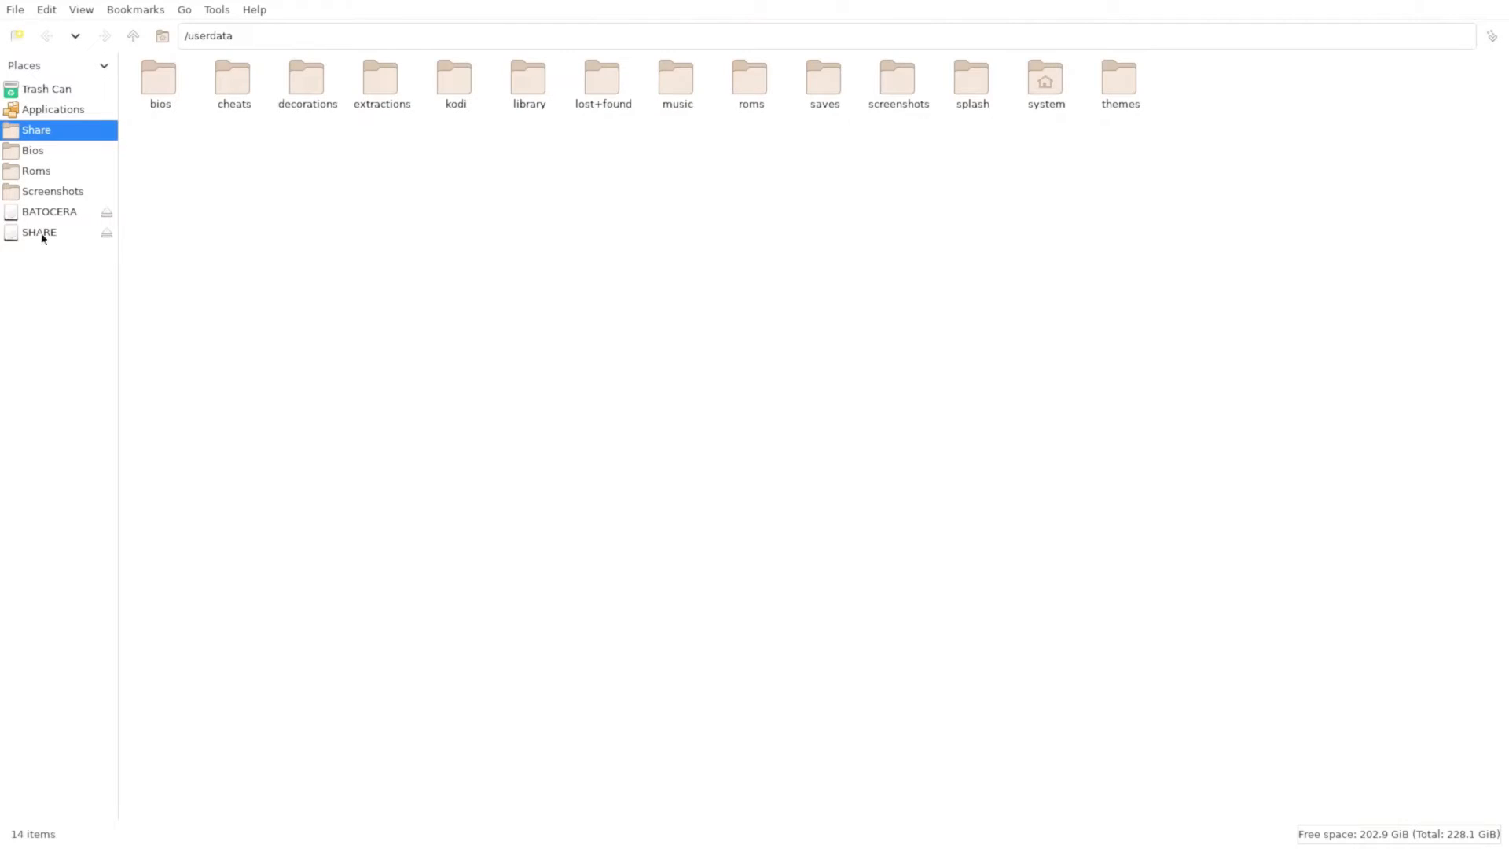
pyautogui.moveTo(65, 126)
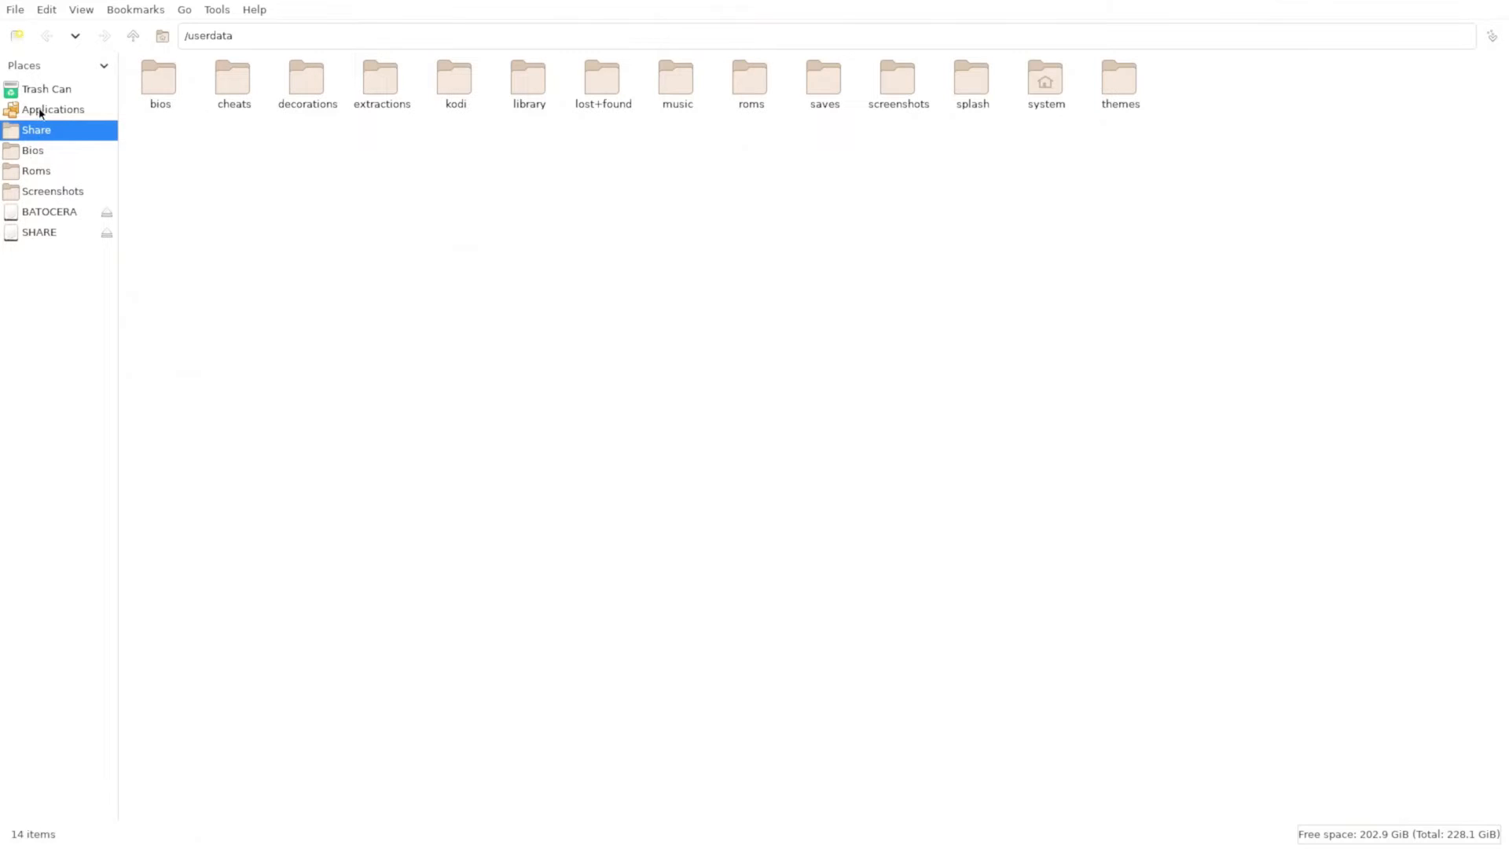
# - Show Applications in the Places sidebar and launch yuzu-config
pyautogui.click(52, 108)
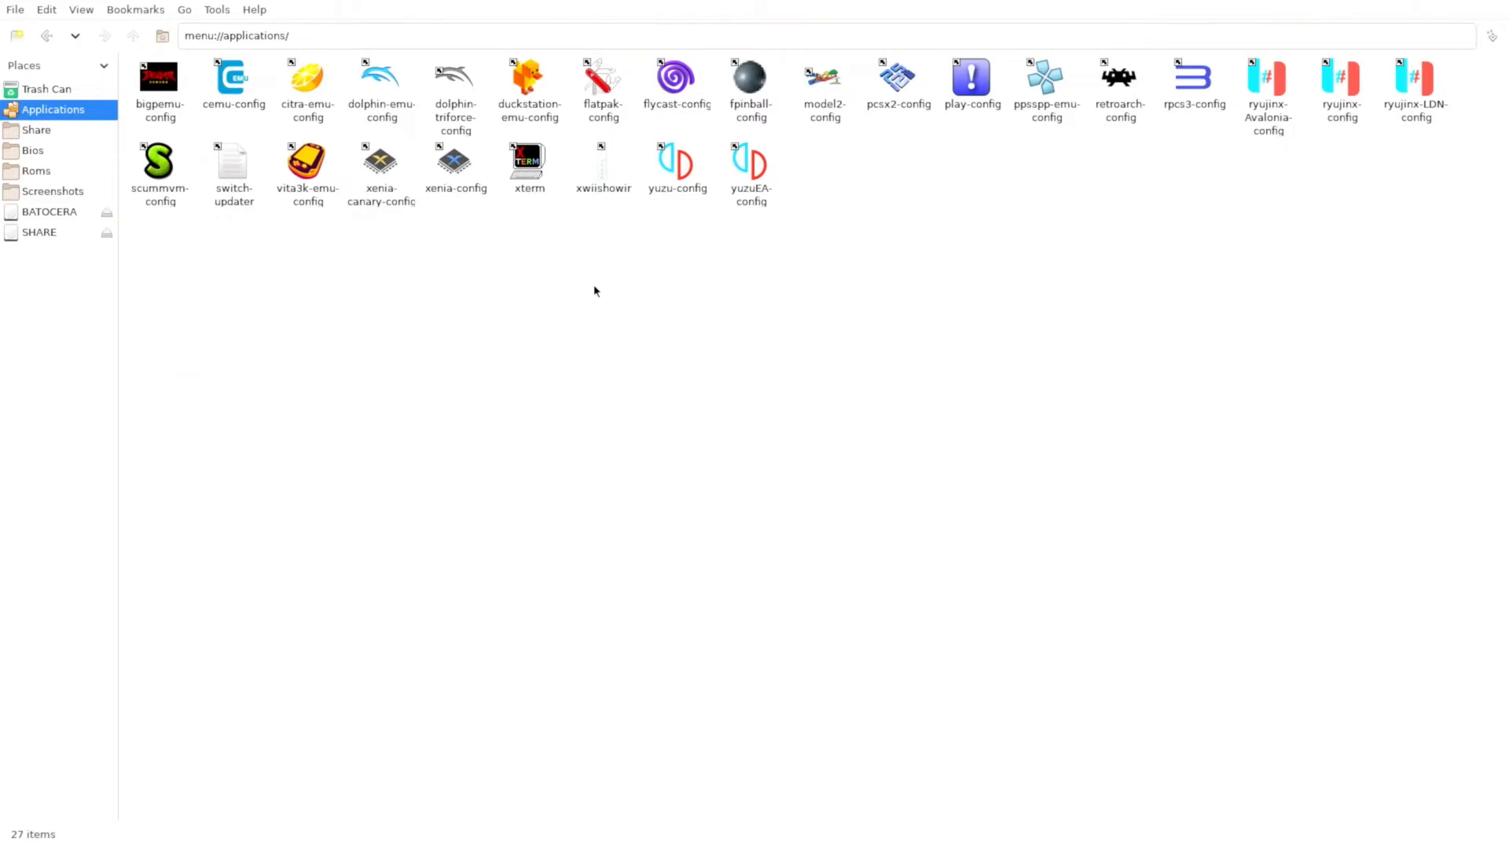
pyautogui.moveTo(679, 181)
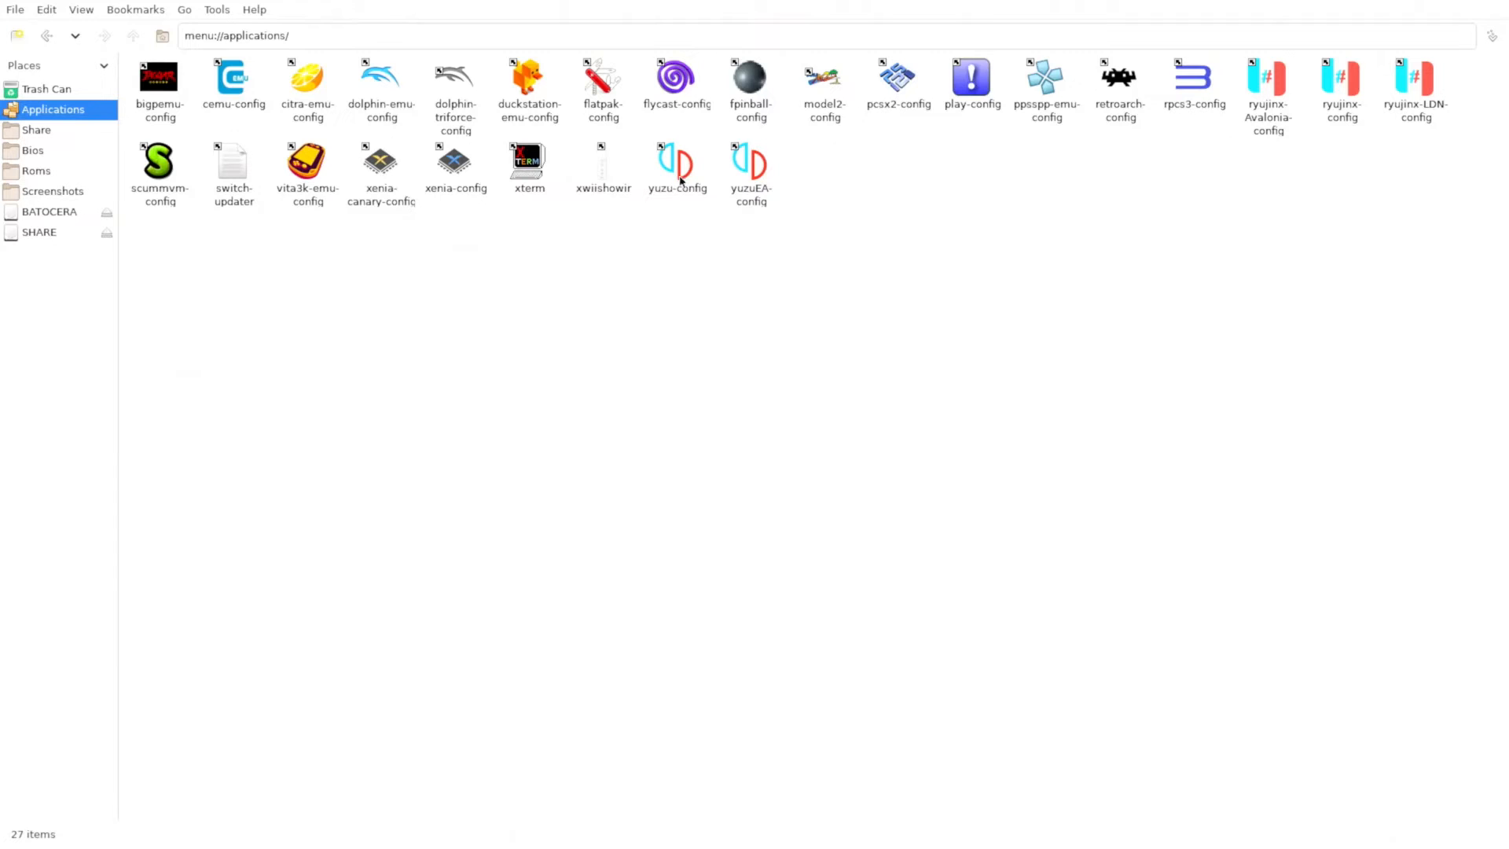
pyautogui.moveTo(770, 189)
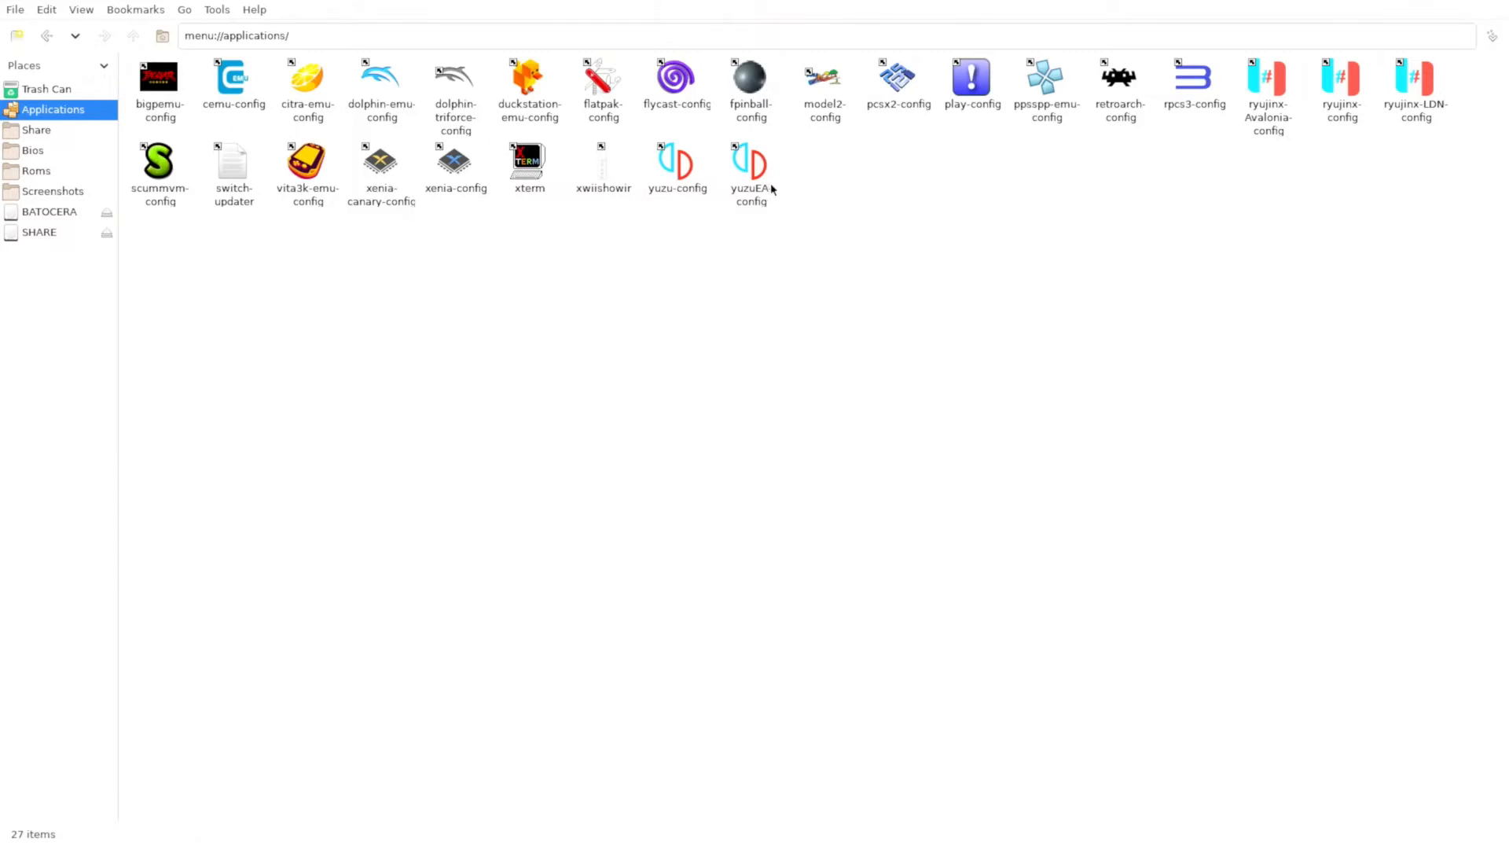
pyautogui.moveTo(683, 172)
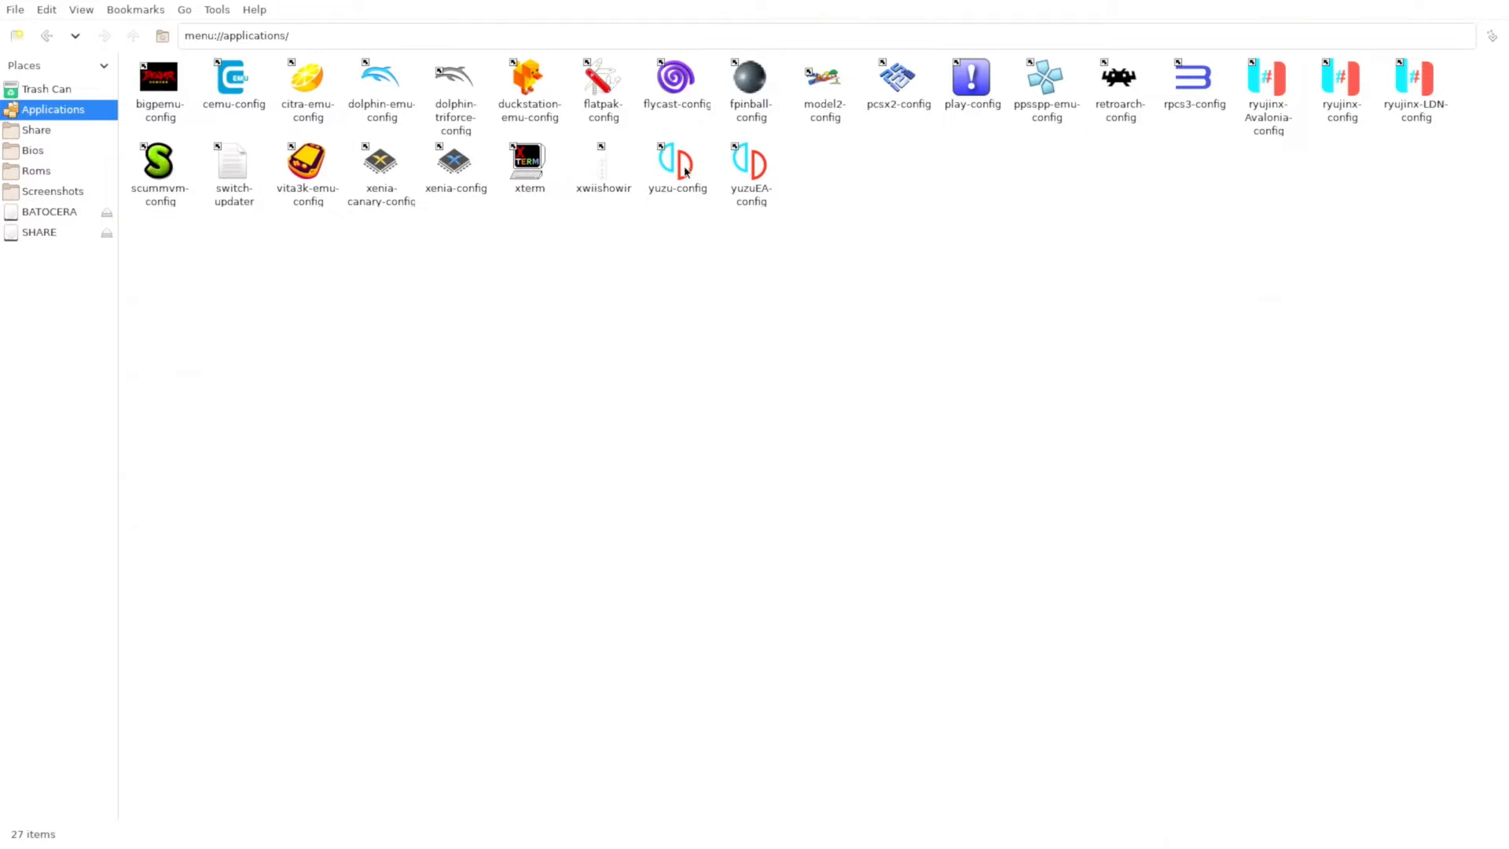
pyautogui.moveTo(678, 164)
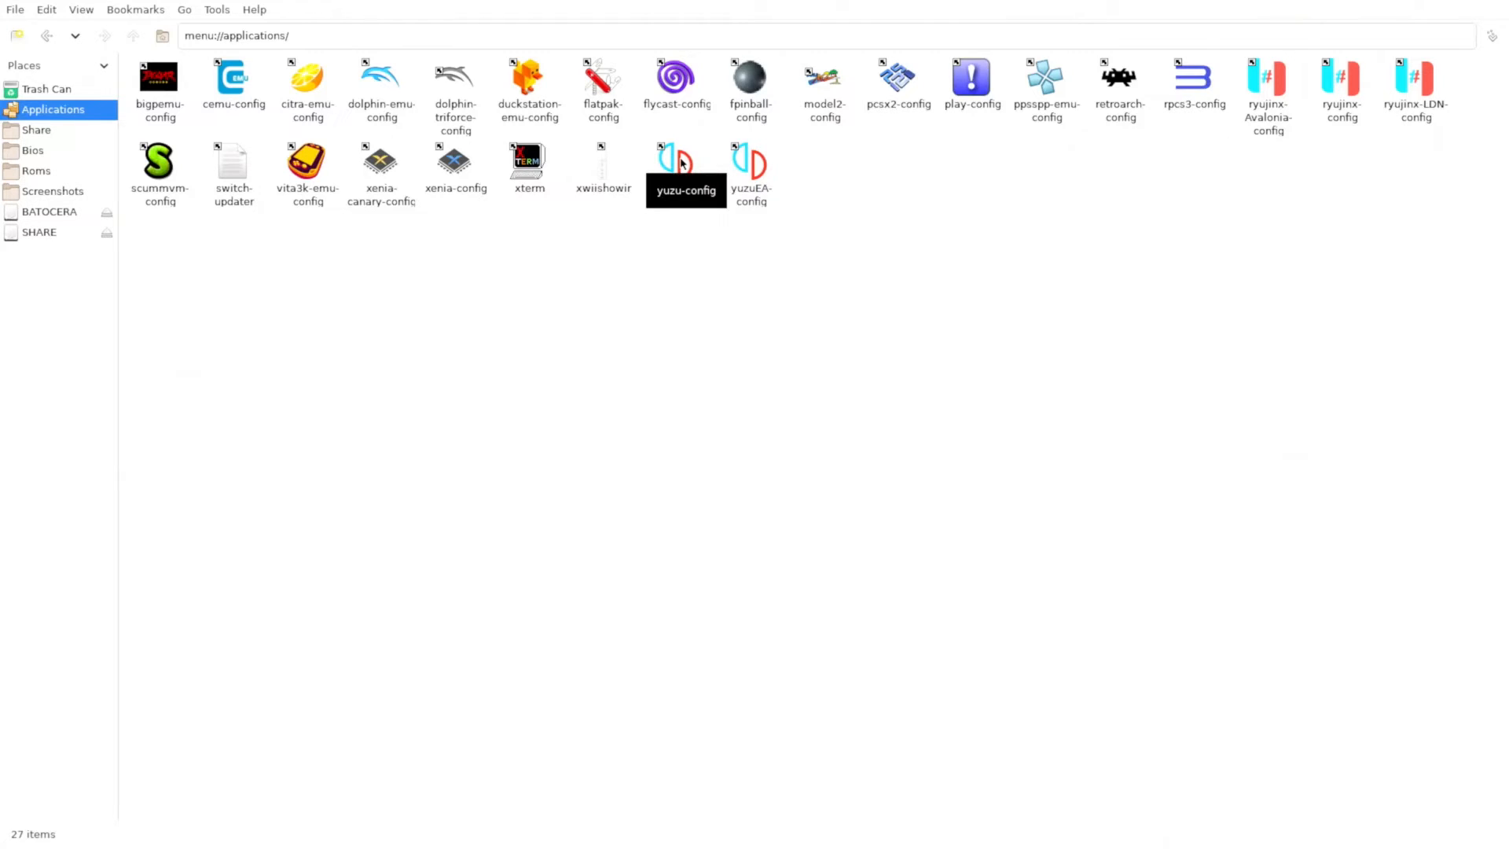
pyautogui.click(685, 164)
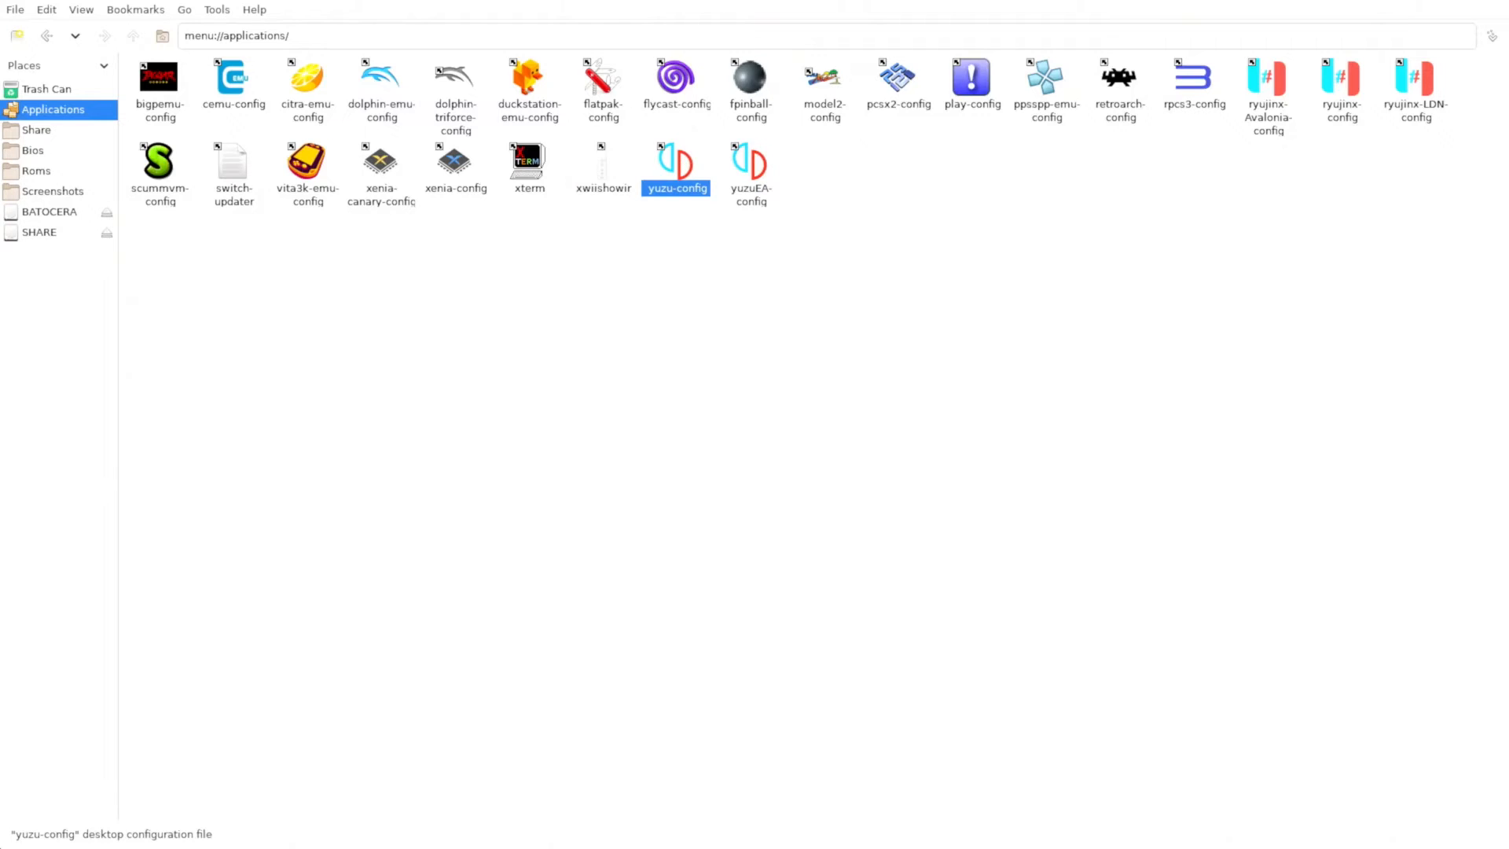
pyautogui.doubleClick(676, 158)
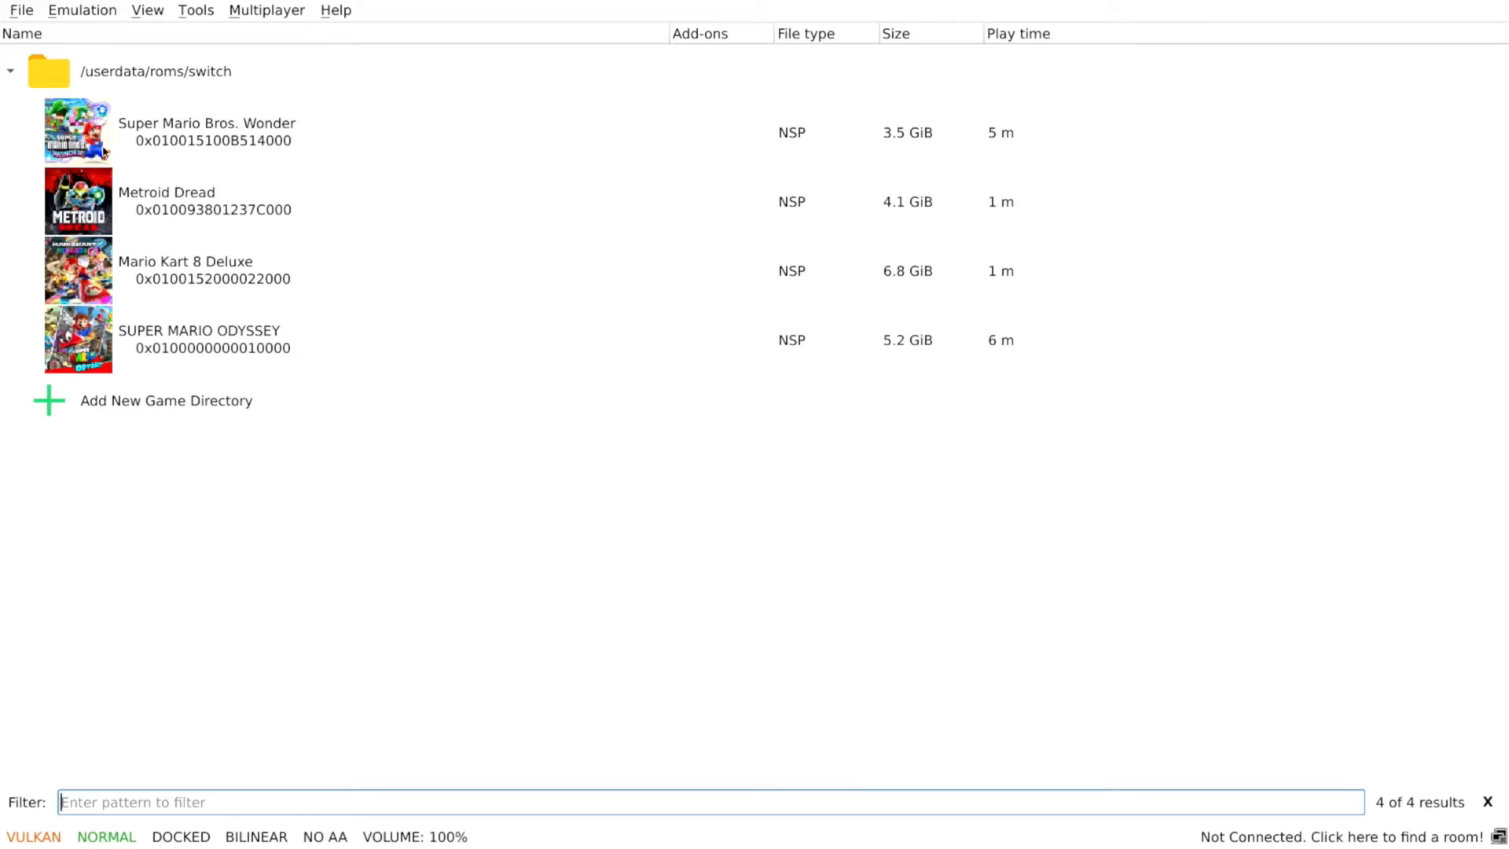
pyautogui.moveTo(161, 348)
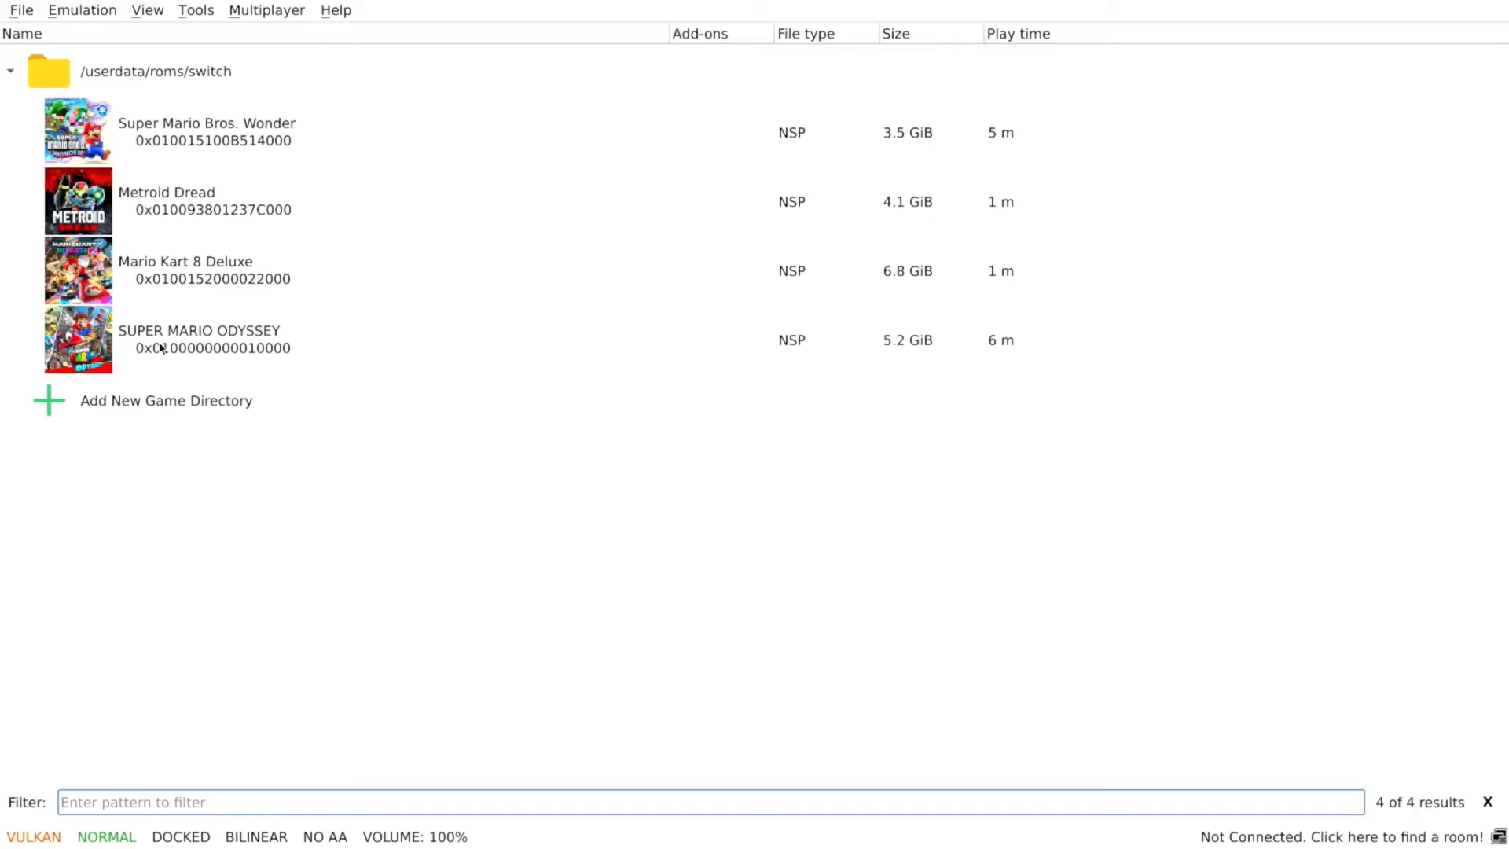
# - Open Super Mario Odyssey's Properties from the game list
pyautogui.click(198, 338)
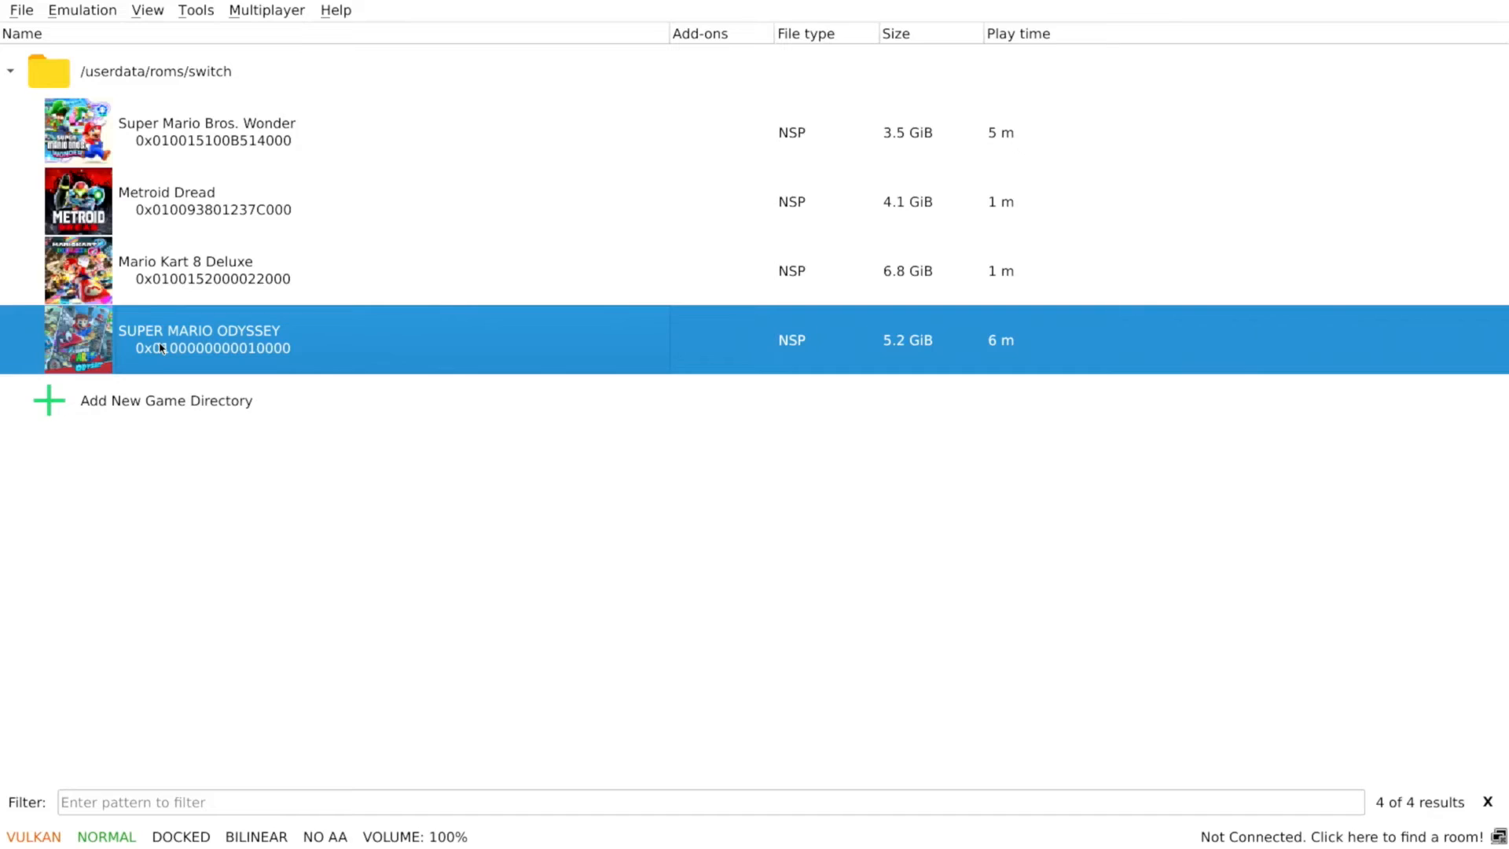
pyautogui.rightClick(199, 340)
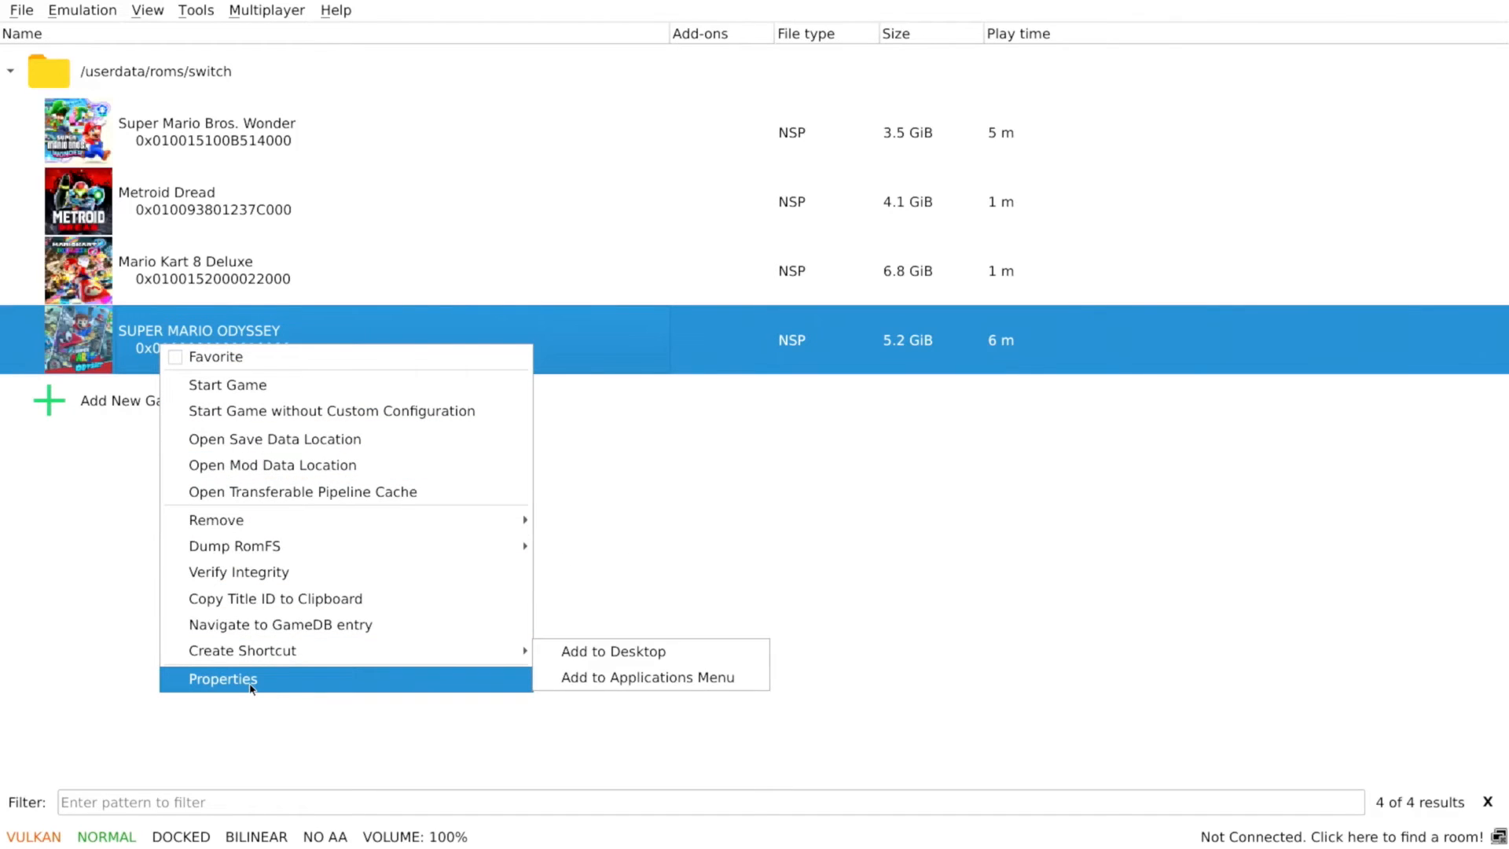
pyautogui.click(222, 678)
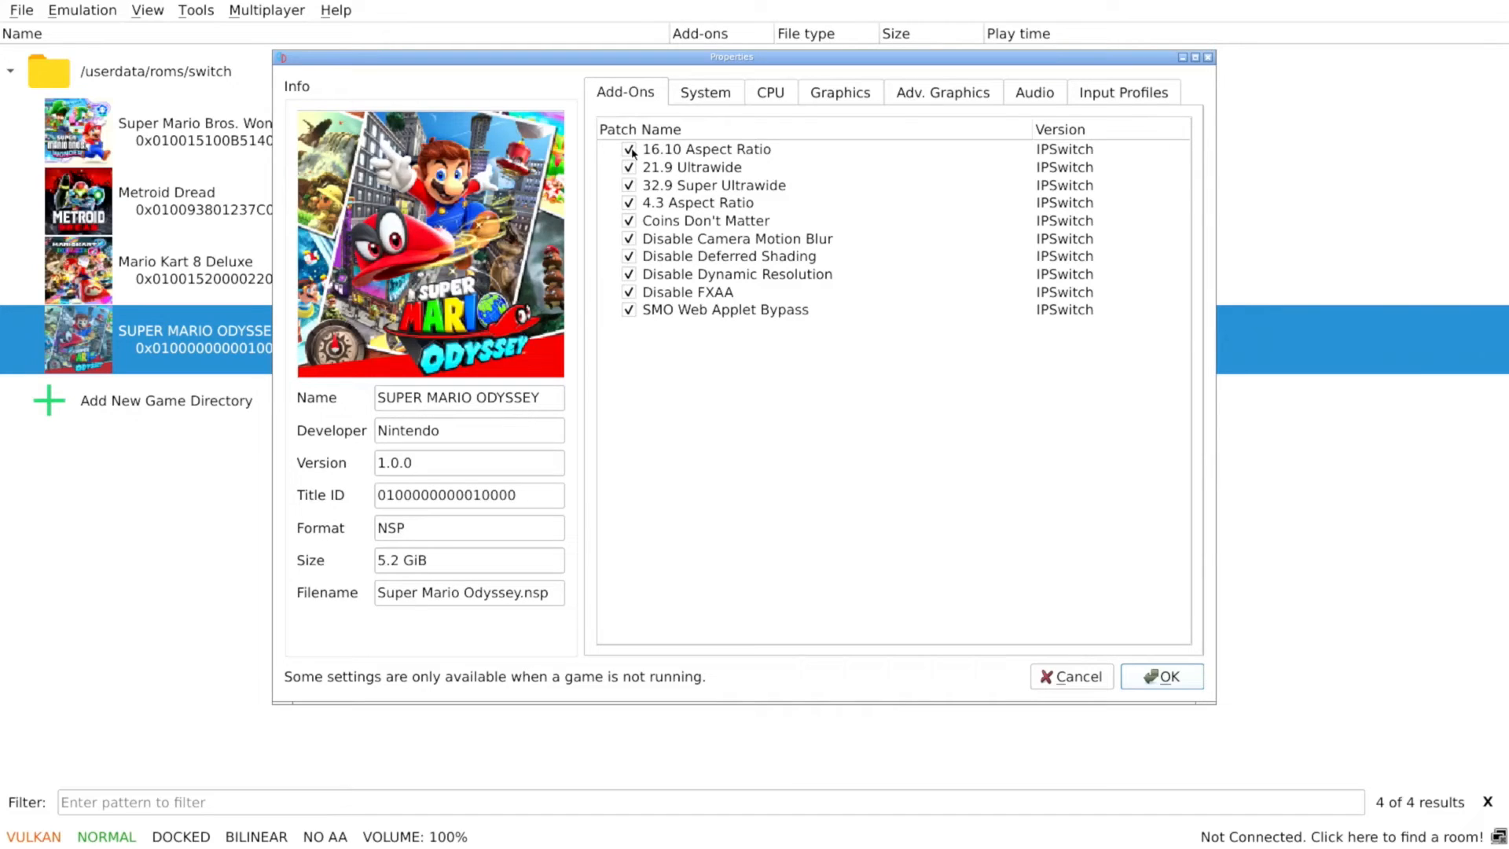
pyautogui.moveTo(638, 135)
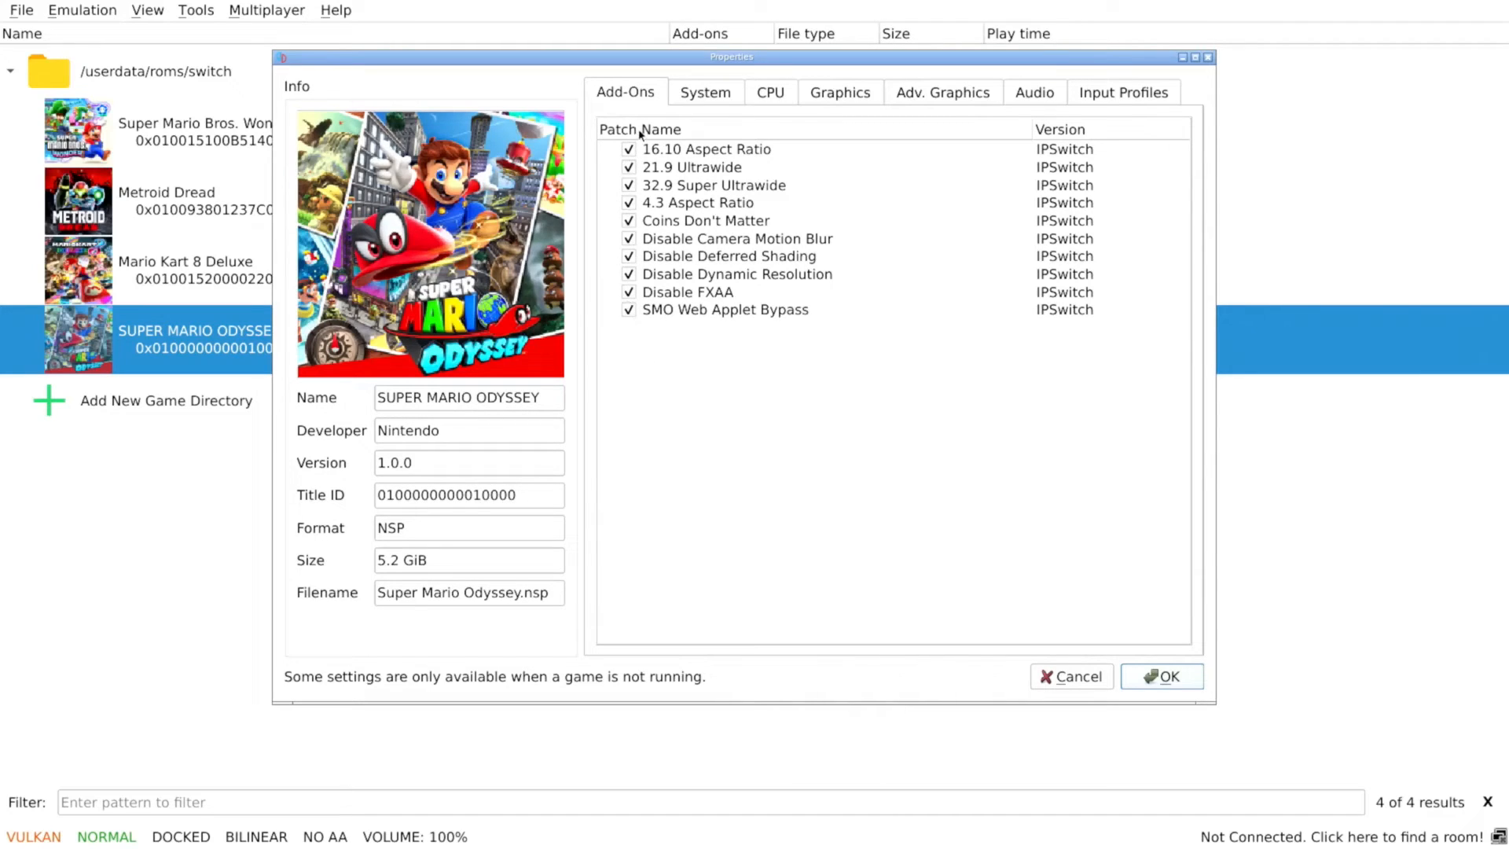
# - Uncheck the aspect-ratio, ultrawide, Coins Don't Matter, Deferred Shading, FXAA and Web Applet Bypass patches
pyautogui.click(630, 150)
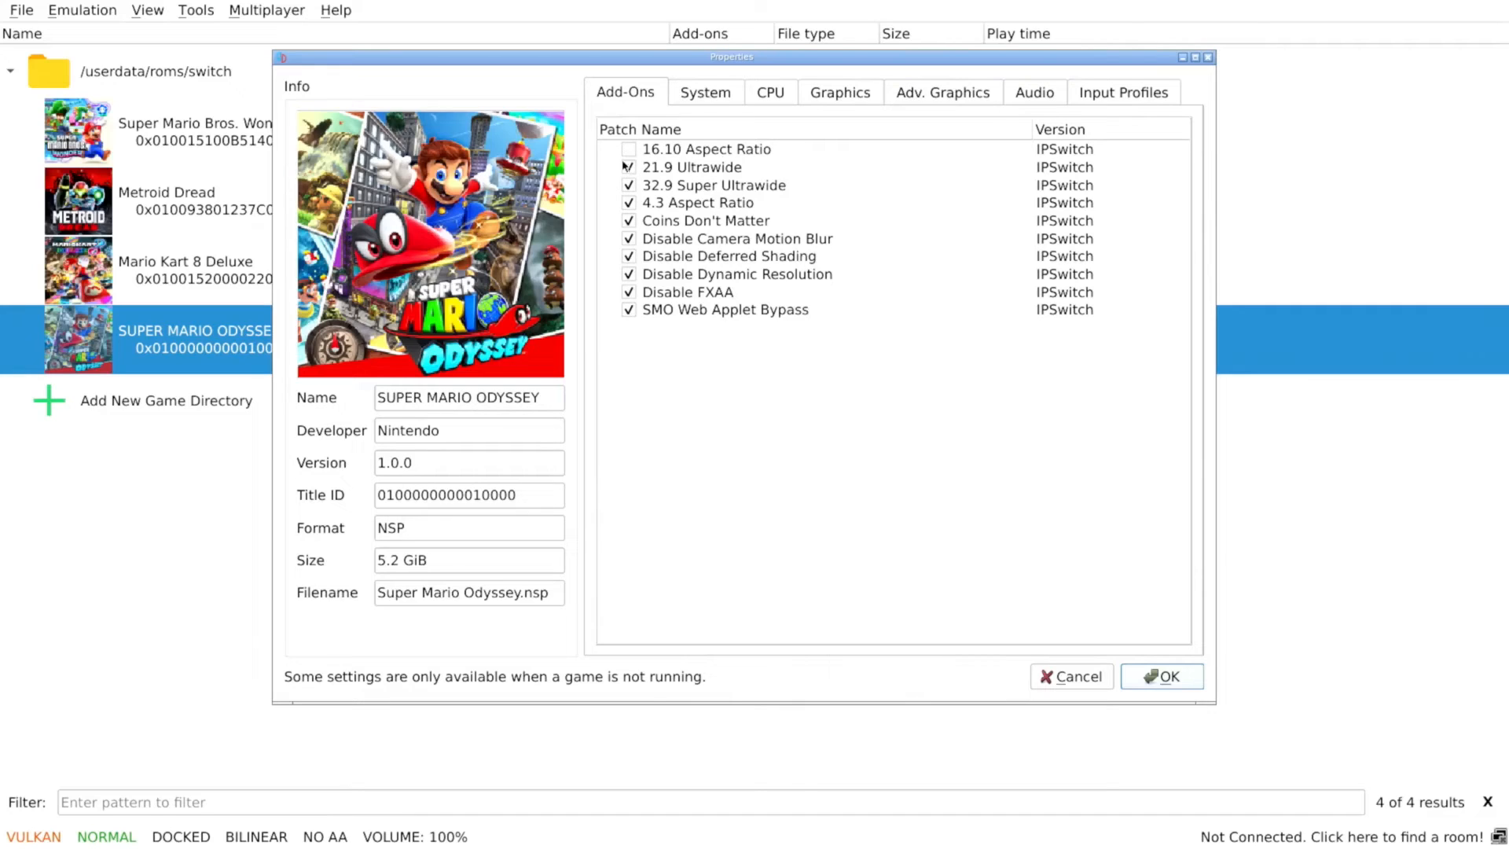
pyautogui.click(629, 167)
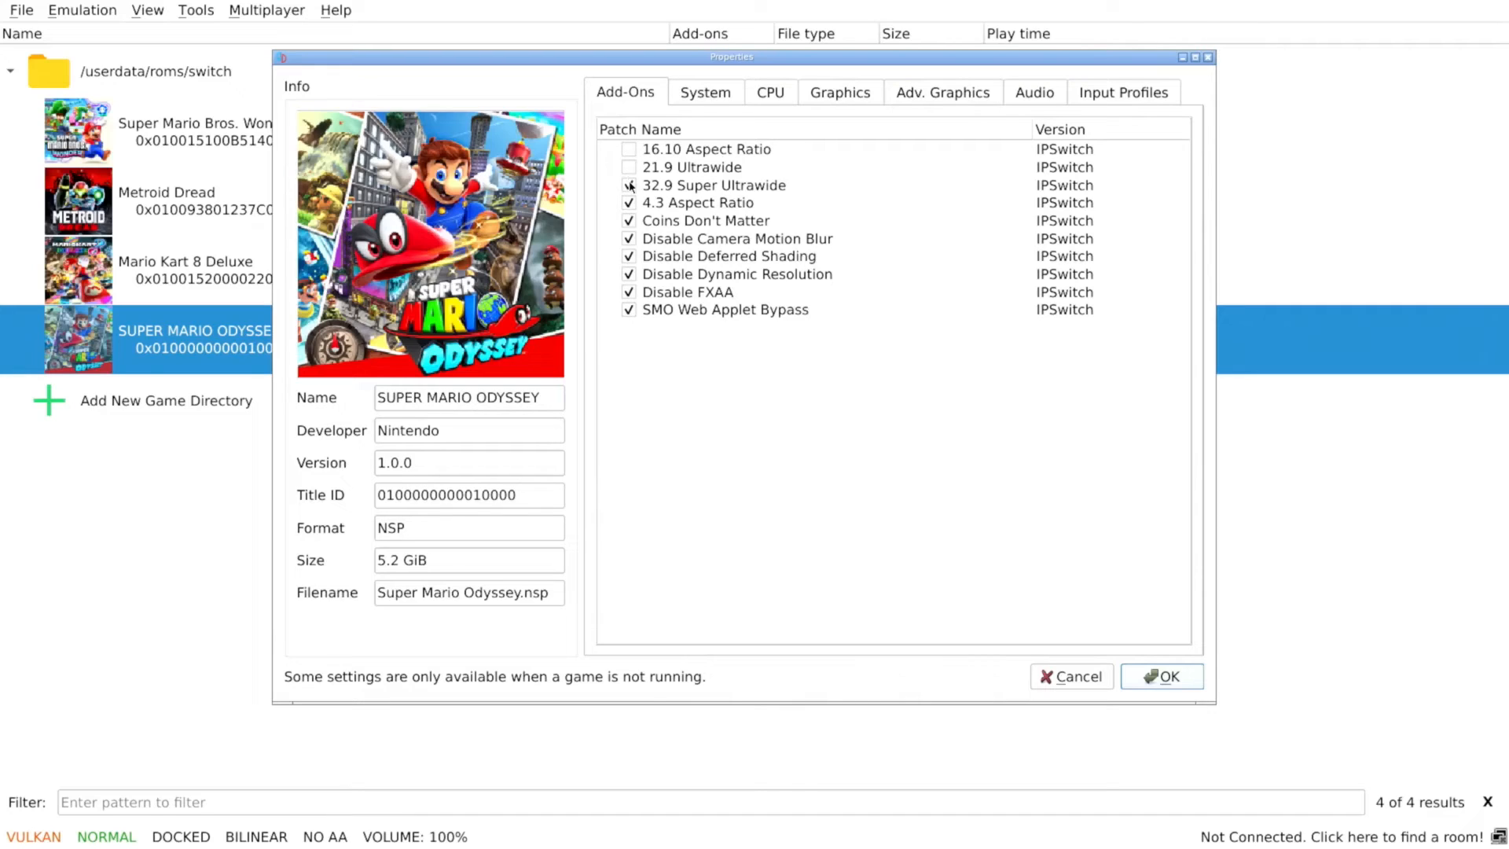
pyautogui.click(629, 220)
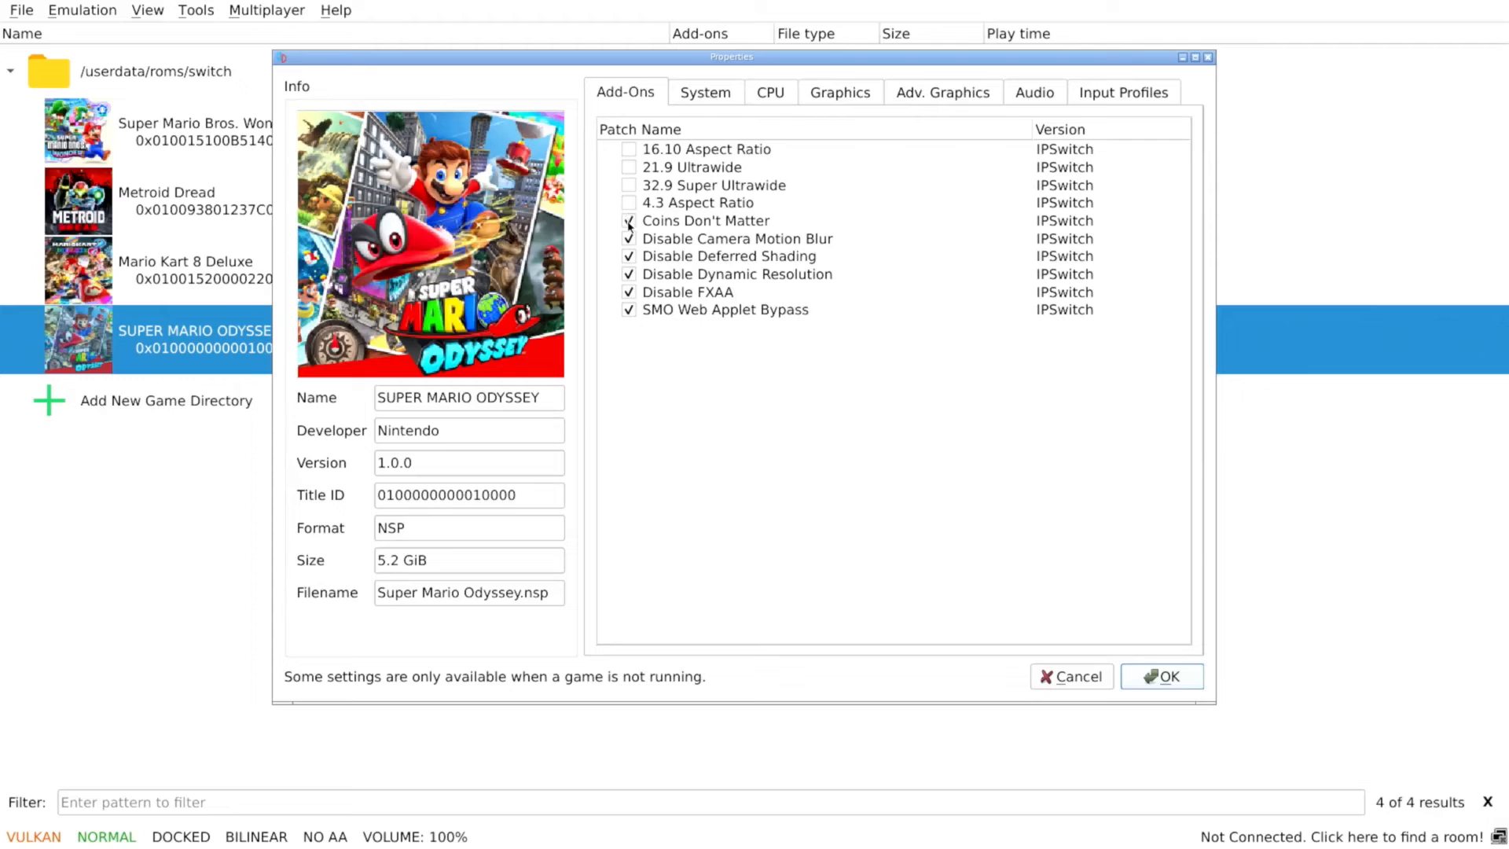
pyautogui.click(629, 239)
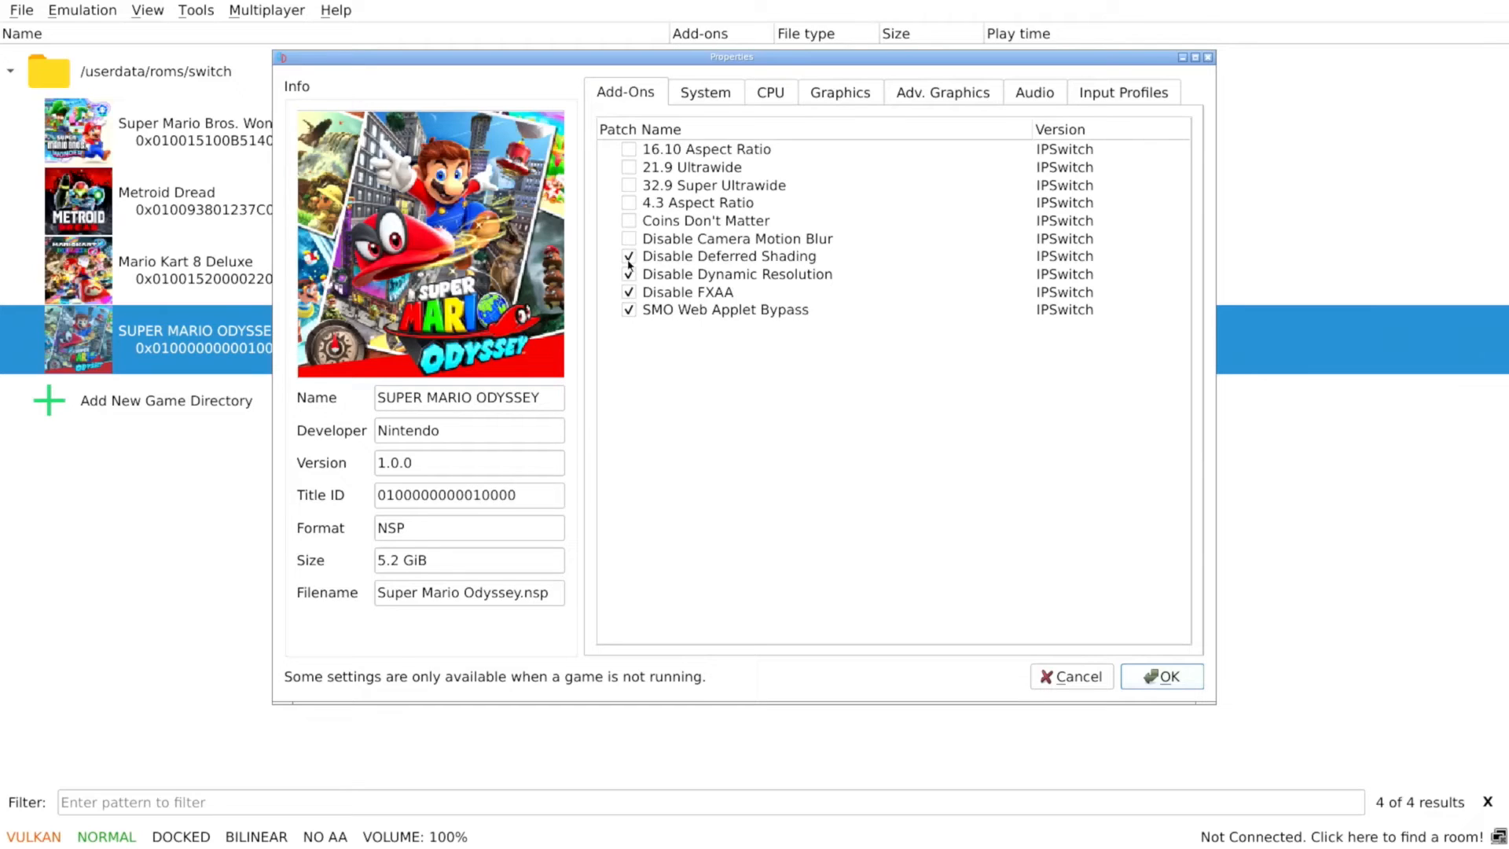
pyautogui.click(628, 256)
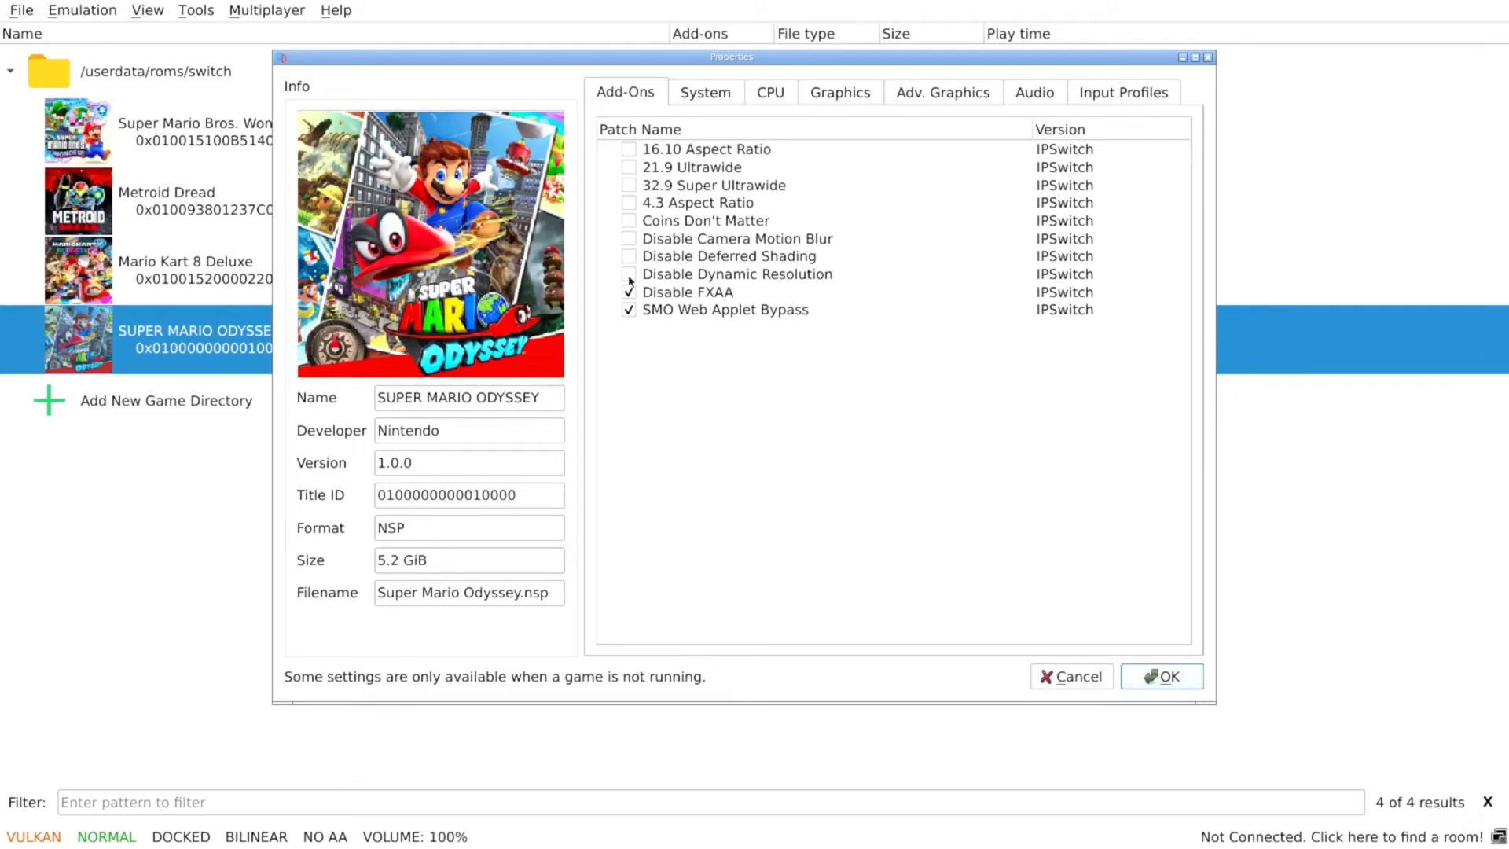
pyautogui.click(629, 292)
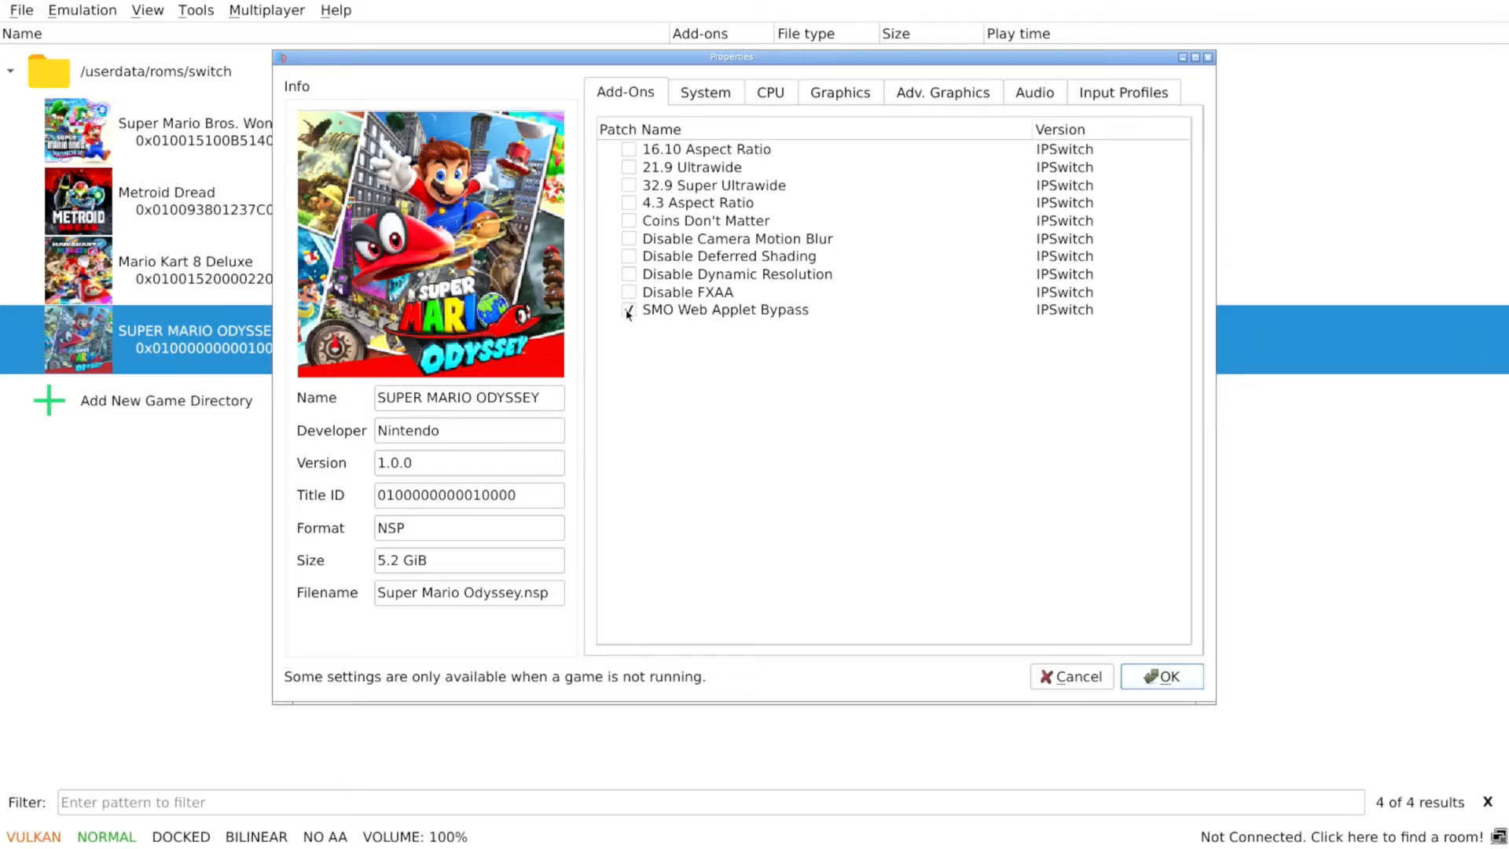
pyautogui.click(628, 309)
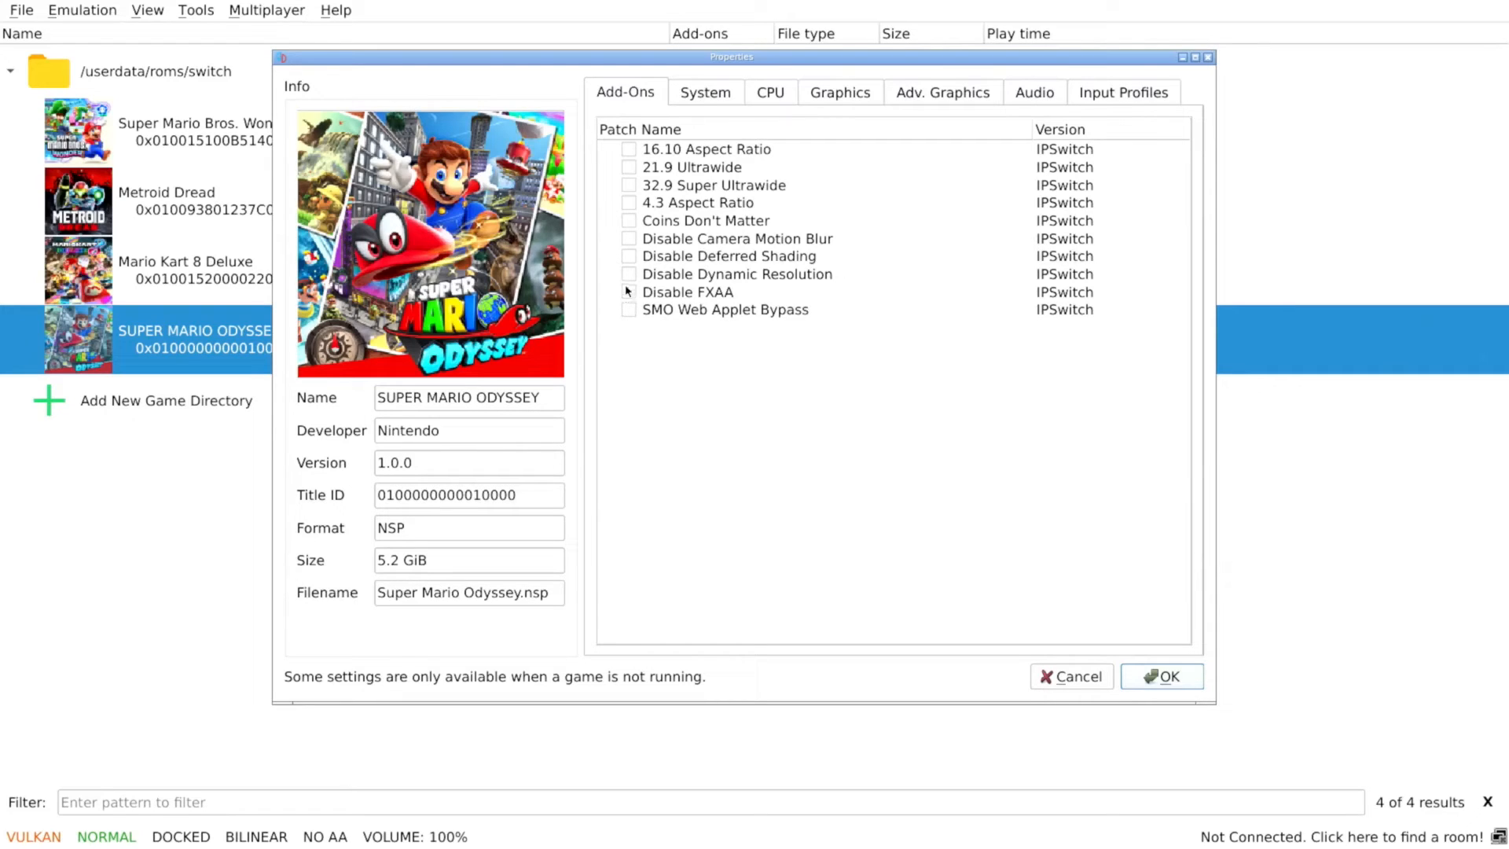
pyautogui.moveTo(977, 472)
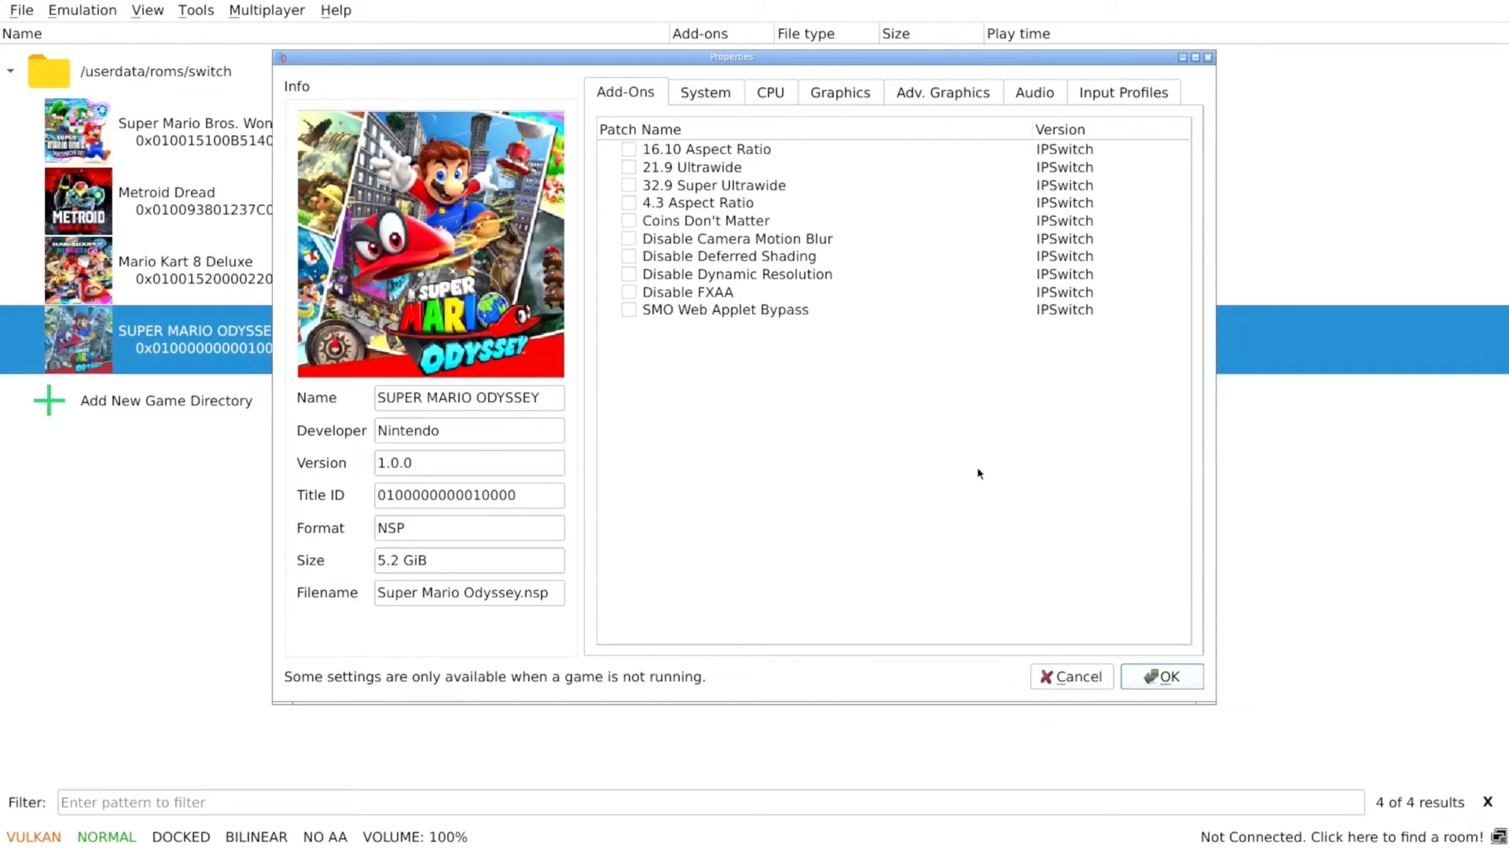
pyautogui.moveTo(765, 265)
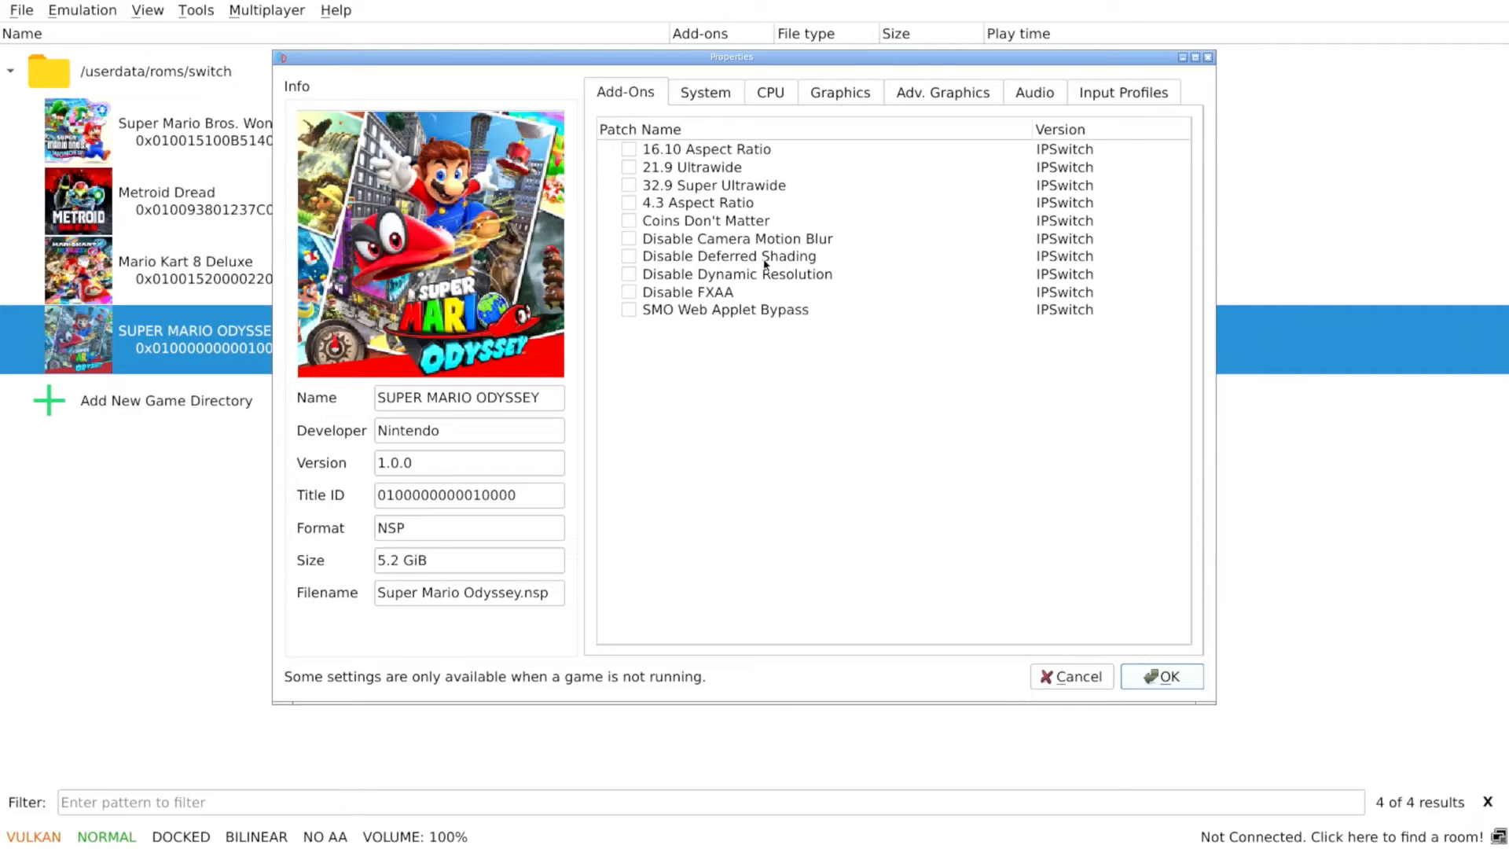
pyautogui.moveTo(1071, 676)
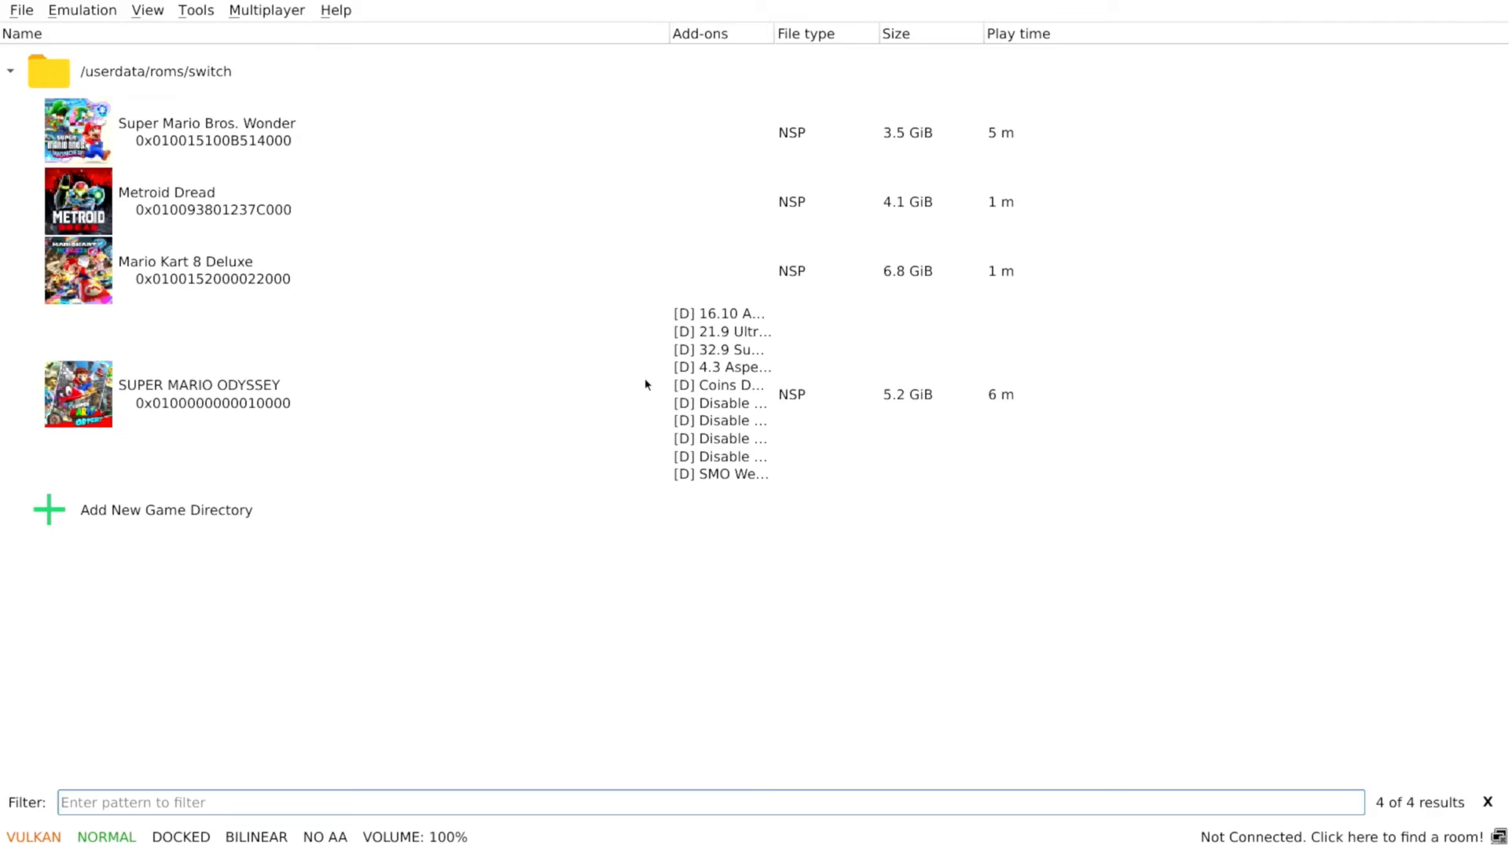
pyautogui.moveTo(144, 403)
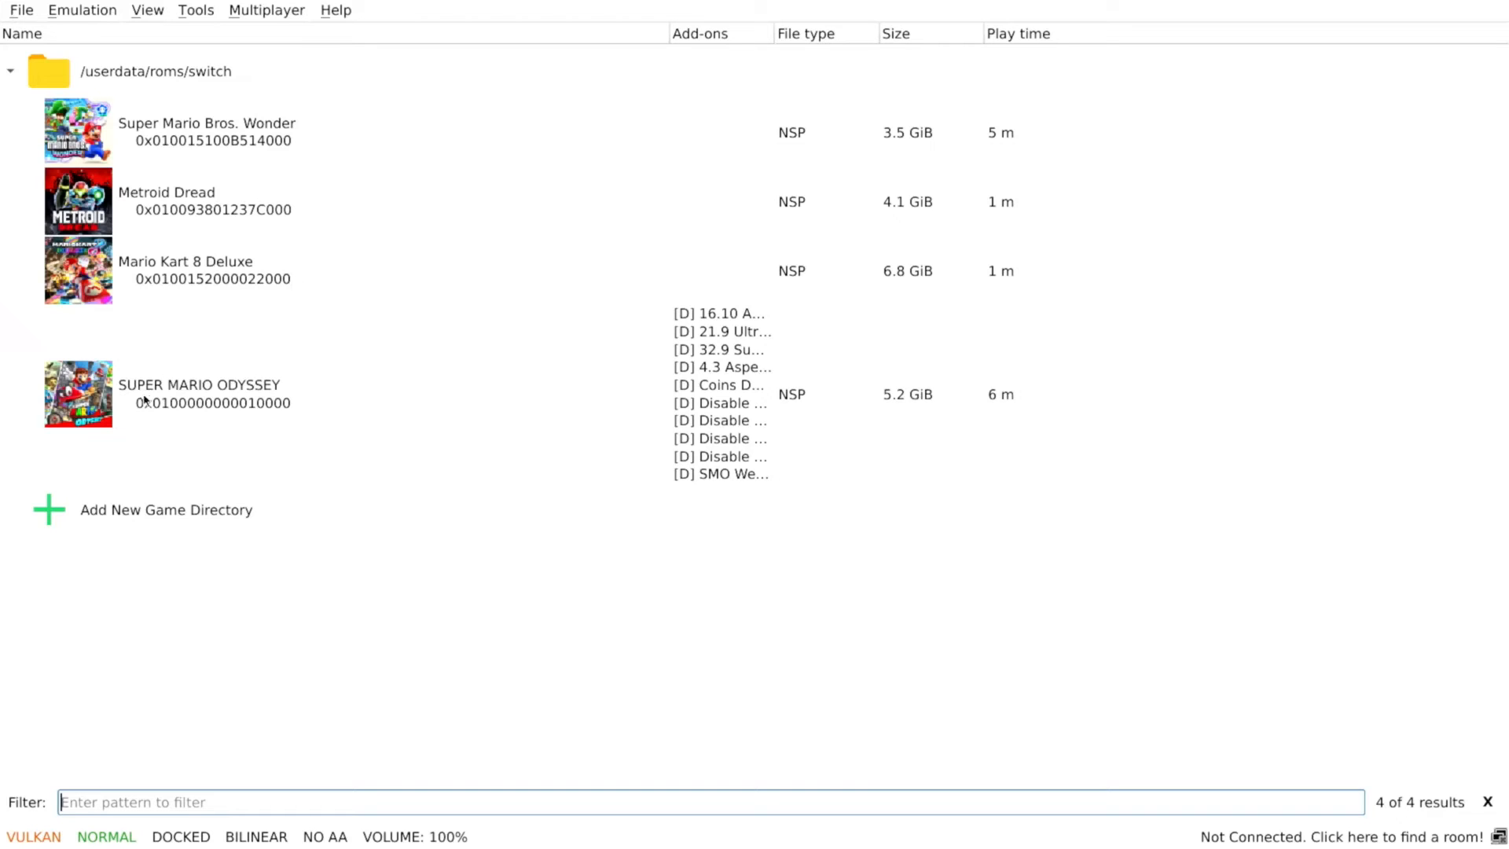
pyautogui.moveTo(168, 279)
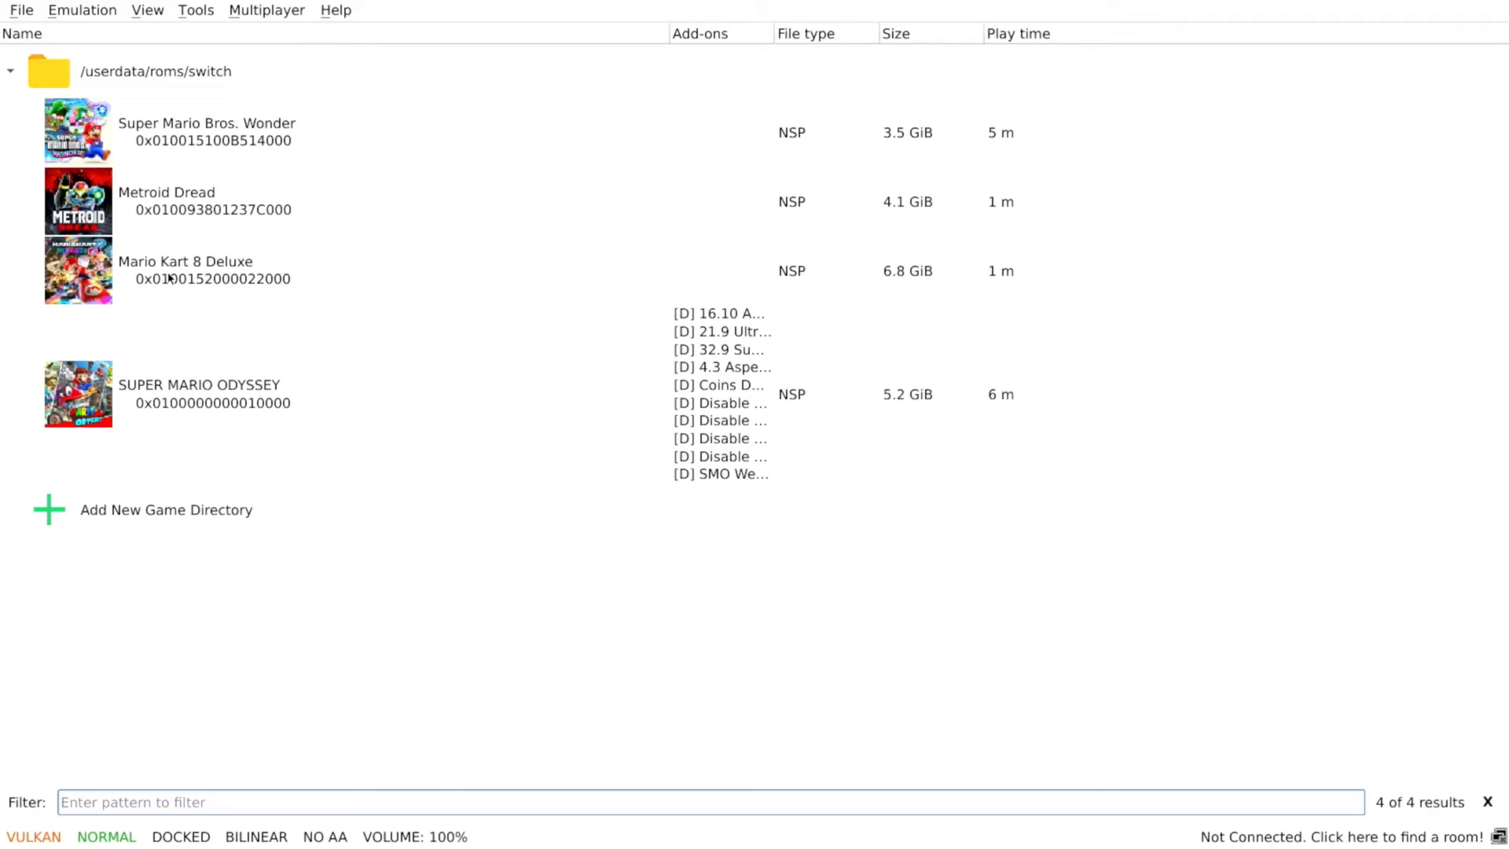
# - Disable Mario Kart 8 Deluxe's ultrawide, Level of Detail Enhance and Force FXAA On patches
pyautogui.rightClick(185, 271)
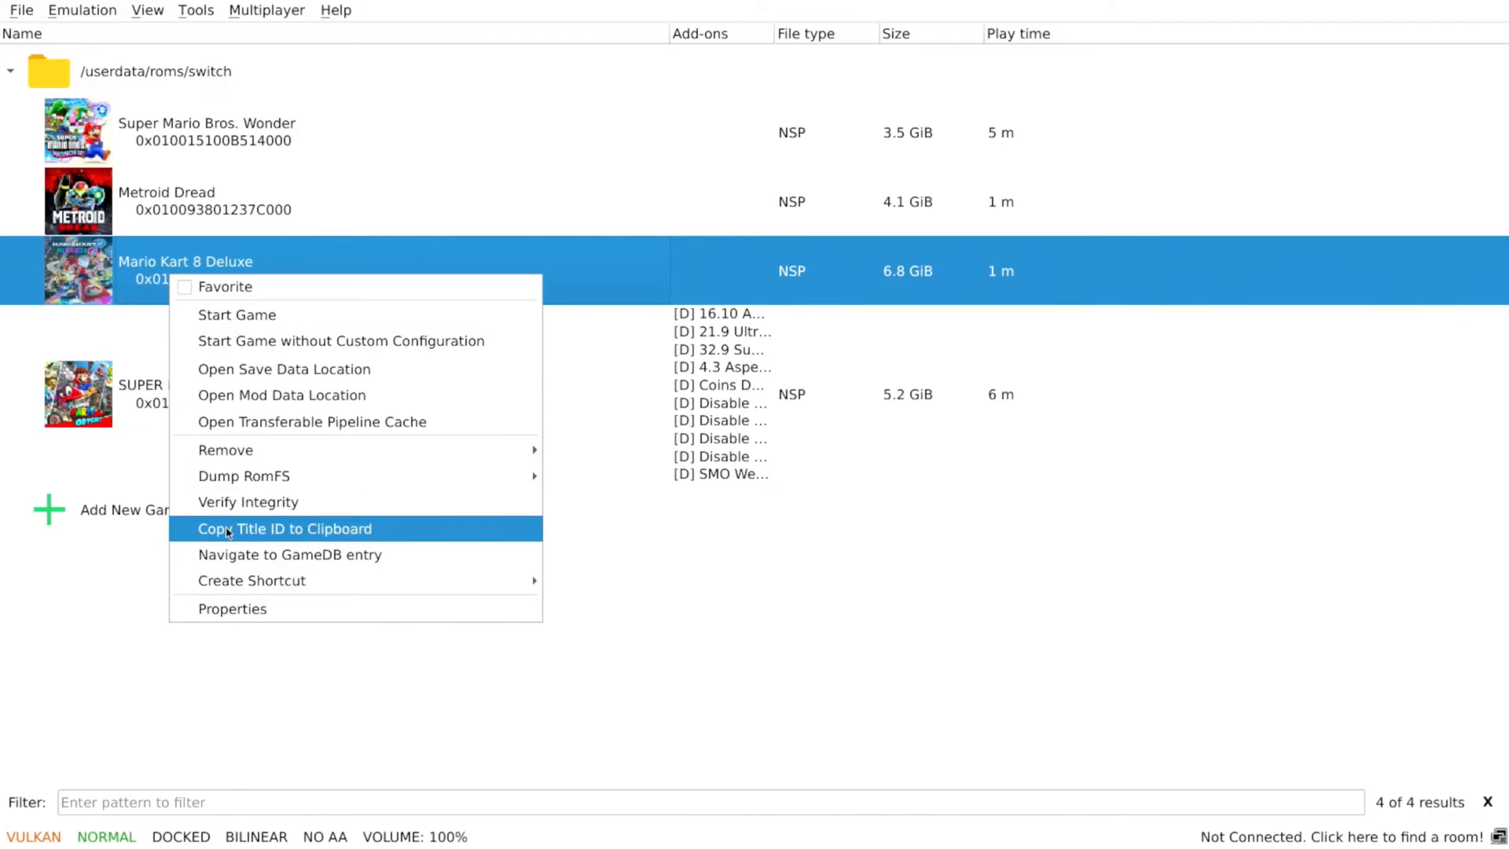
pyautogui.click(232, 608)
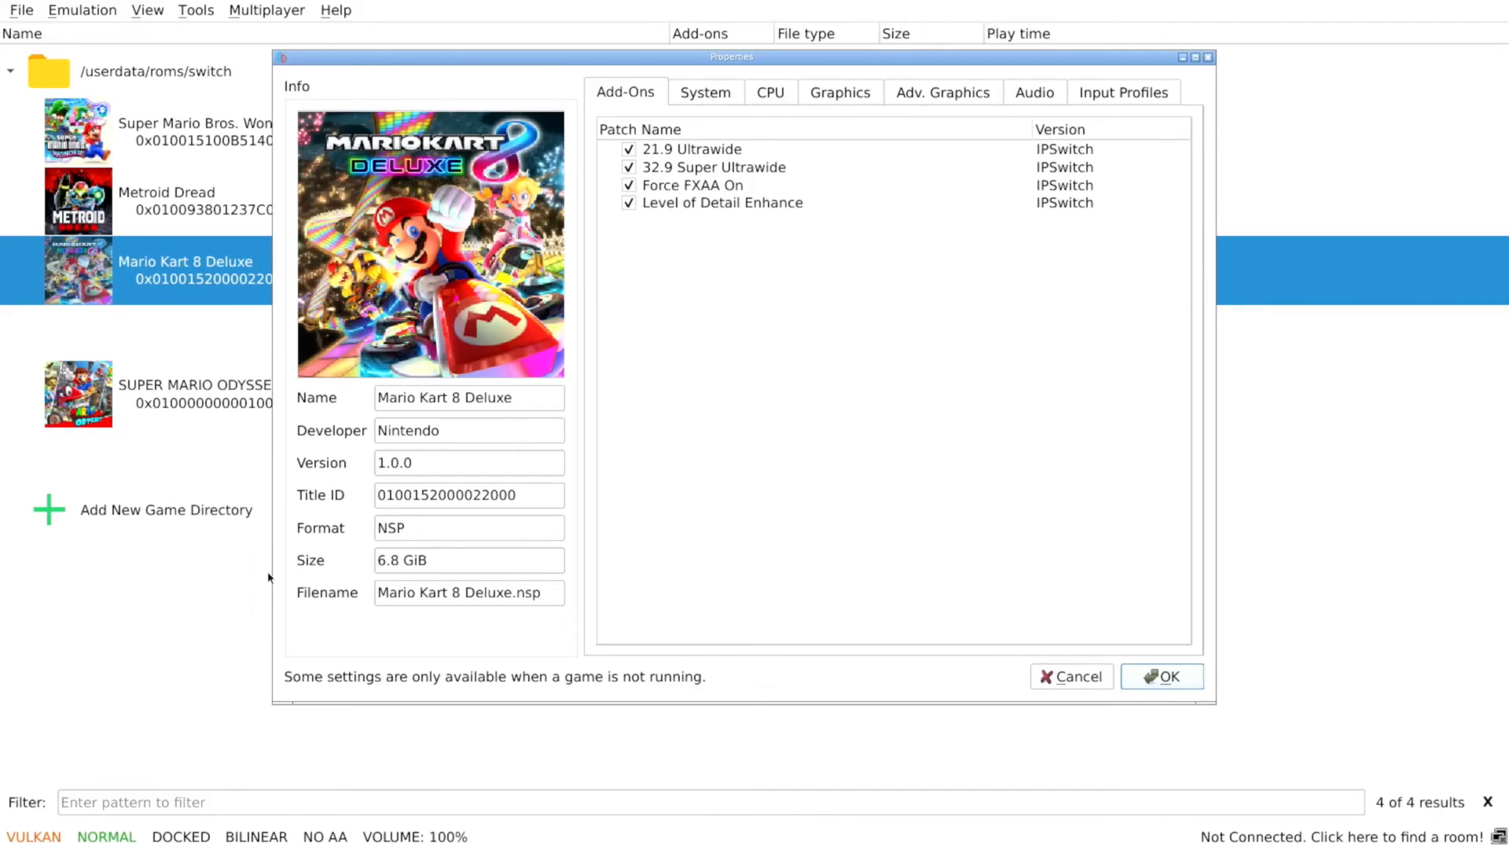
pyautogui.click(629, 149)
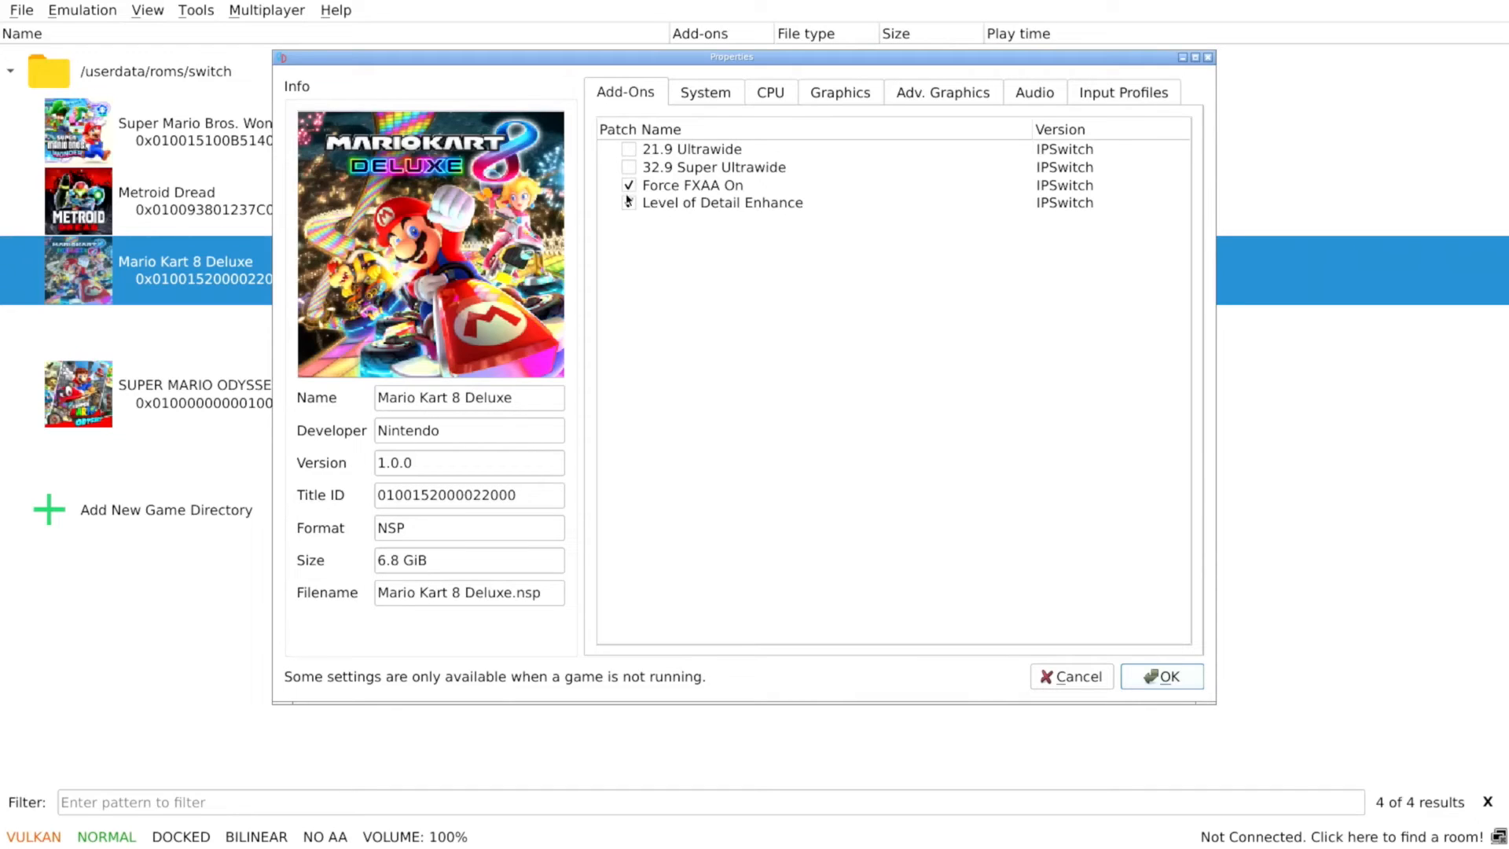
pyautogui.click(693, 184)
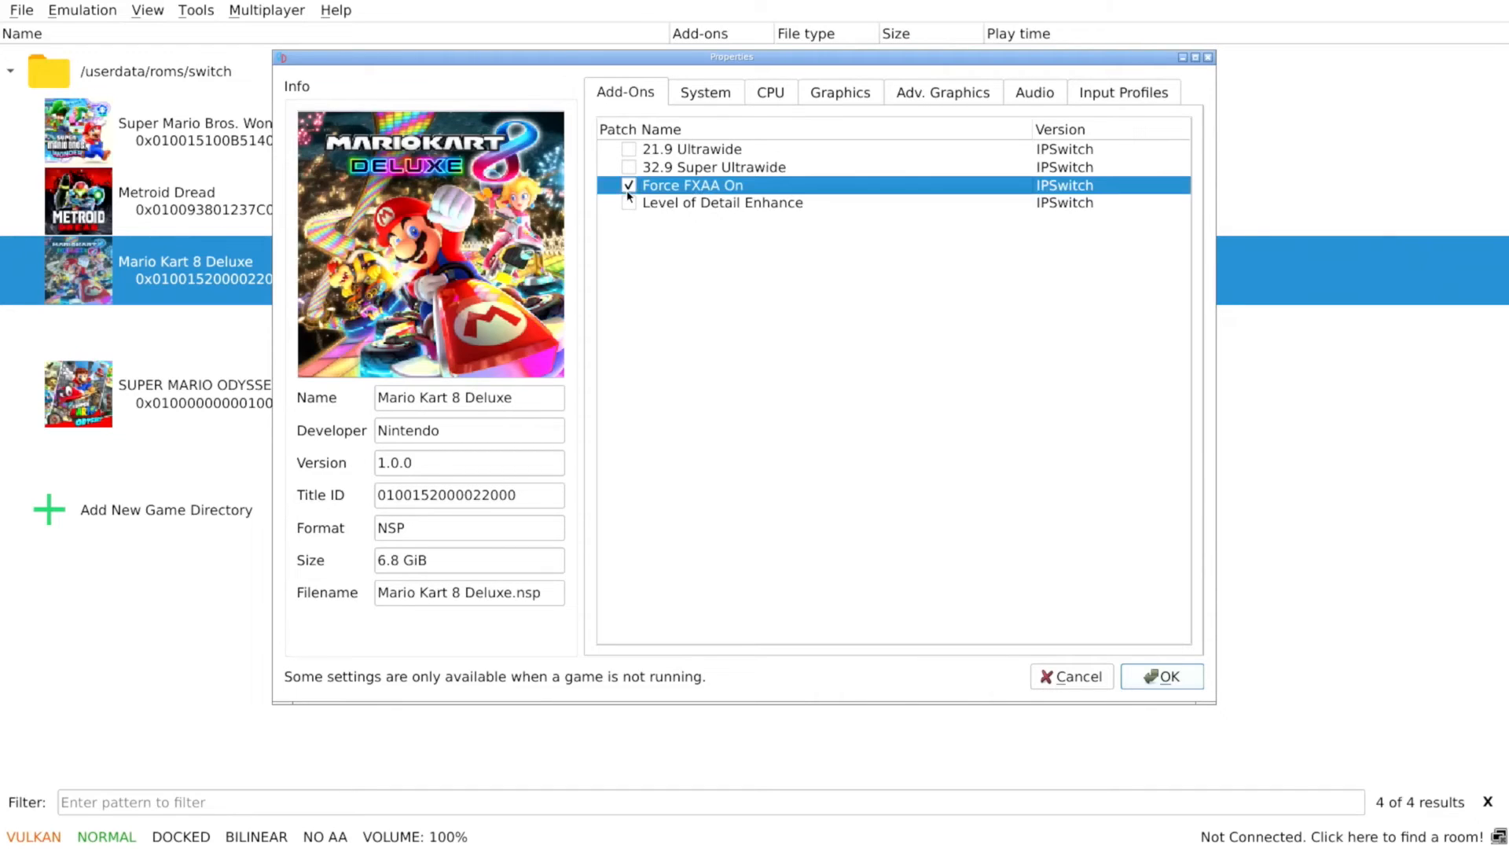
pyautogui.click(629, 184)
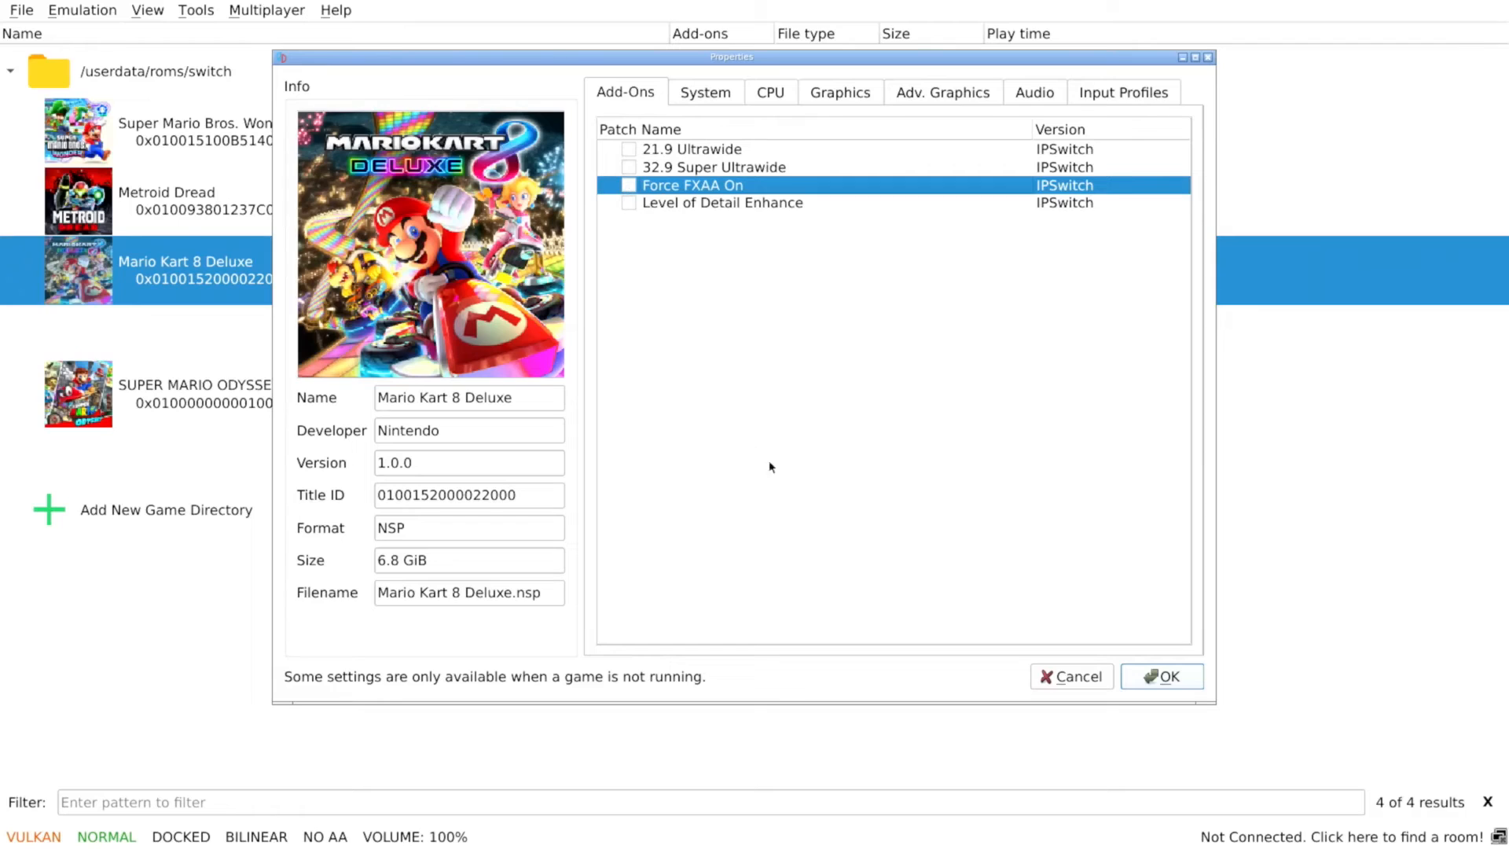
pyautogui.moveTo(1162, 676)
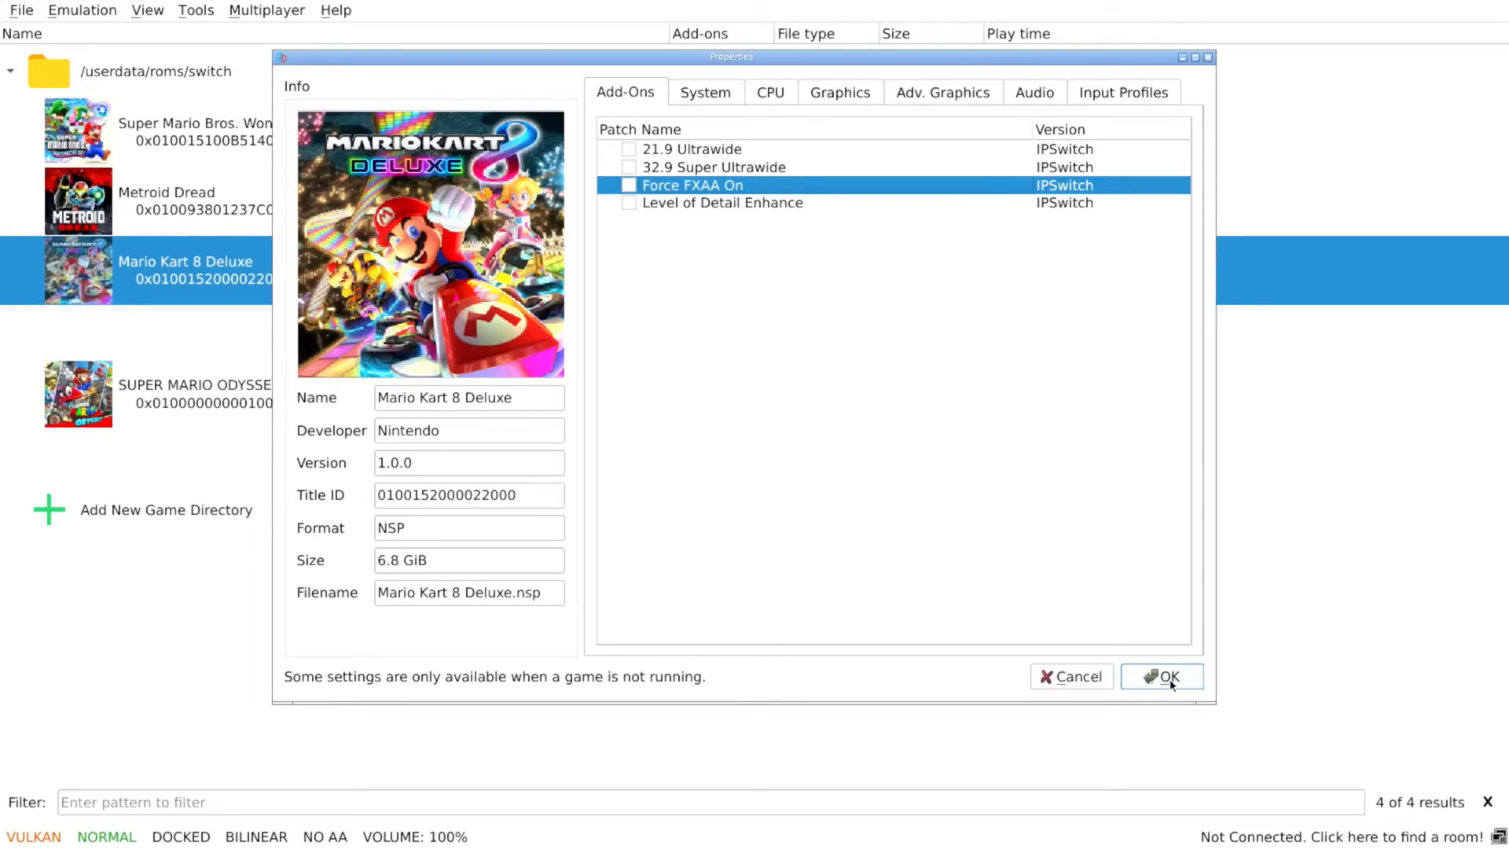
pyautogui.click(1161, 676)
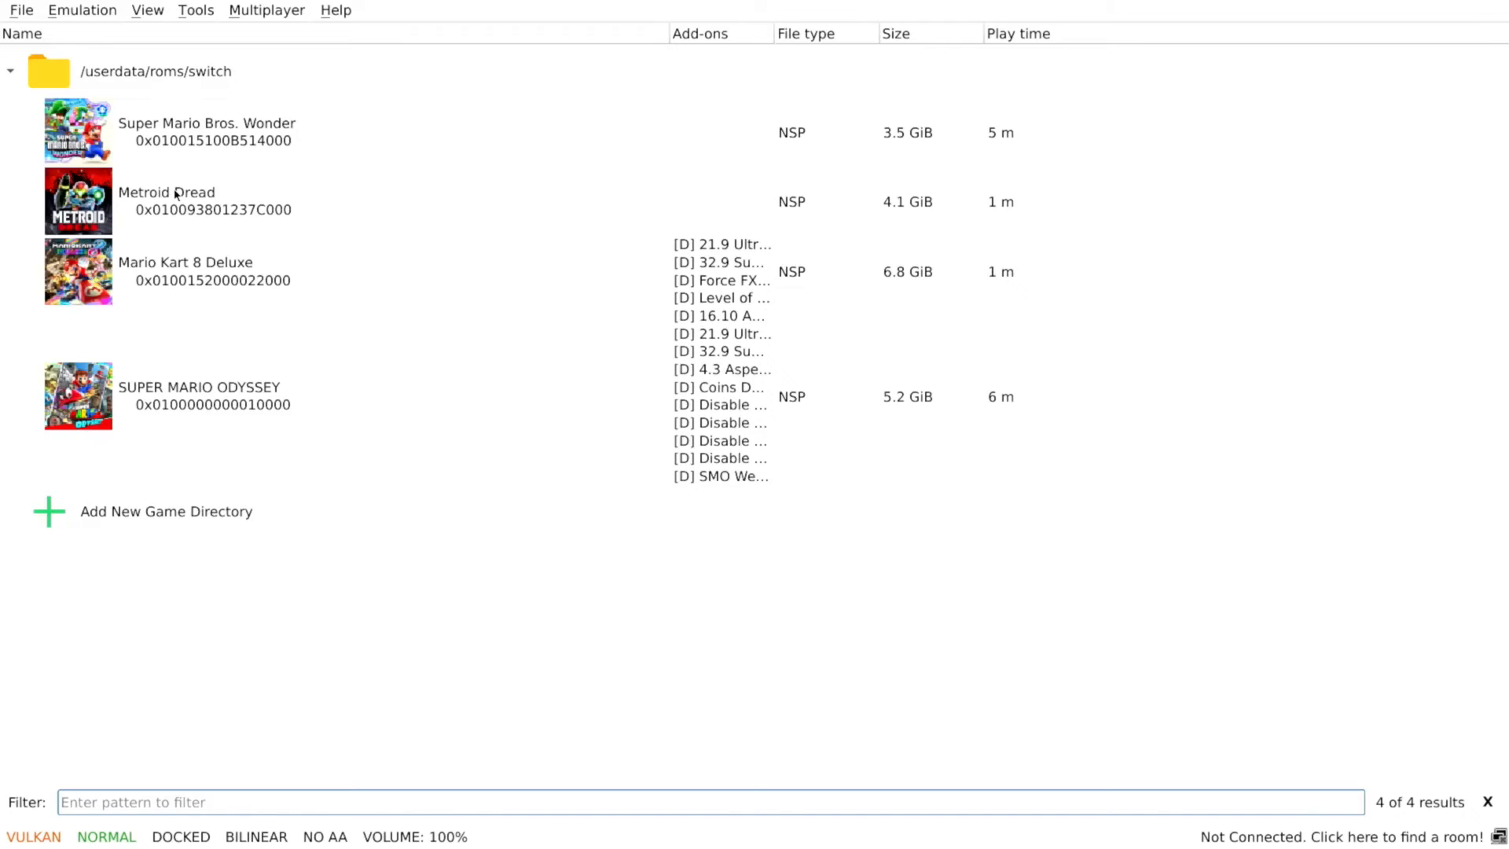
# - Disable Metroid Dread's Disable Bloom and Disable FXAA patches and save
pyautogui.rightClick(166, 200)
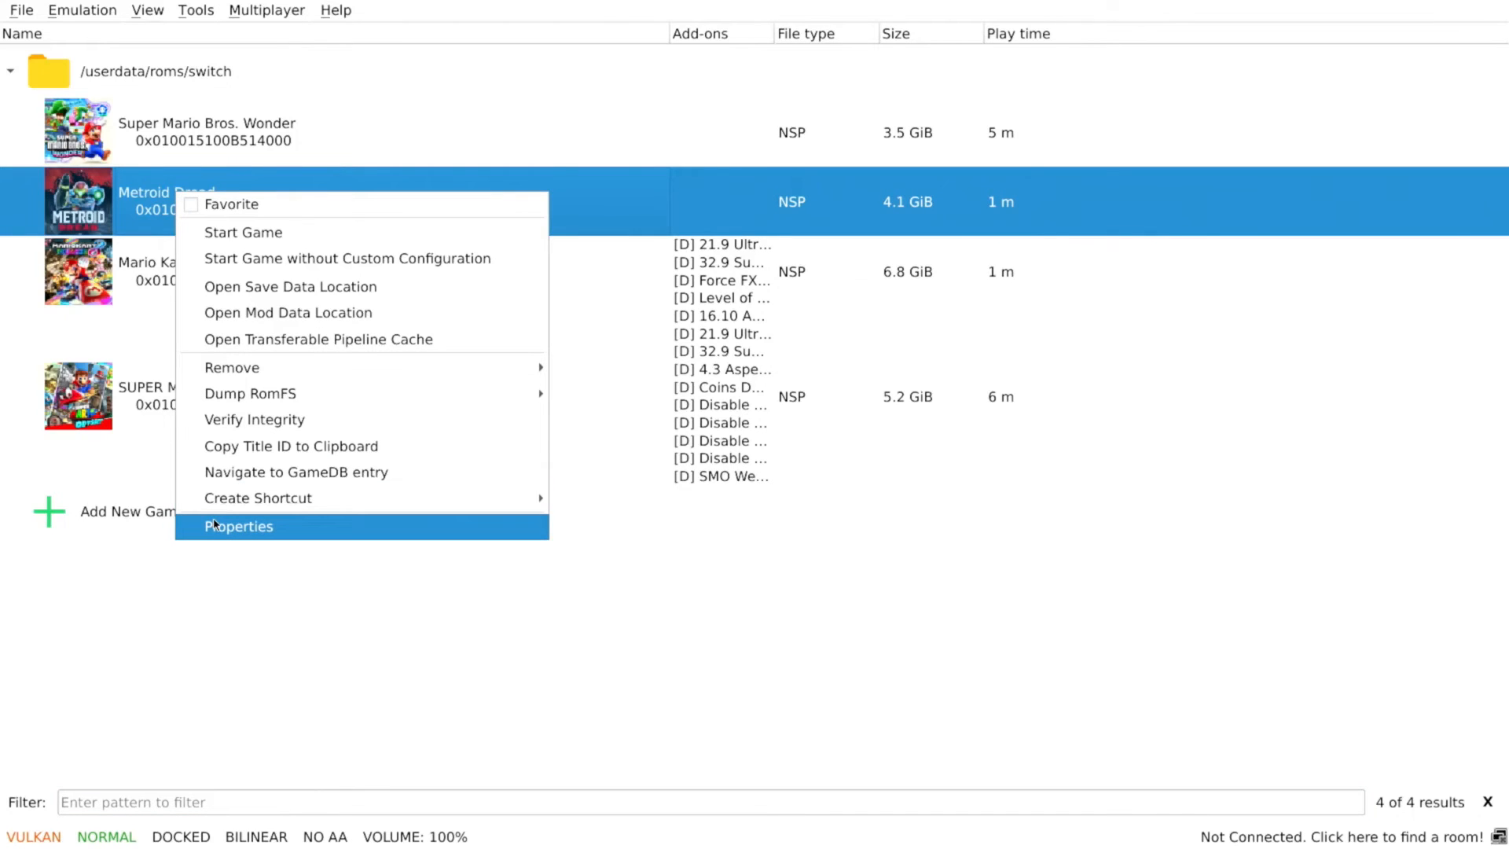
pyautogui.click(239, 525)
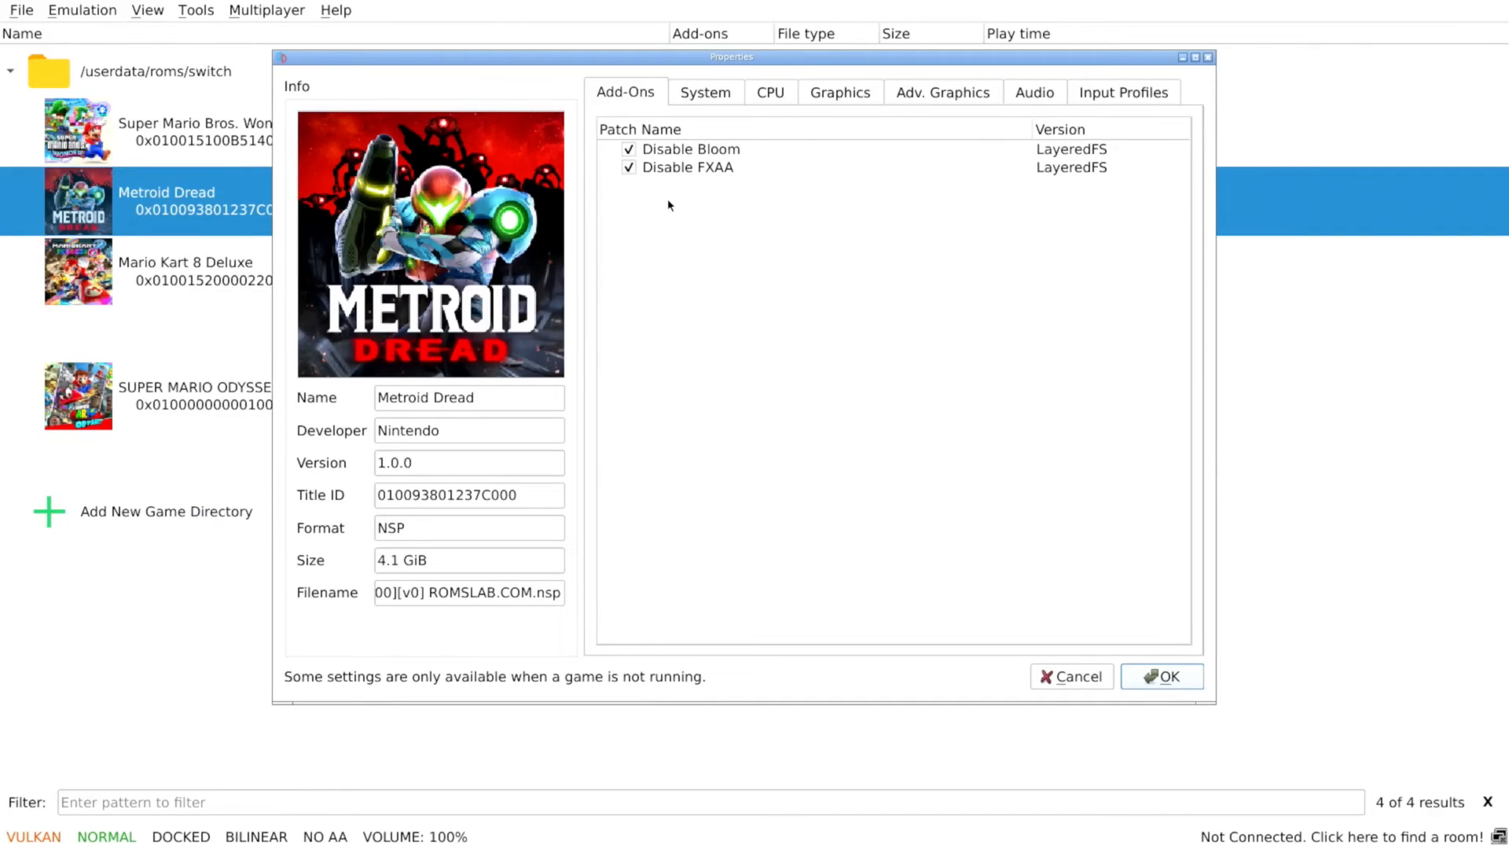
pyautogui.click(629, 150)
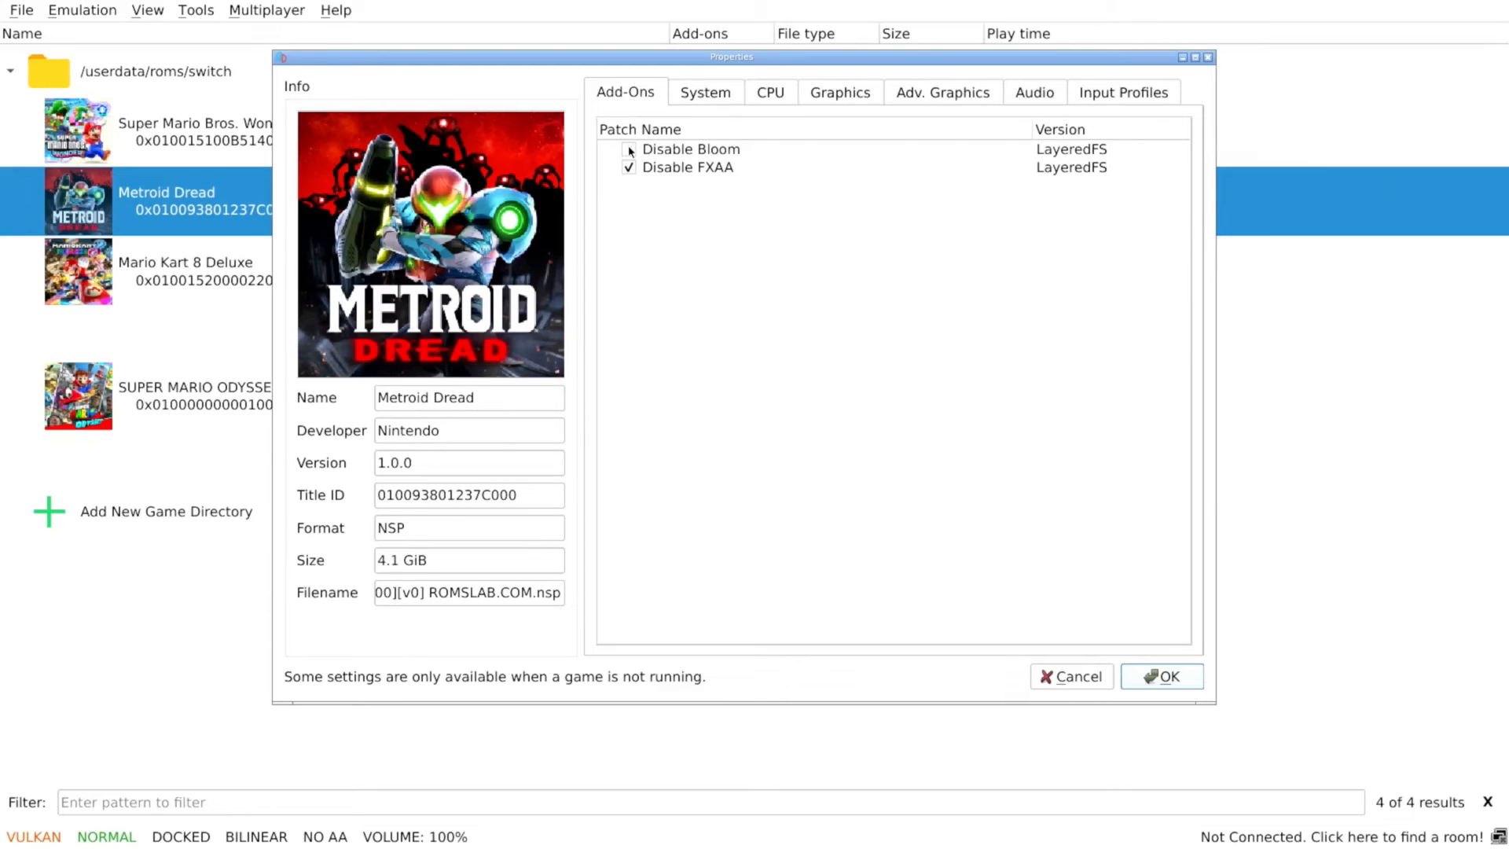
pyautogui.click(628, 166)
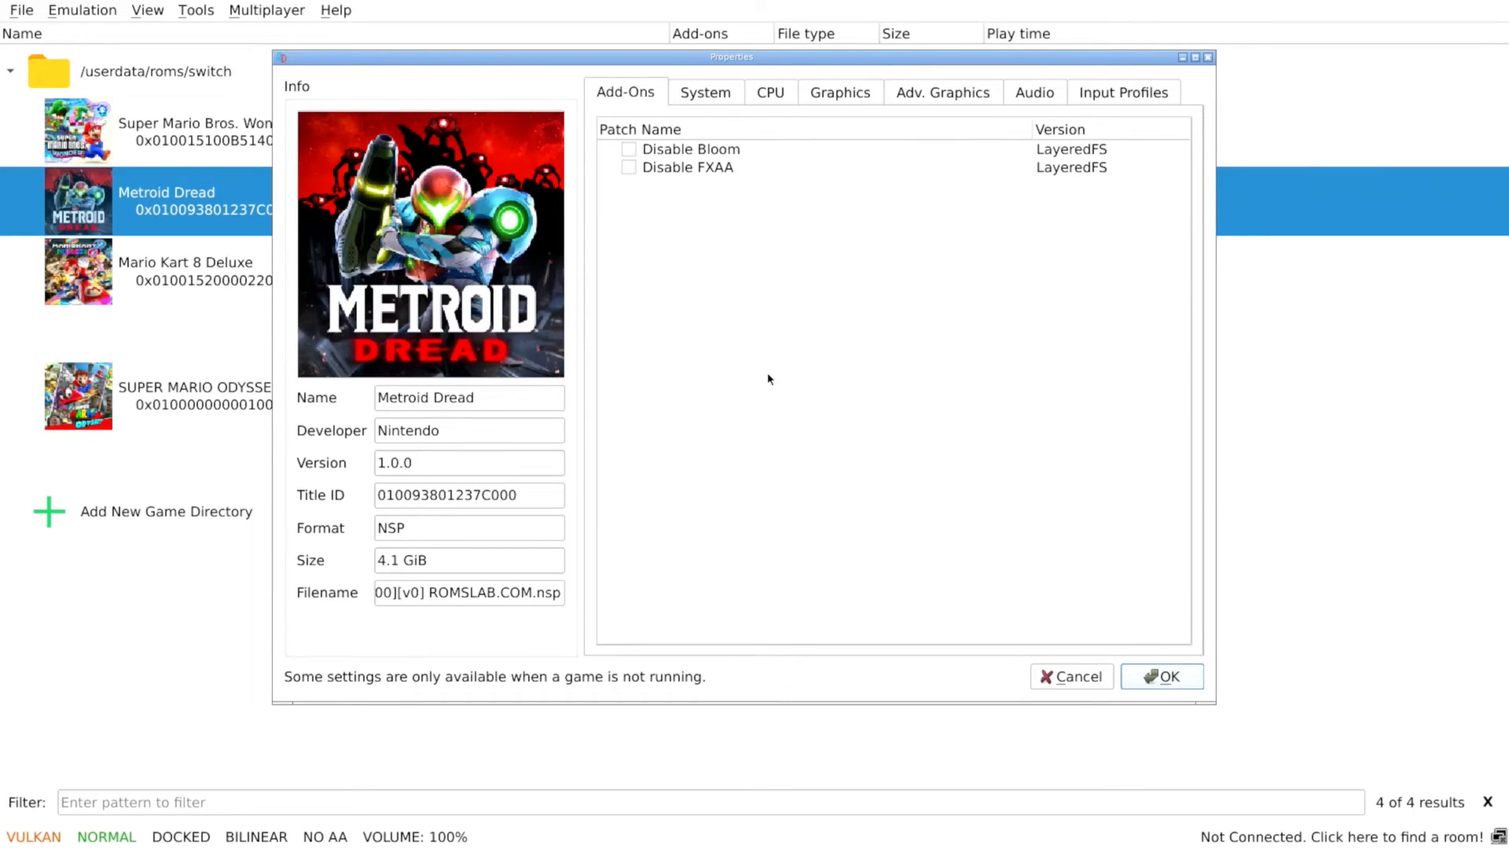
pyautogui.moveTo(983, 595)
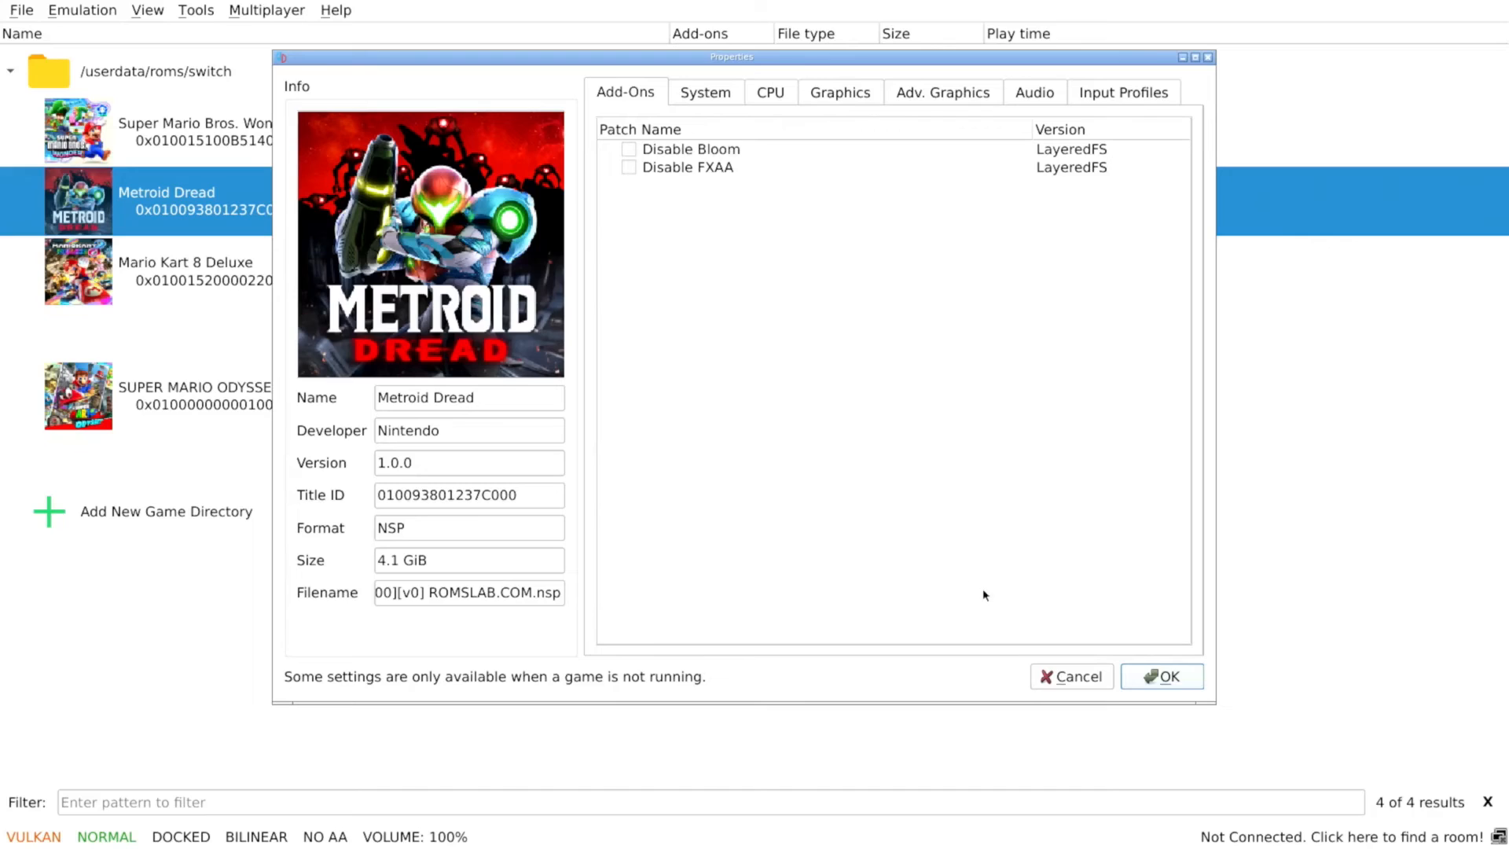
pyautogui.click(1160, 676)
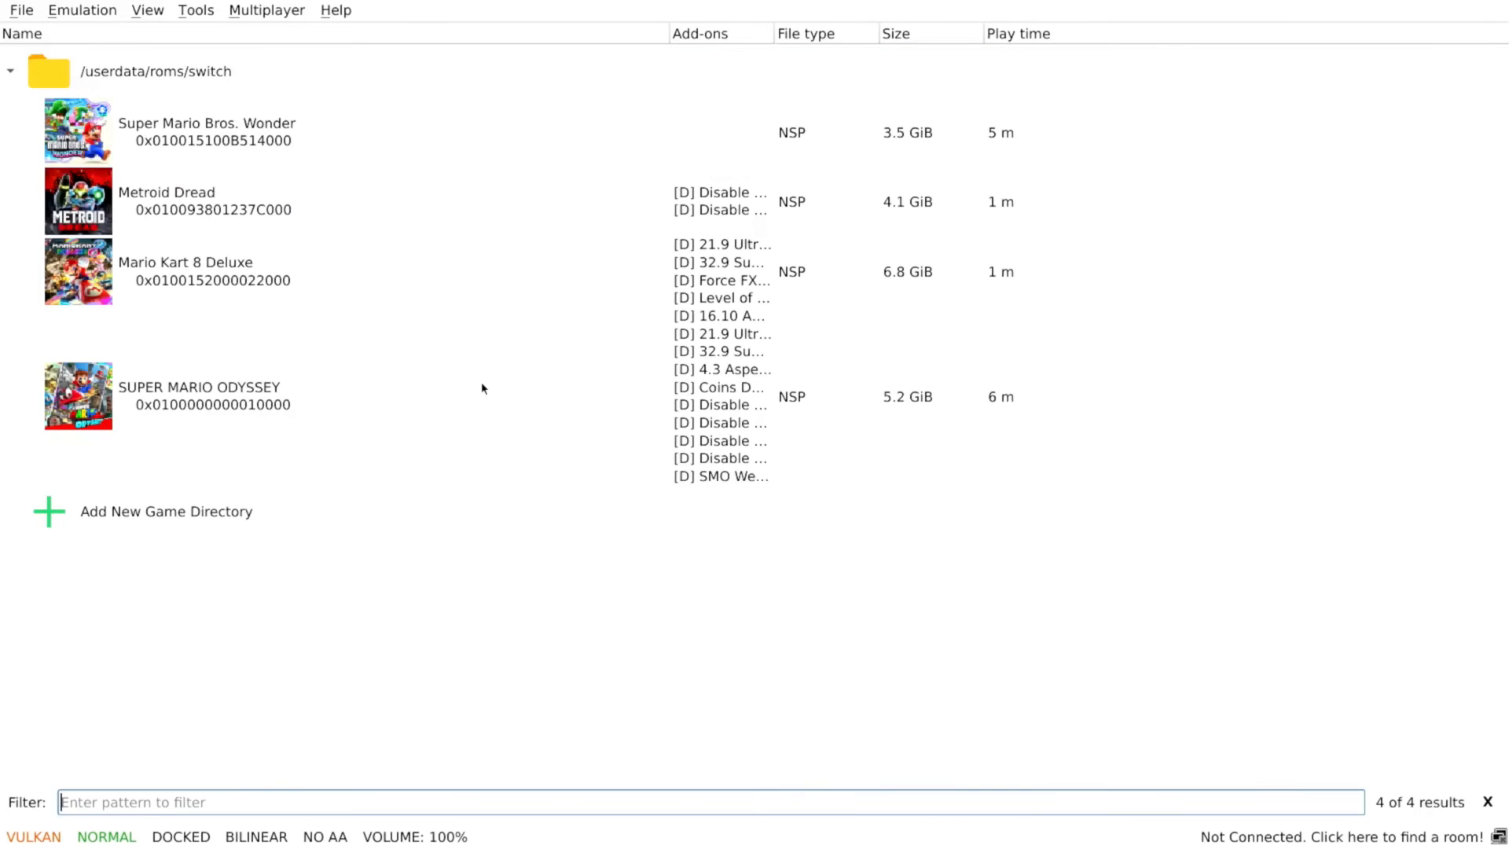
# - Open and close Super Mario Bros. Wonder's properties without changes
pyautogui.rightClick(192, 132)
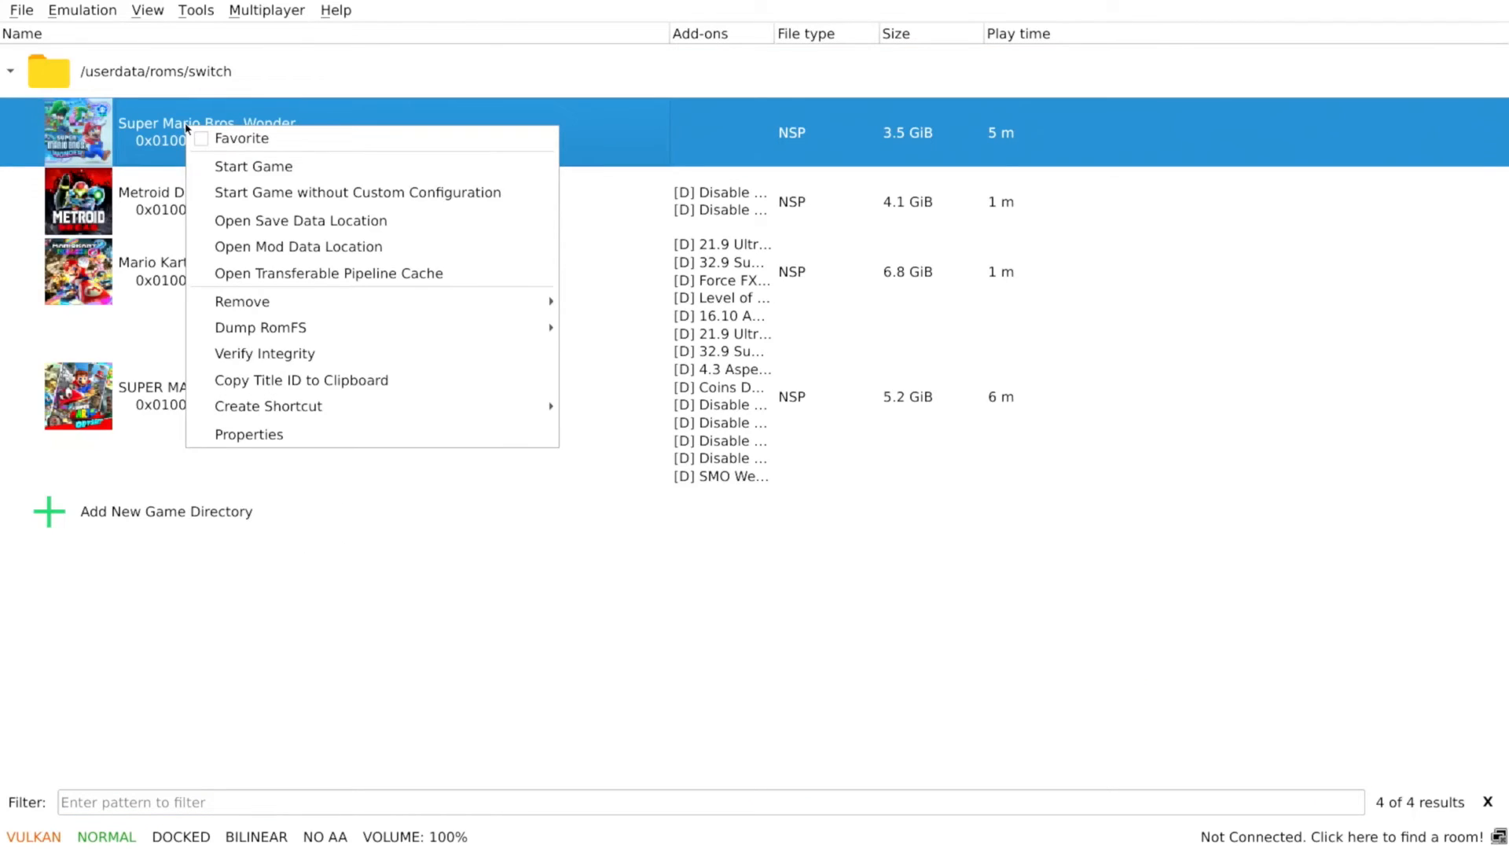
pyautogui.click(248, 434)
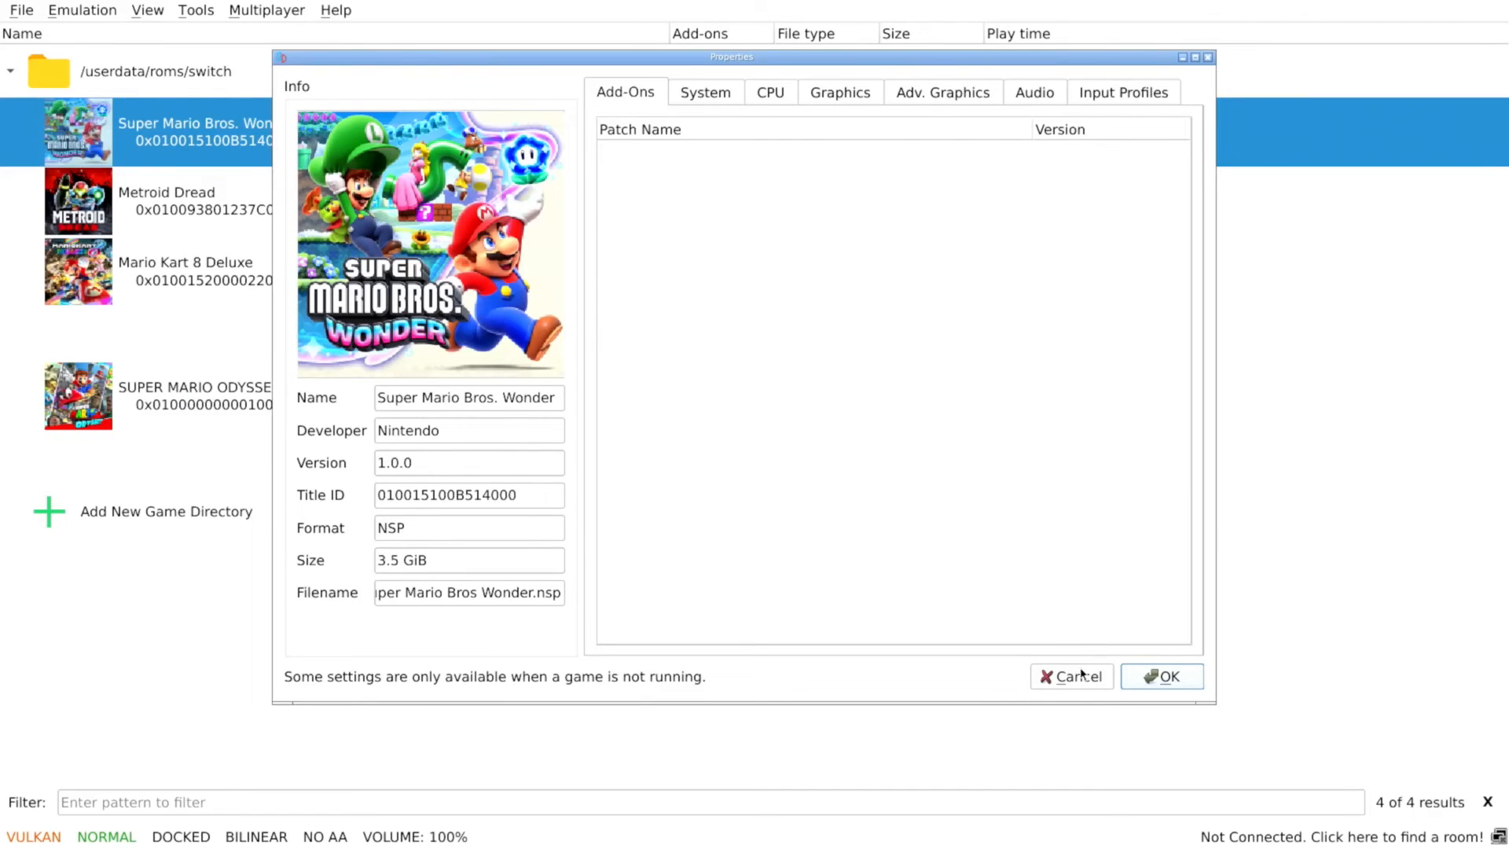
pyautogui.click(1161, 675)
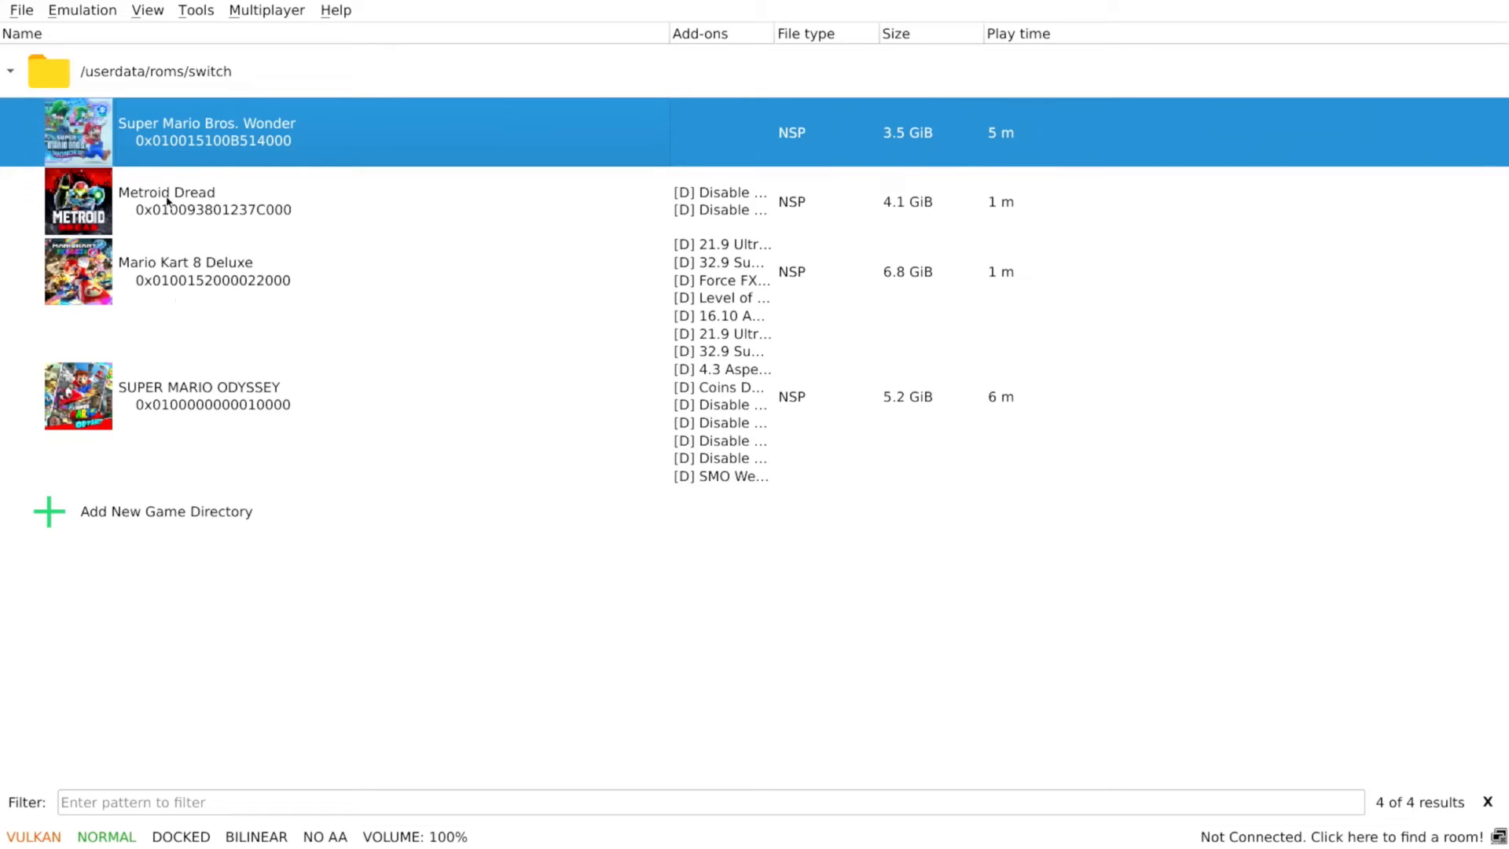
# - Re-enable Metroid Dread's Disable Bloom patch, save, and return to the file manager
pyautogui.rightClick(166, 201)
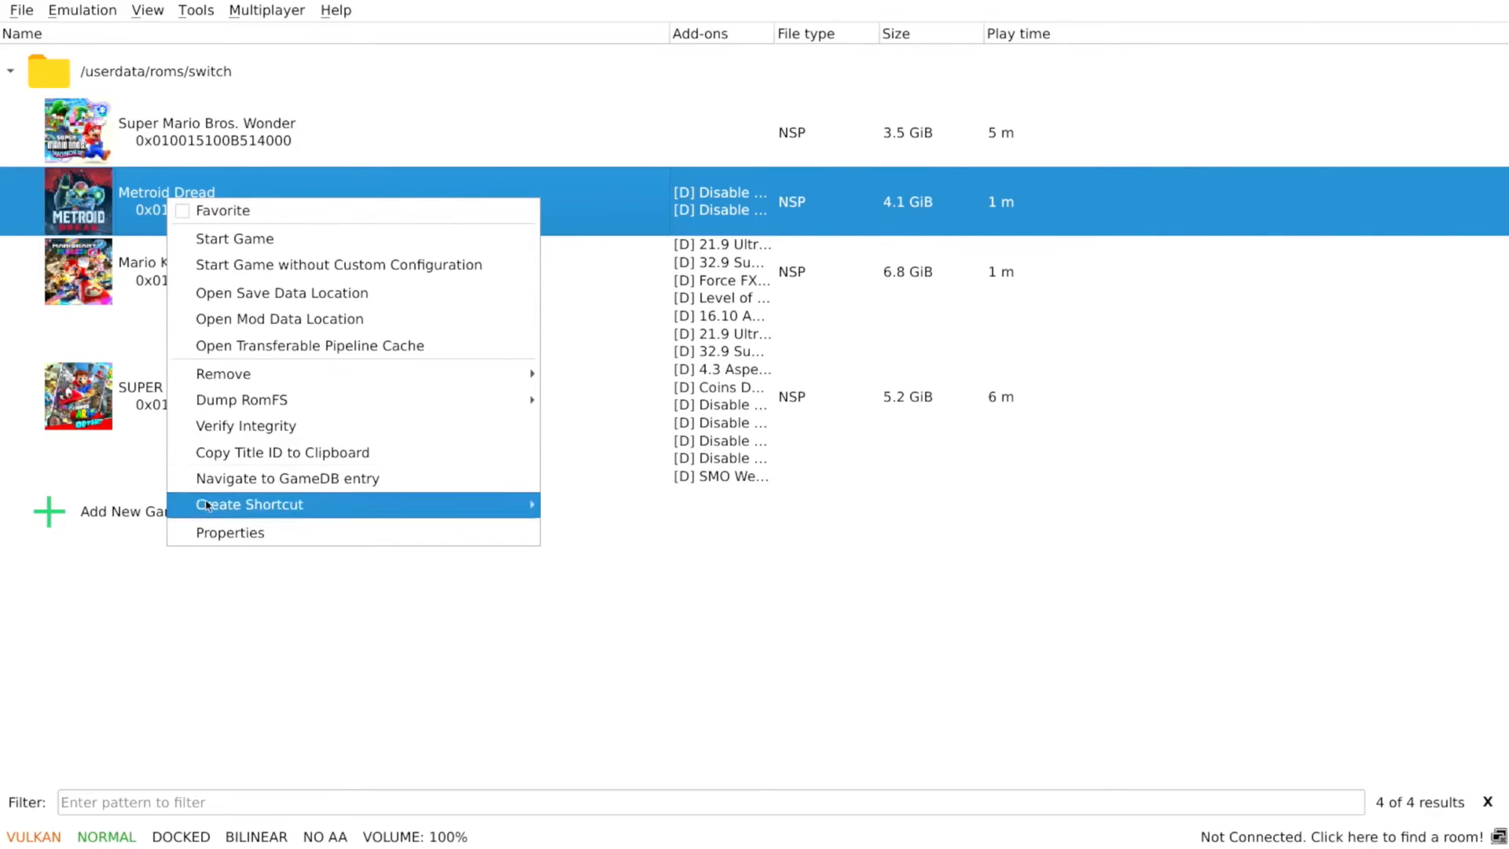
pyautogui.click(231, 532)
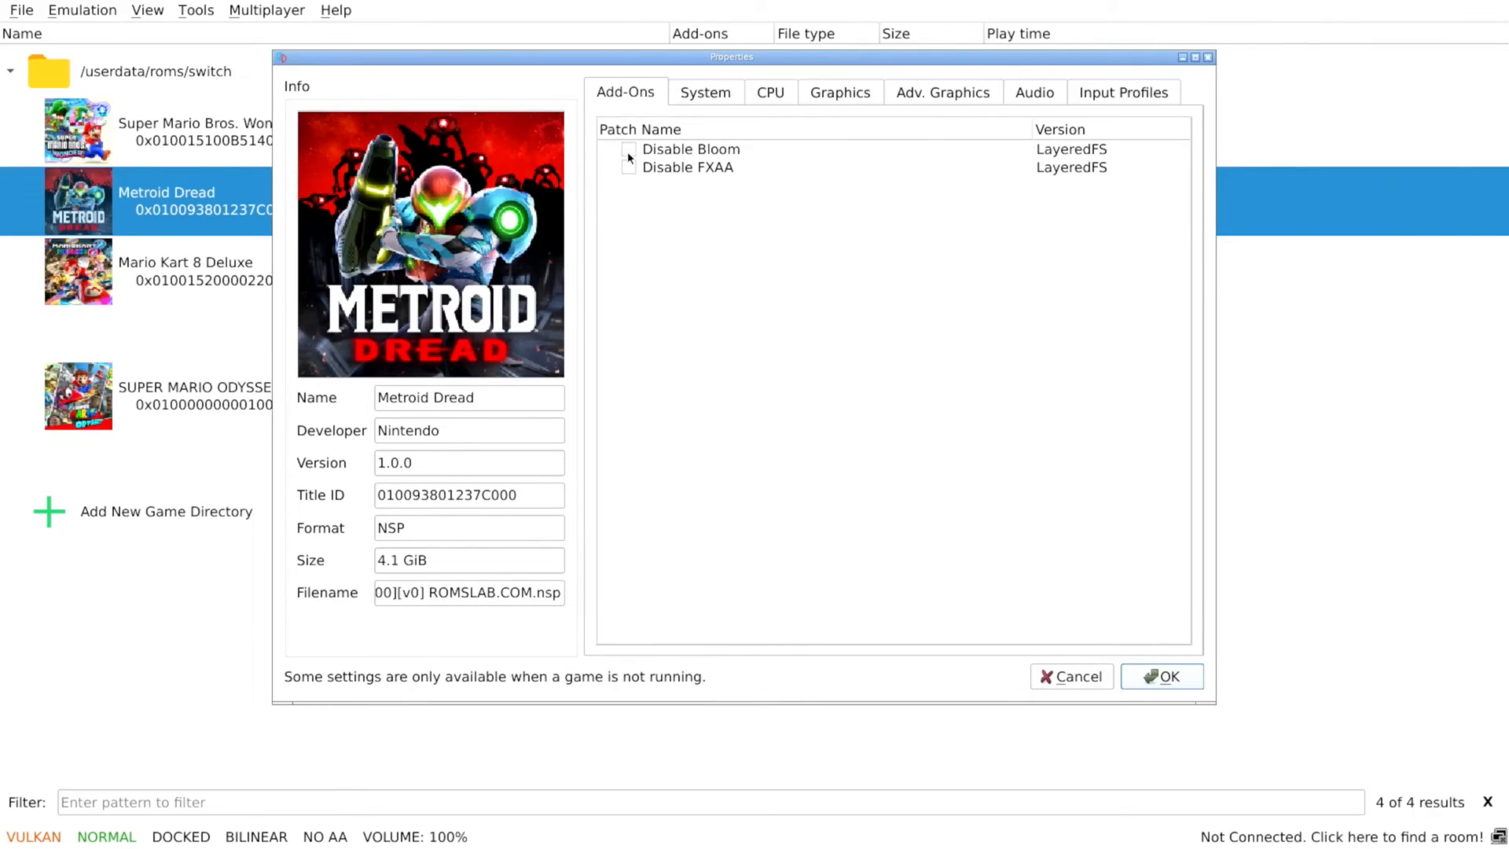
pyautogui.click(629, 149)
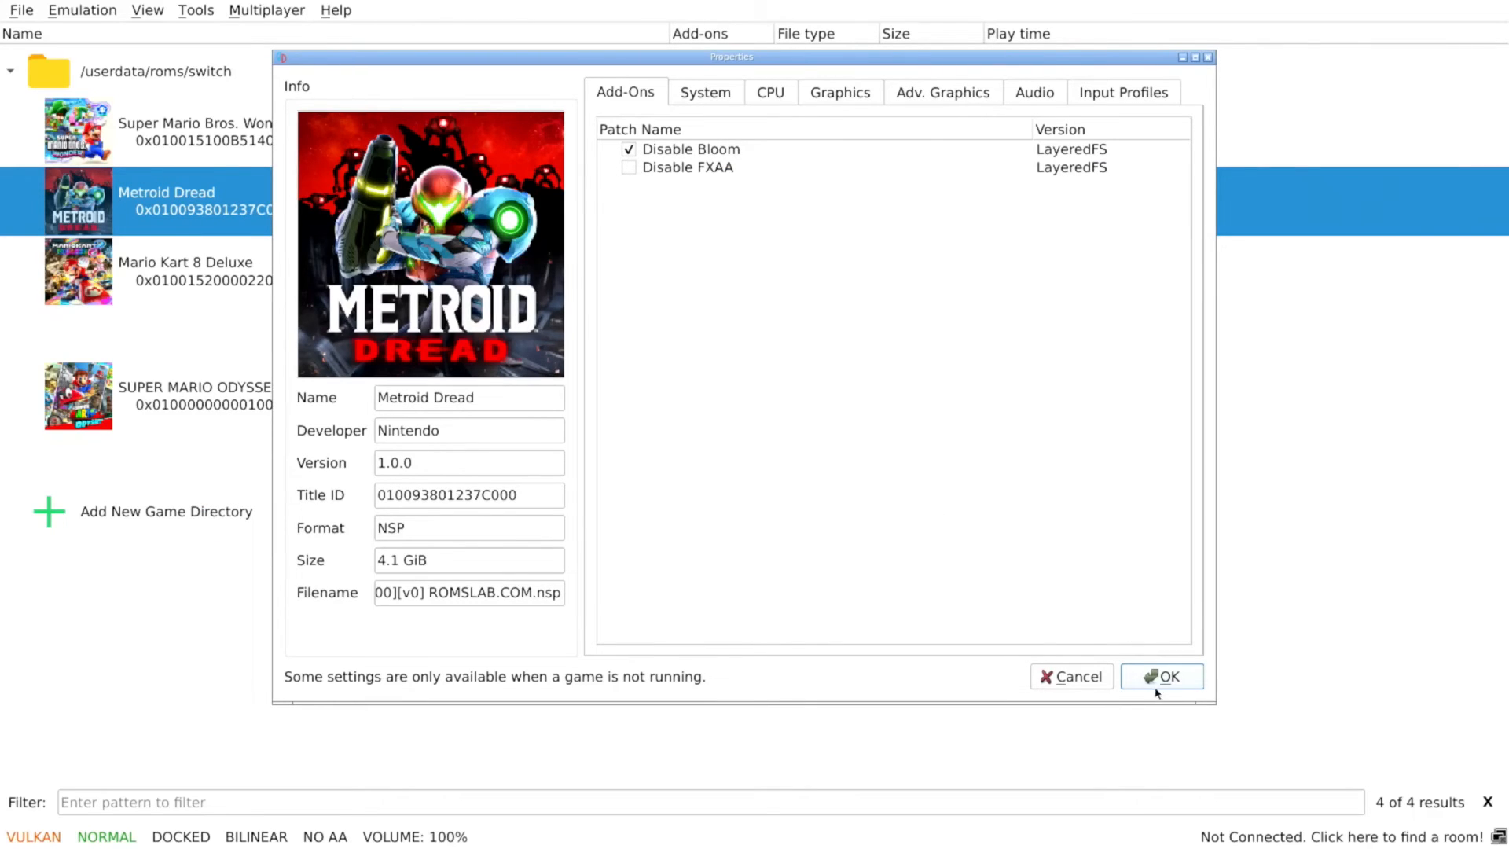
pyautogui.click(1161, 676)
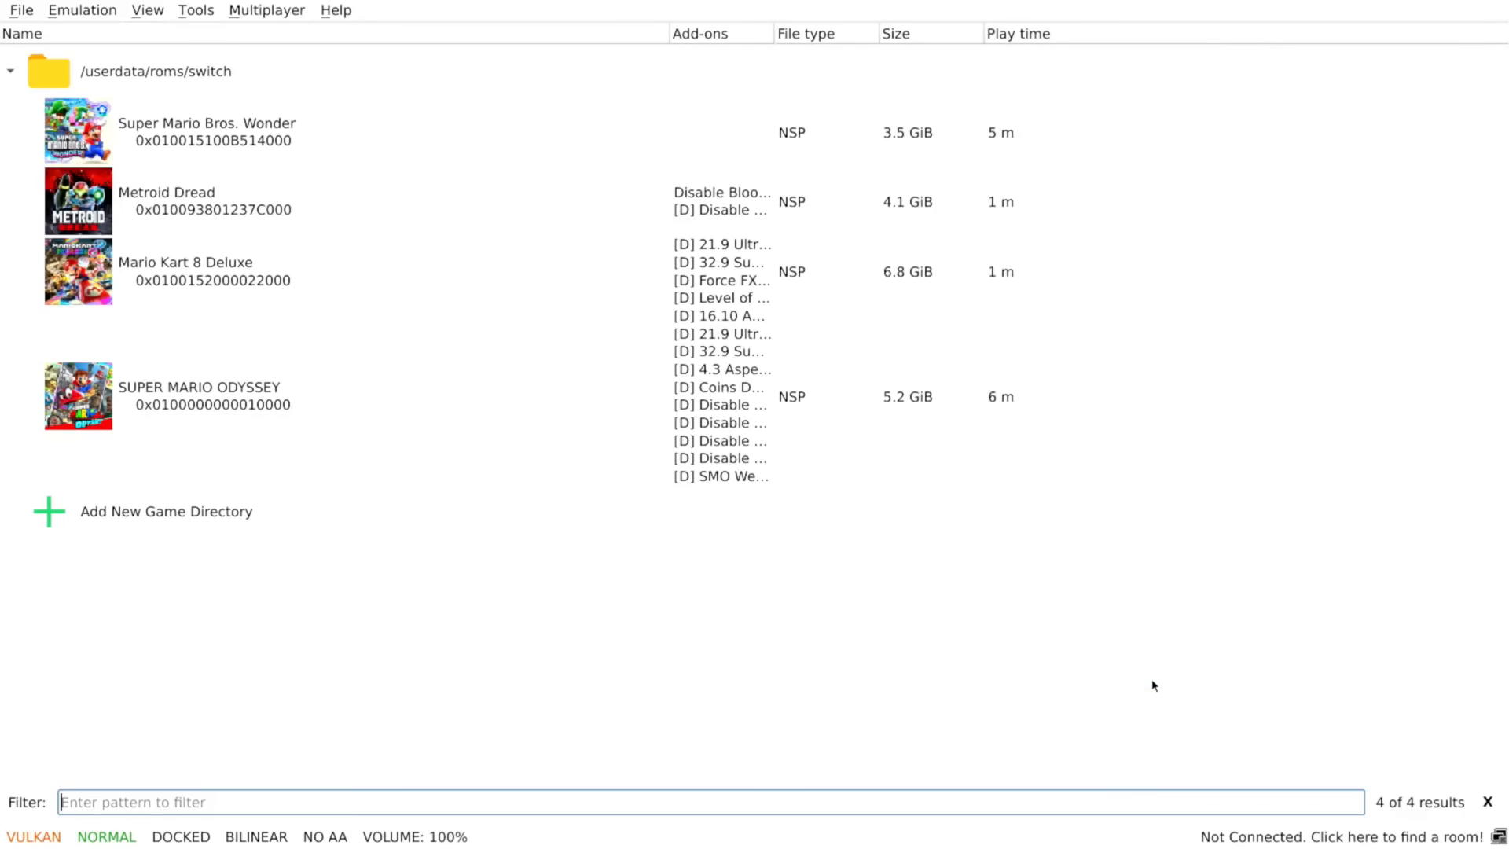
pyautogui.click(20, 9)
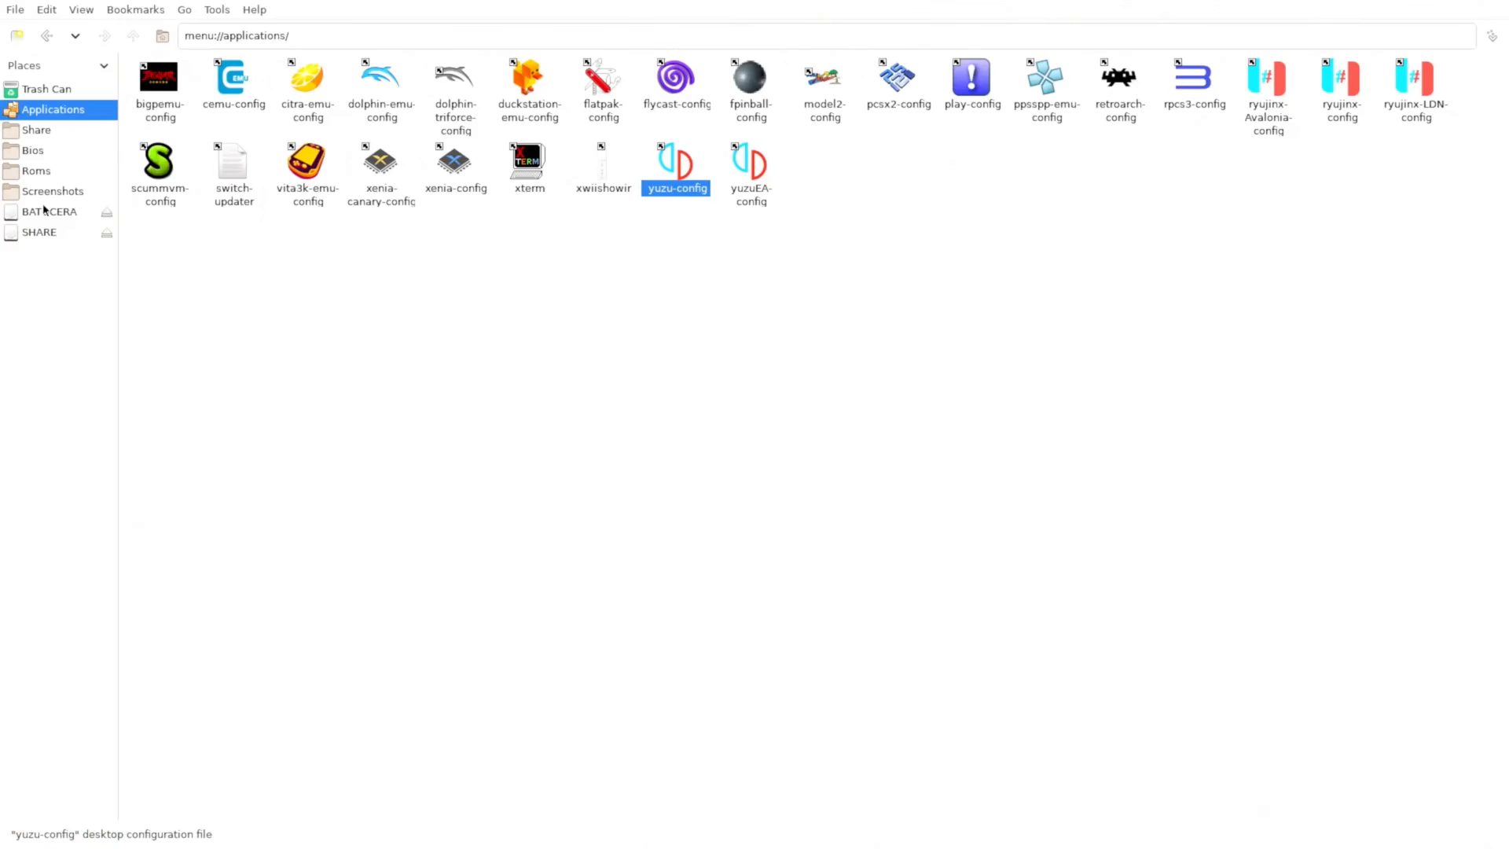
pyautogui.moveTo(183, 135)
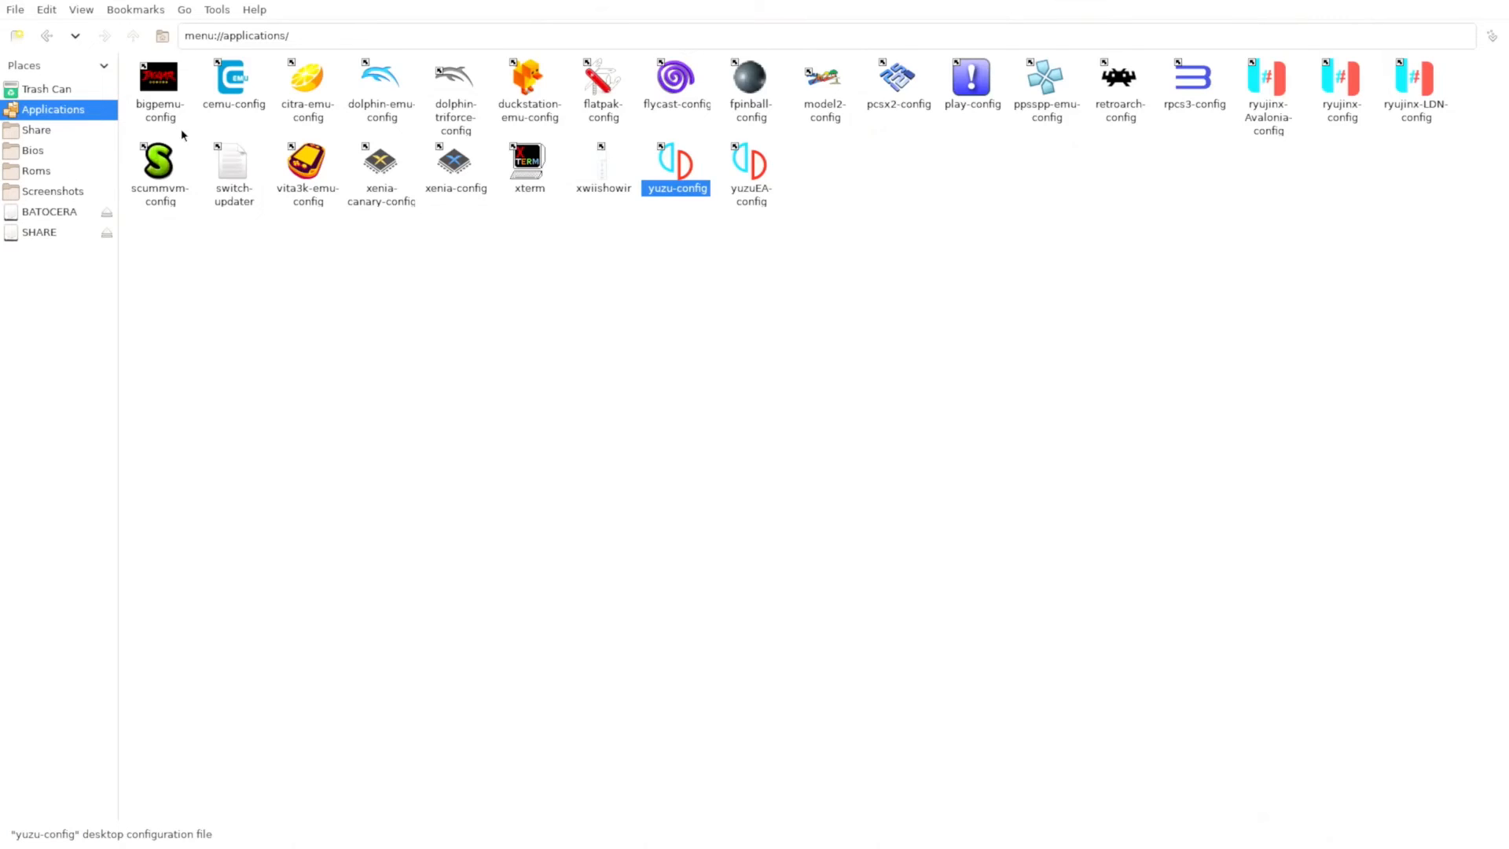
pyautogui.moveTo(29, 171)
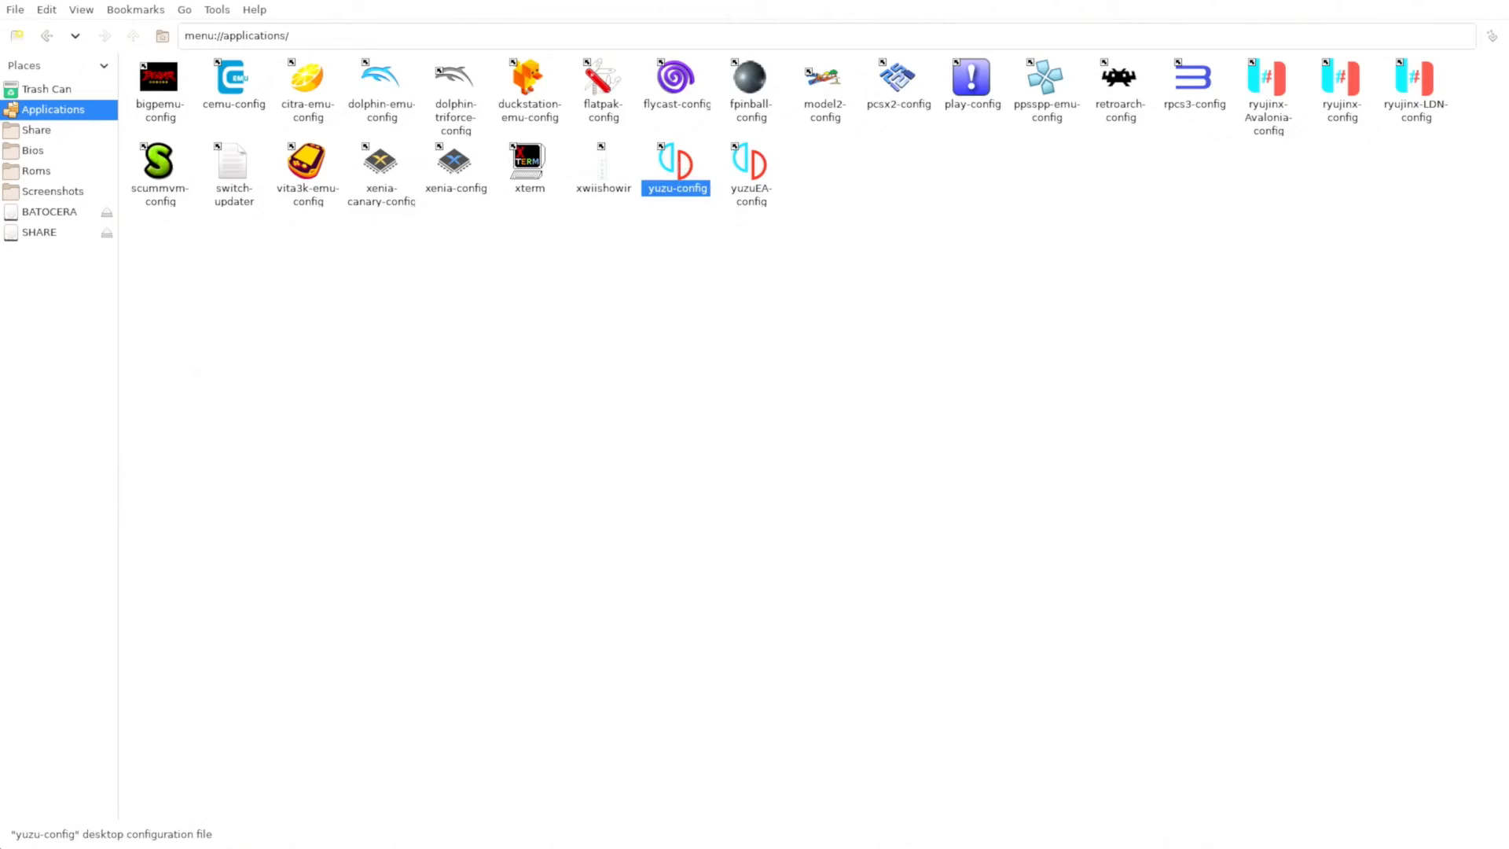
# - Relaunch yuzu-config from the Applications folder
pyautogui.doubleClick(677, 161)
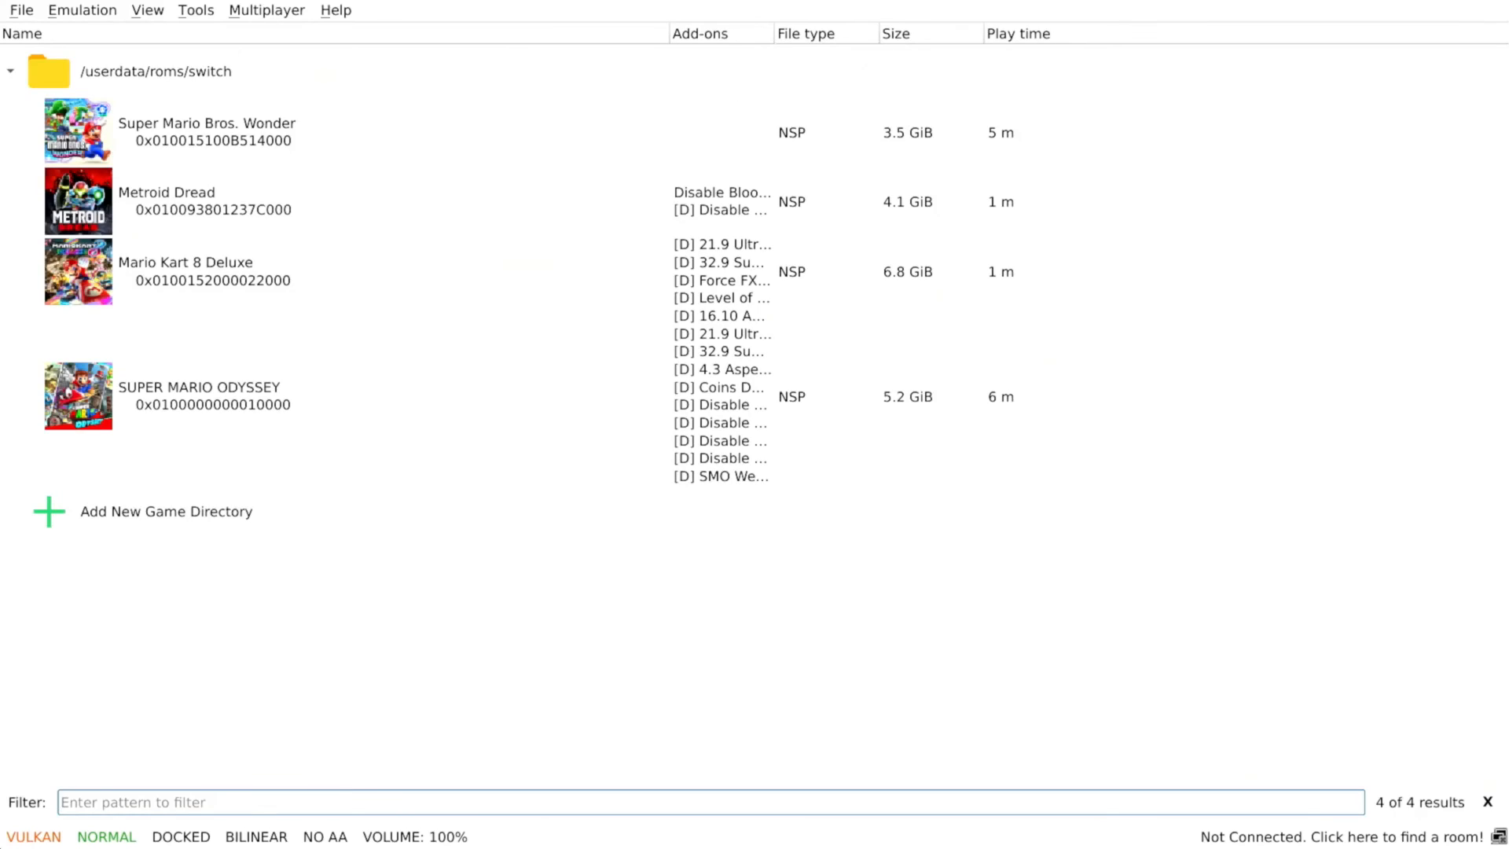
pyautogui.moveTo(391, 359)
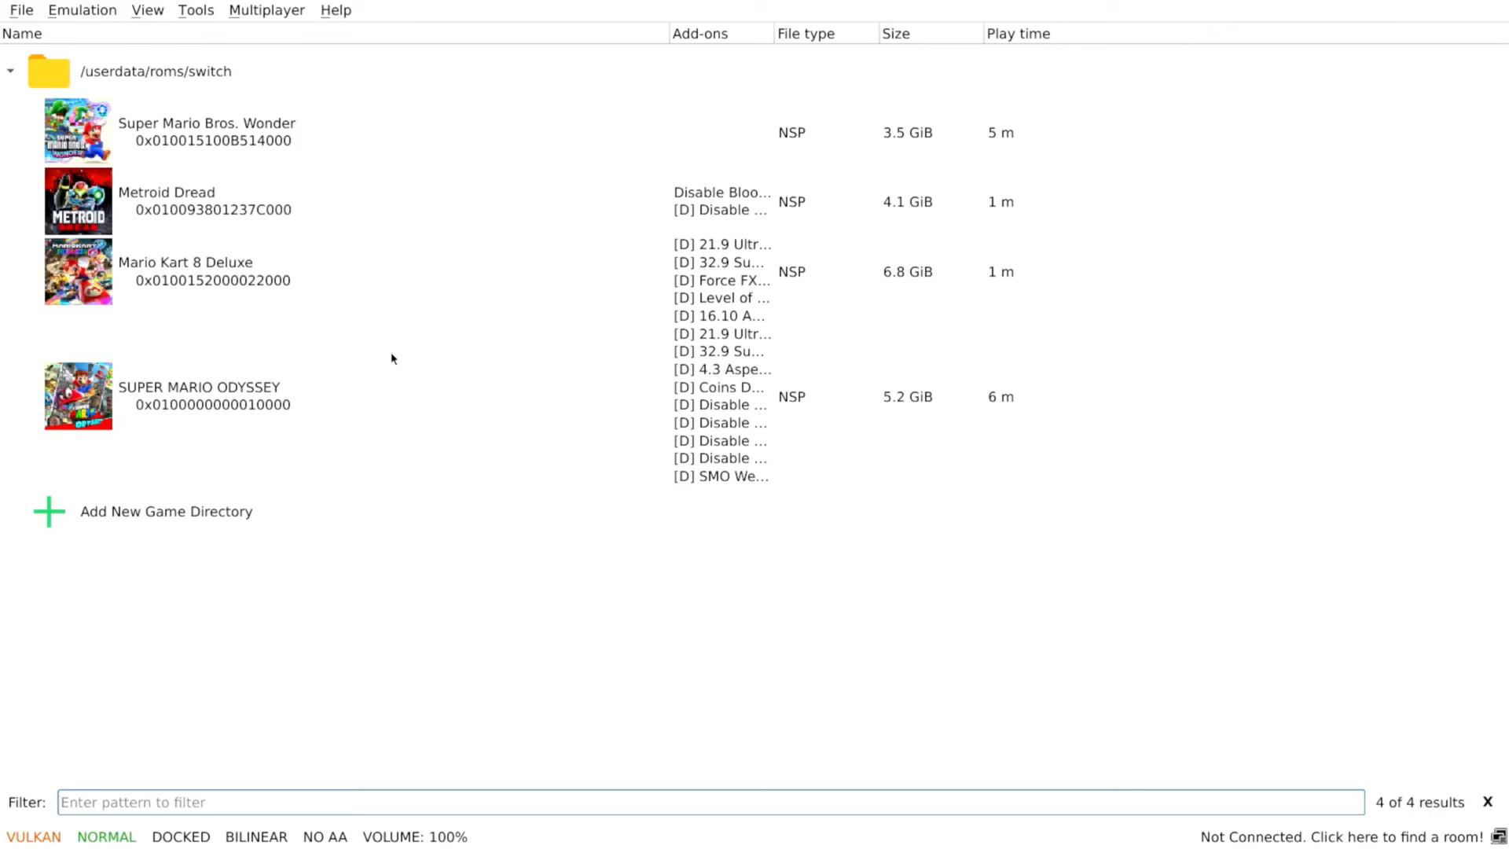
pyautogui.moveTo(228, 154)
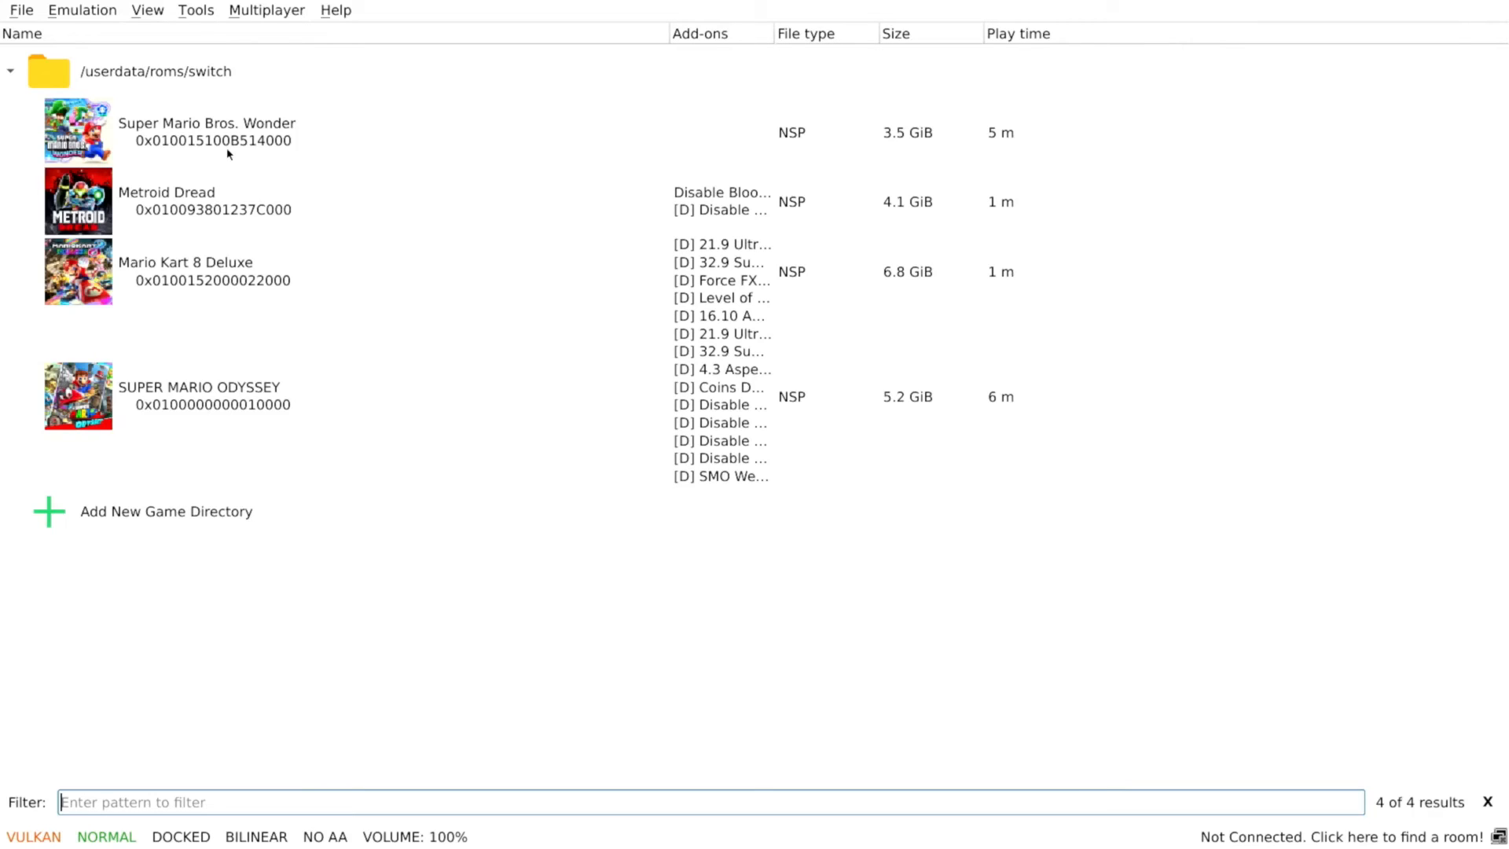
pyautogui.moveTo(137, 420)
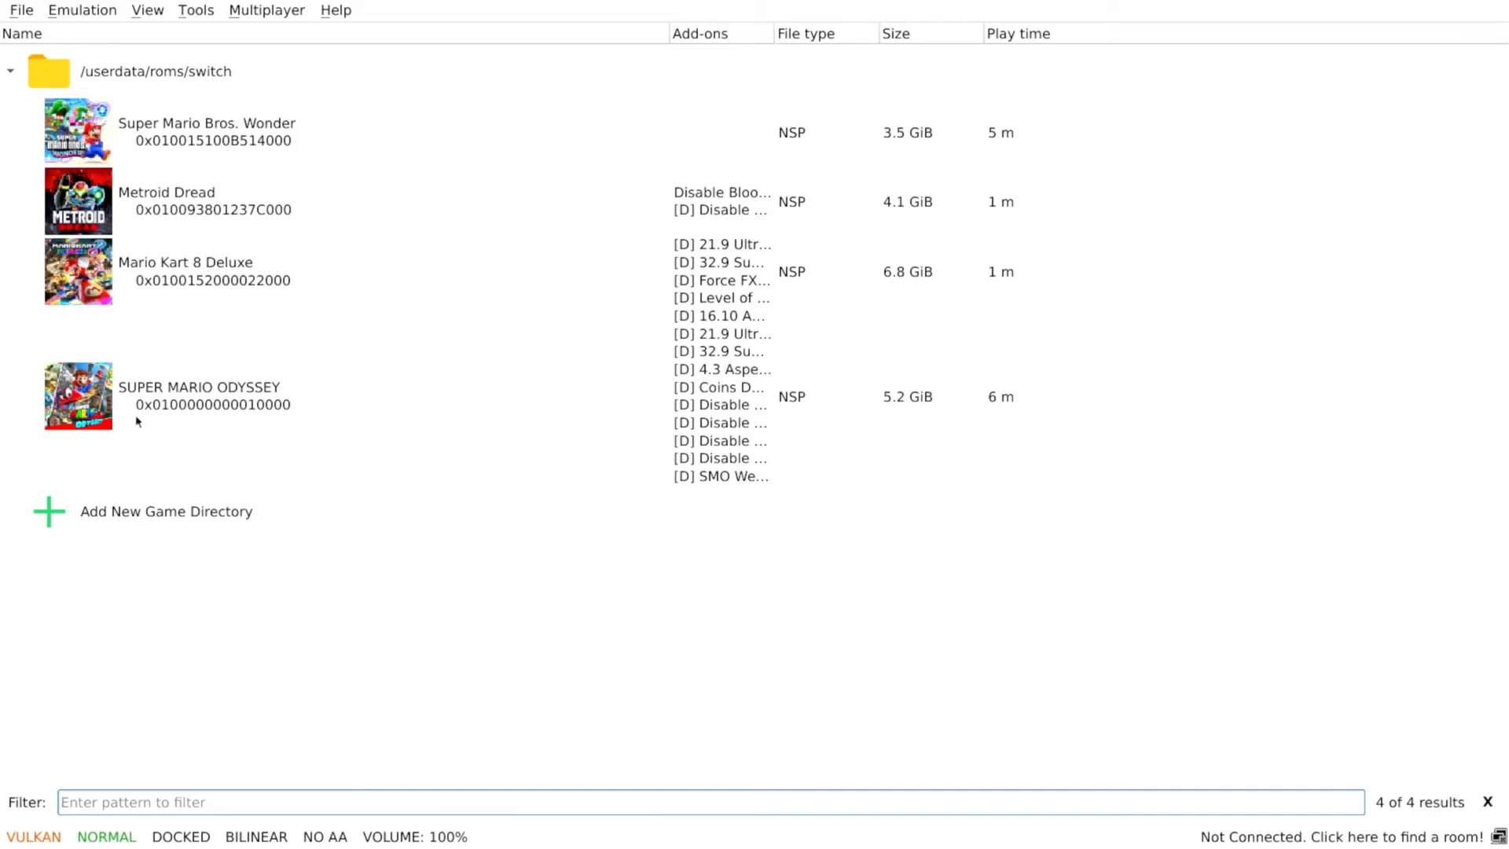
pyautogui.moveTo(31, 111)
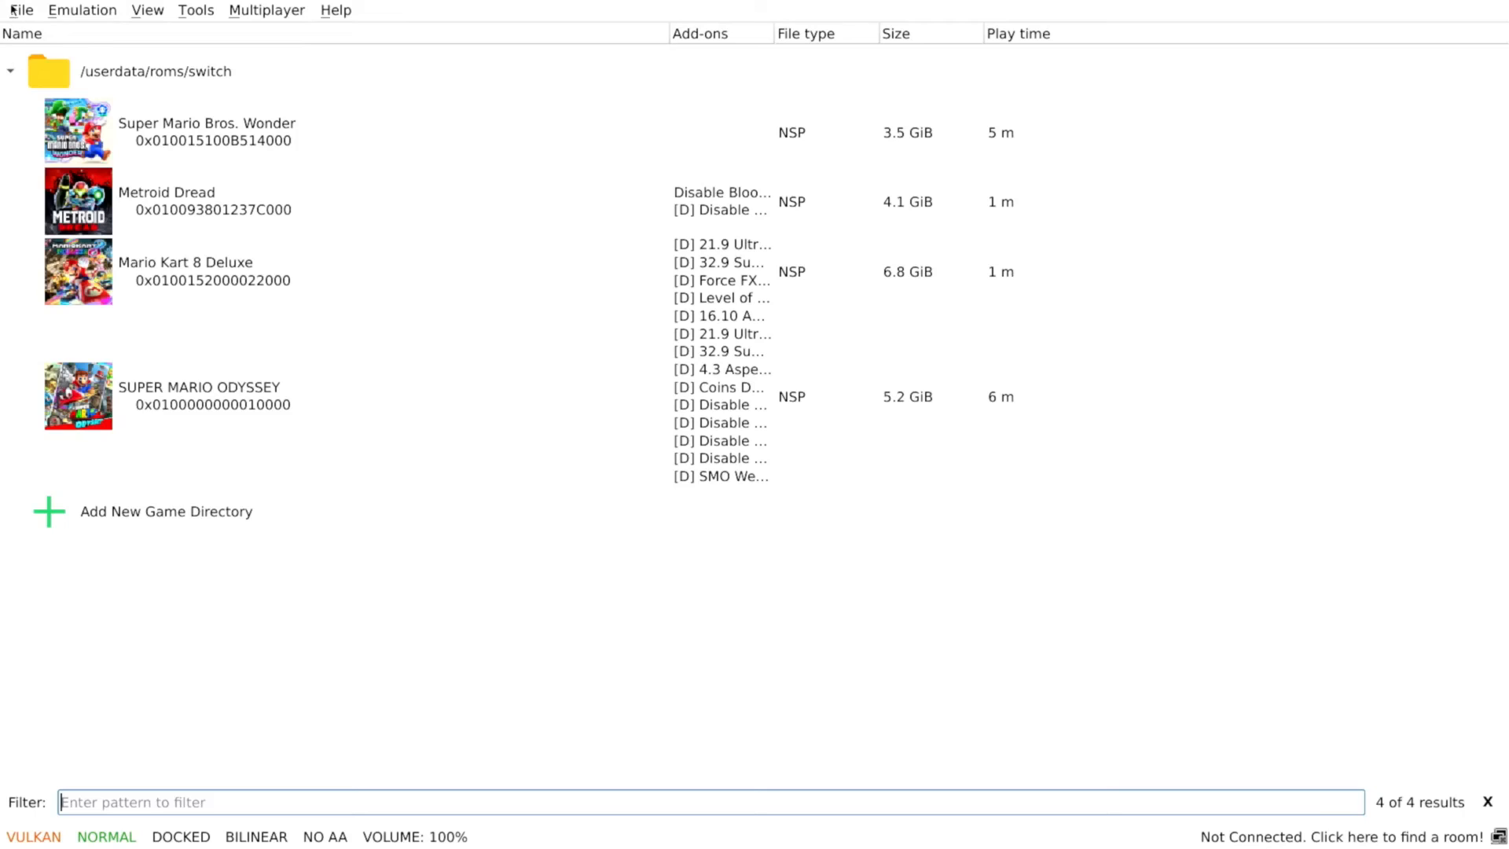
pyautogui.moveTo(157, 224)
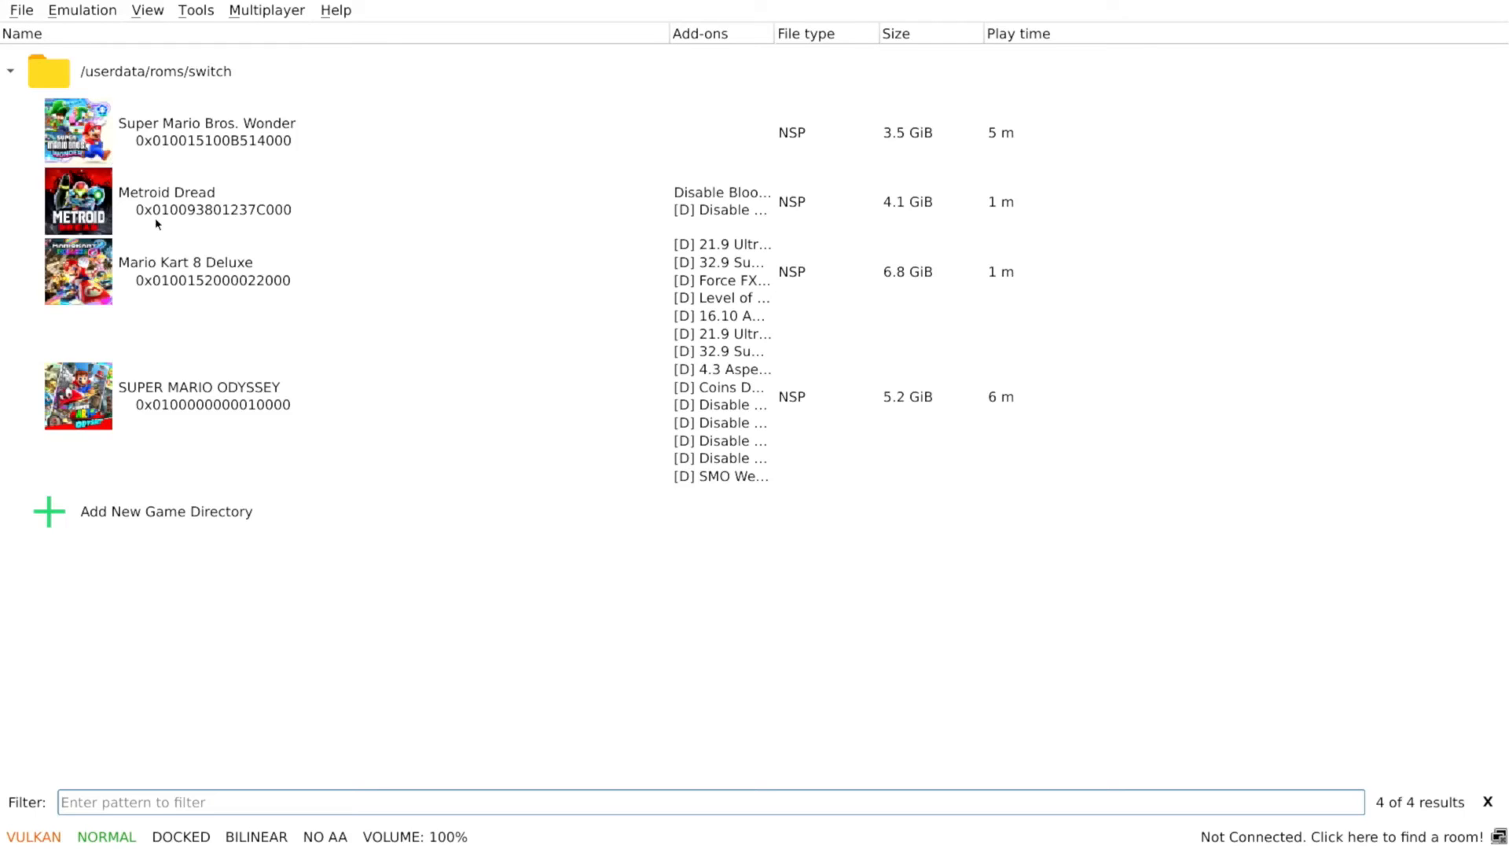
pyautogui.rightClick(164, 201)
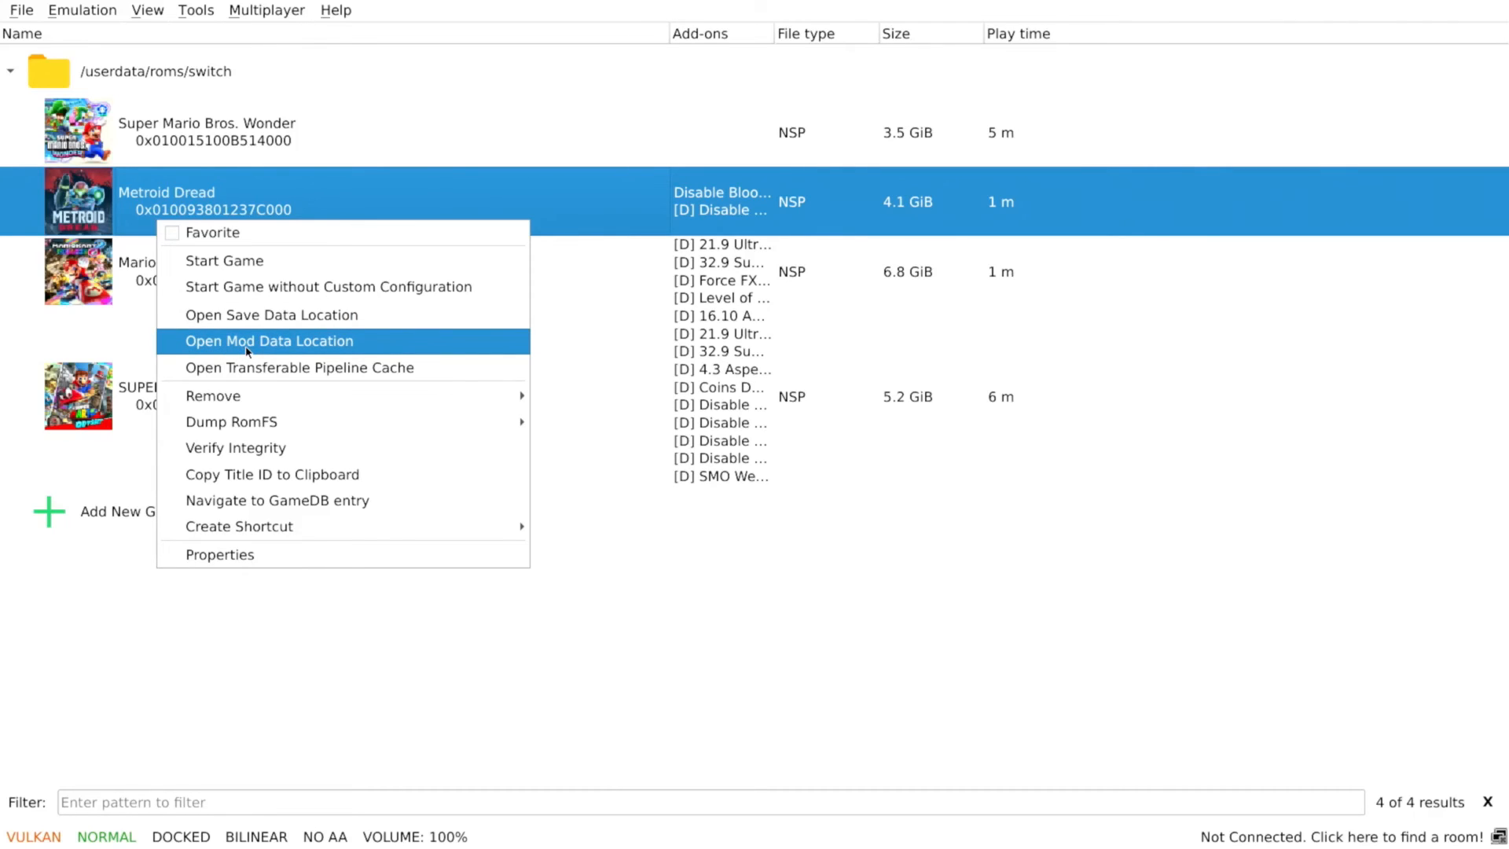
pyautogui.click(268, 341)
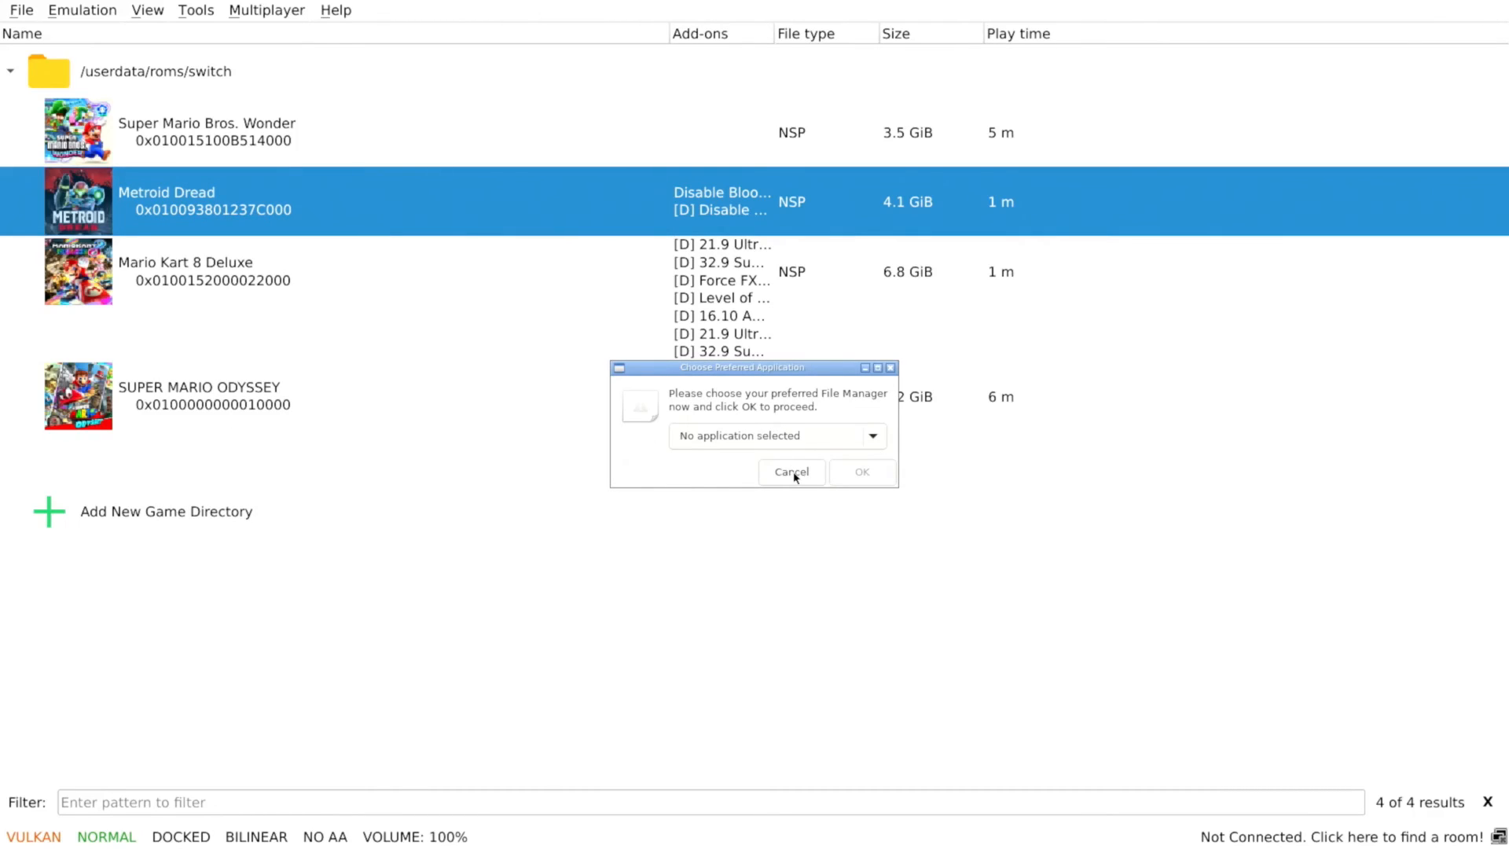
pyautogui.click(790, 471)
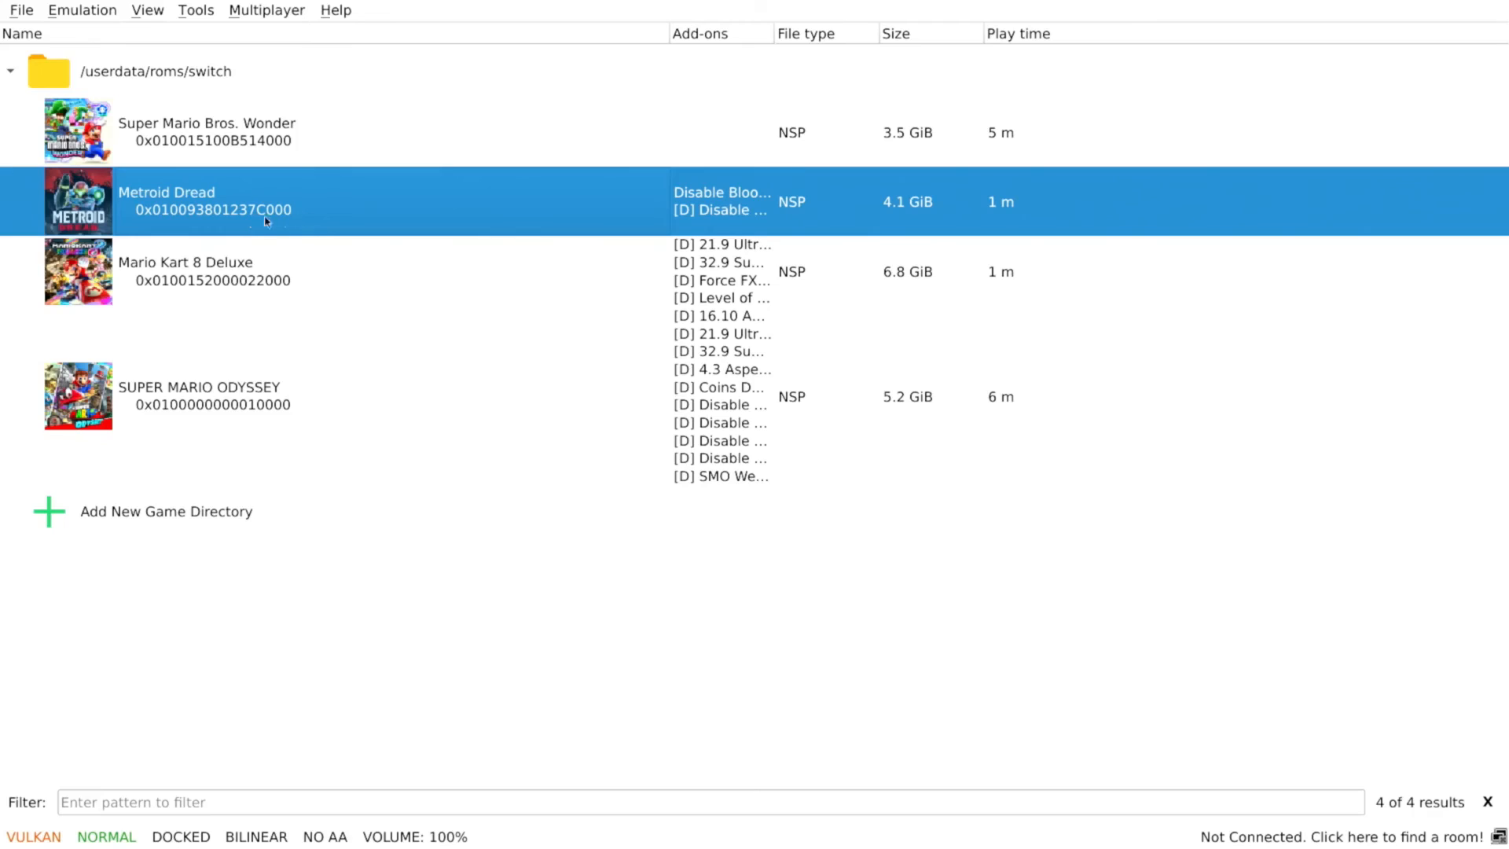
pyautogui.moveTo(246, 223)
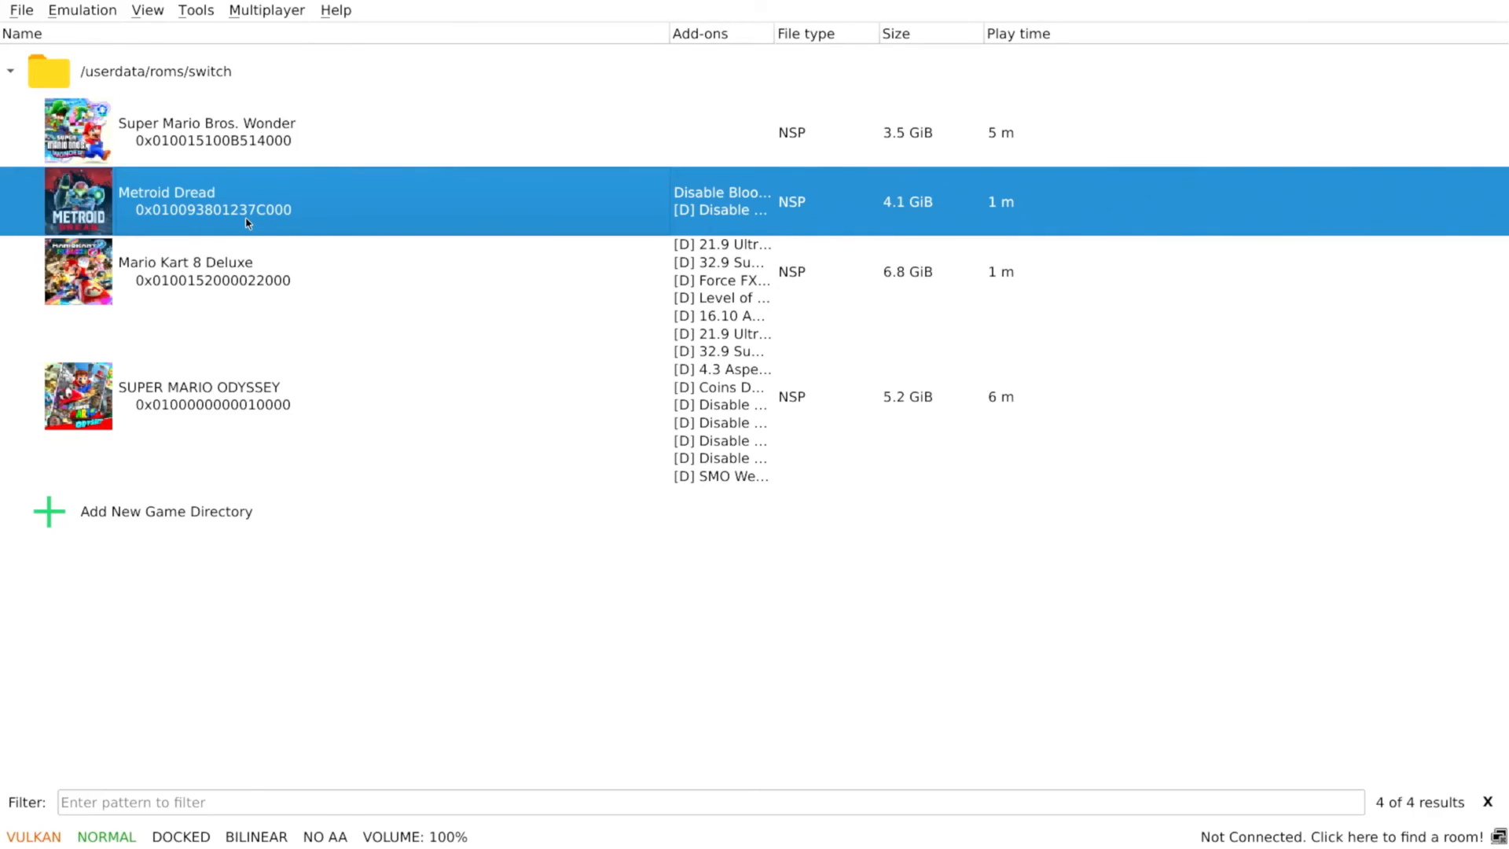
pyautogui.moveTo(155, 239)
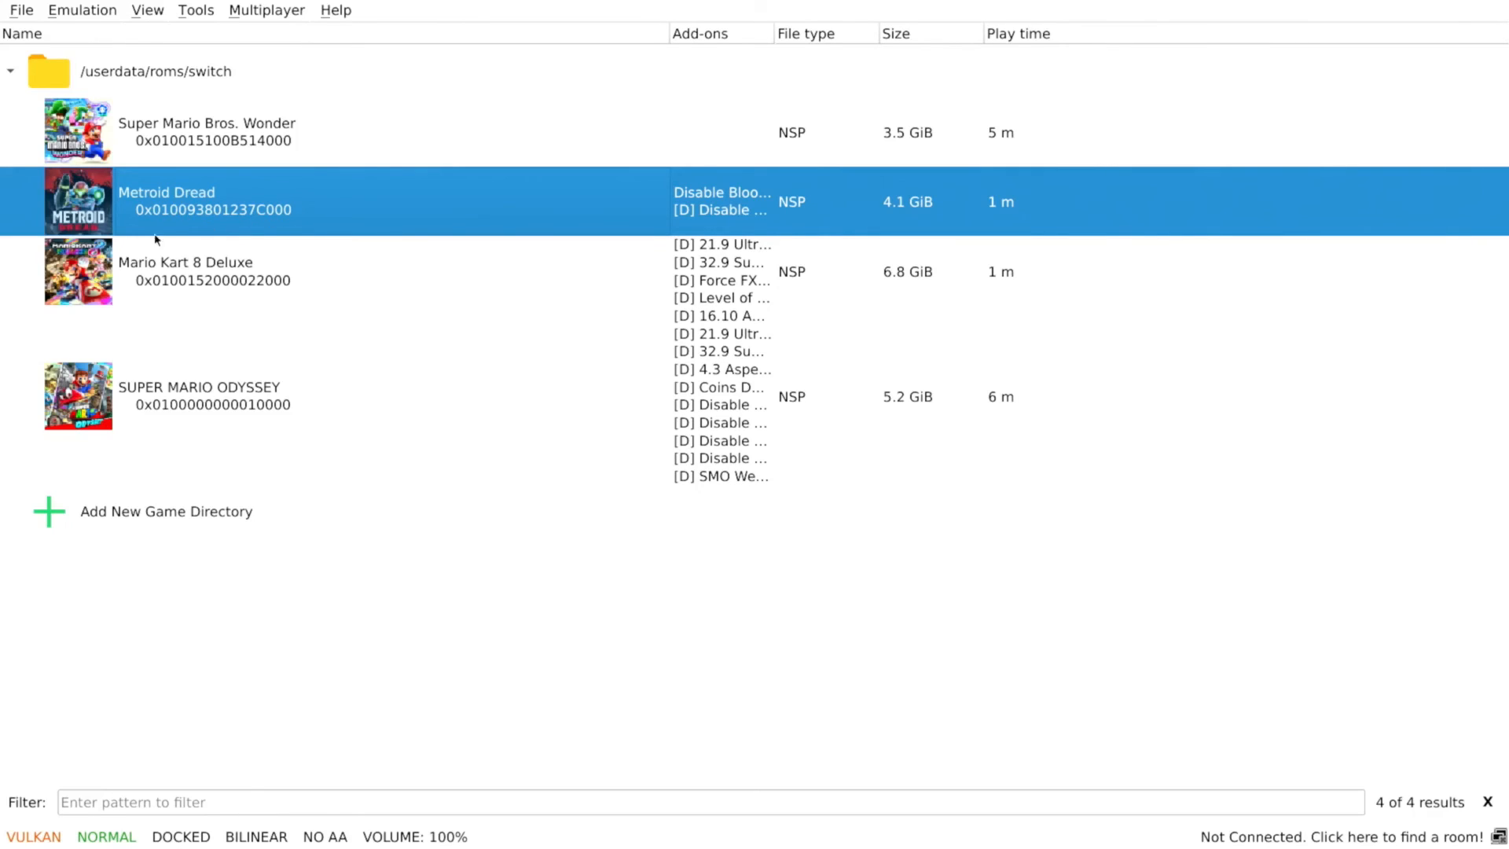
pyautogui.moveTo(177, 219)
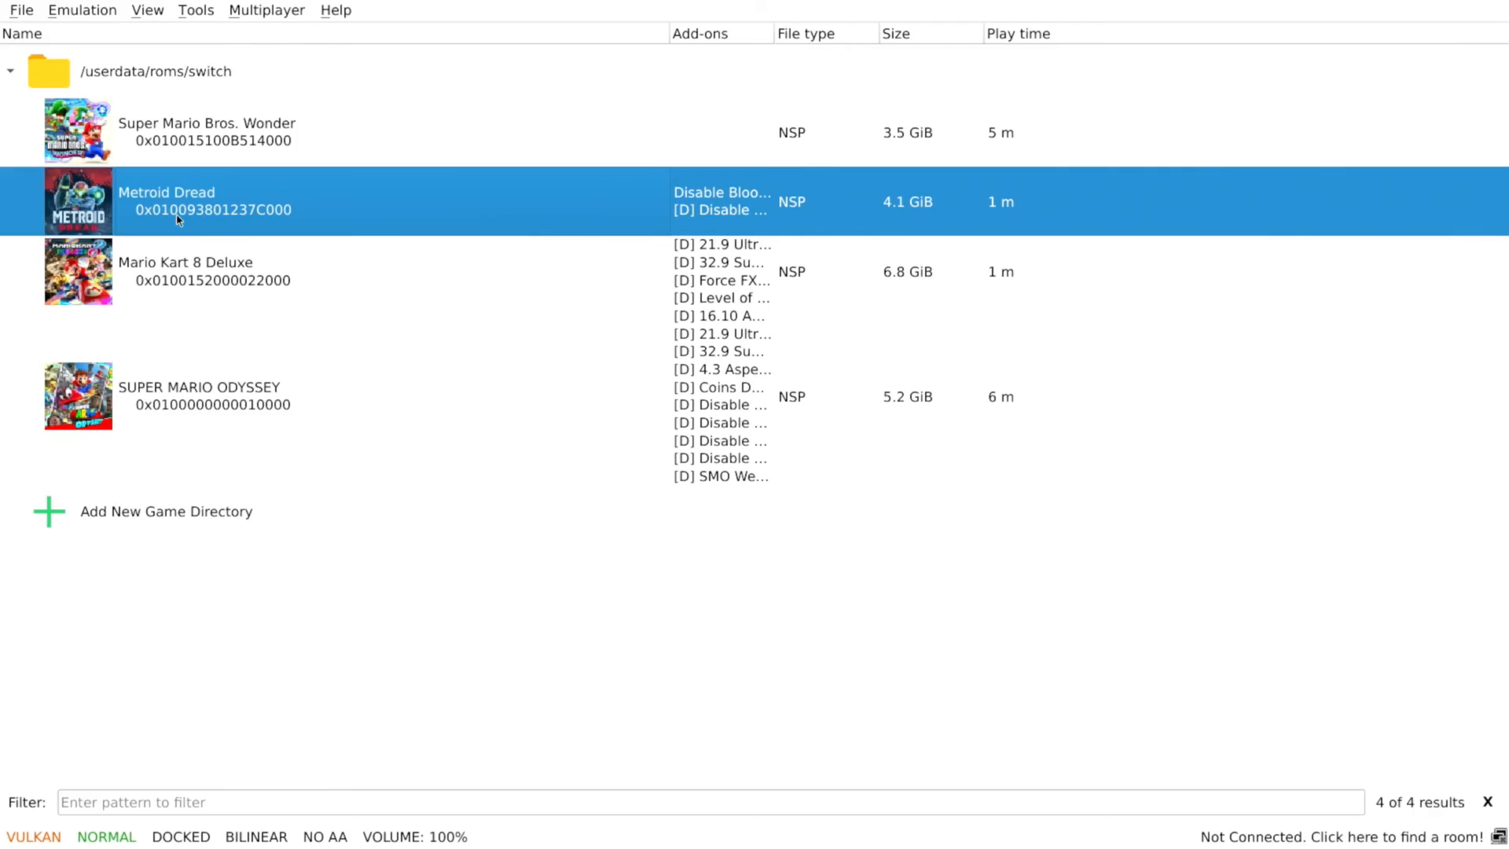
pyautogui.moveTo(138, 223)
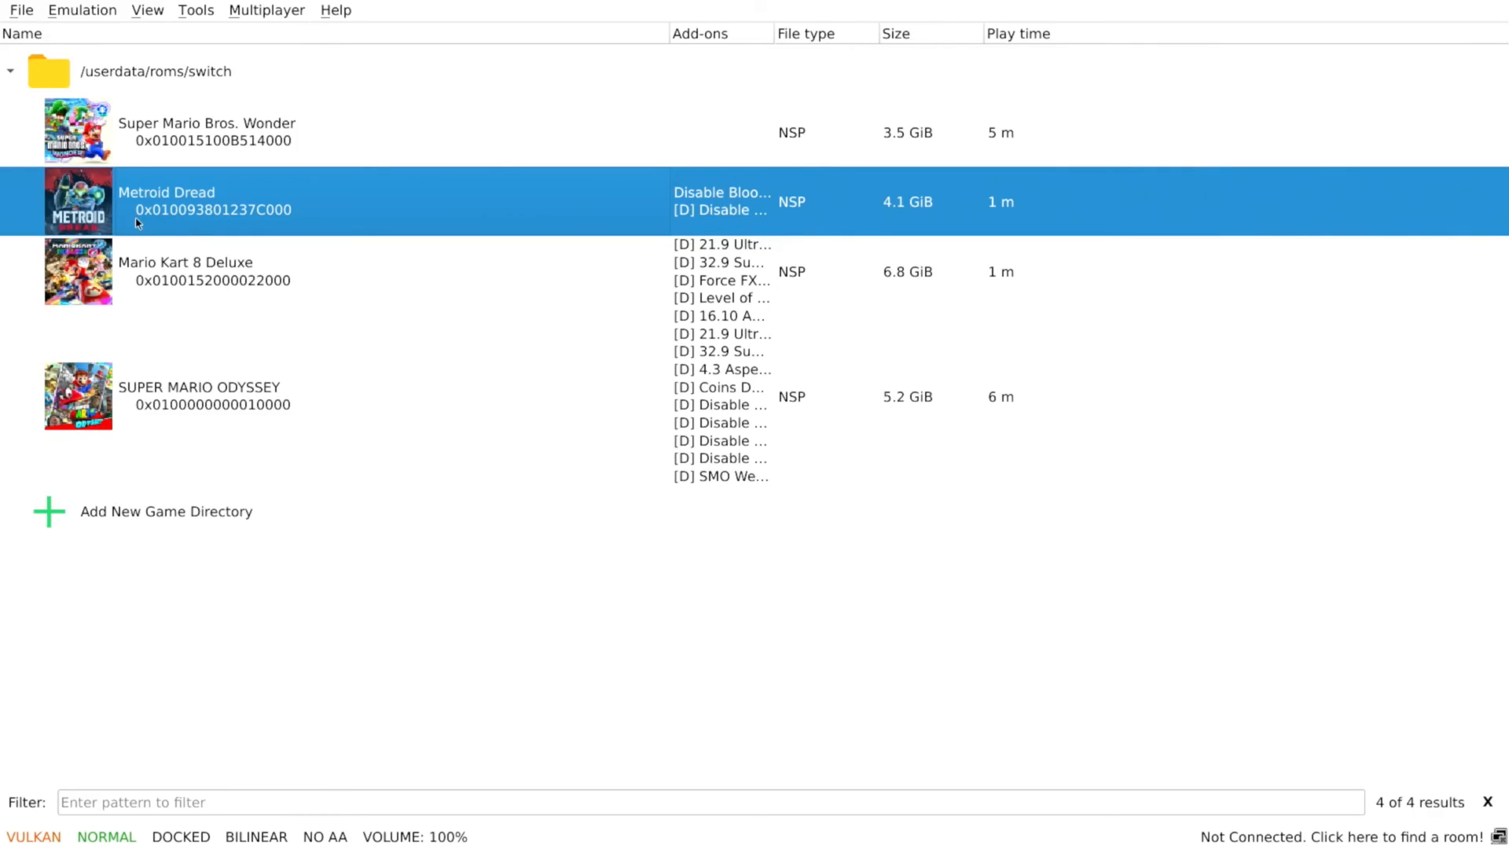
pyautogui.moveTo(173, 238)
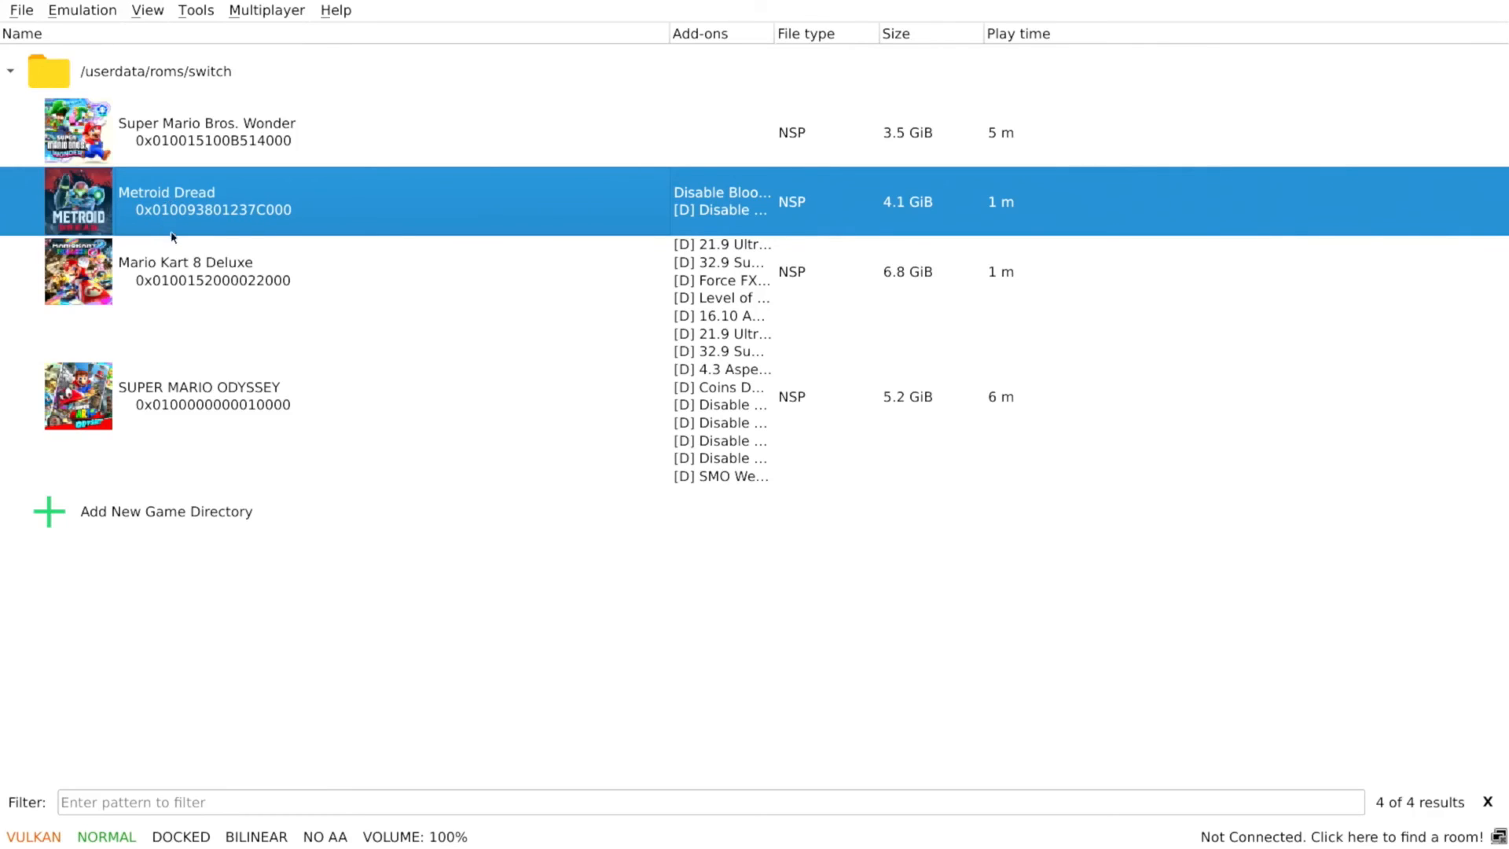
pyautogui.moveTo(176, 219)
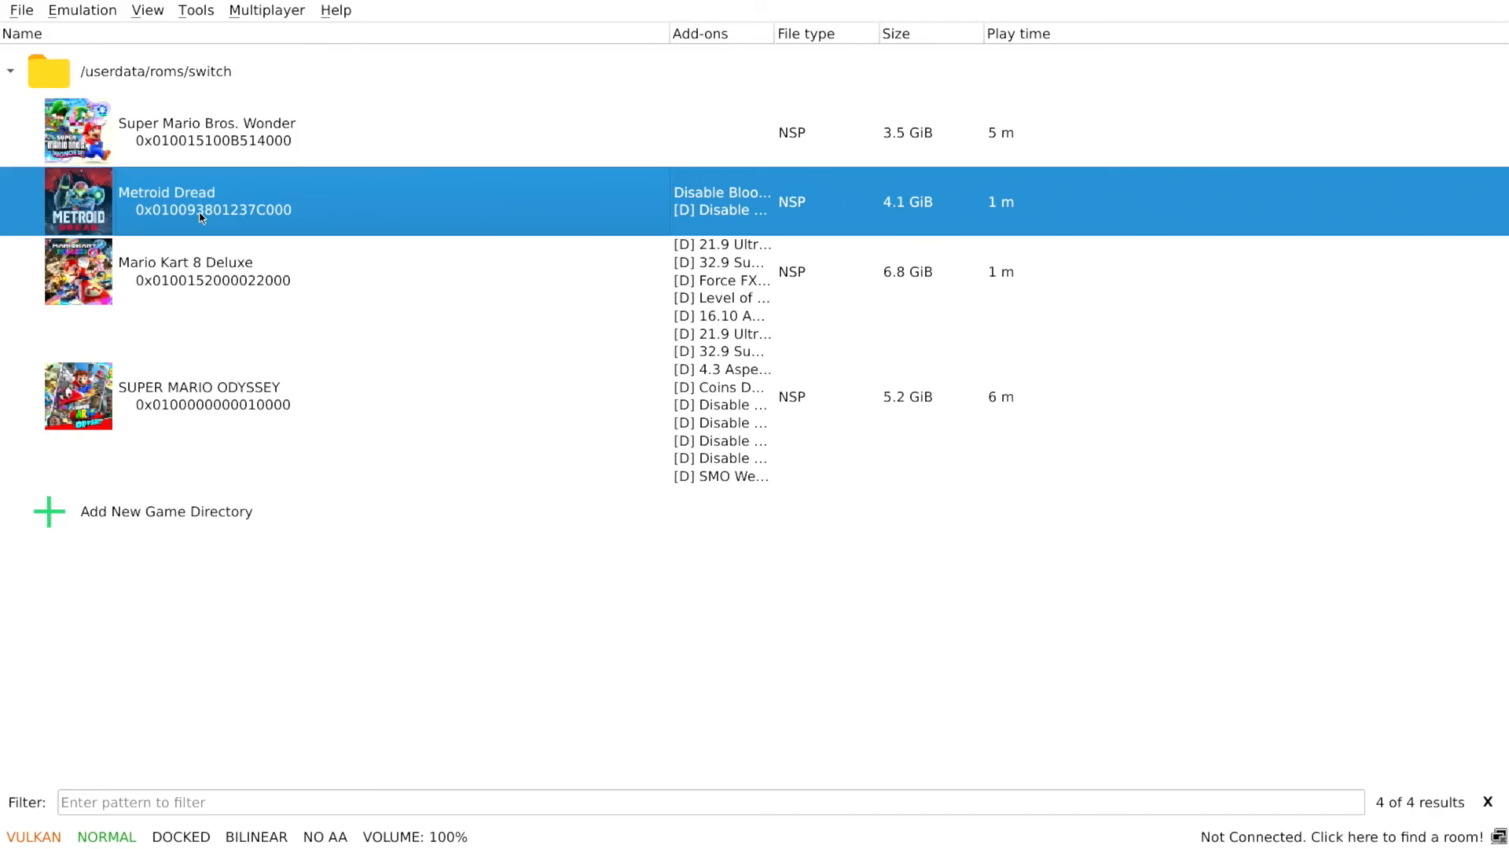
pyautogui.moveTo(275, 223)
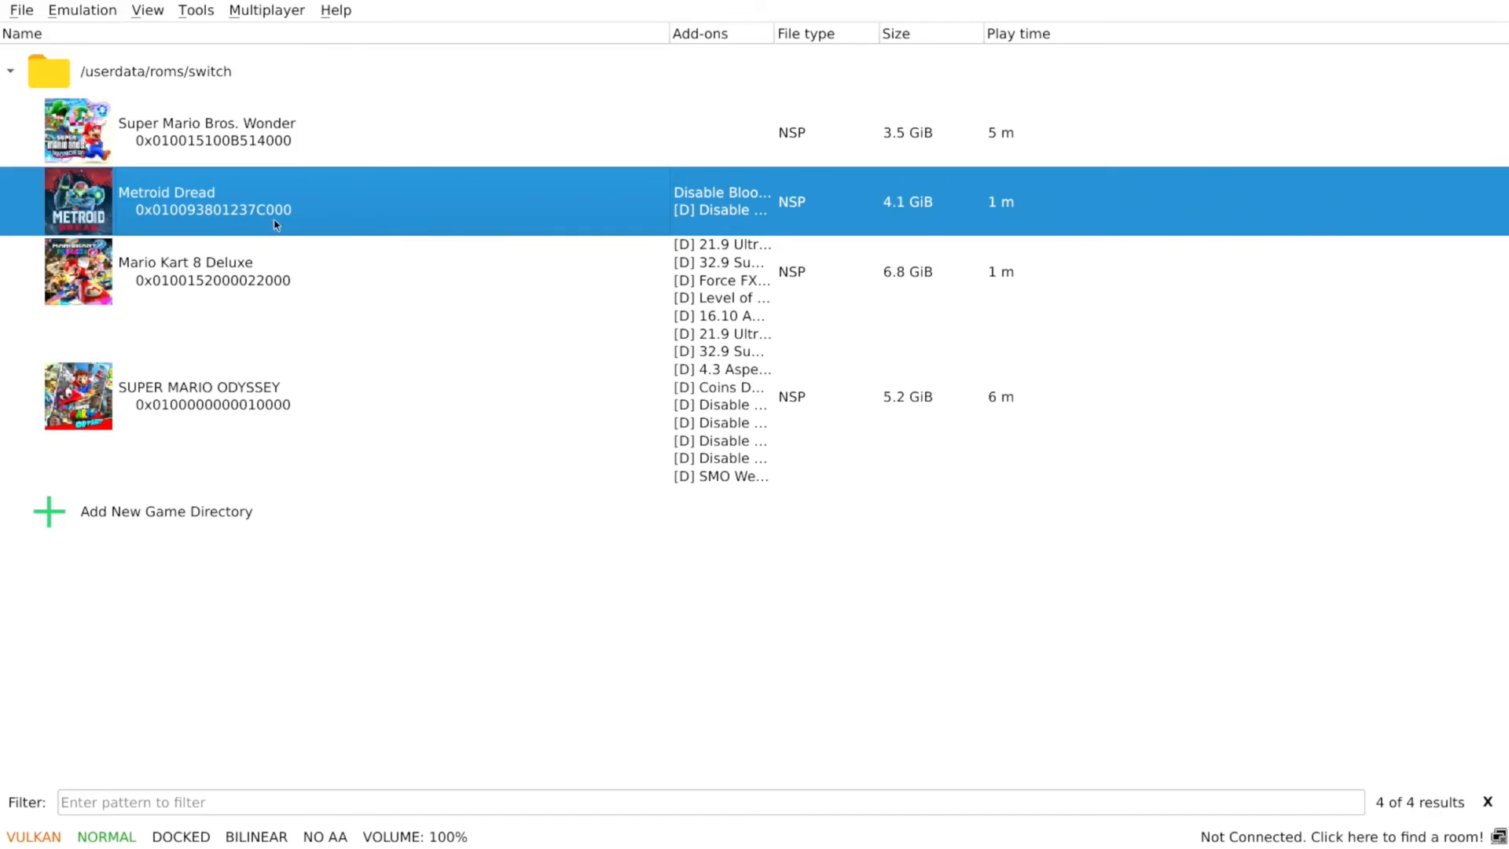
pyautogui.moveTo(303, 219)
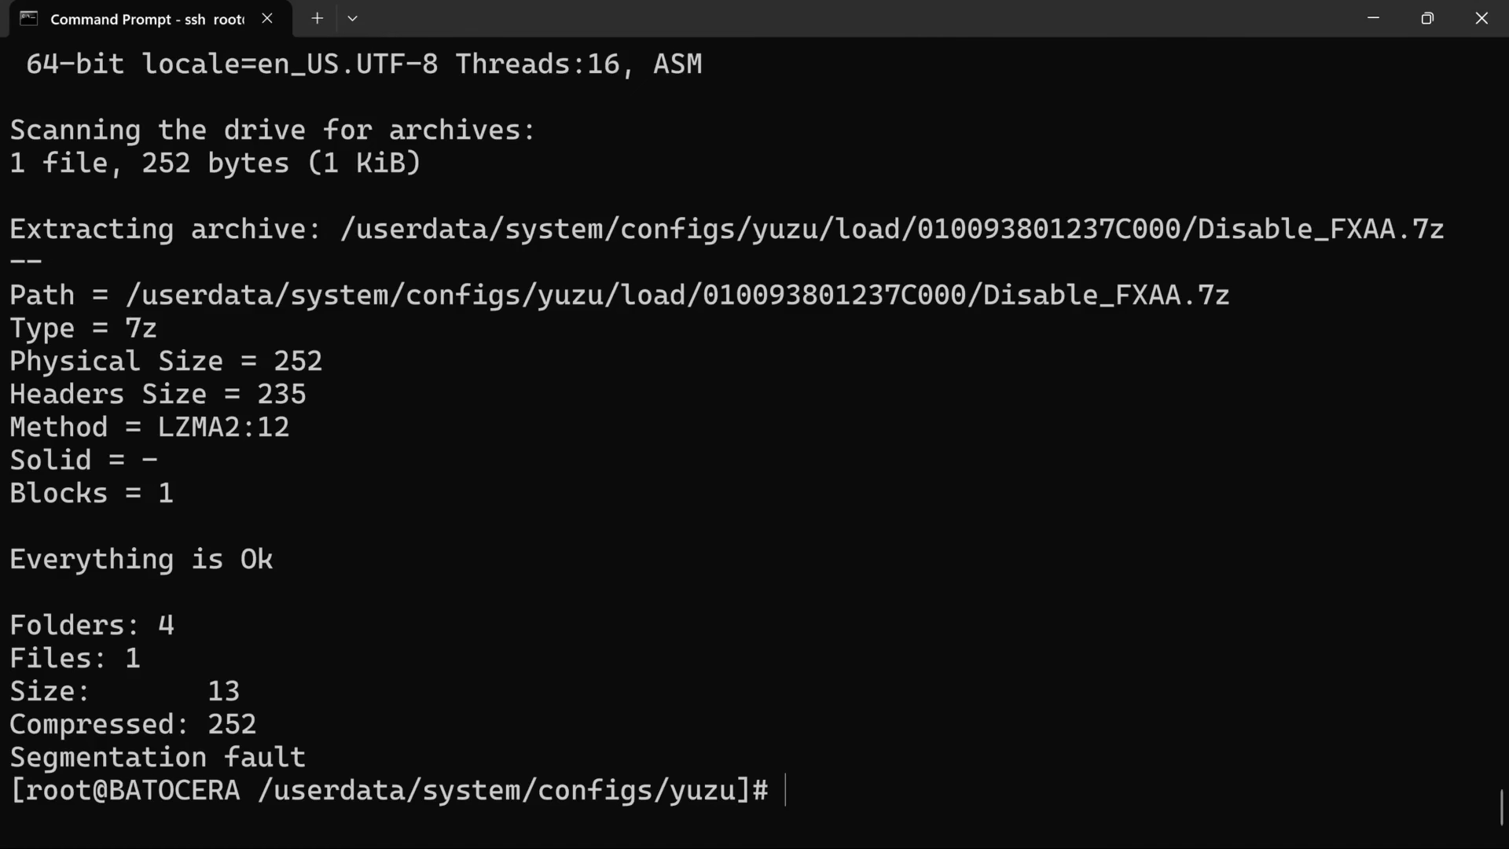
# - Move into yuzu's load directory and list the game title ID folders
pyautogui.write('cd')
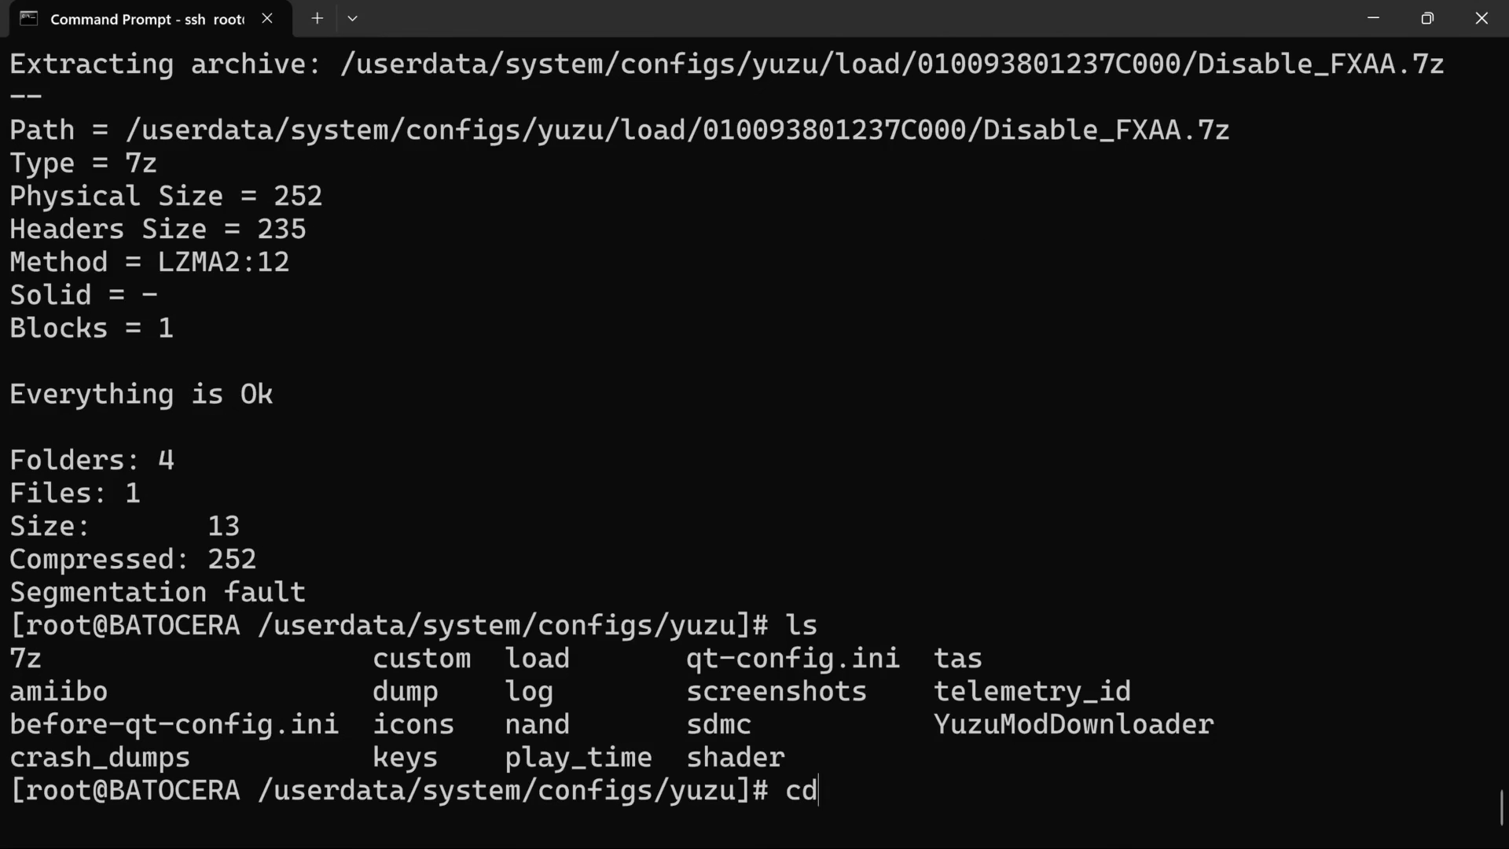
pyautogui.write('load')
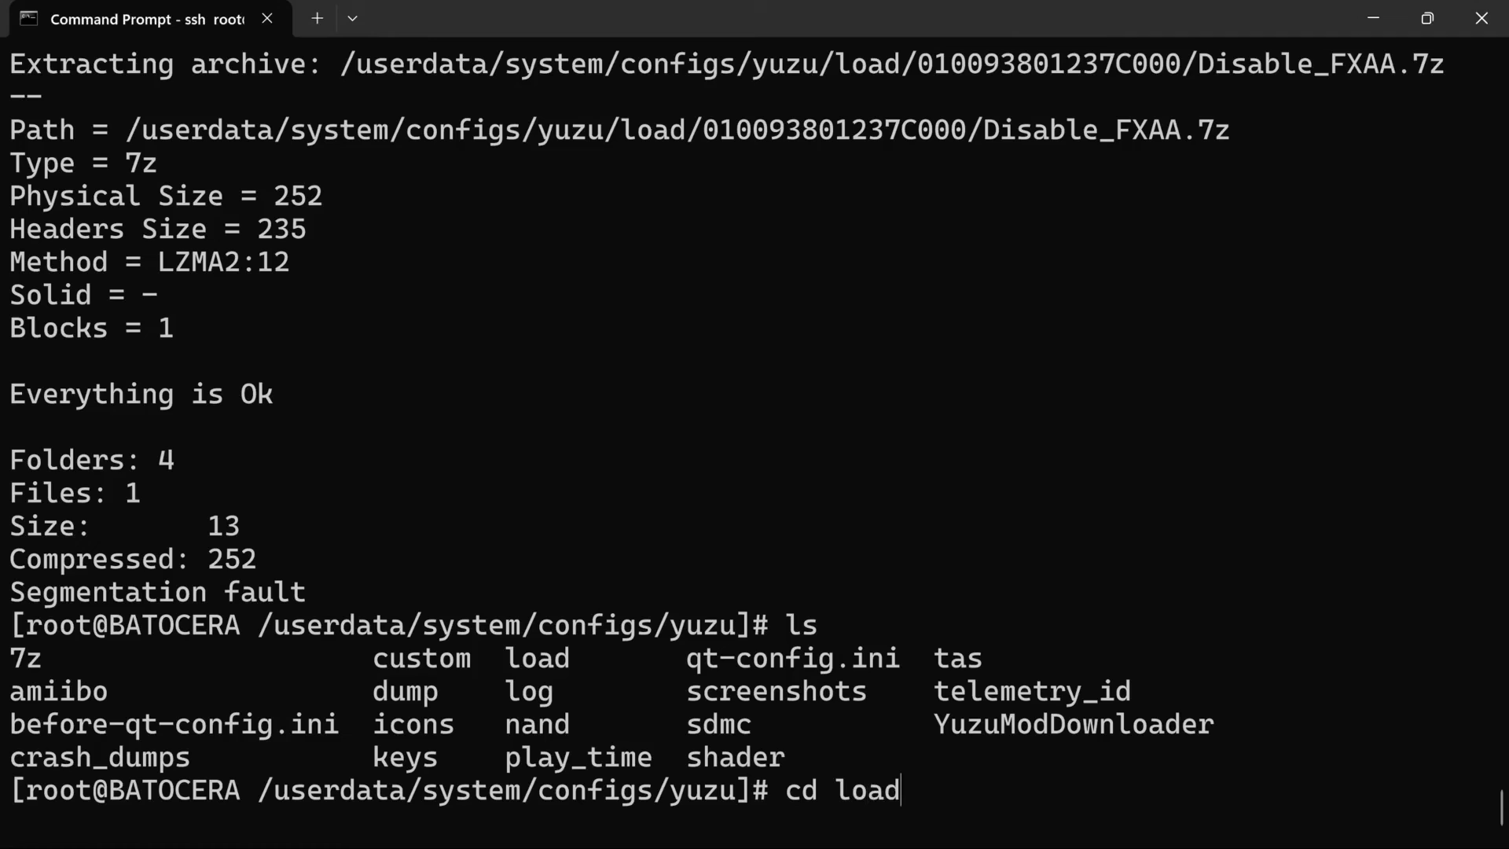
pyautogui.press('backspace')
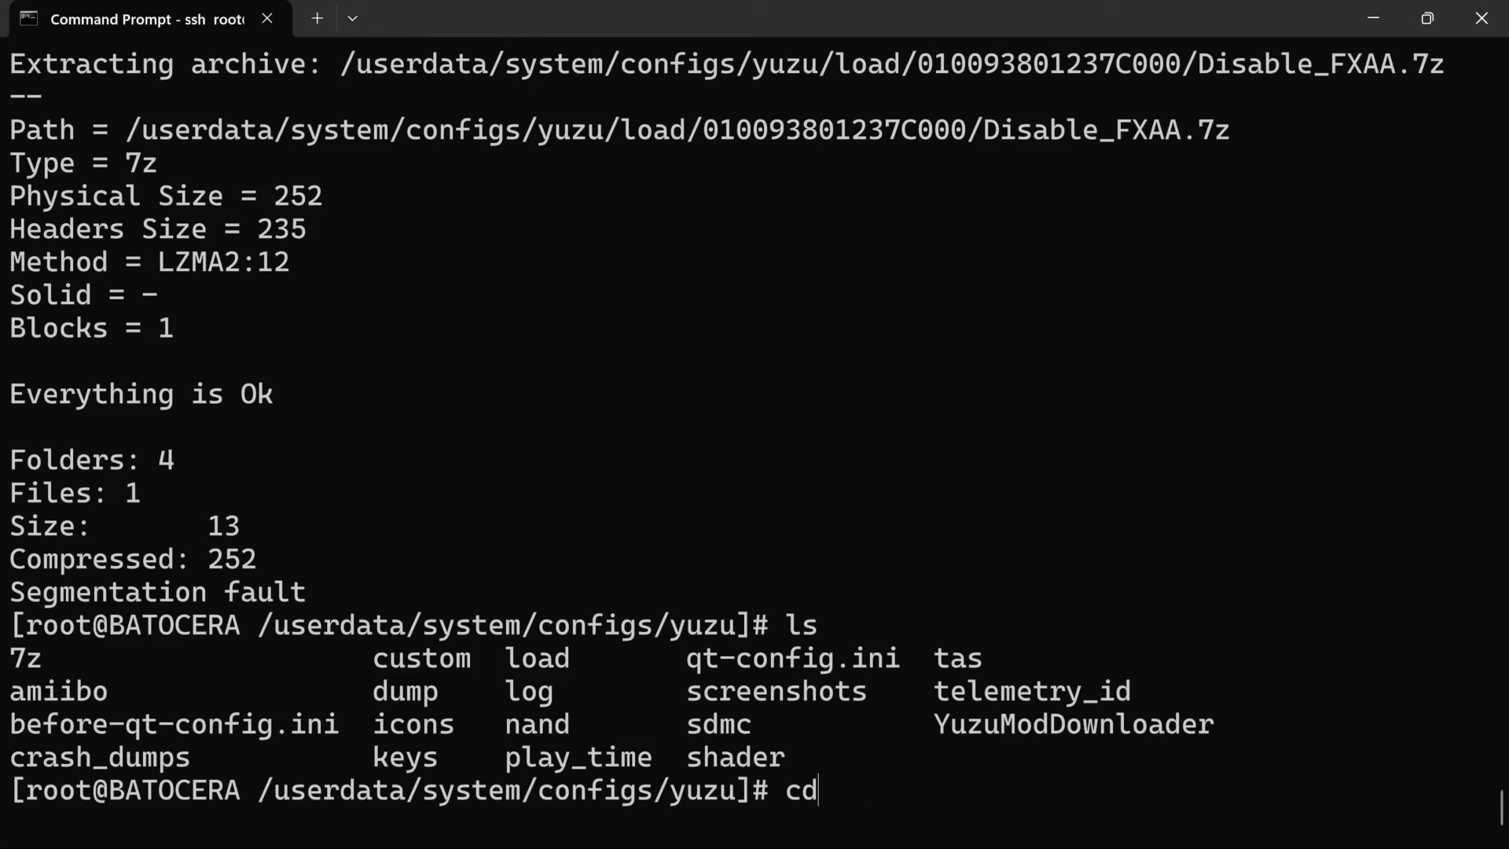
pyautogui.press('Return')
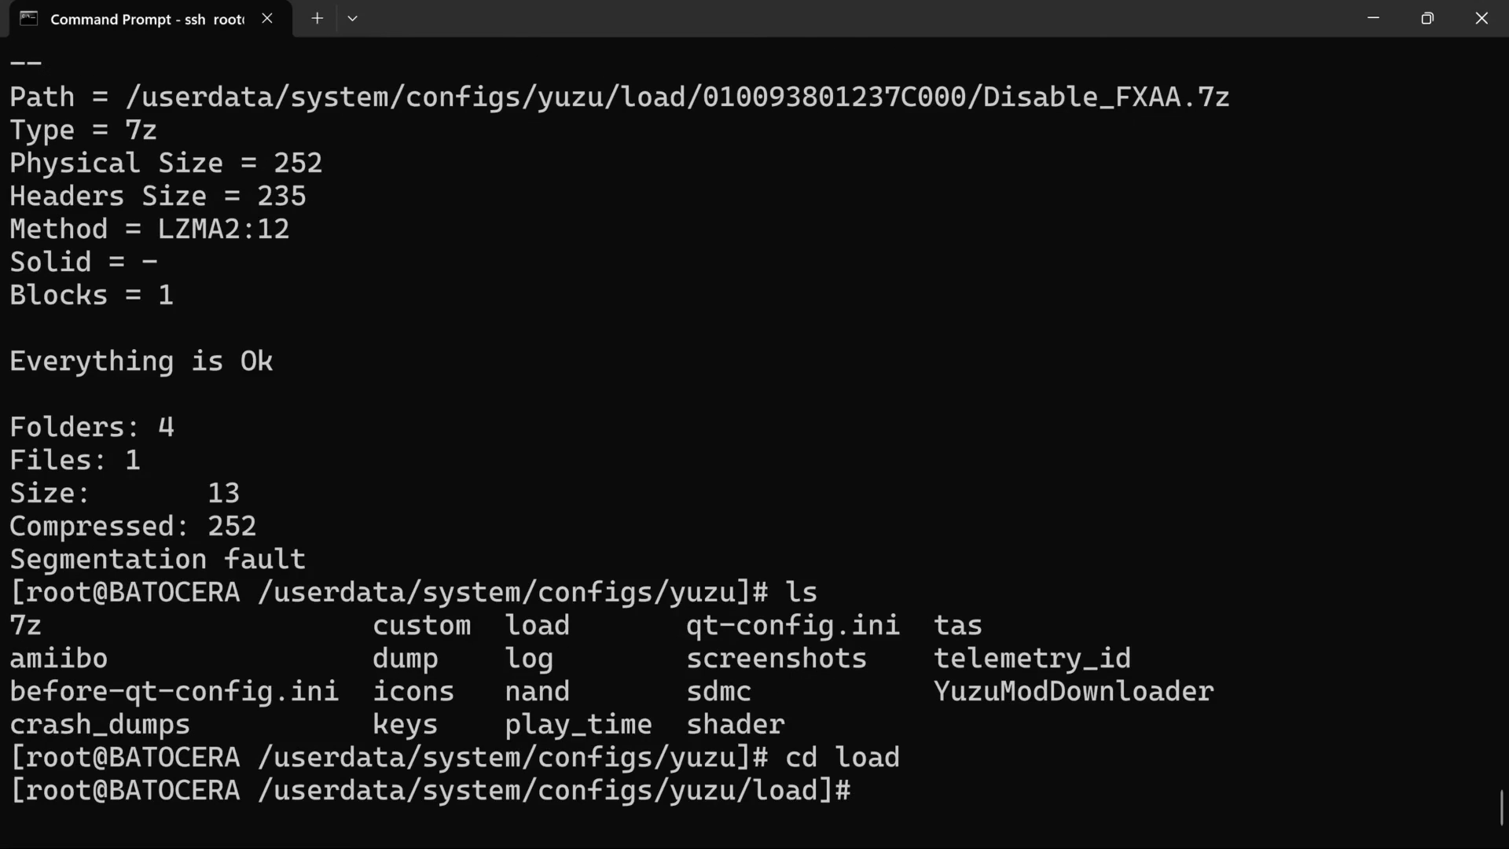
pyautogui.write('ls')
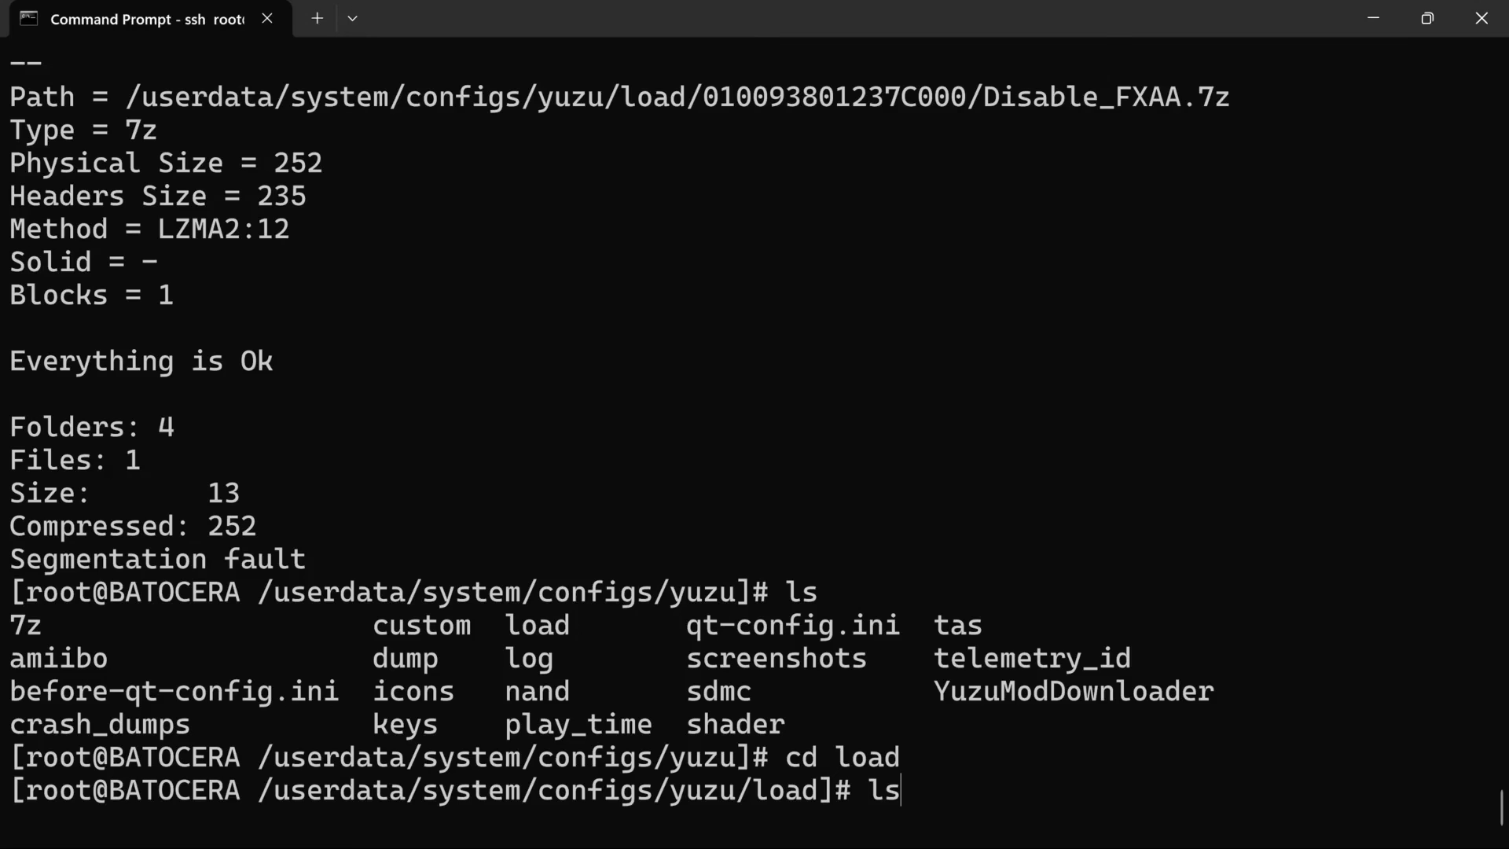
pyautogui.press('Return')
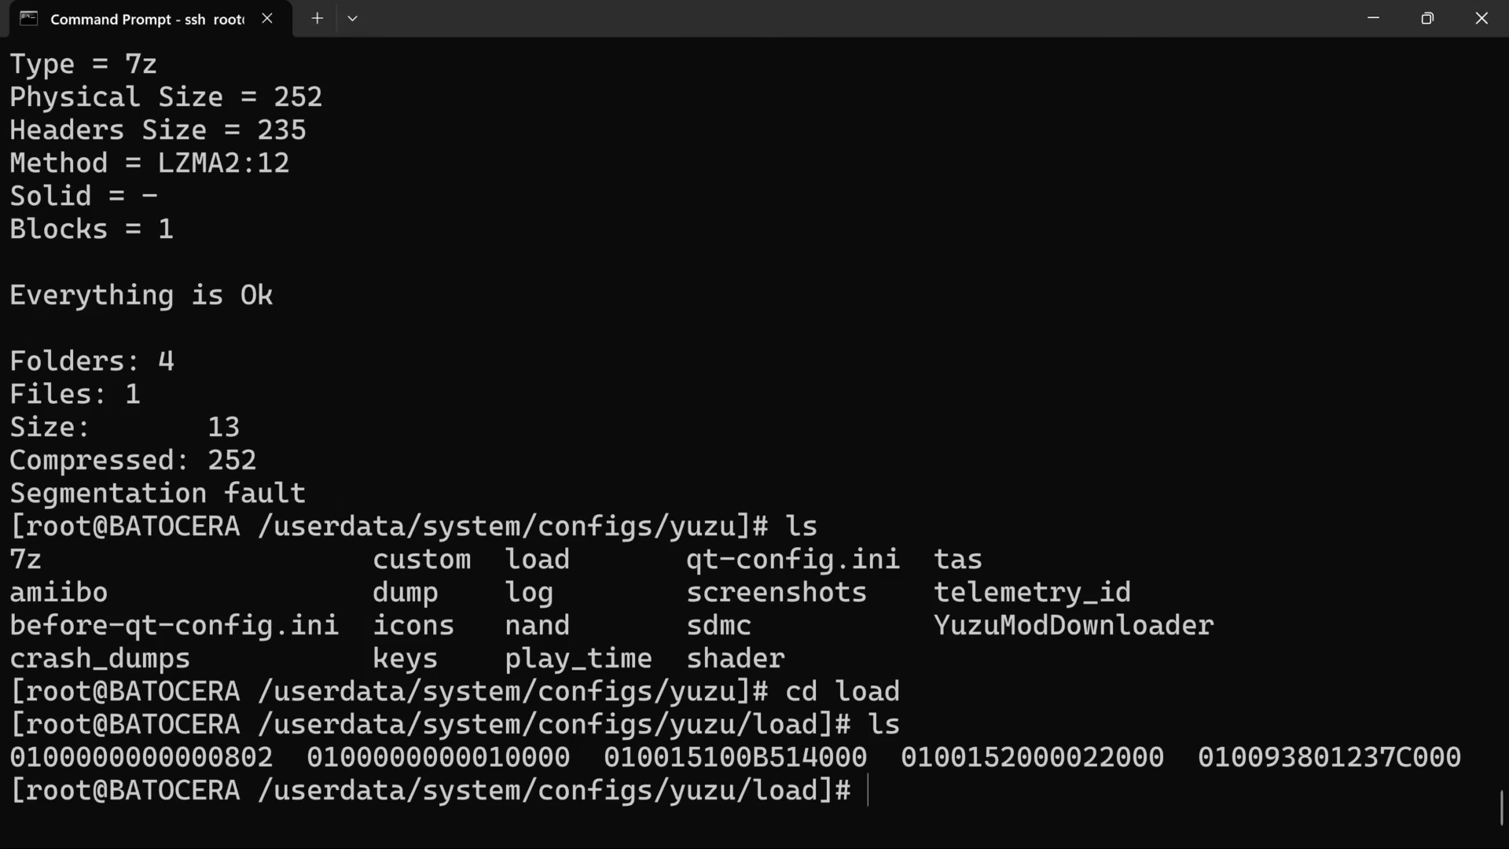
pyautogui.write('cd 0')
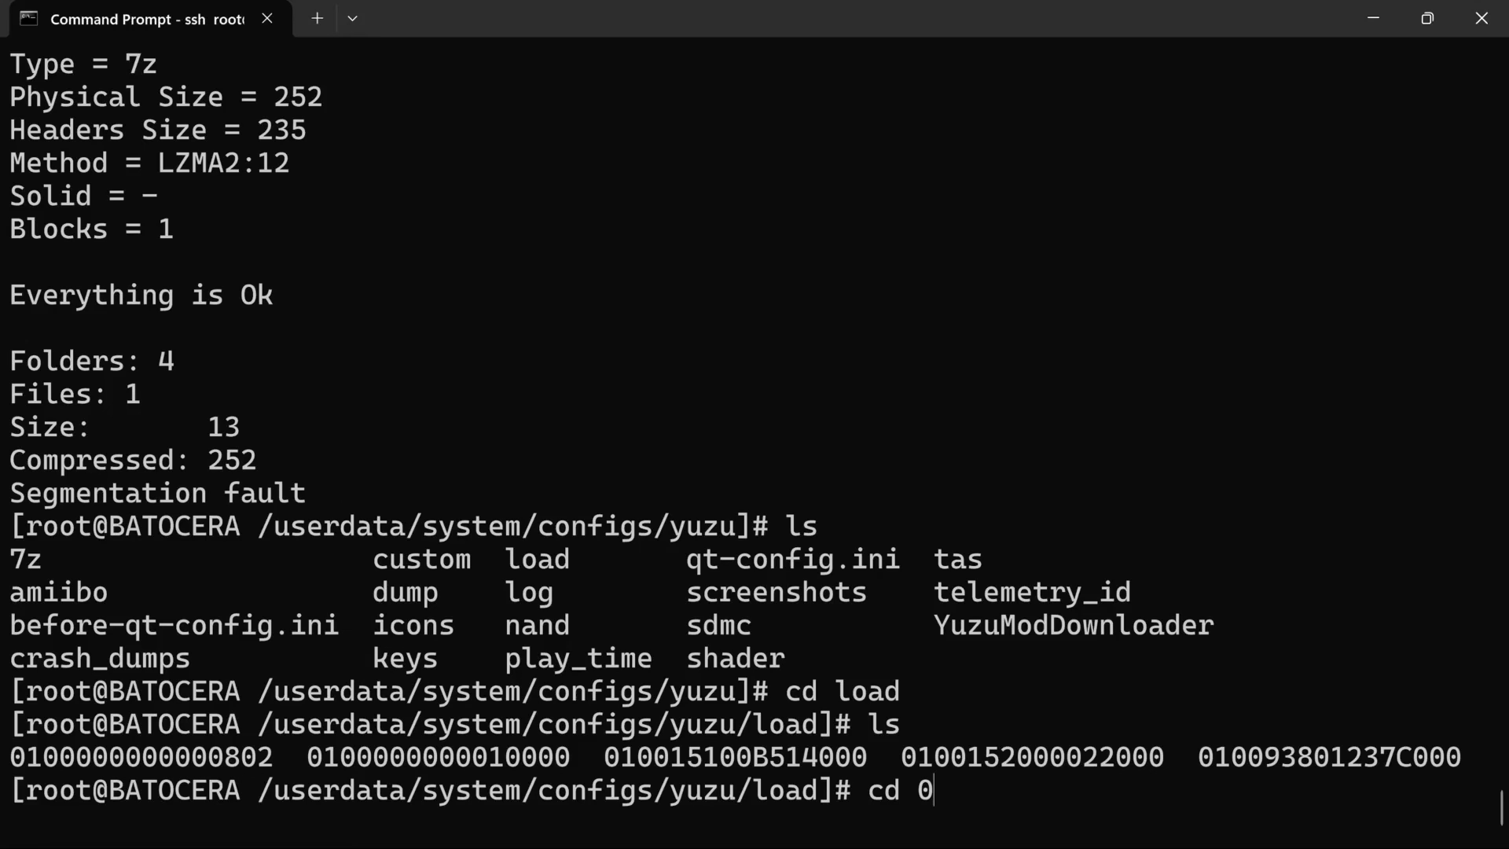
pyautogui.write('10093801237C000/')
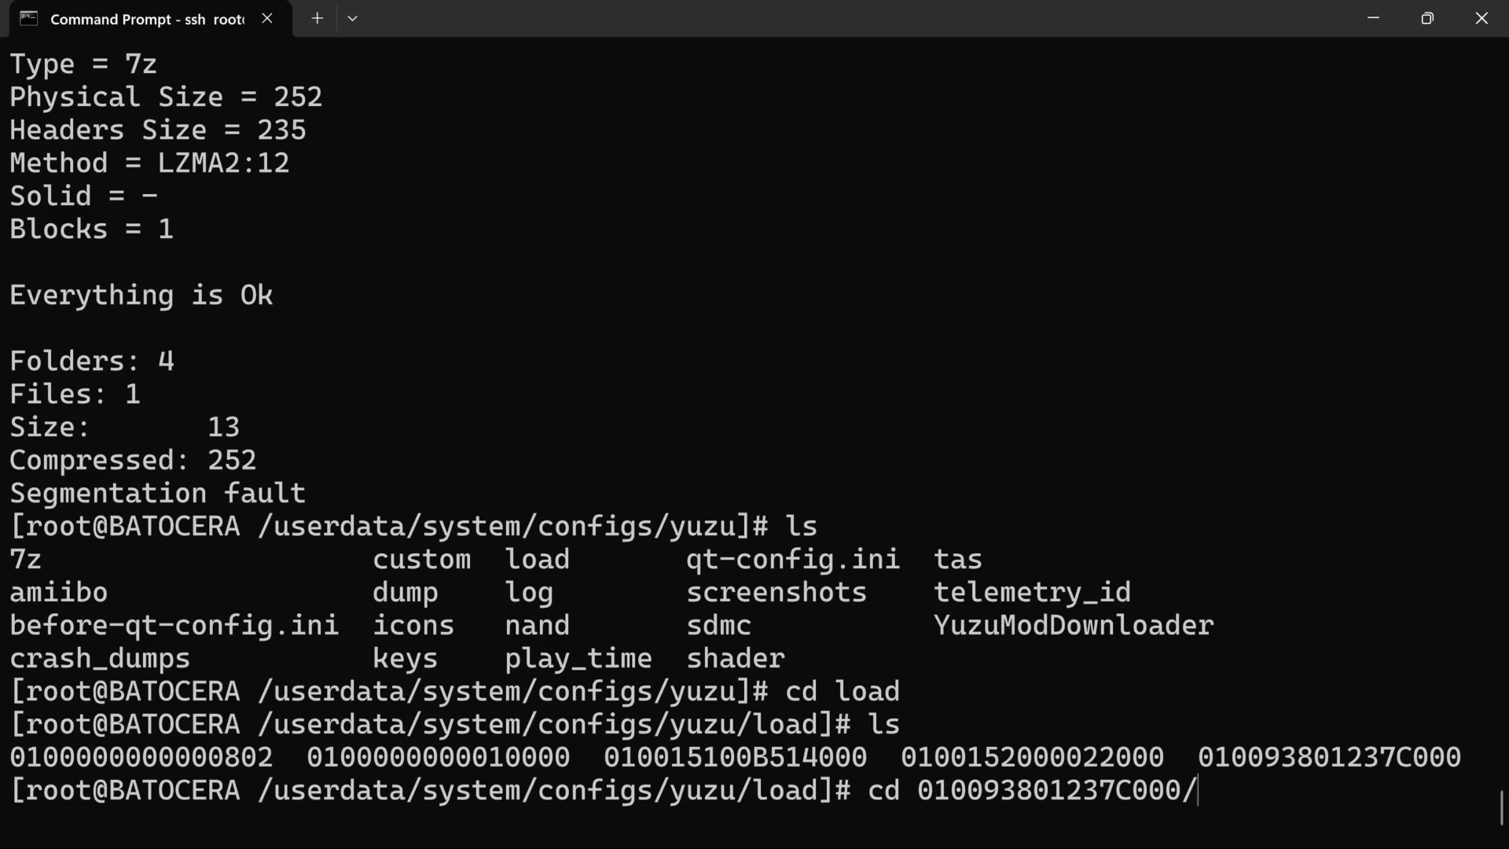
pyautogui.press('Return')
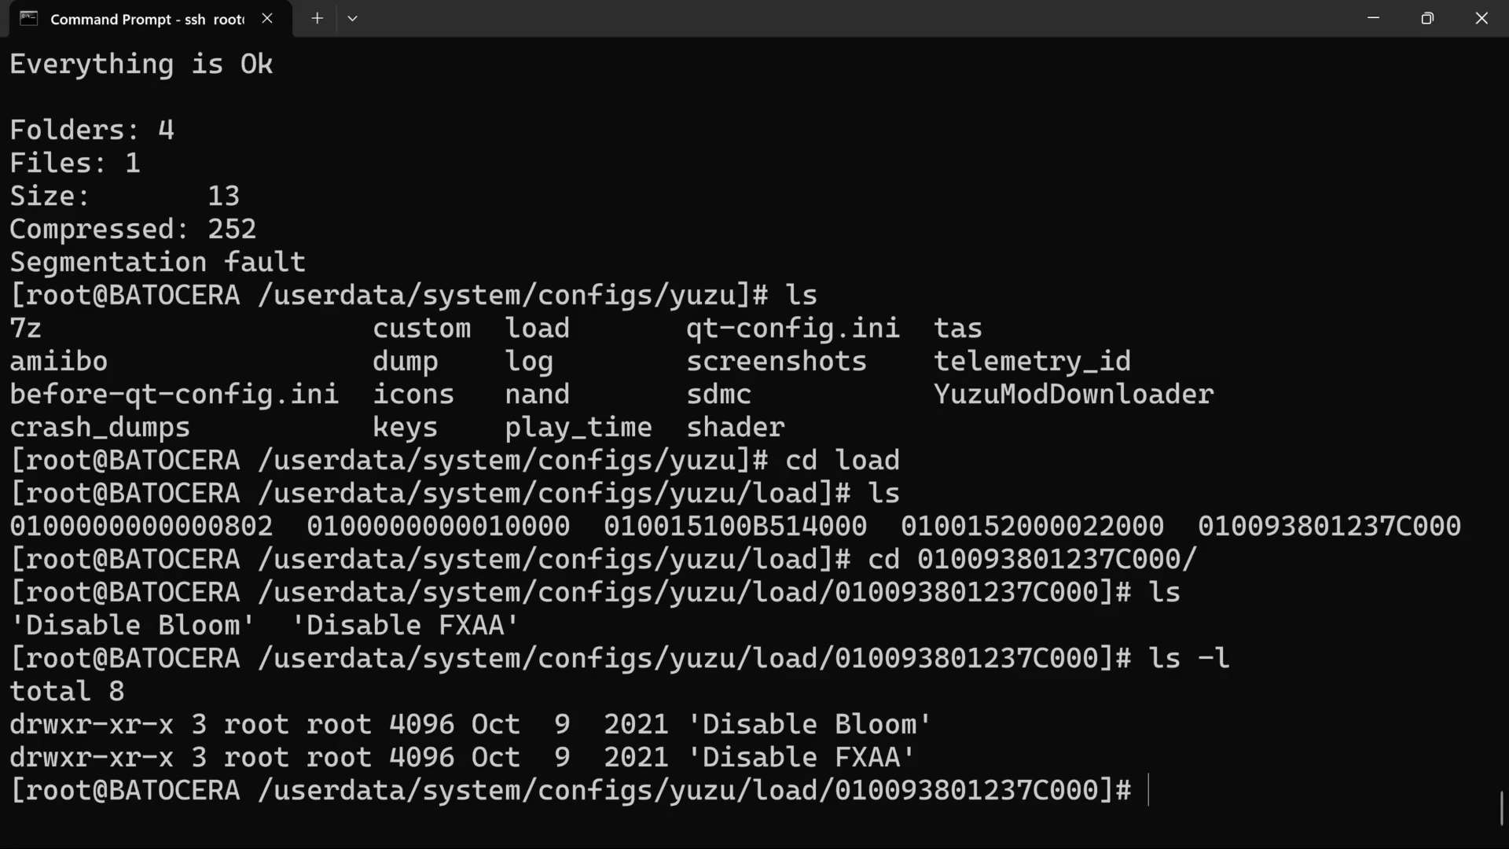
pyautogui.moveTo(528, 750)
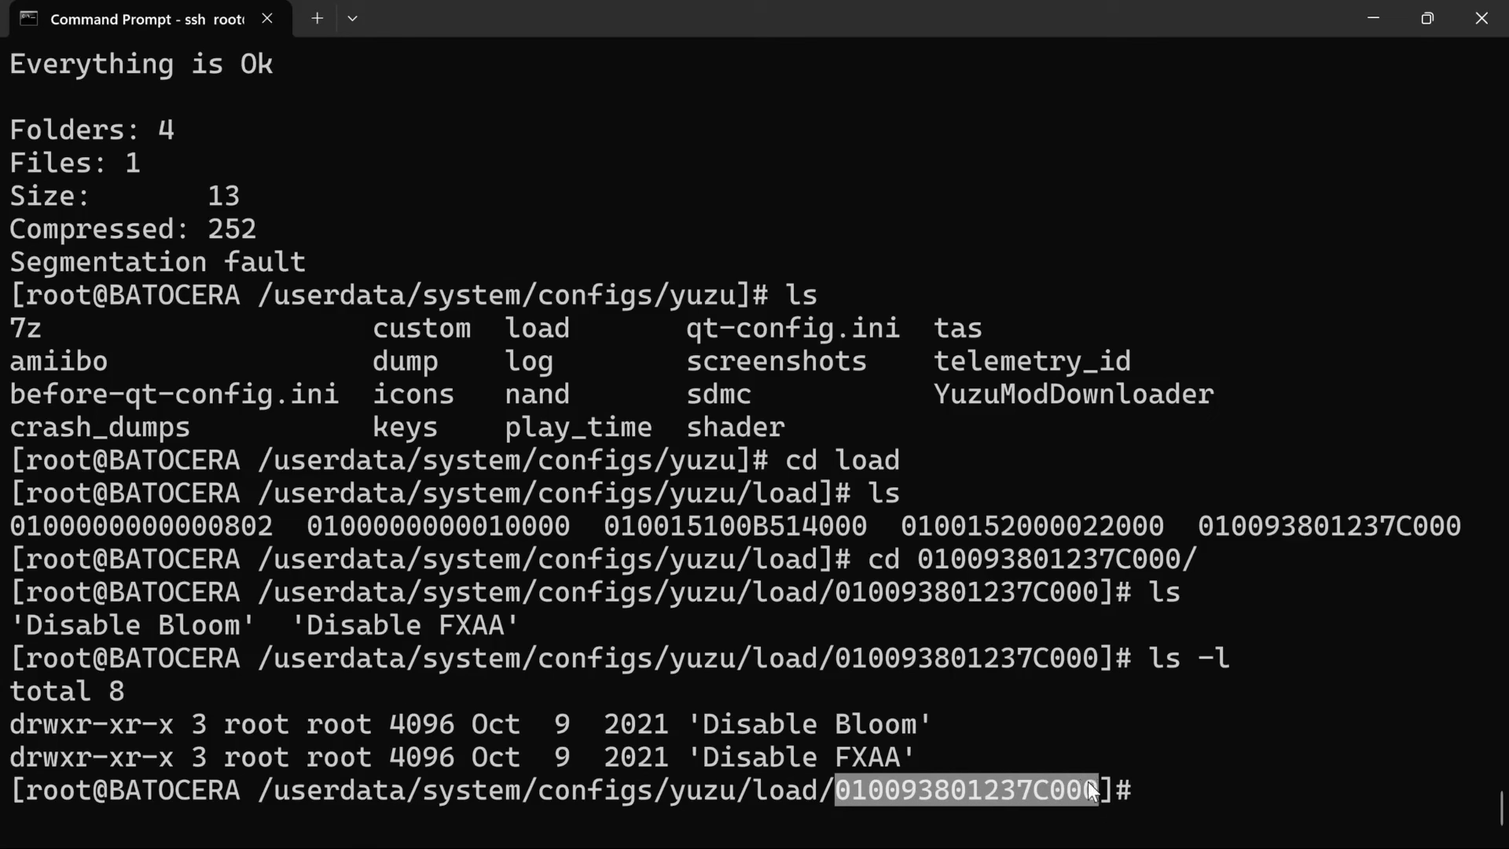
pyautogui.moveTo(1015, 797)
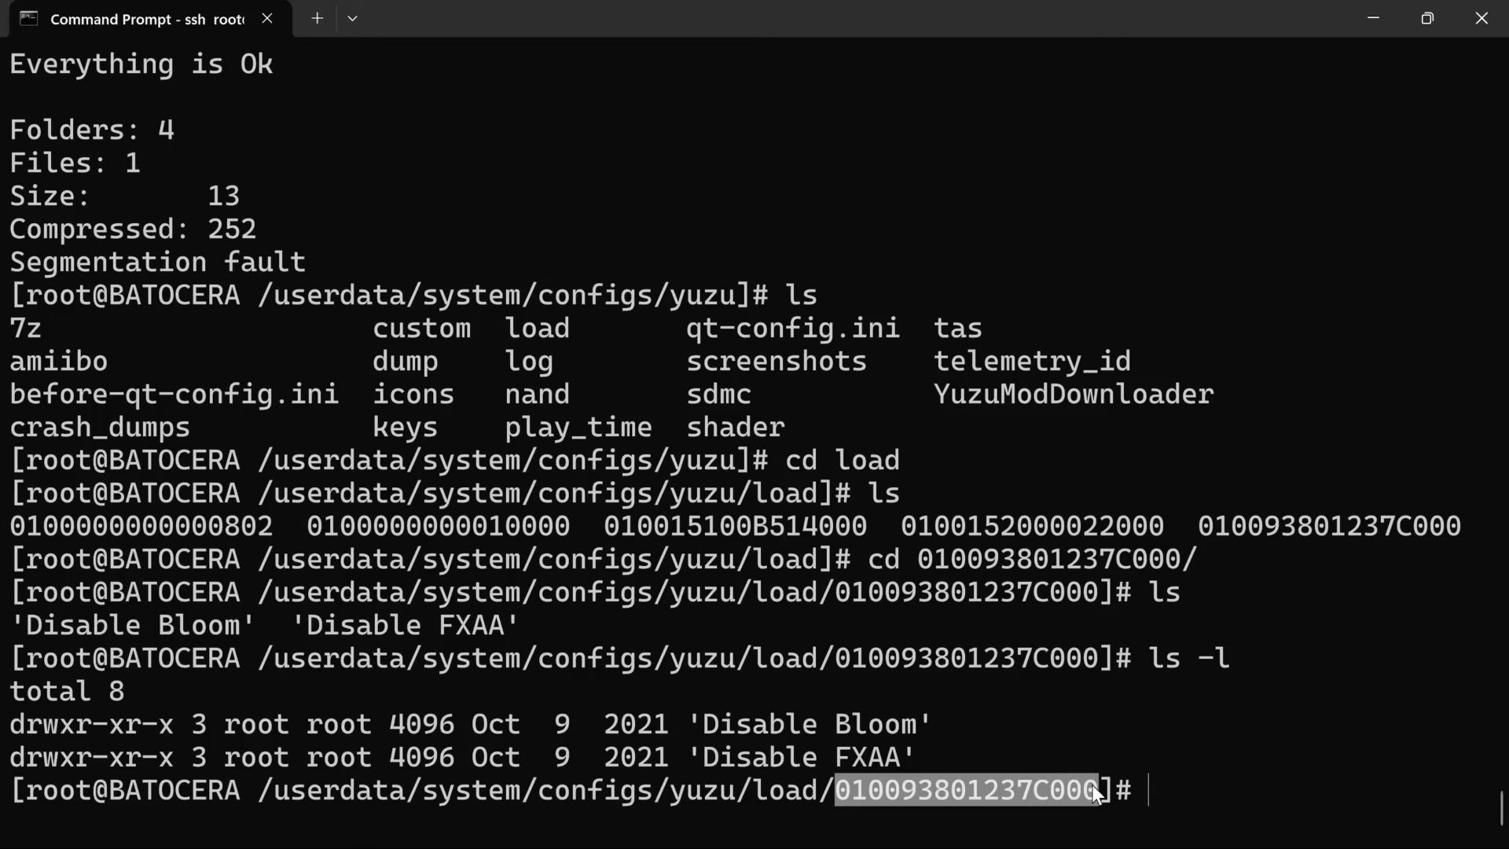
pyautogui.moveTo(1084, 803)
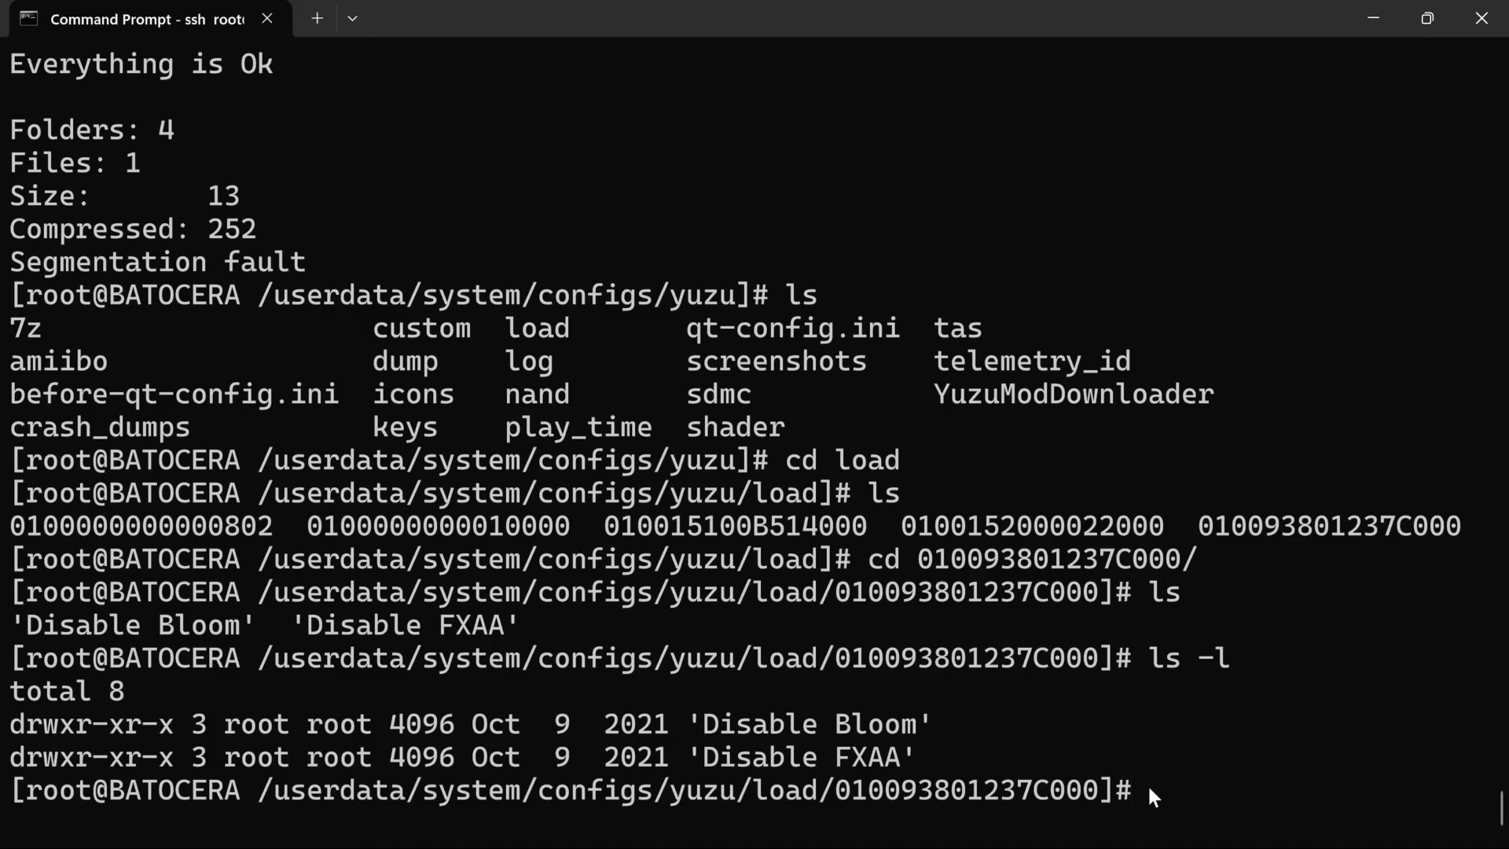
pyautogui.moveTo(1244, 738)
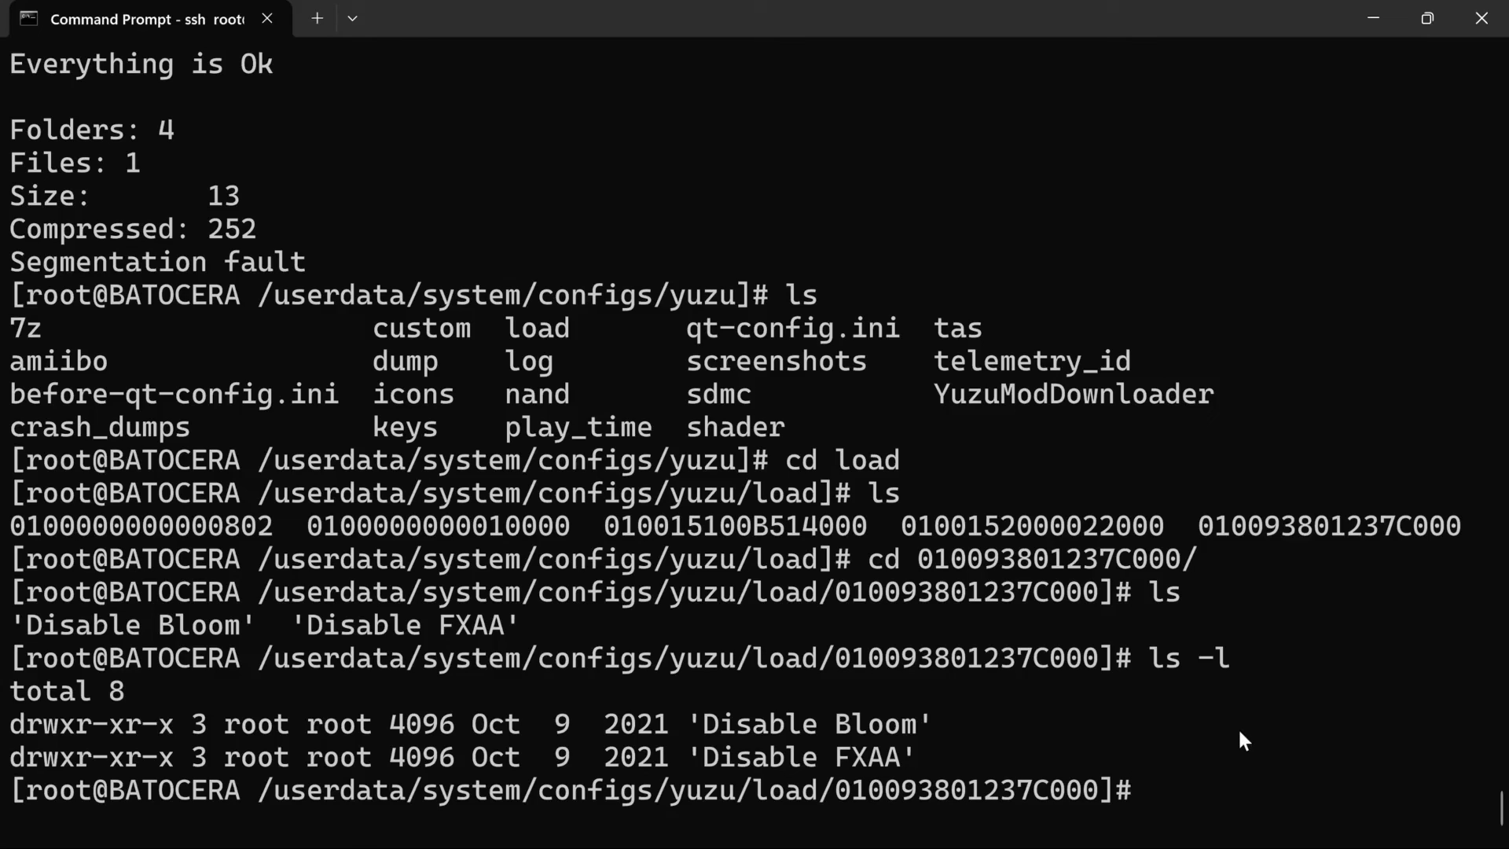